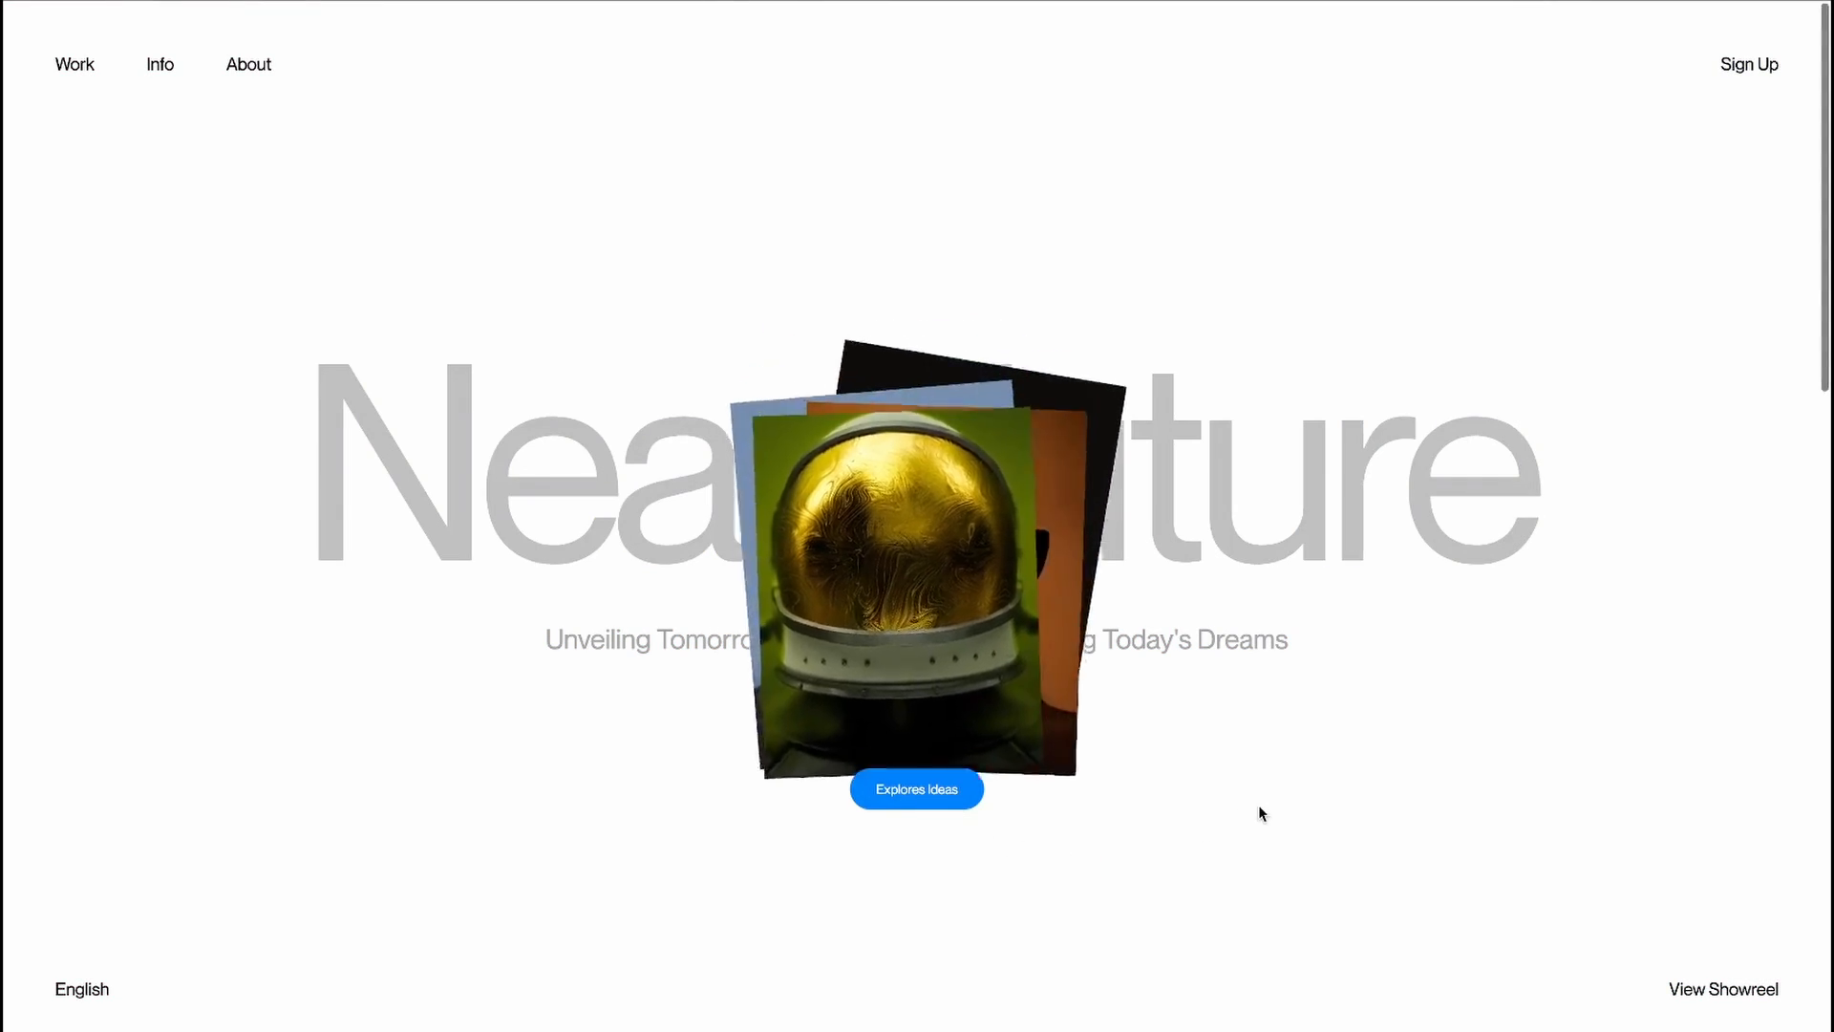
Preview the finished page, toggling the stacked images into the gallery and back twice
{"action": "left_click", "coordinate": [915, 787]}
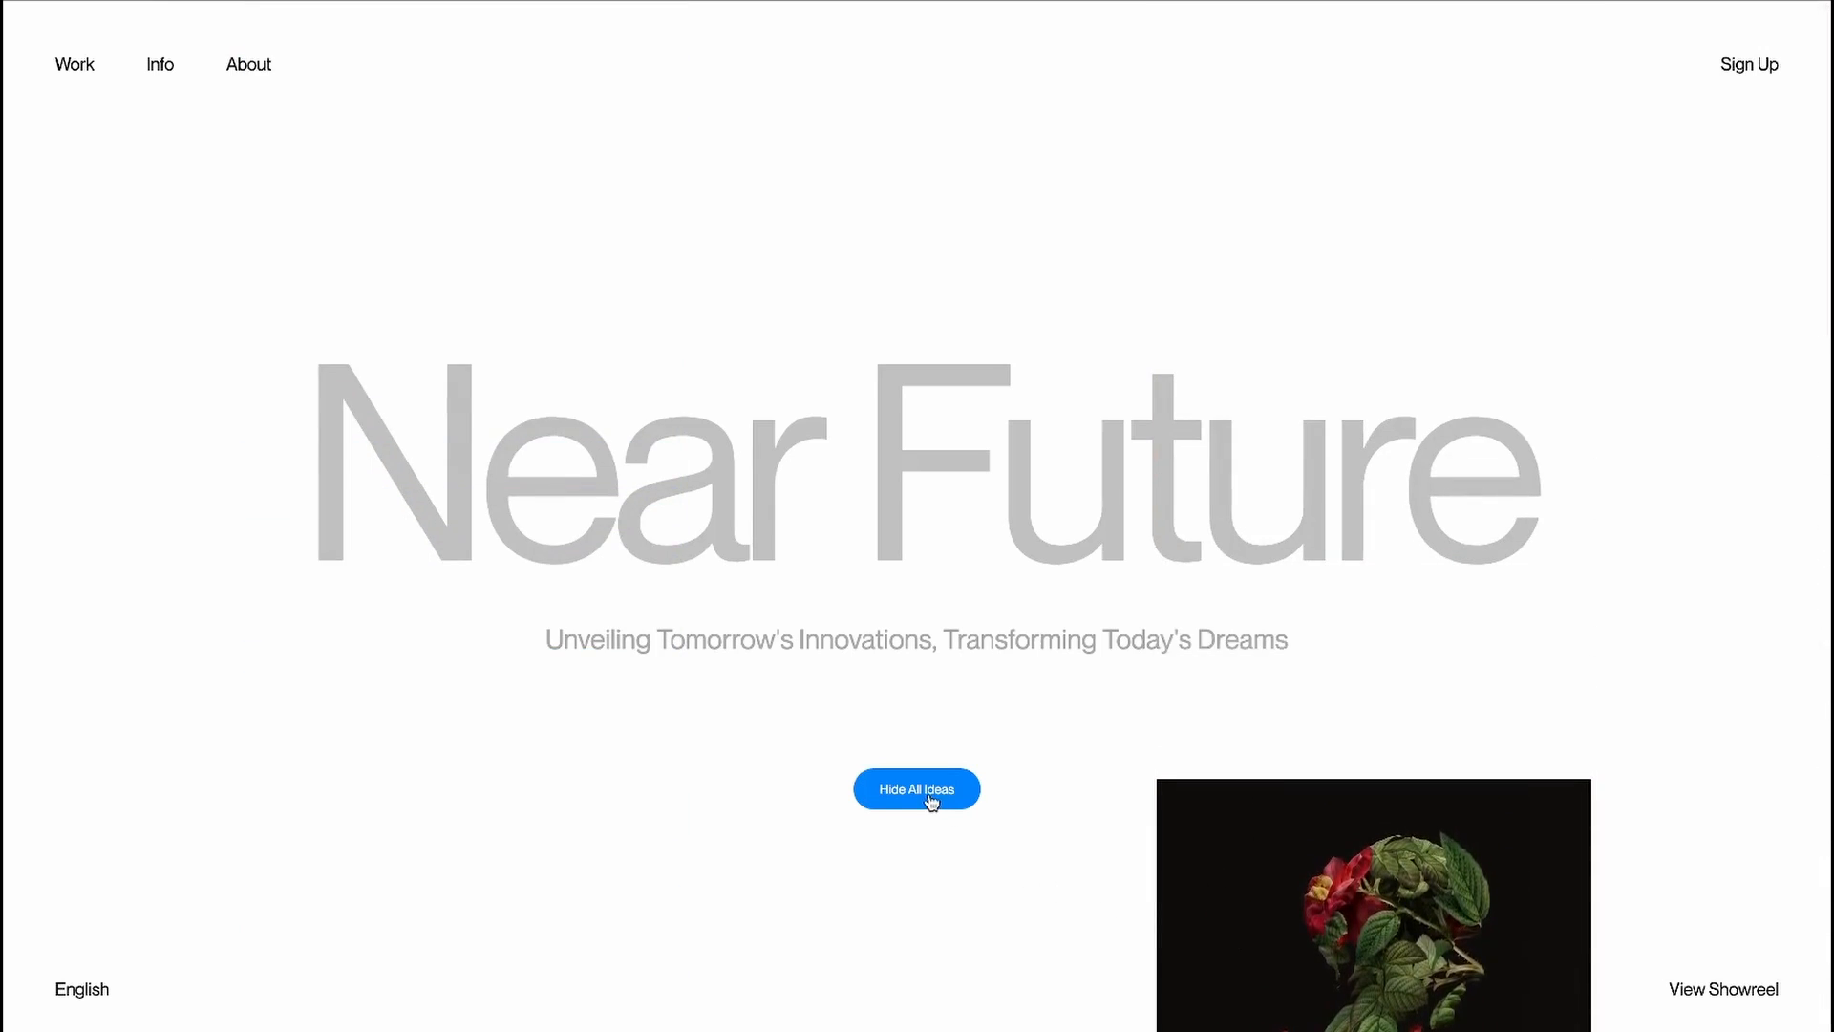
{"action": "left_click", "coordinate": [915, 790]}
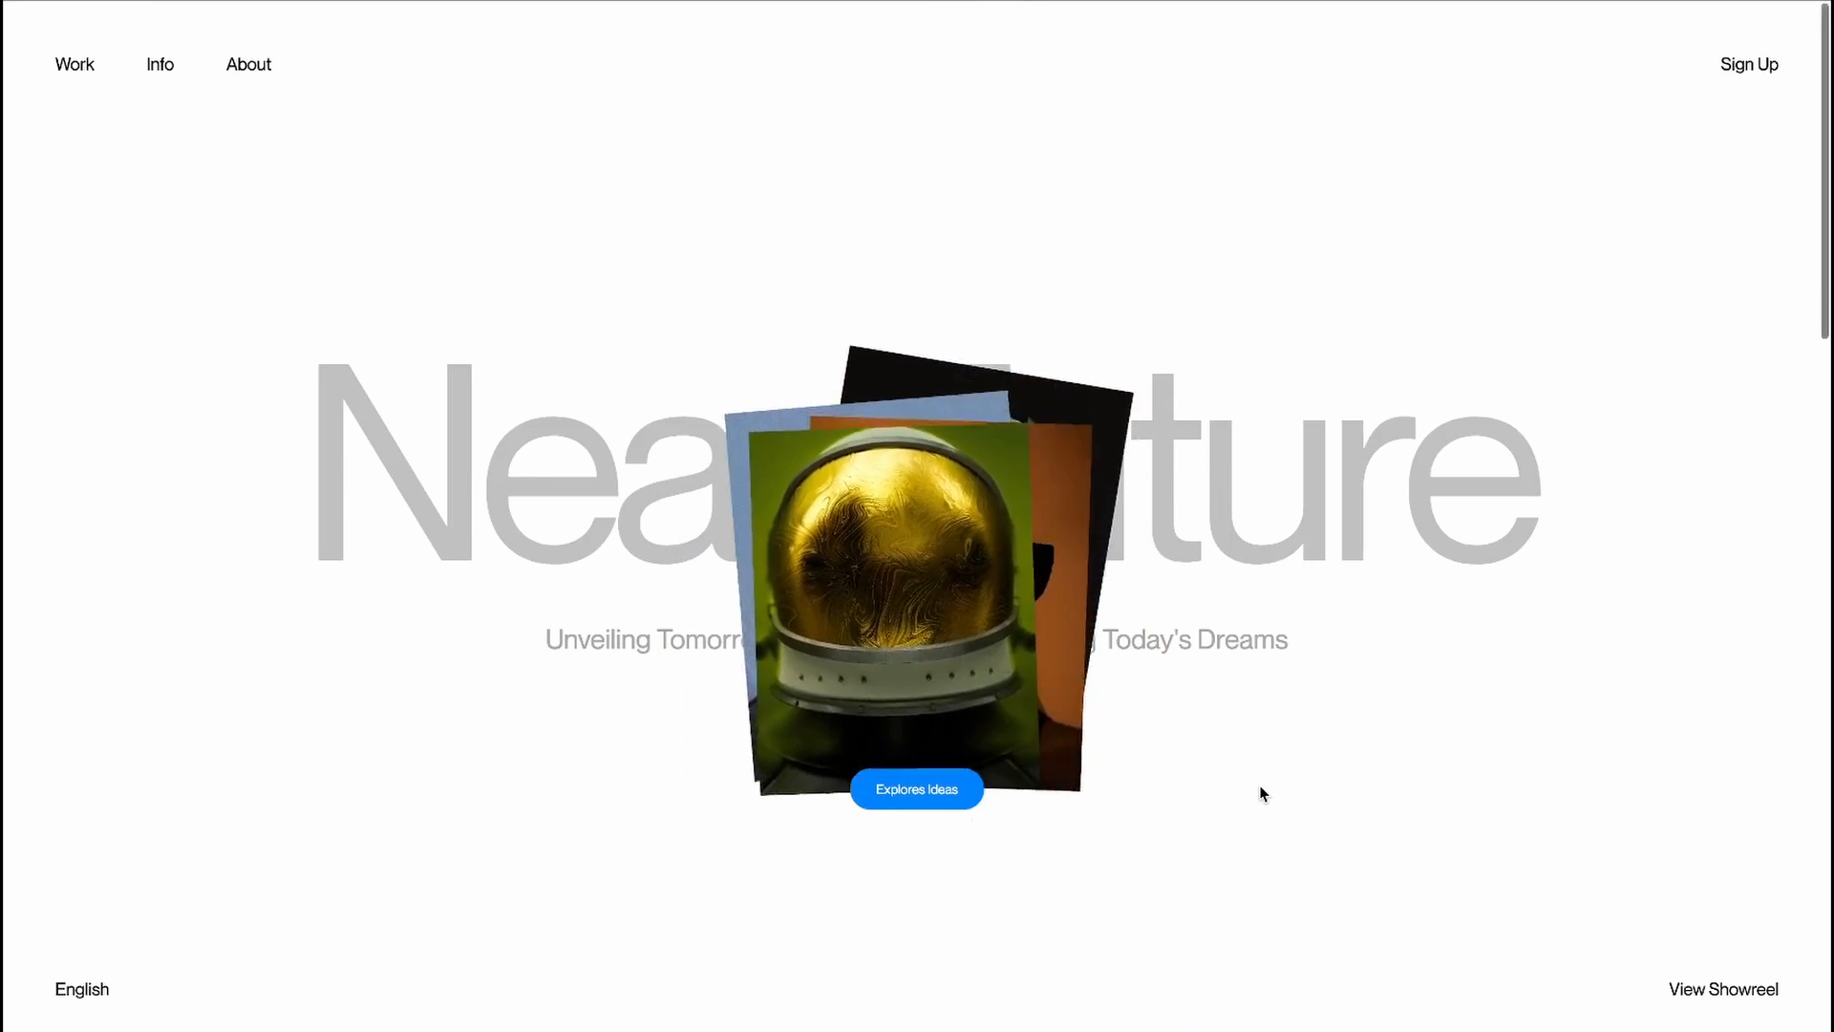
{"action": "left_click", "coordinate": [915, 789]}
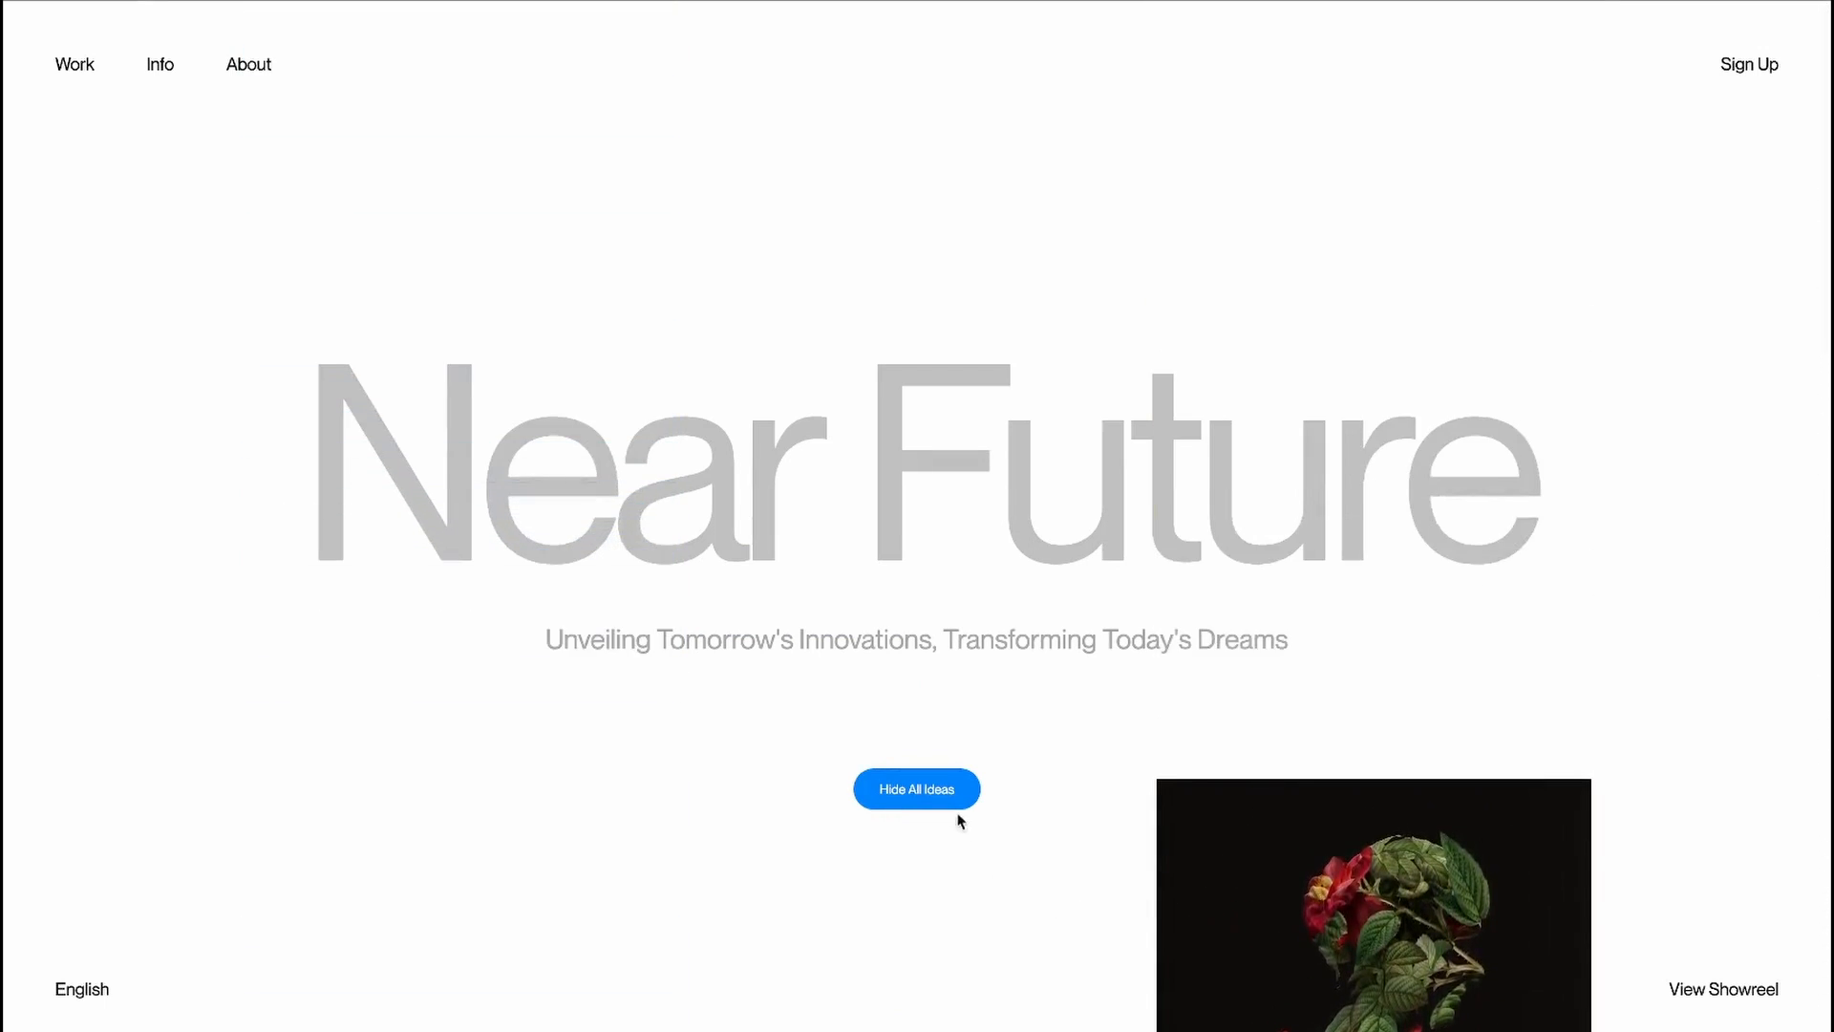
{"action": "left_click", "coordinate": [916, 789]}
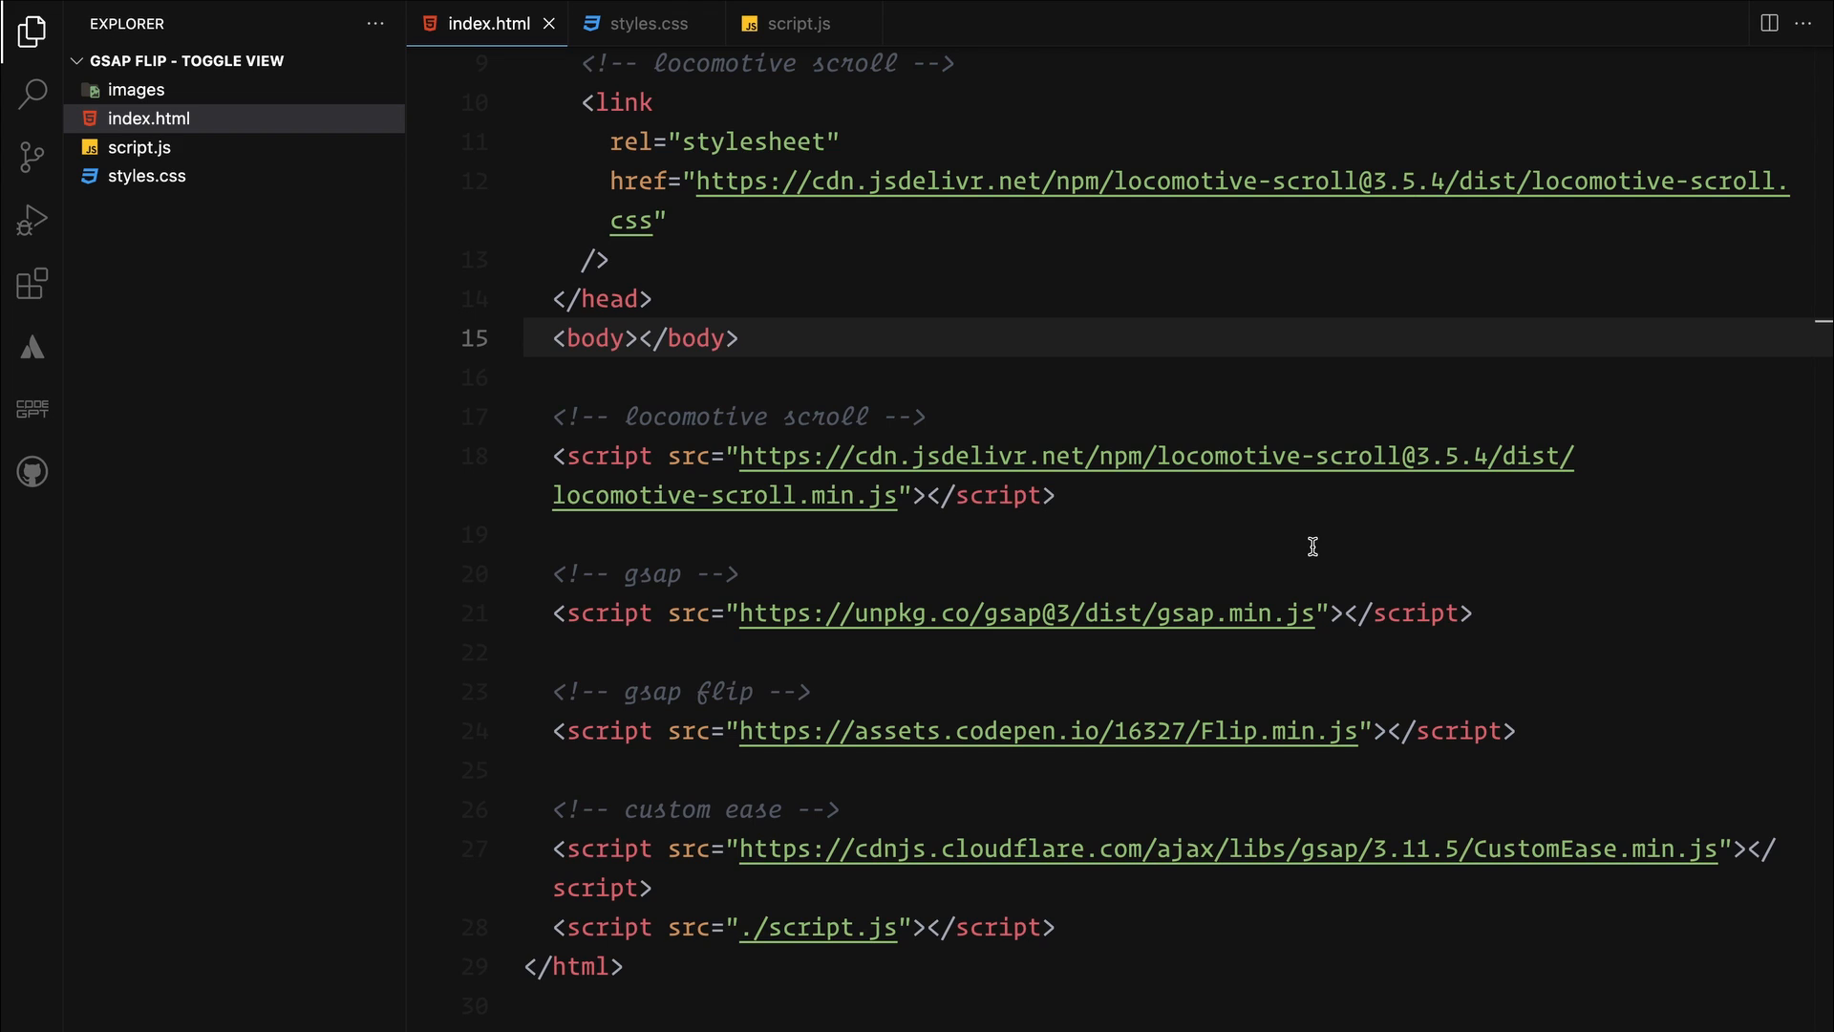
Place the cursor inside the empty body of index.html to start the markup
{"action": "left_click", "coordinate": [642, 338]}
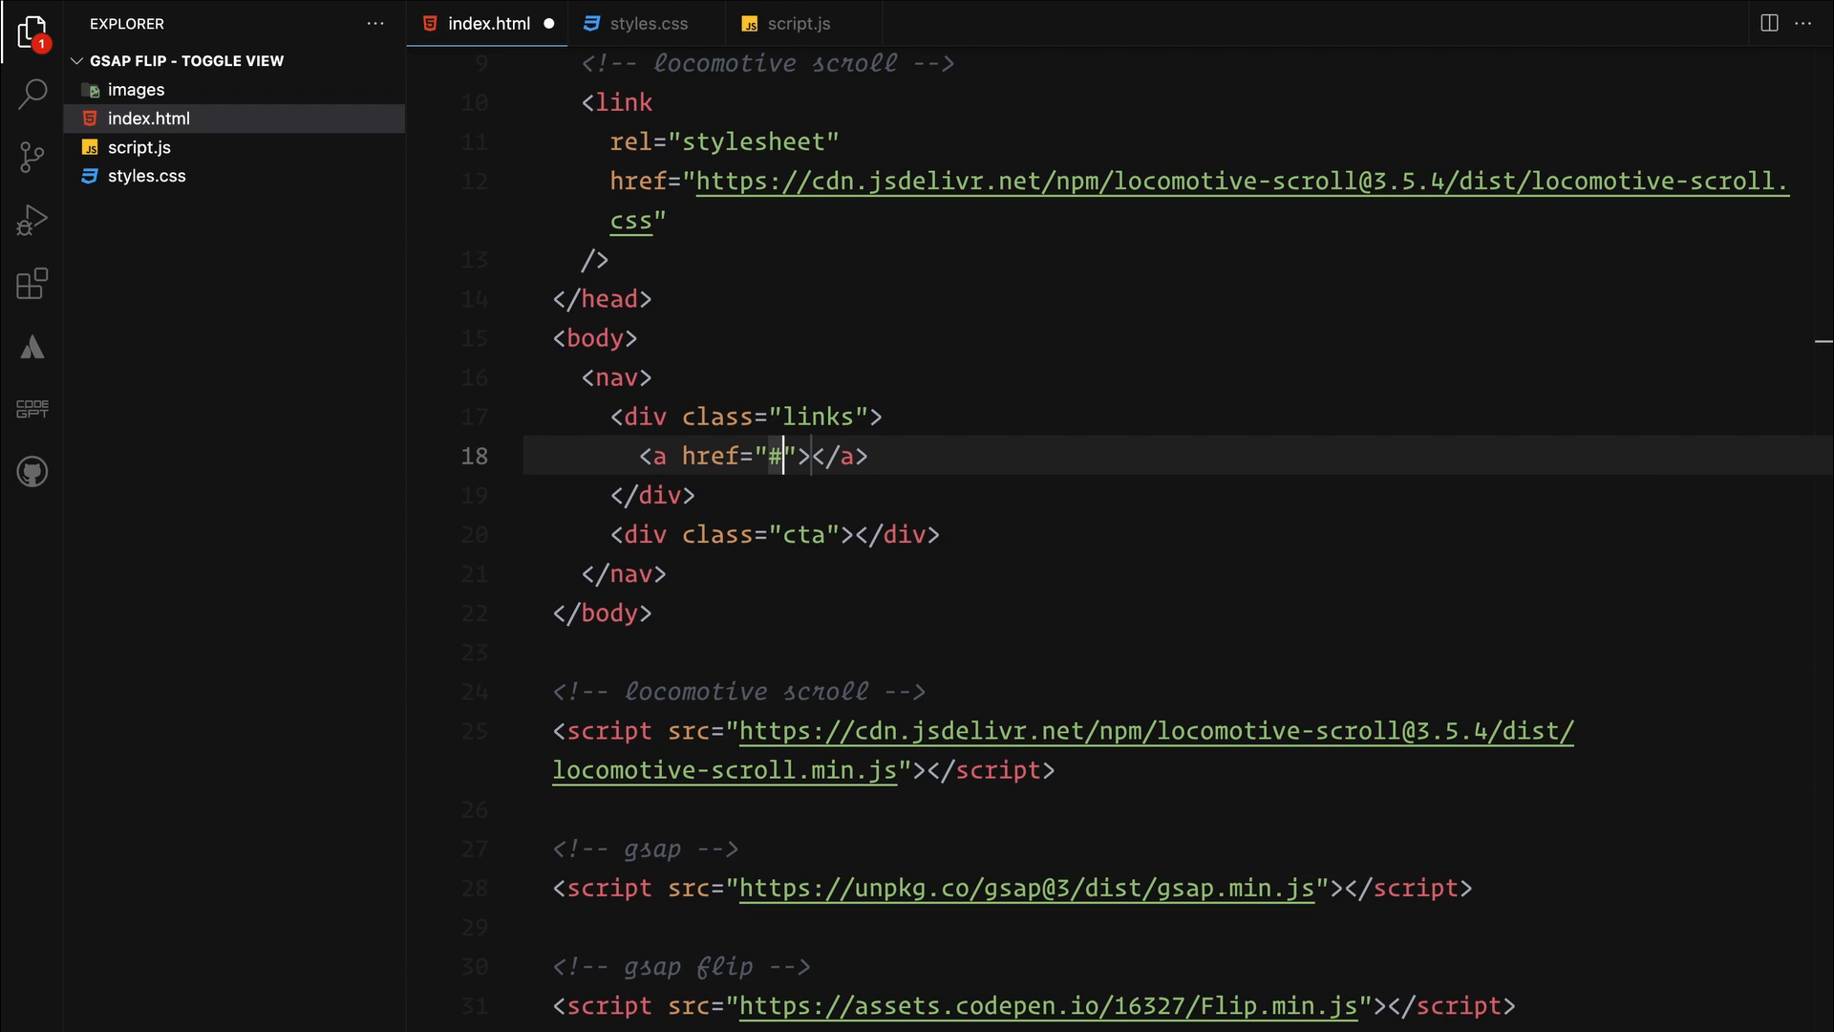
Finish the nav links with an About anchor and a Sign Up anchor in the cta div
{"action": "type", "text": "<a href=\"#\"></a>"}
{"action": "type", "text": "<a href=\"#\">Info</a>"}
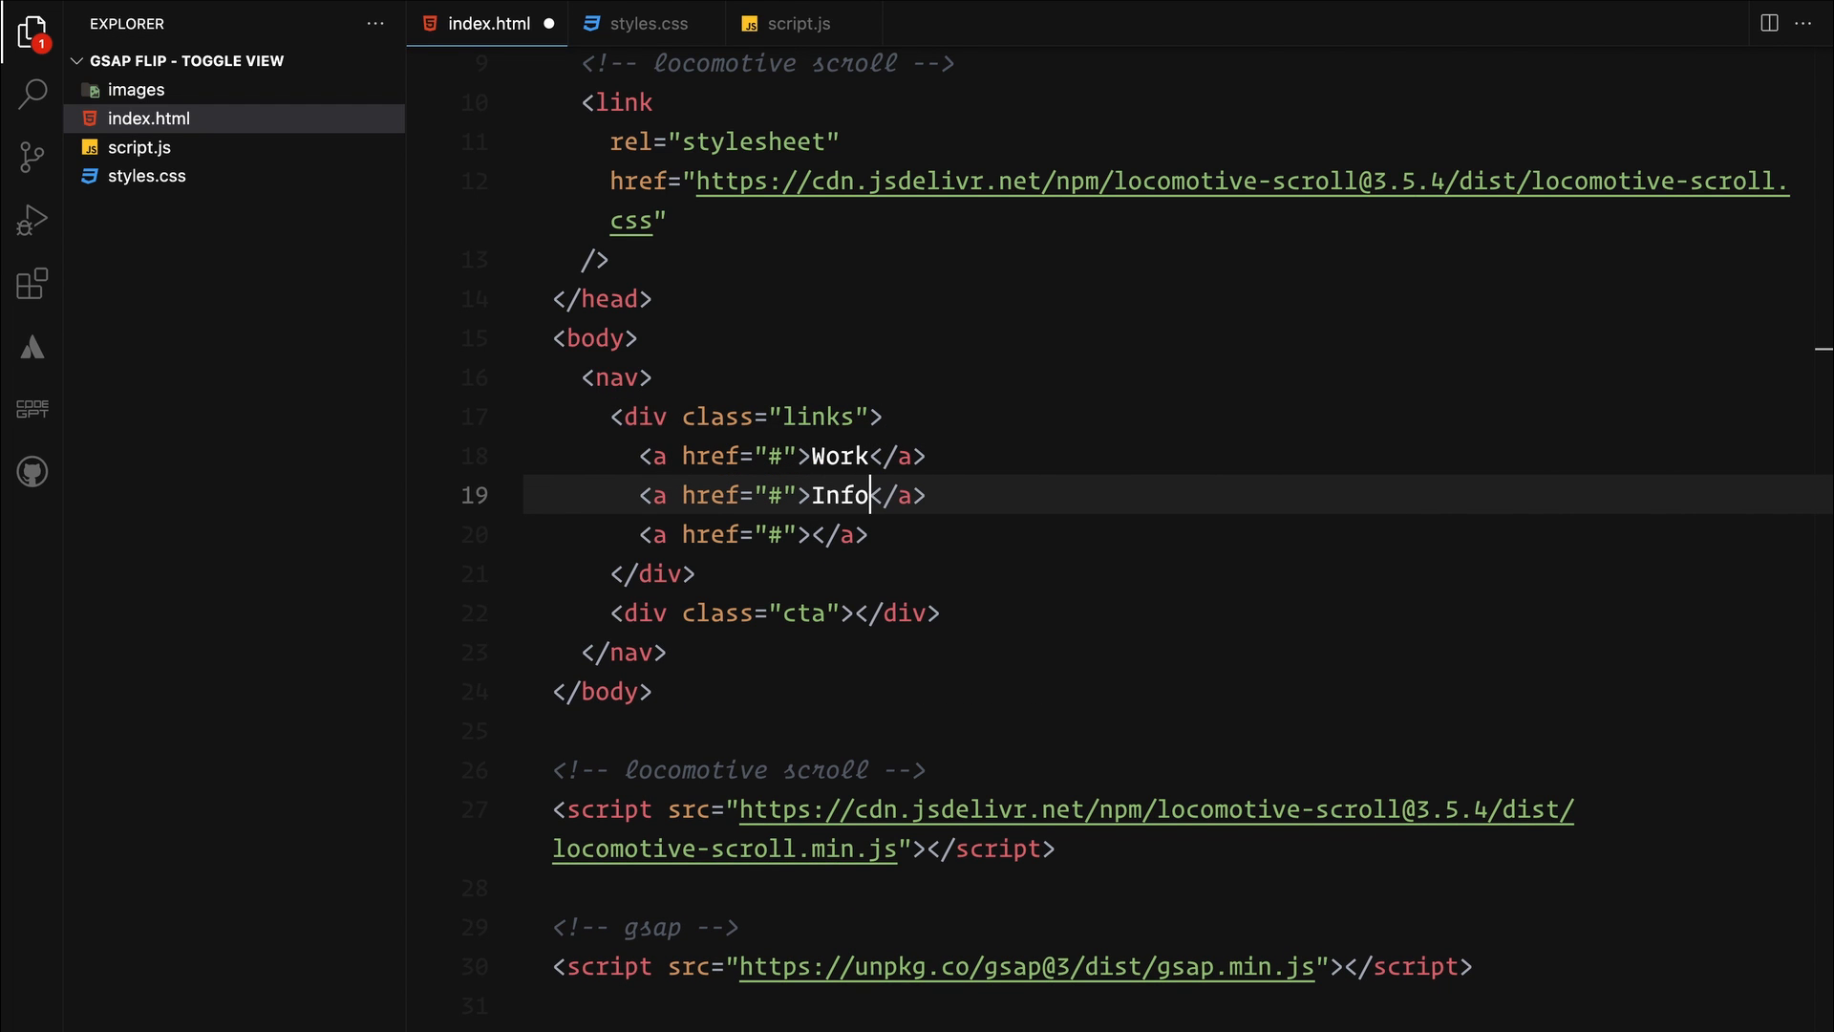
{"action": "type", "text": "About"}
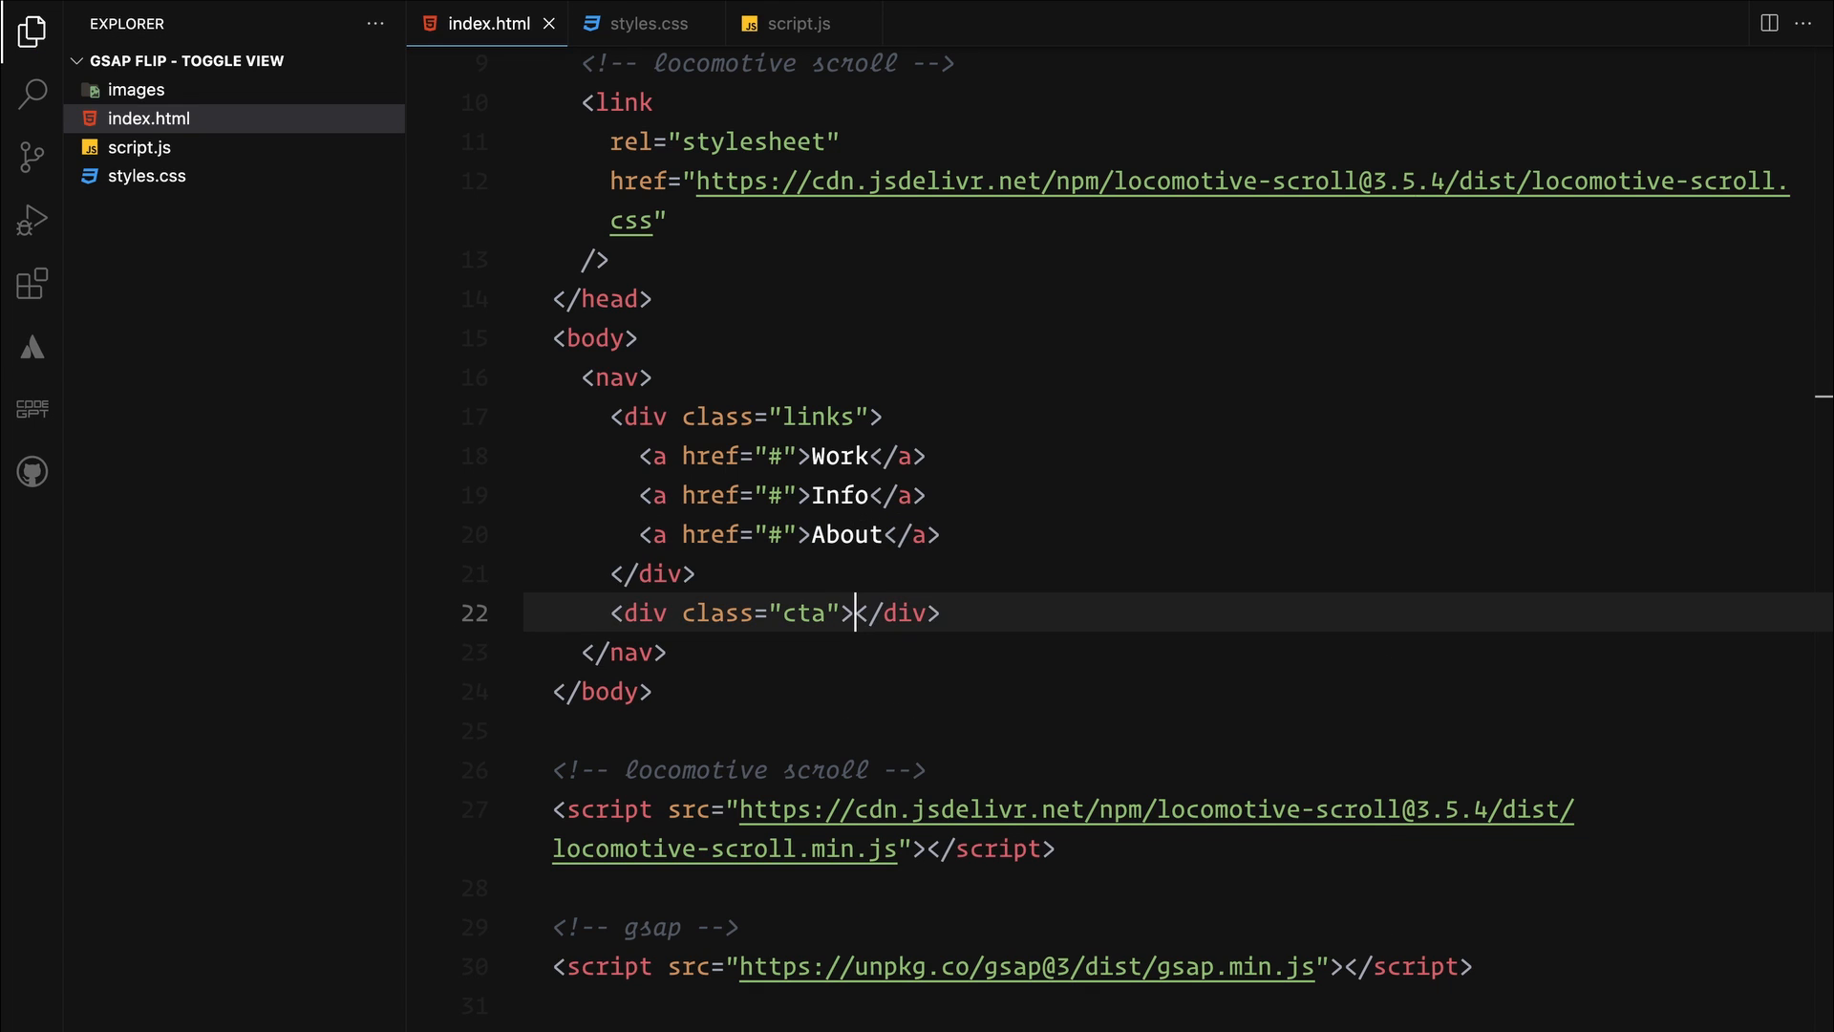
{"action": "type", "text": "<a href=\"#\"></a>"}
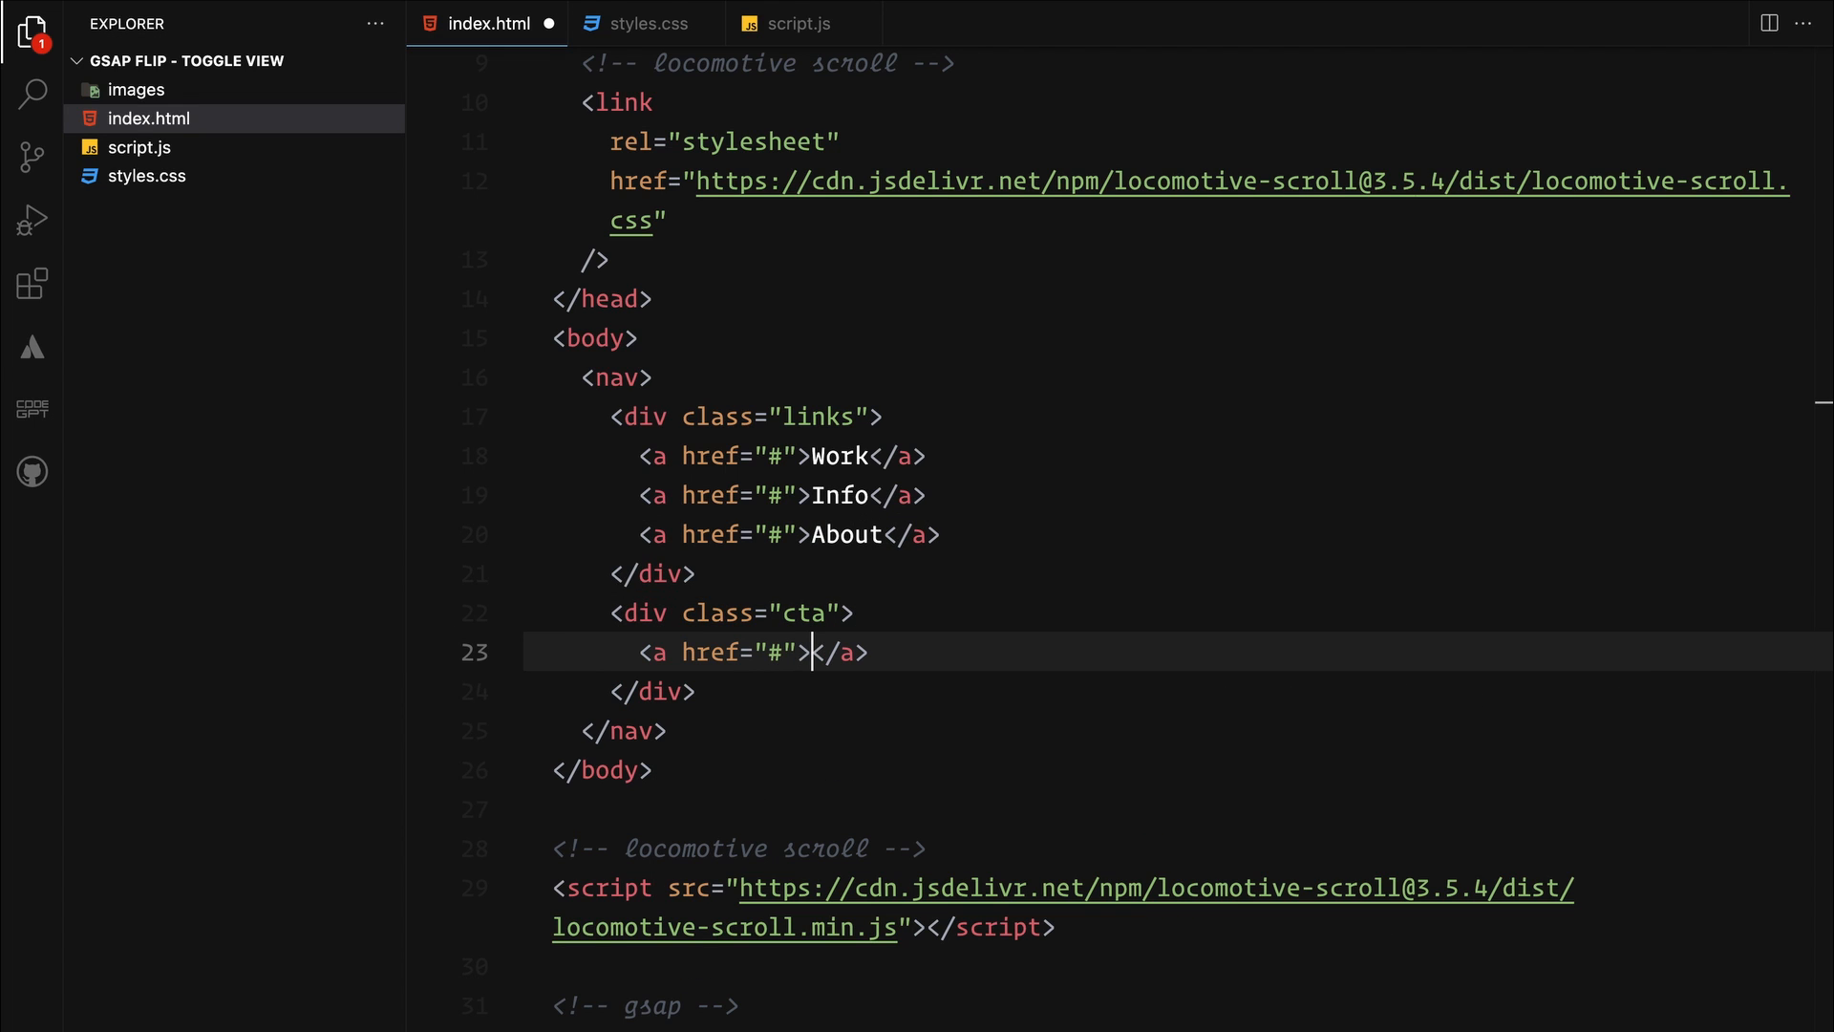
{"action": "type", "text": "Sign Up"}
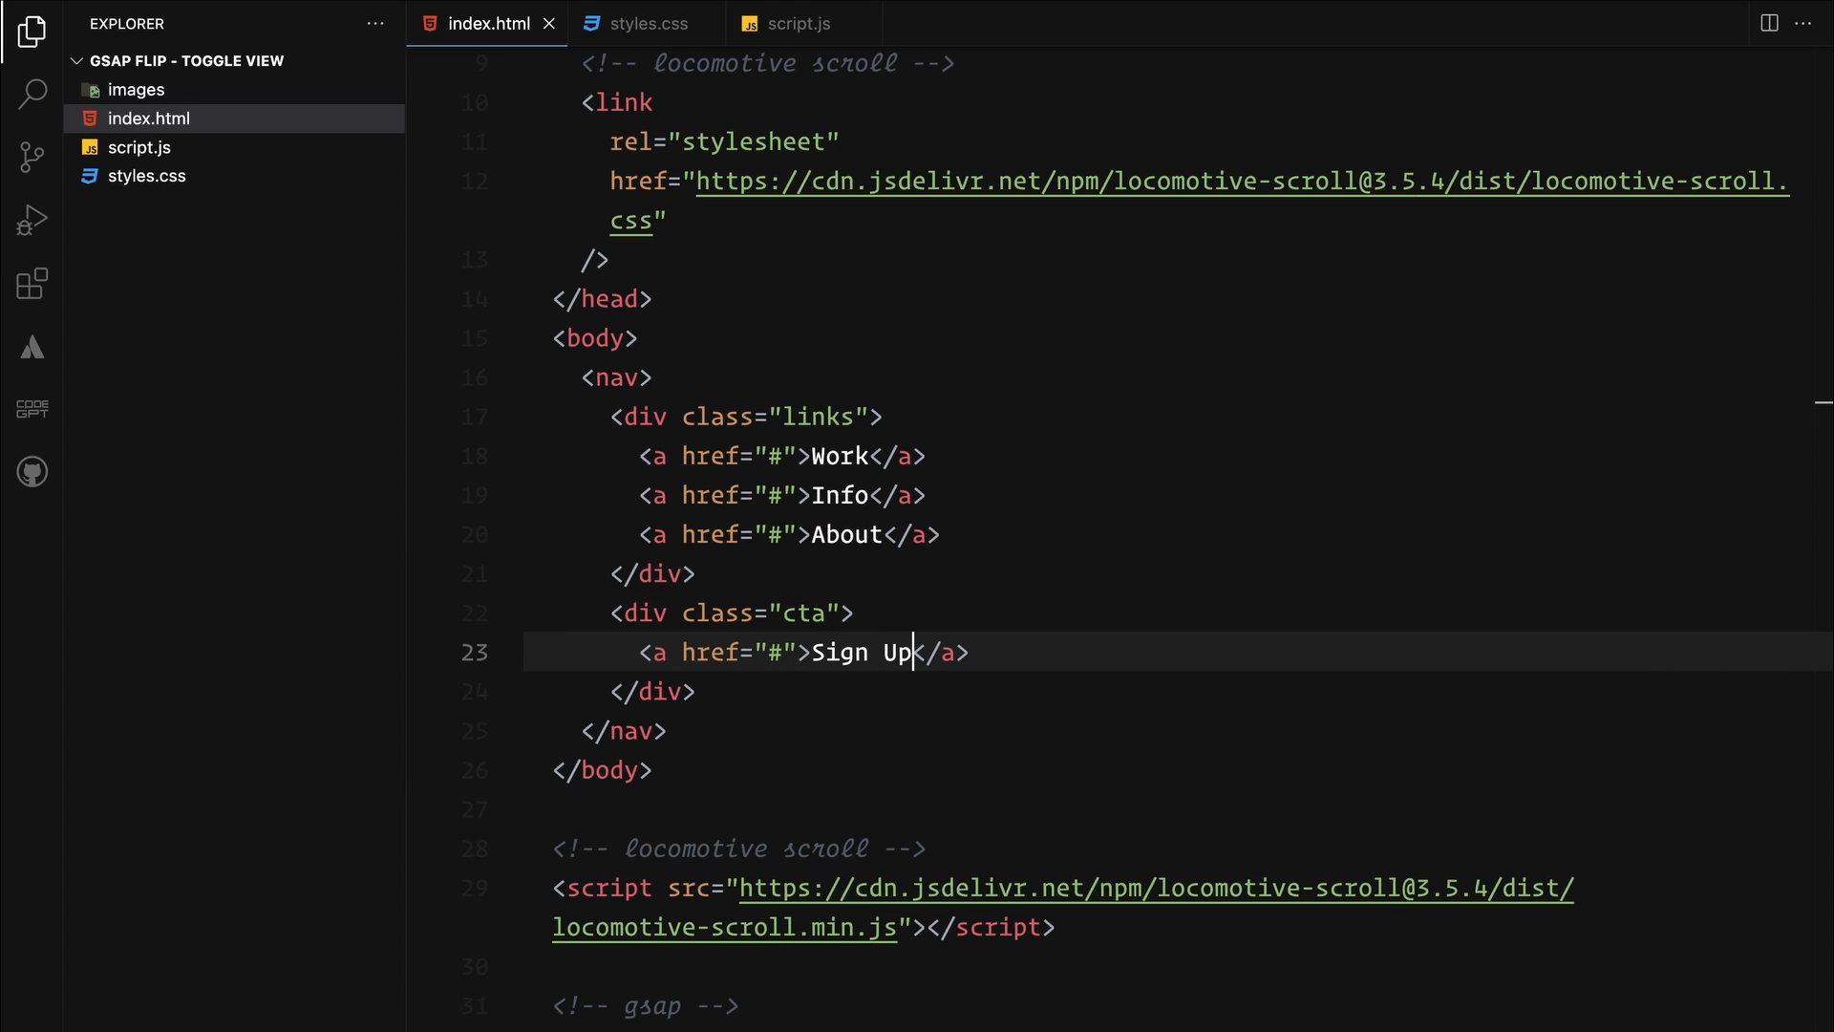
{"action": "mouse_move", "coordinate": [1311, 546]}
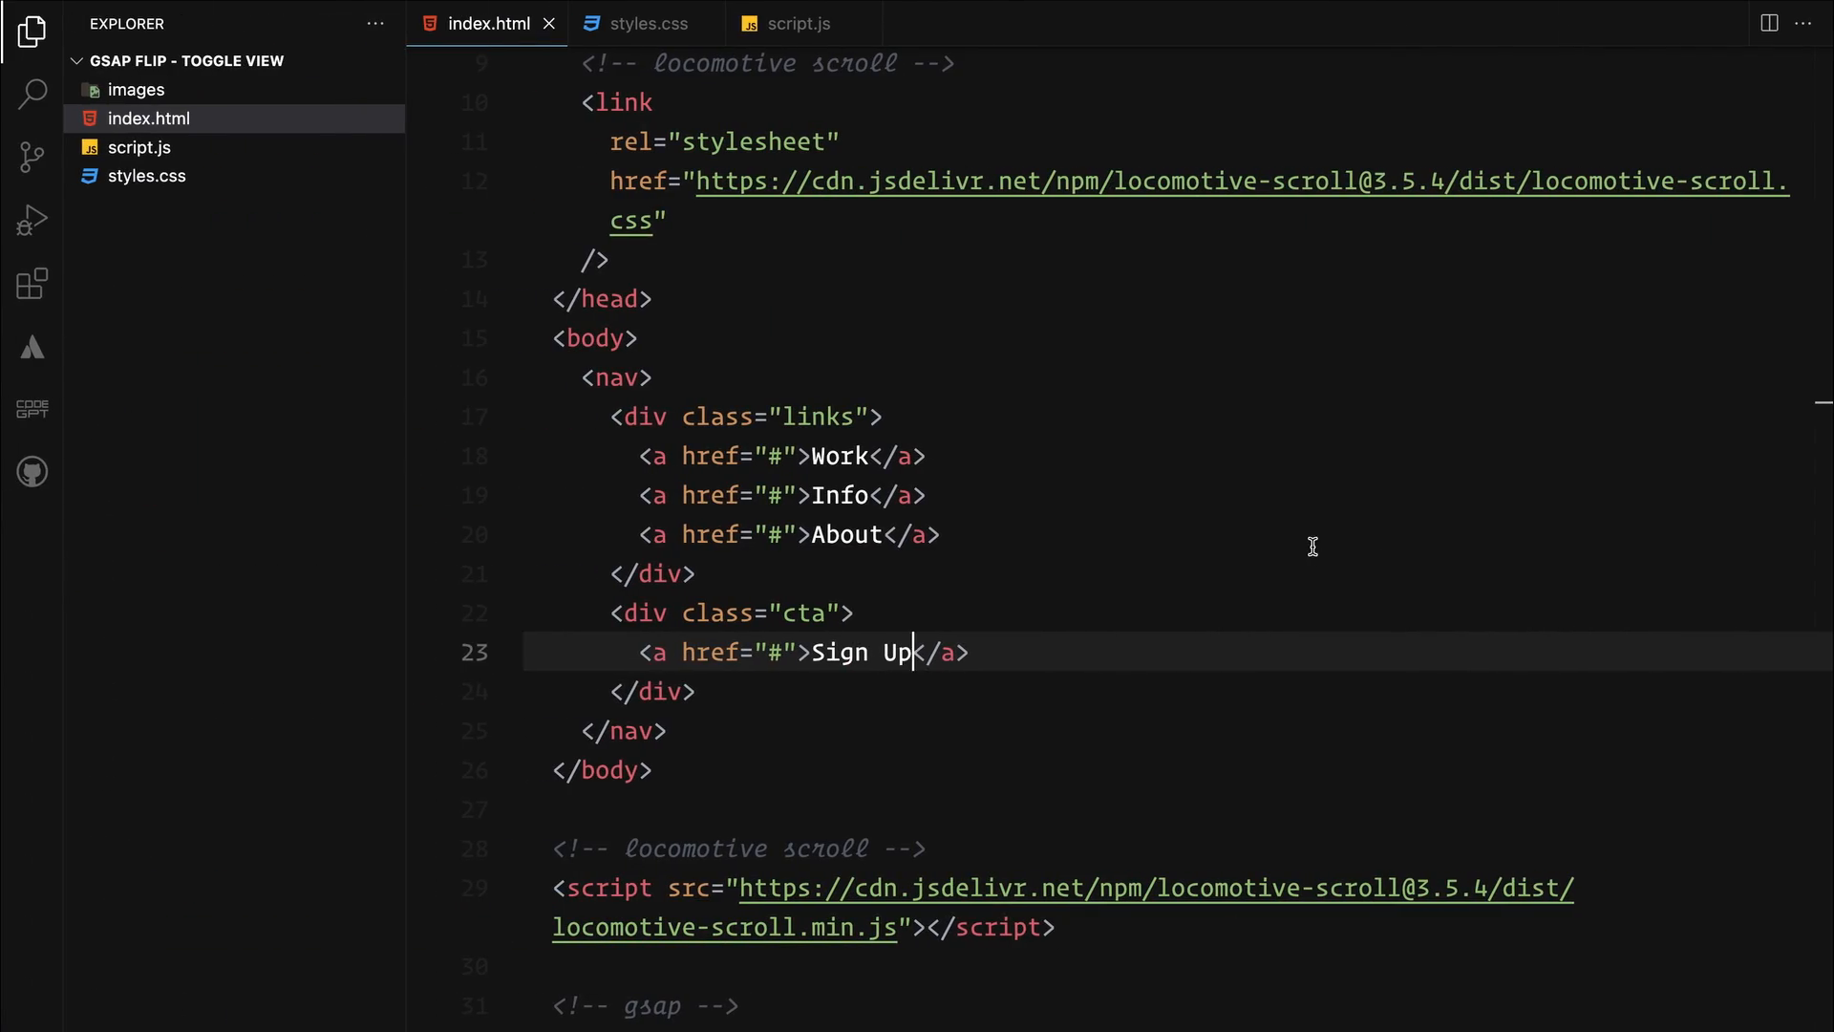
Add a footer with English and View Showreel anchors, then begin the img-gallery div
{"action": "key", "text": "Enter"}
{"action": "type", "text": "<footer>"}
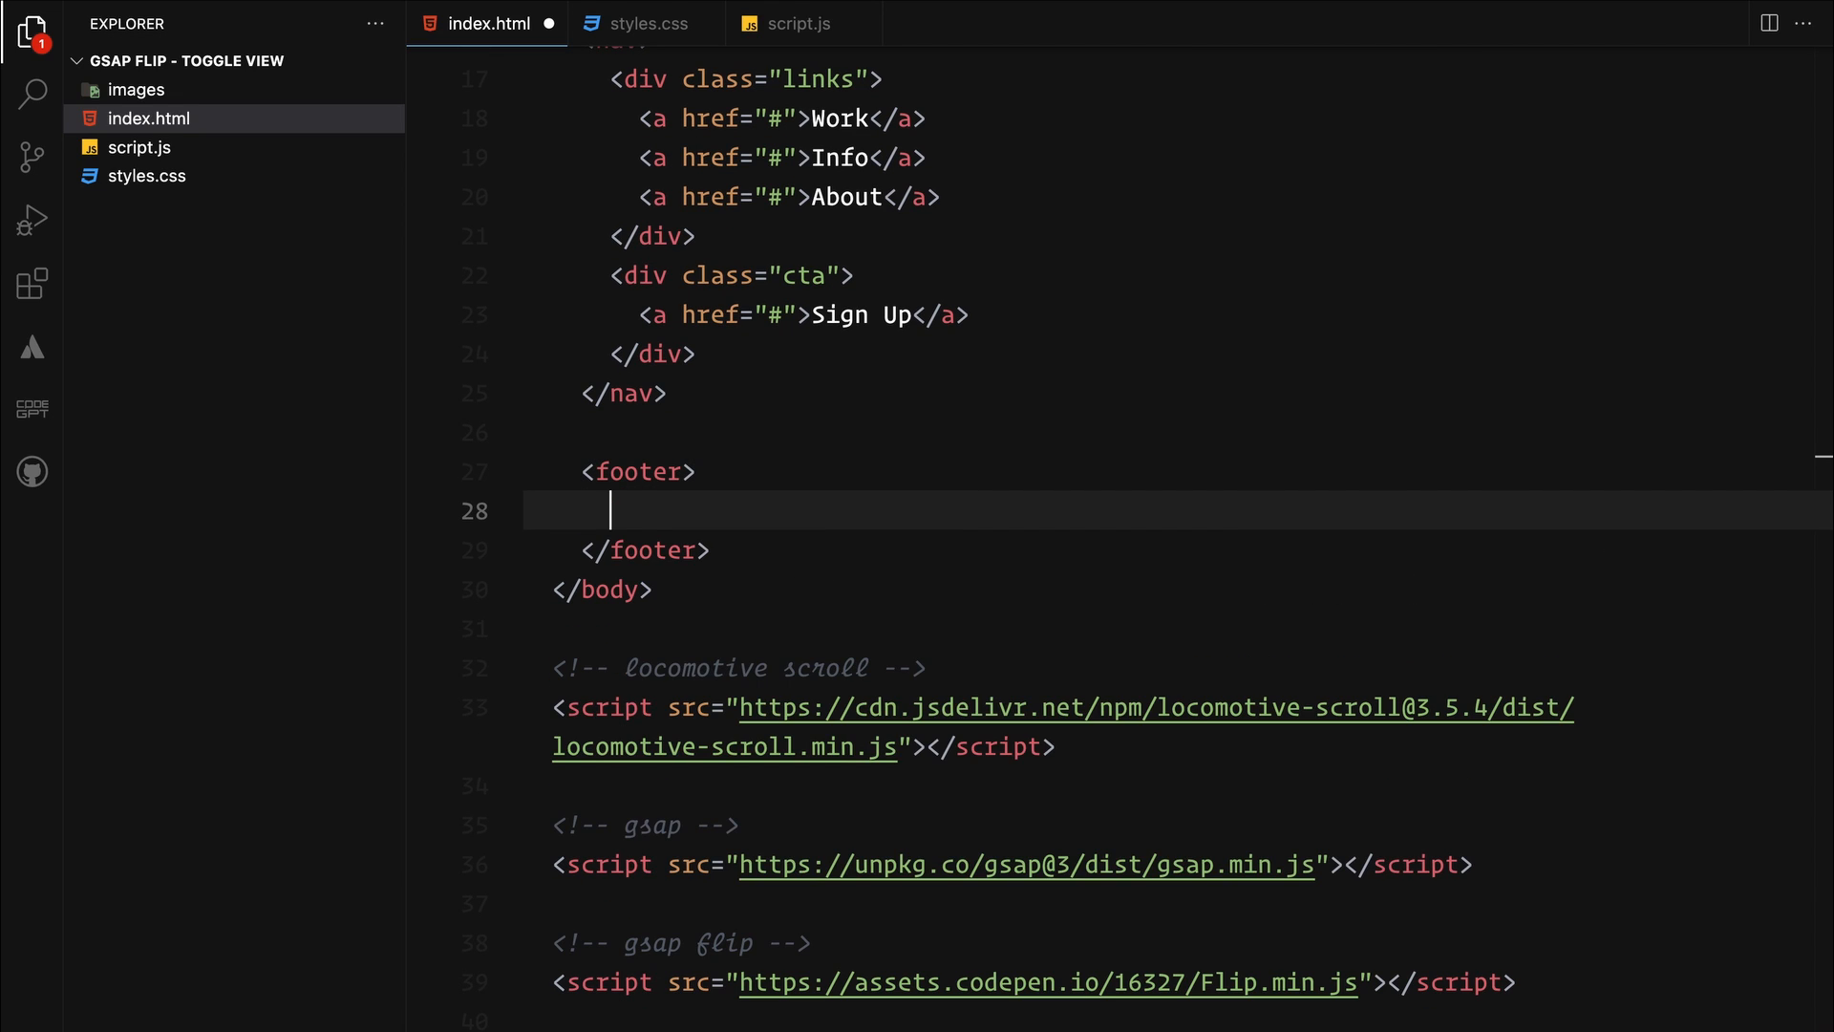
{"action": "type", "text": "<a href=\"#\"></a>"}
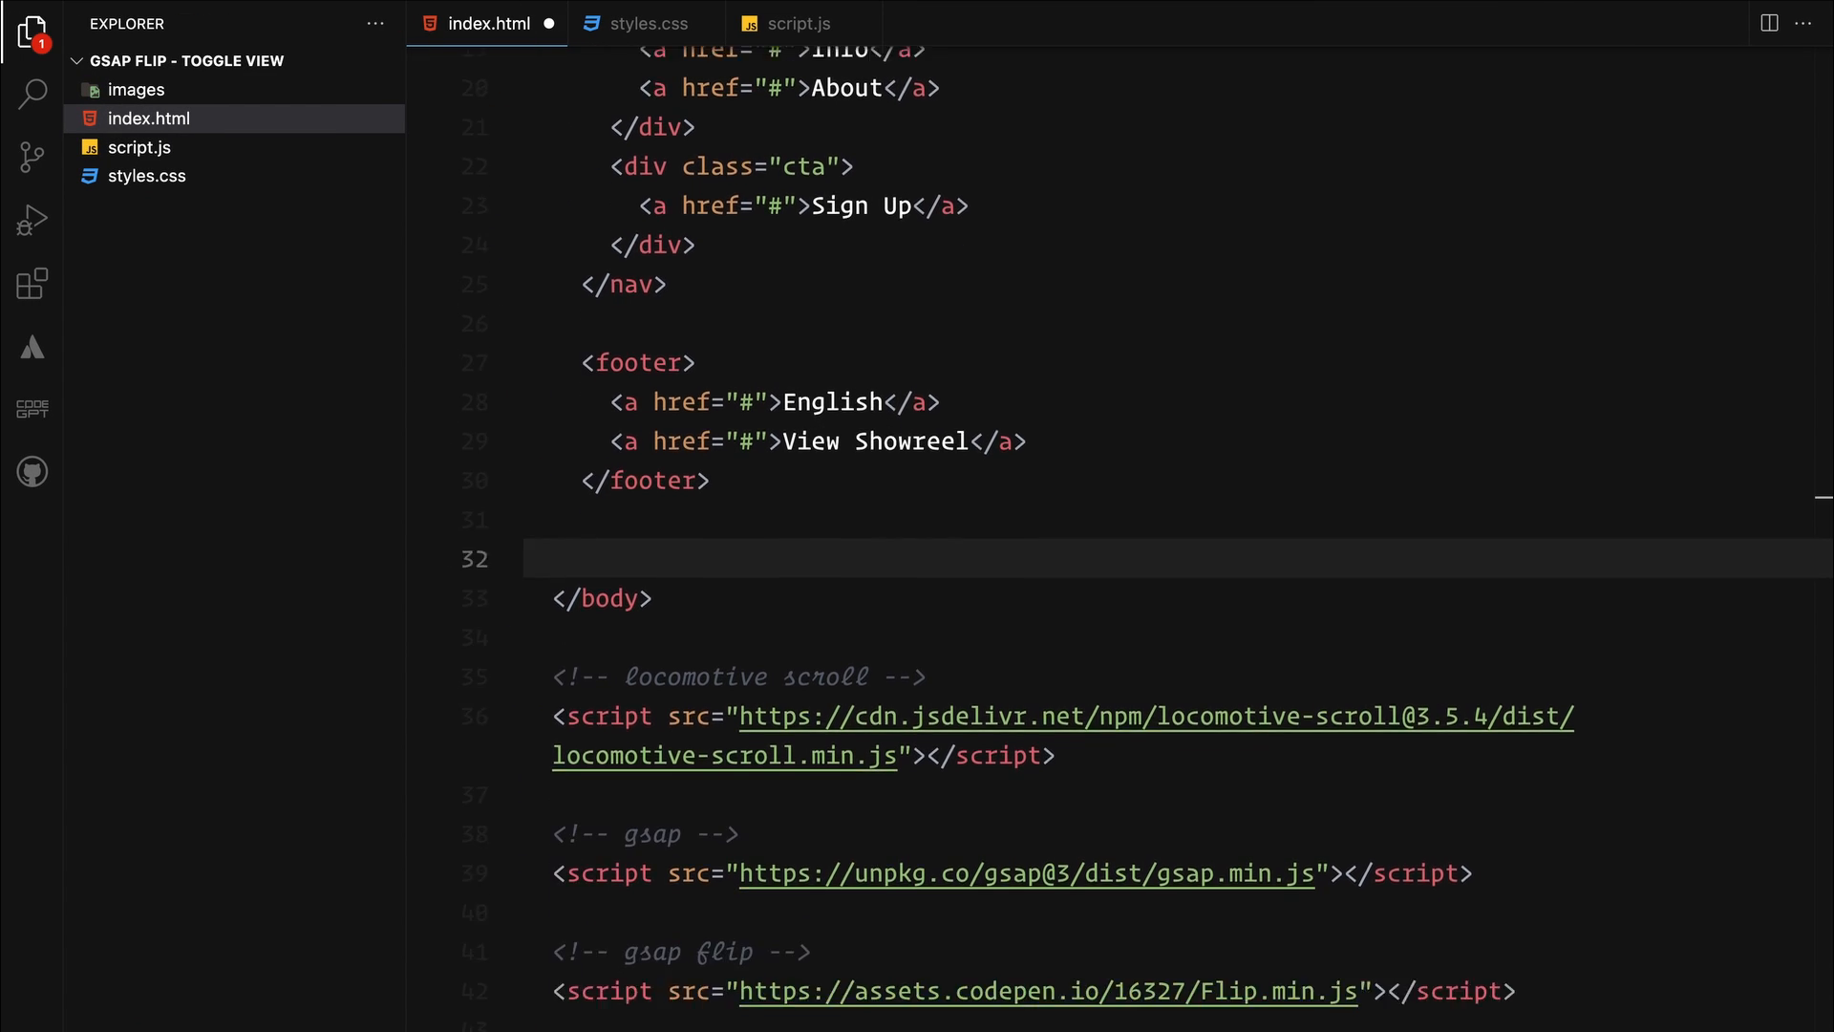
{"action": "type", "text": ".img-gallery\"></div>"}
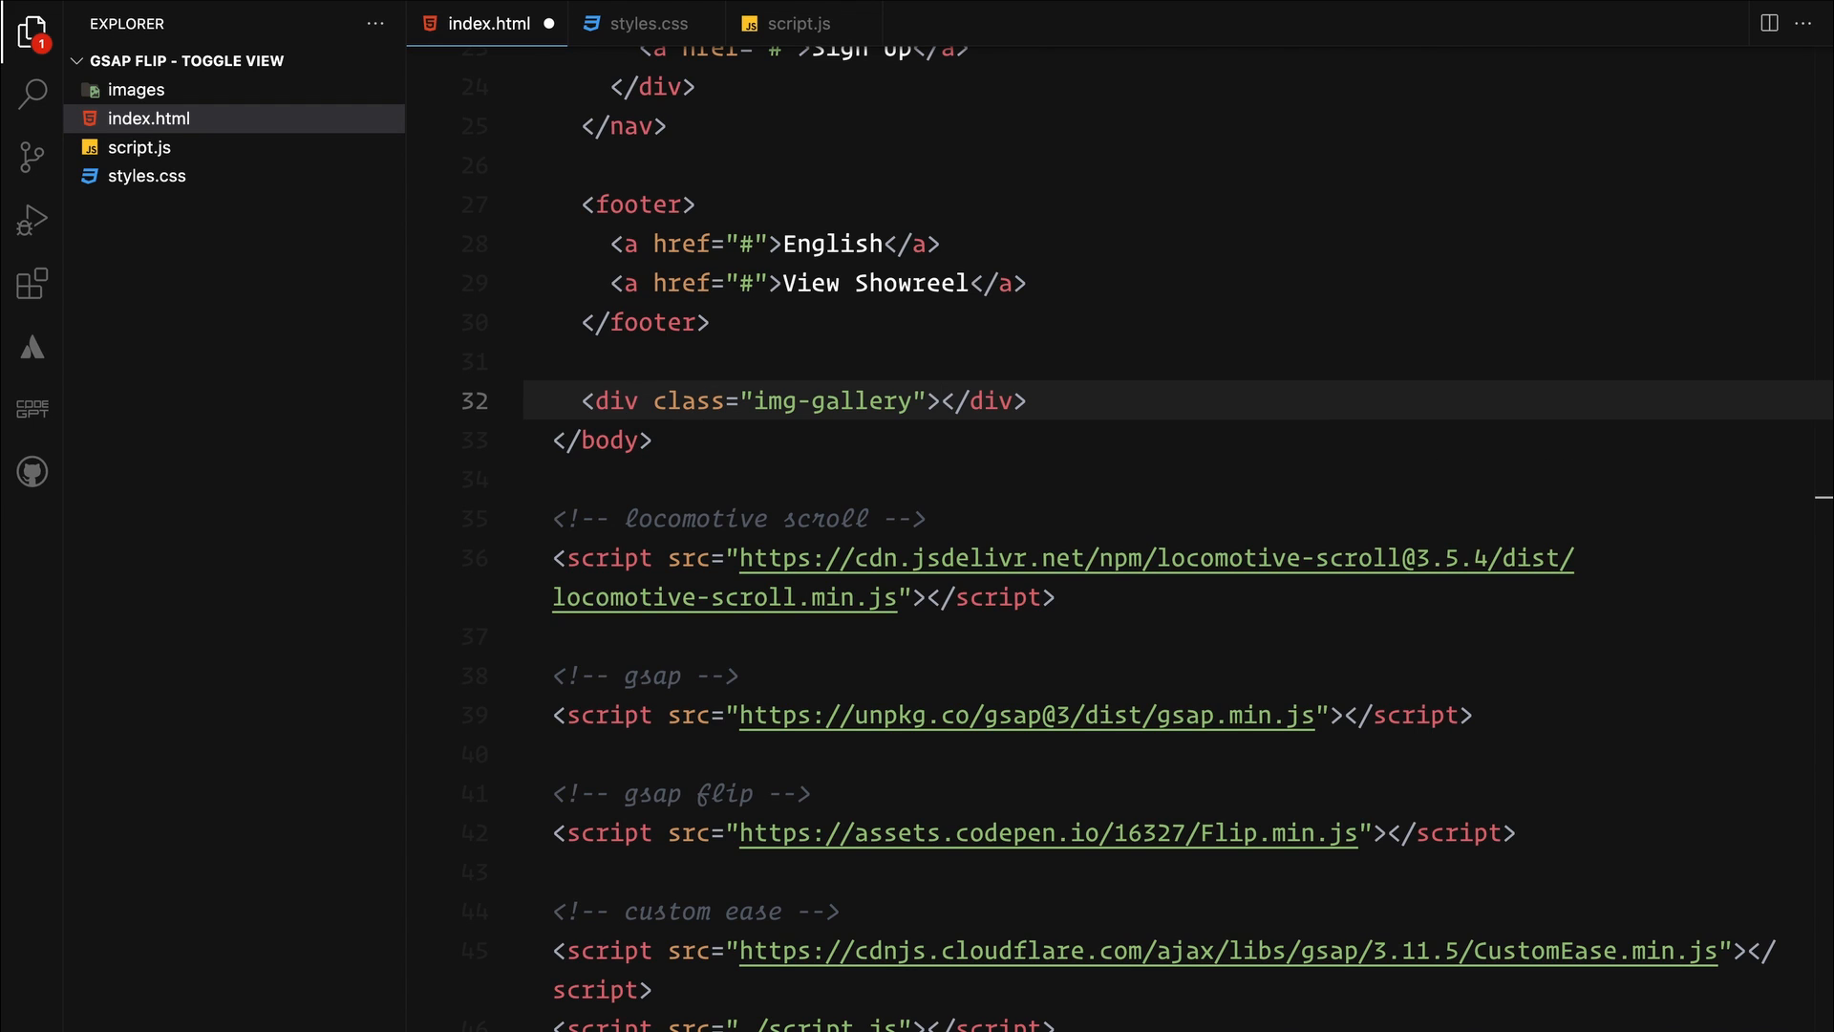
Build img-gallery-container.order holding four img divs with img1–img4.jpg
{"action": "type", "text": ".img-gallery-container\"></div>"}
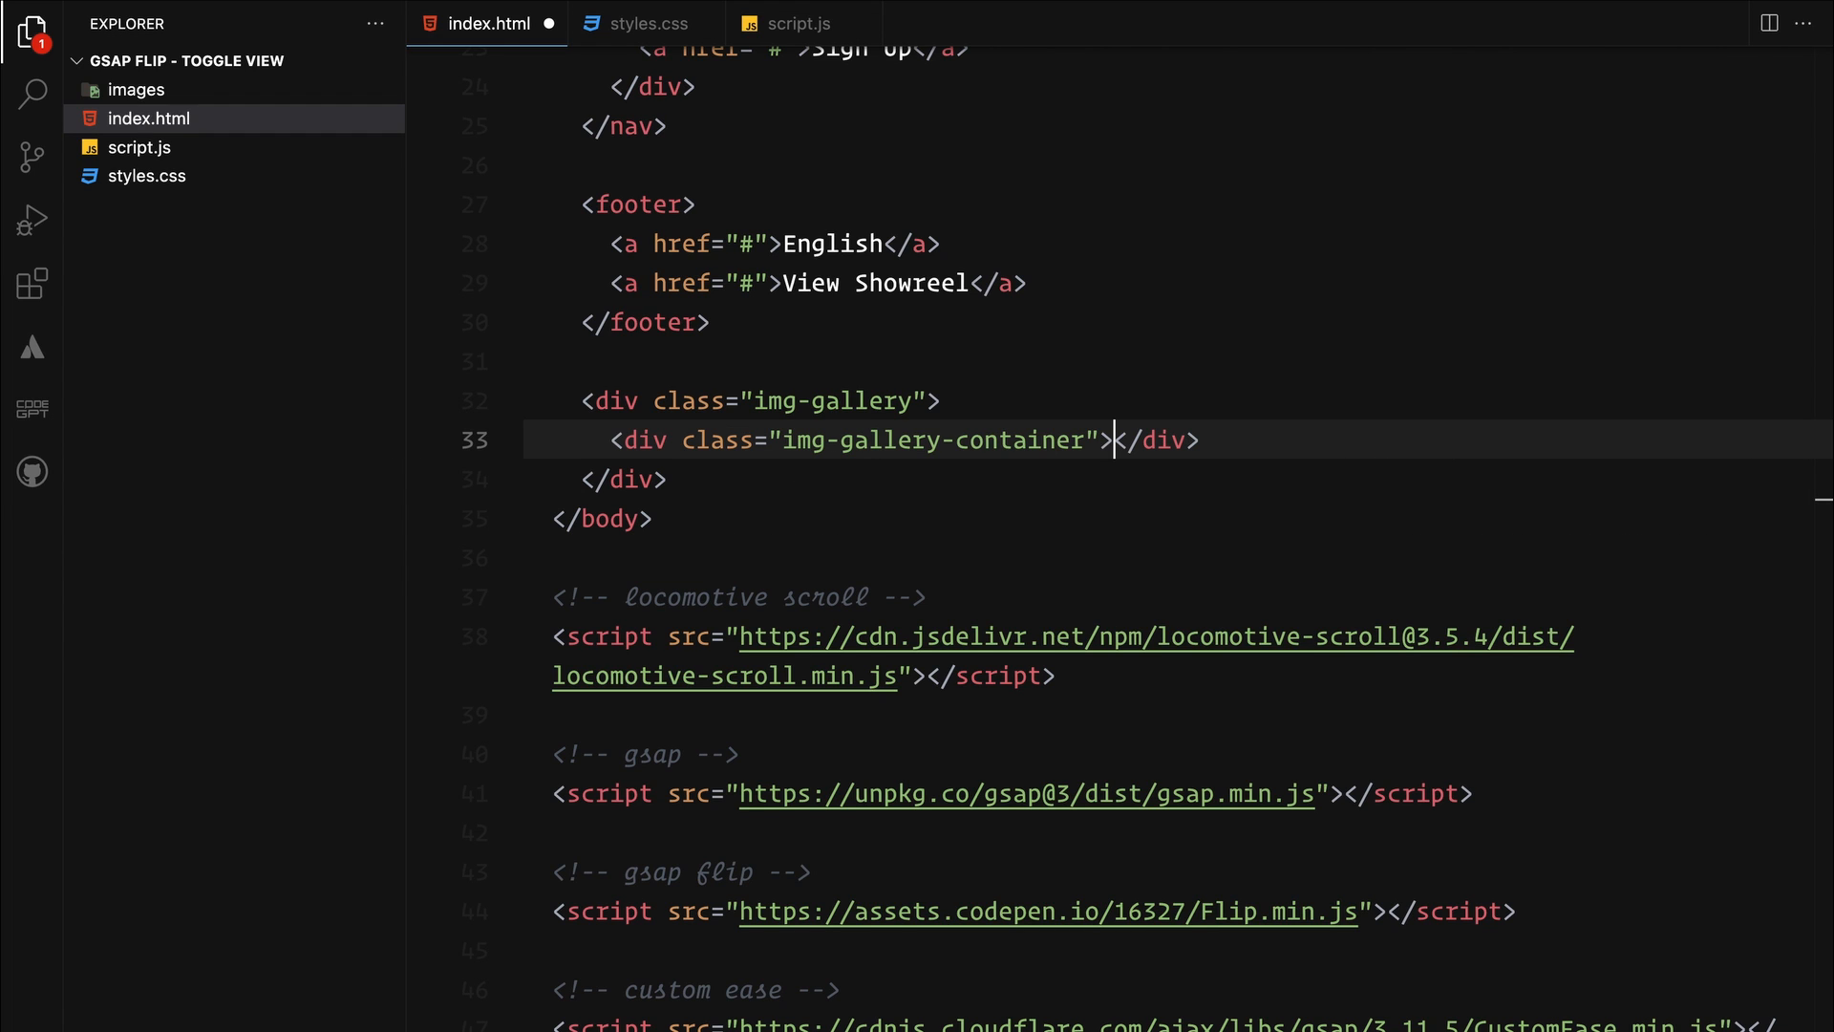
{"action": "type", "text": ".im"}
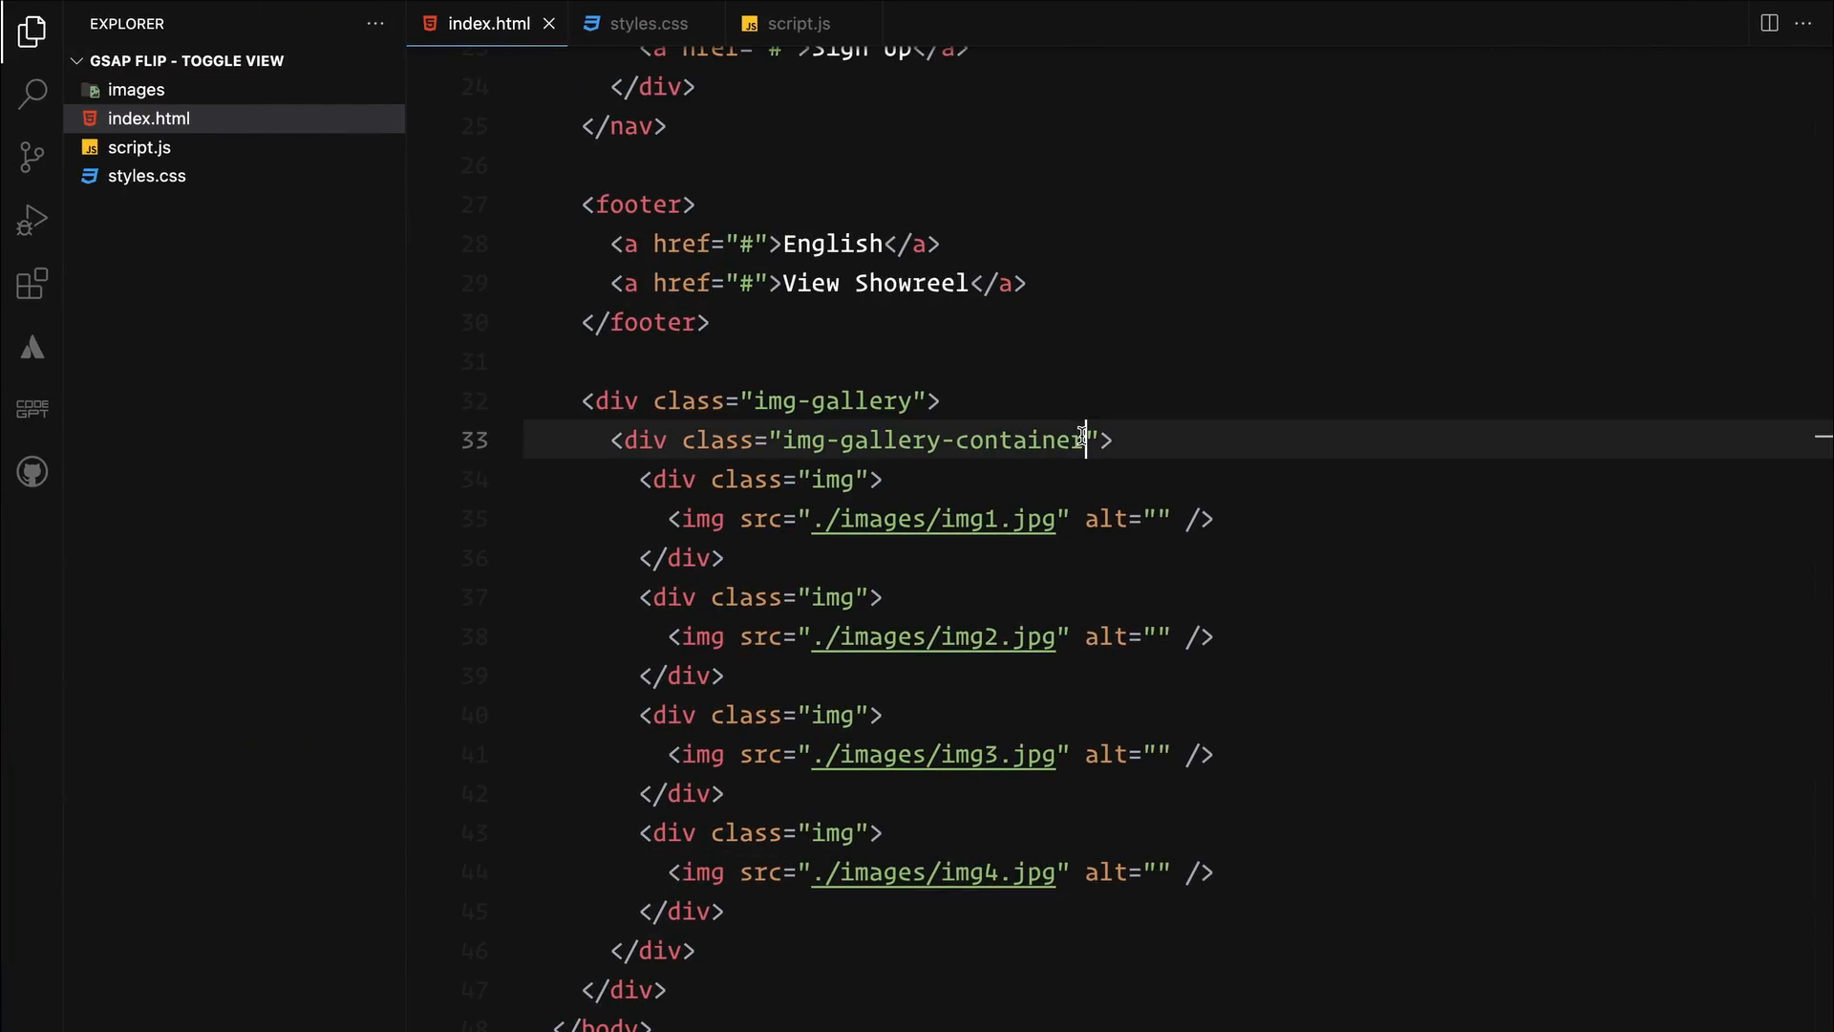
{"action": "type", "text": "order"}
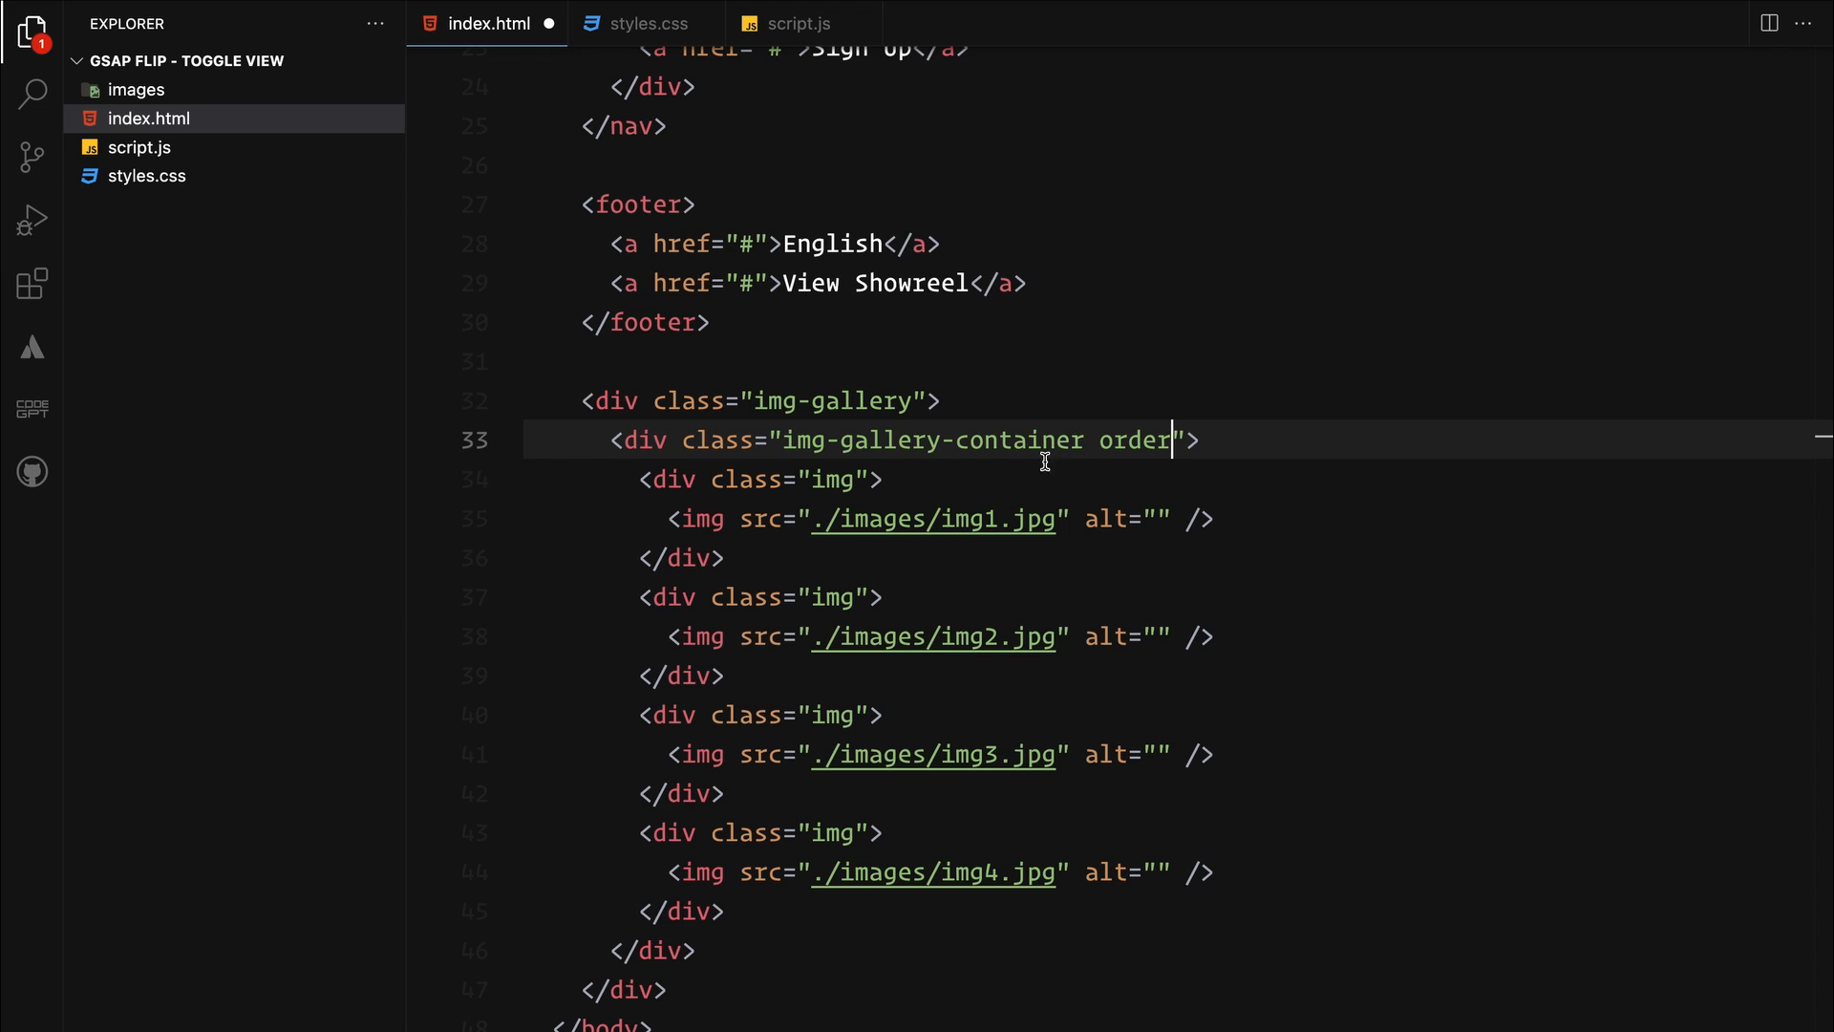
Add the reorder class to all four image wrappers via multi-cursor, then start the hero div
{"action": "left_click", "coordinate": [856, 477]}
{"action": "type", "text": " reorder"}
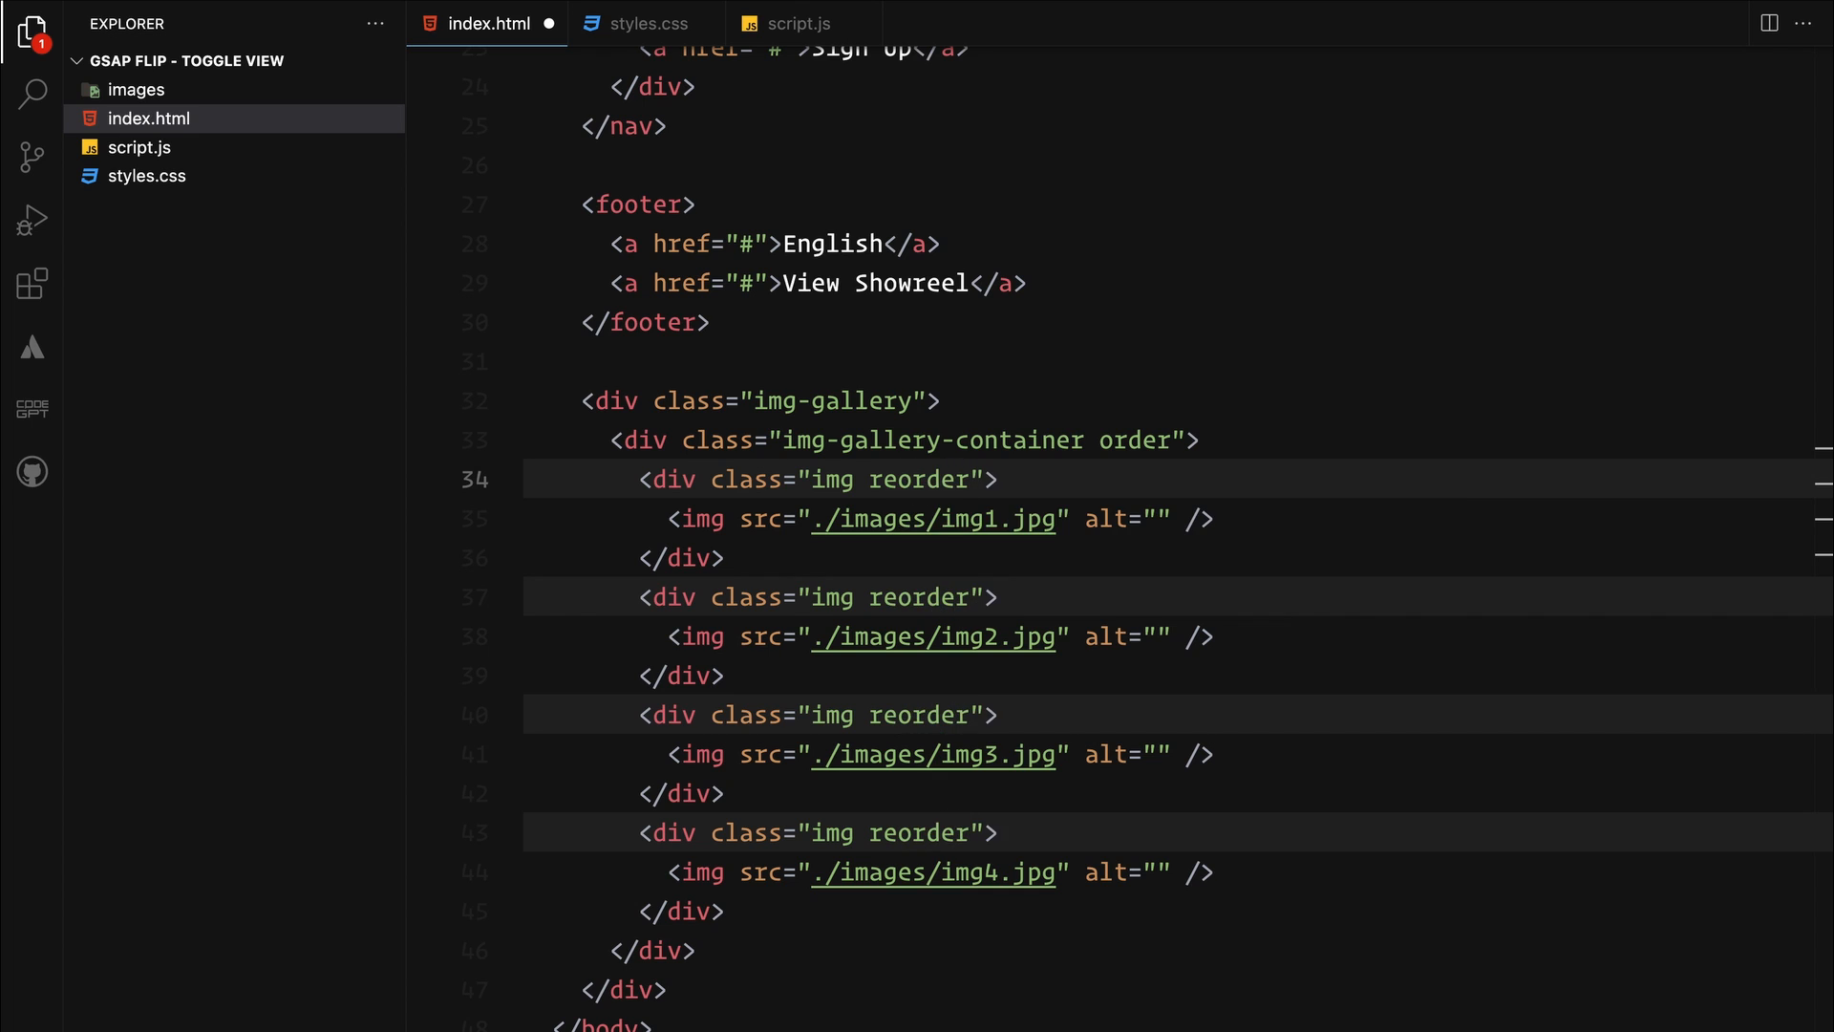
{"action": "left_click", "coordinate": [998, 477]}
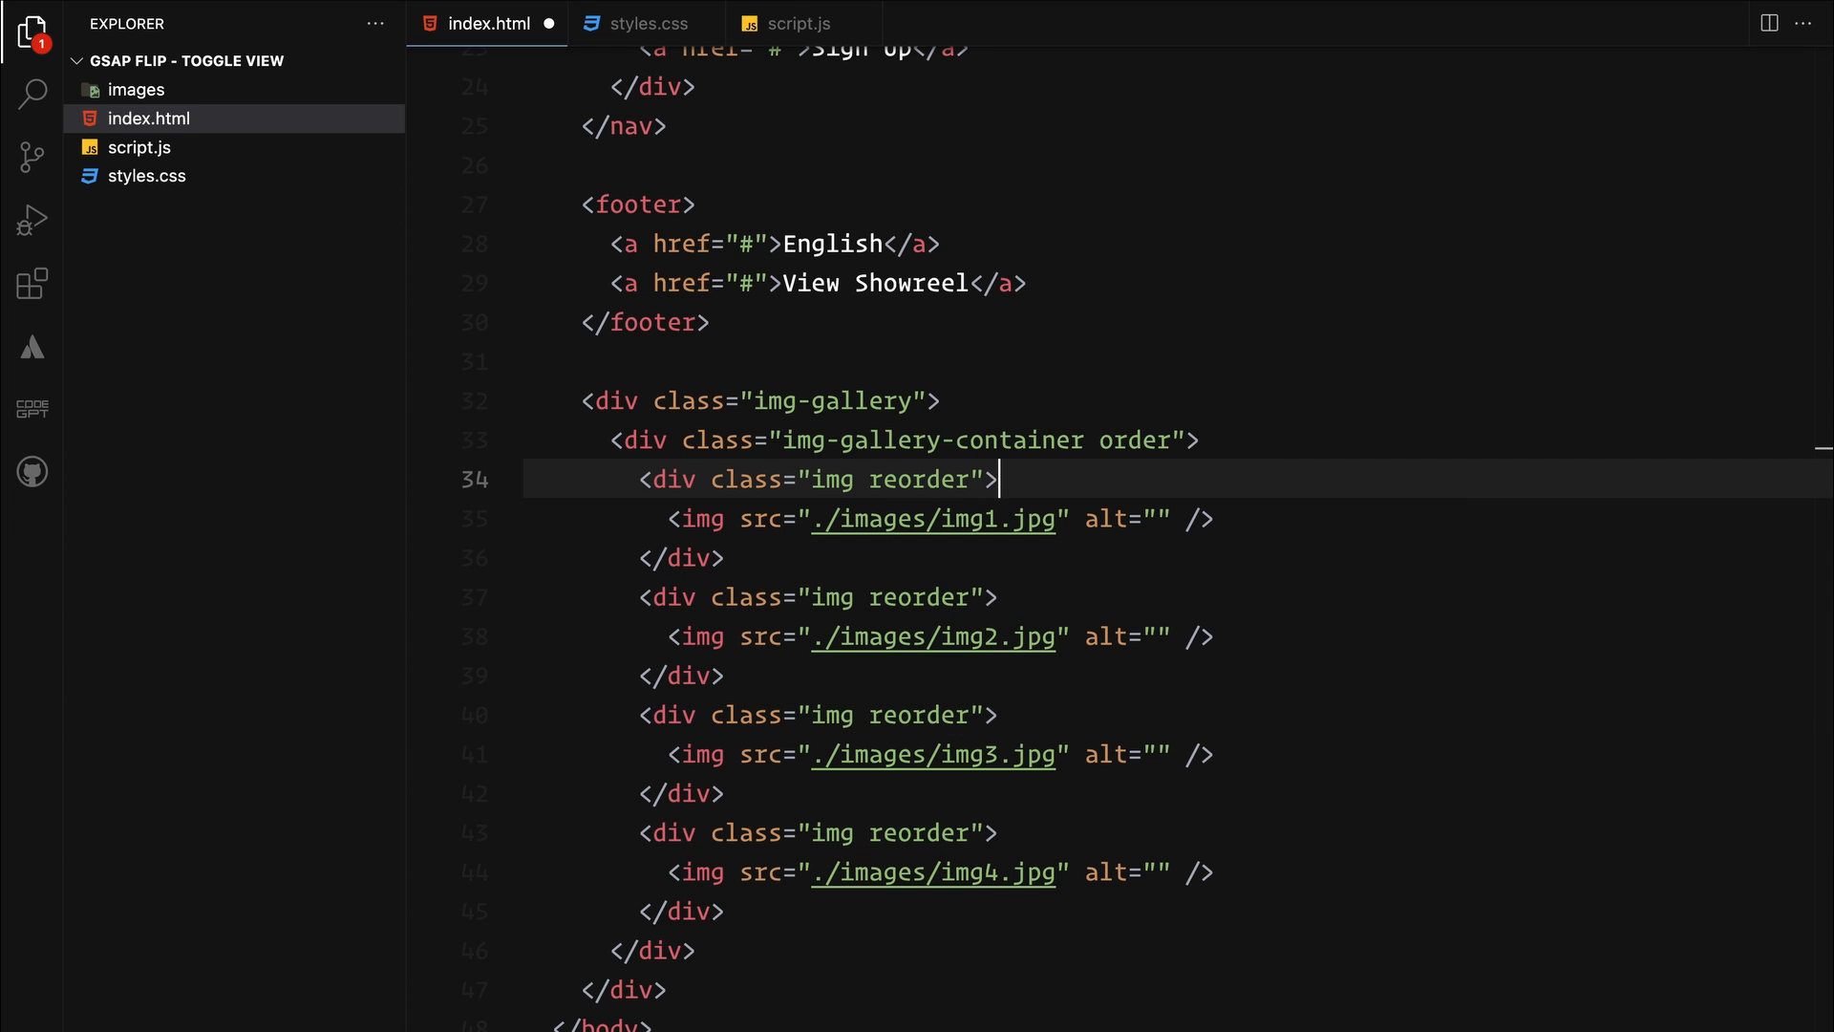
{"action": "scroll", "scroll_direction": "down", "scroll_amount": 3}
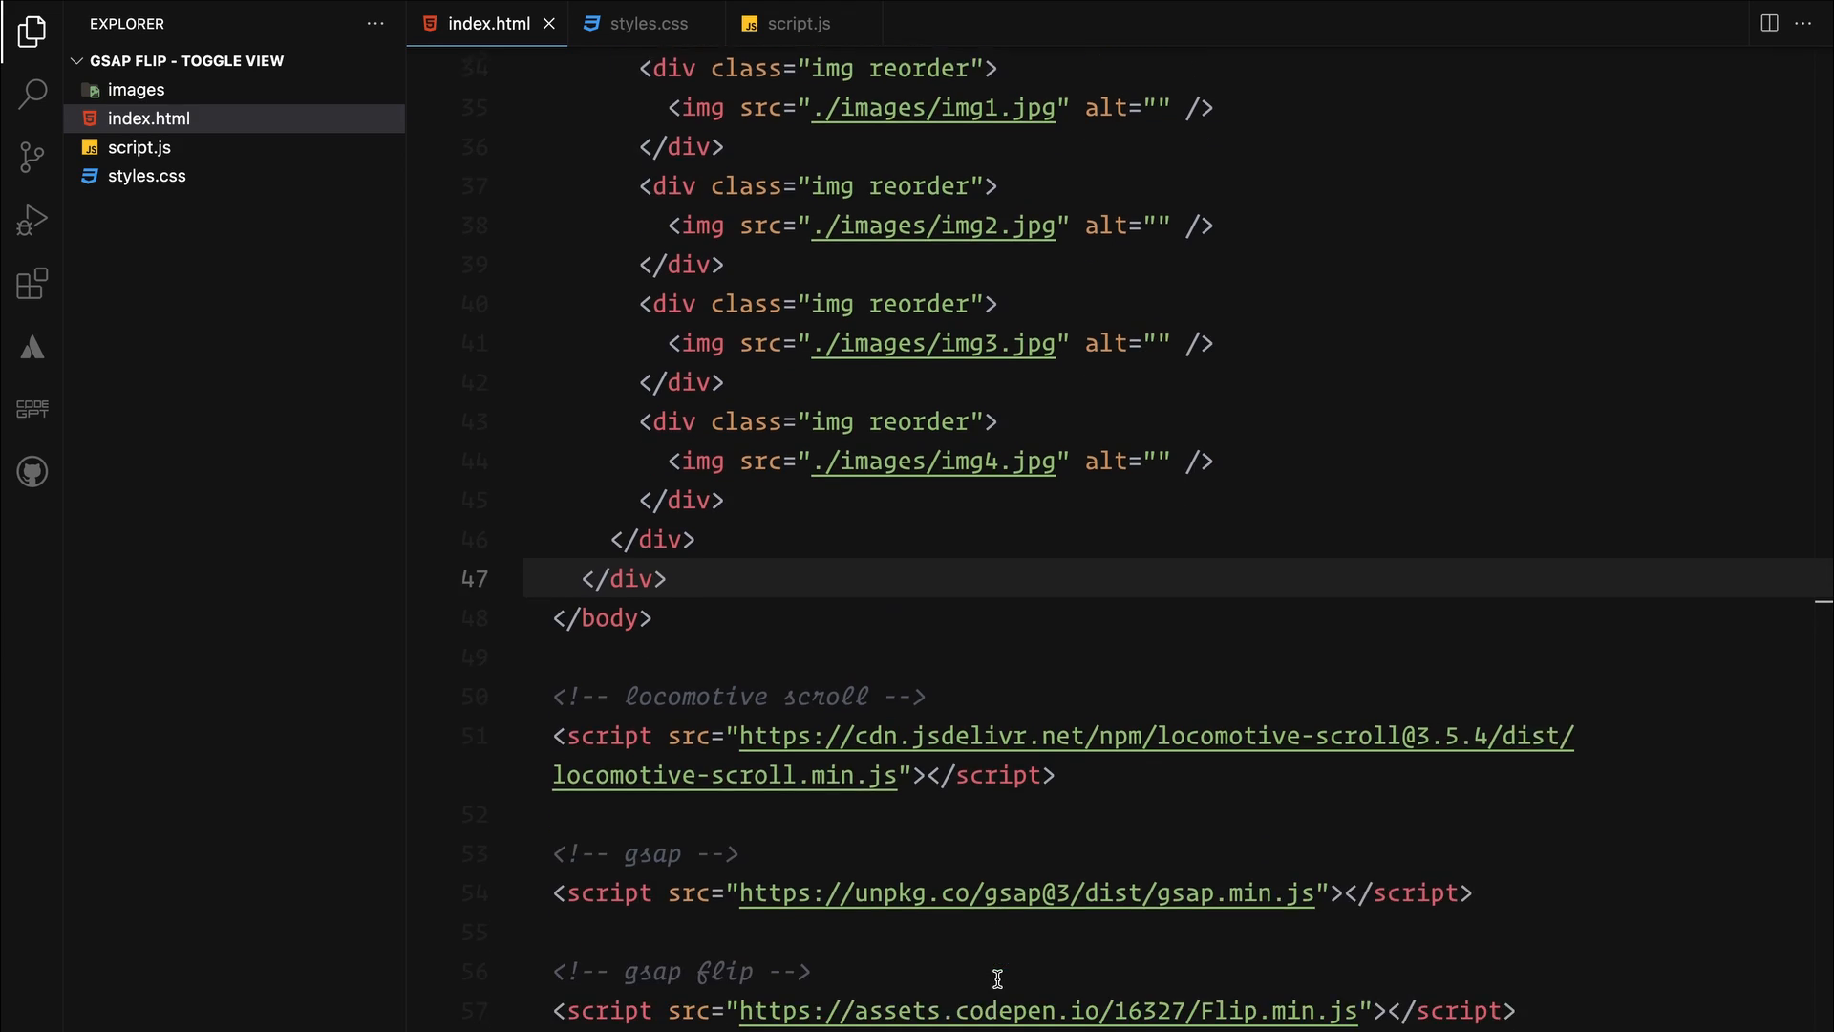
{"action": "type", "text": ".hero\">"}
{"action": "type", "text": "<h1>Near Future</h1>"}
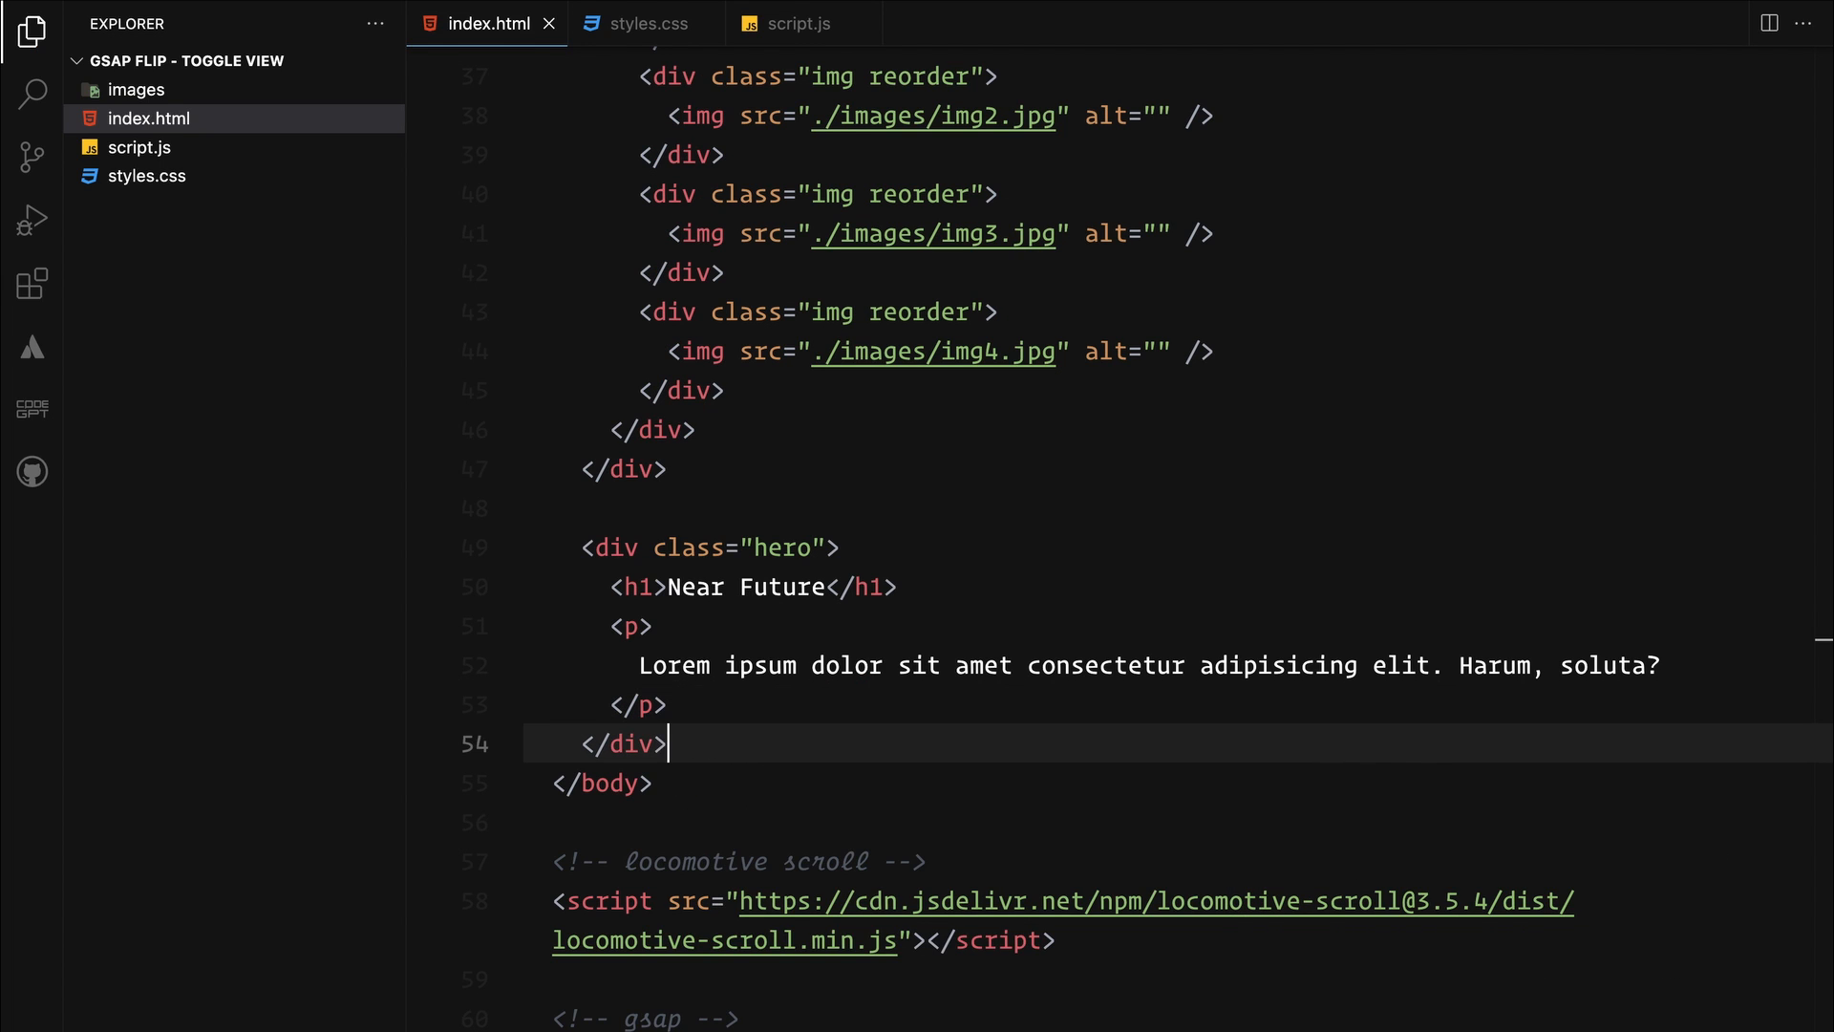
Add the Near Future hero with lorem paragraph and an Explore Ideas btn div, then switch to styles.css
{"action": "type", "text": "."}
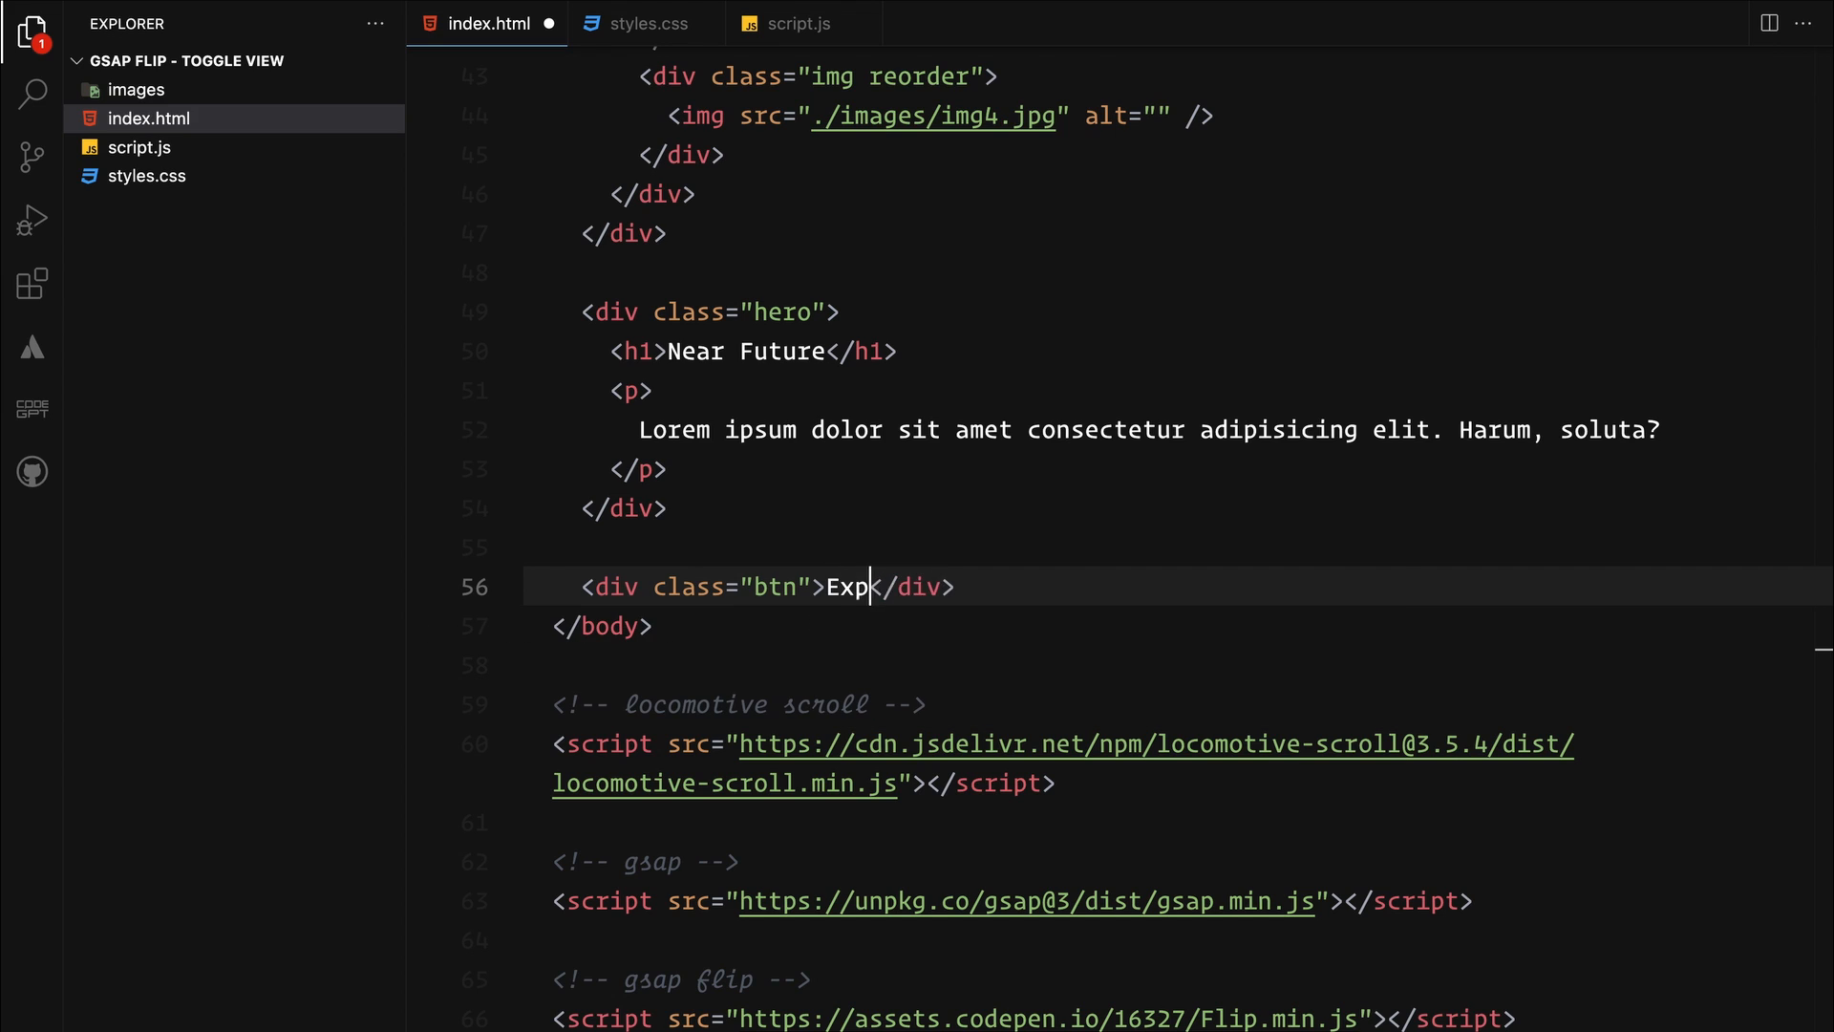
{"action": "type", "text": "lore Ideas"}
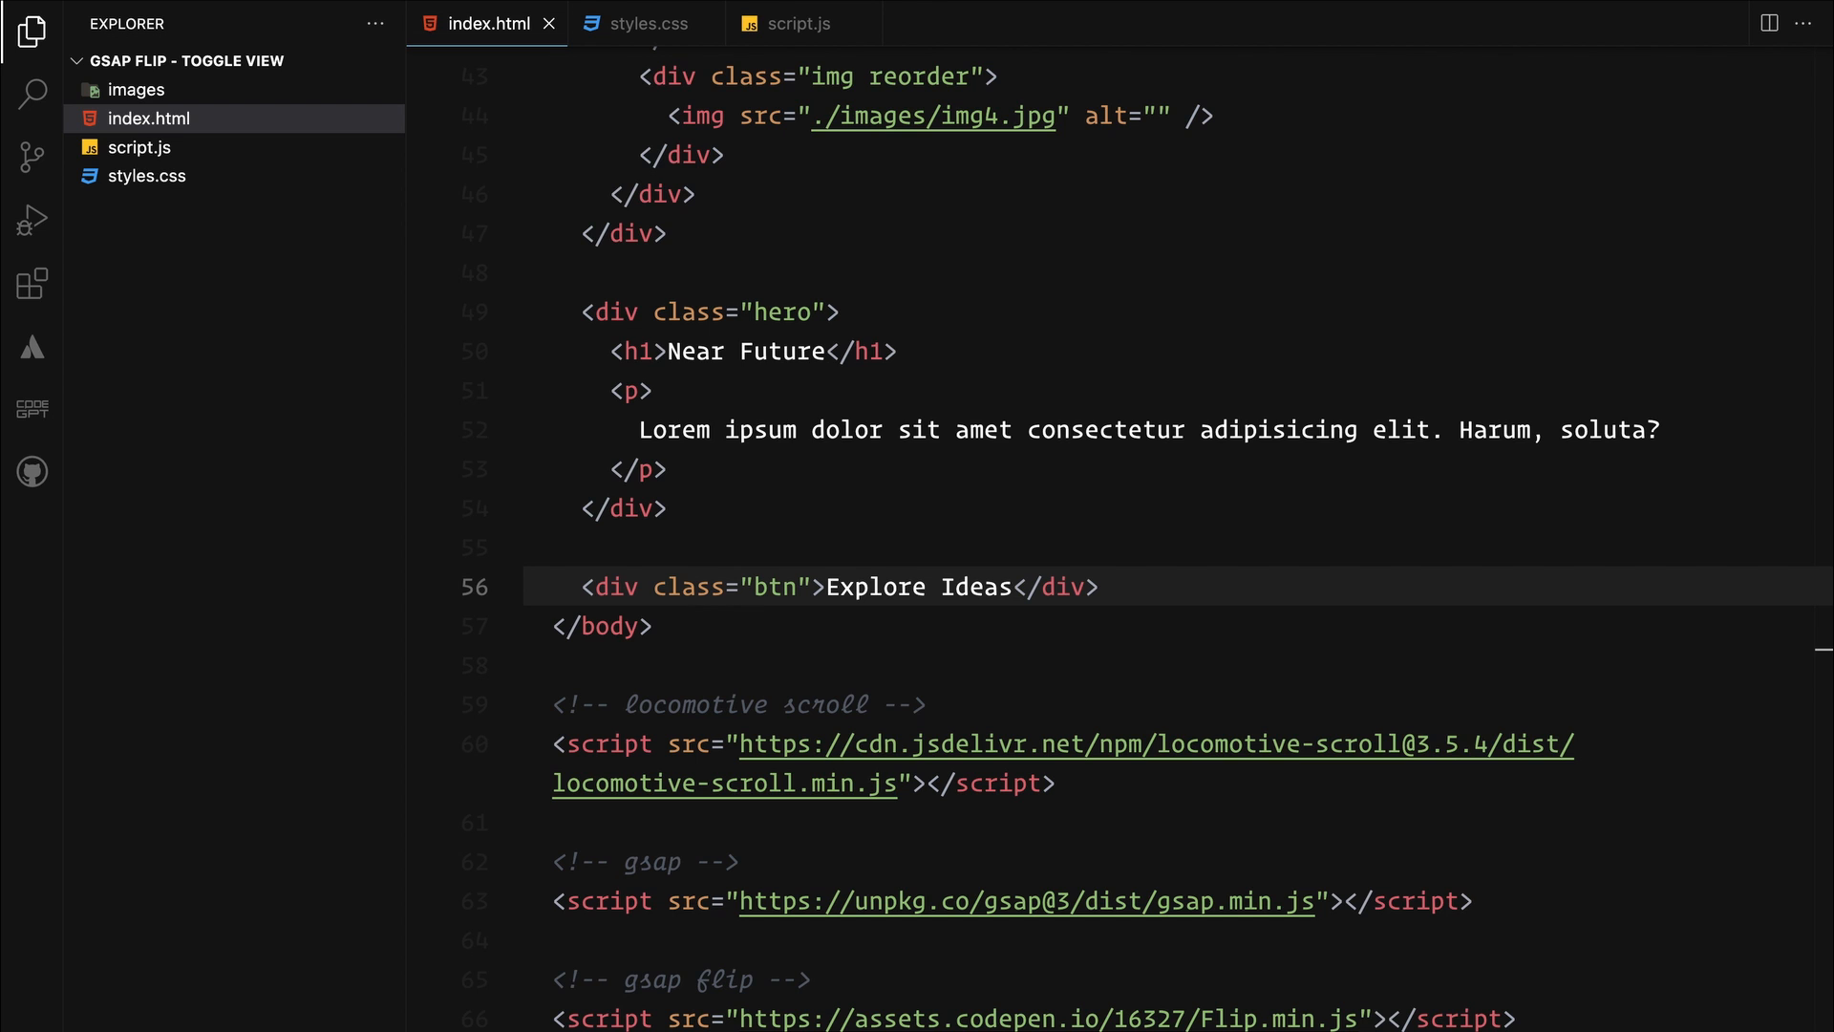
{"action": "left_click", "coordinate": [646, 23]}
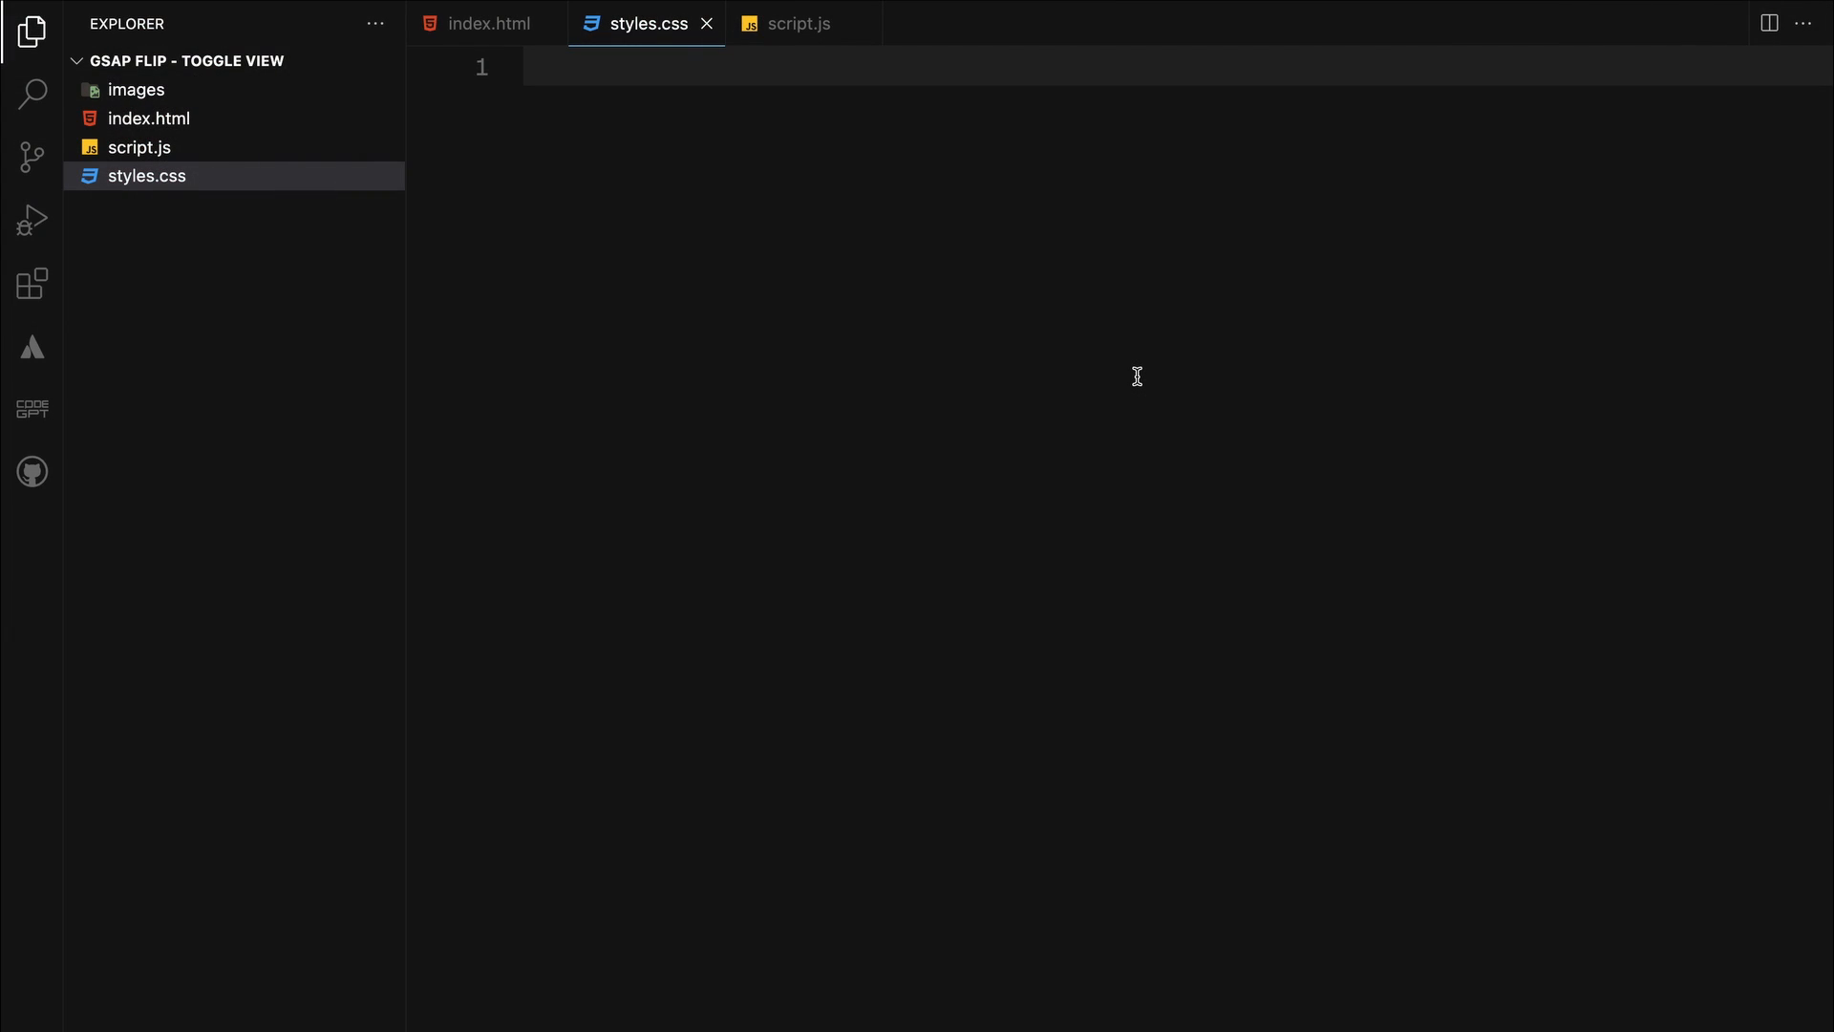
Write the universal reset and the Neue Montreal body font rule
{"action": "type", "text": "margin: 0;"}
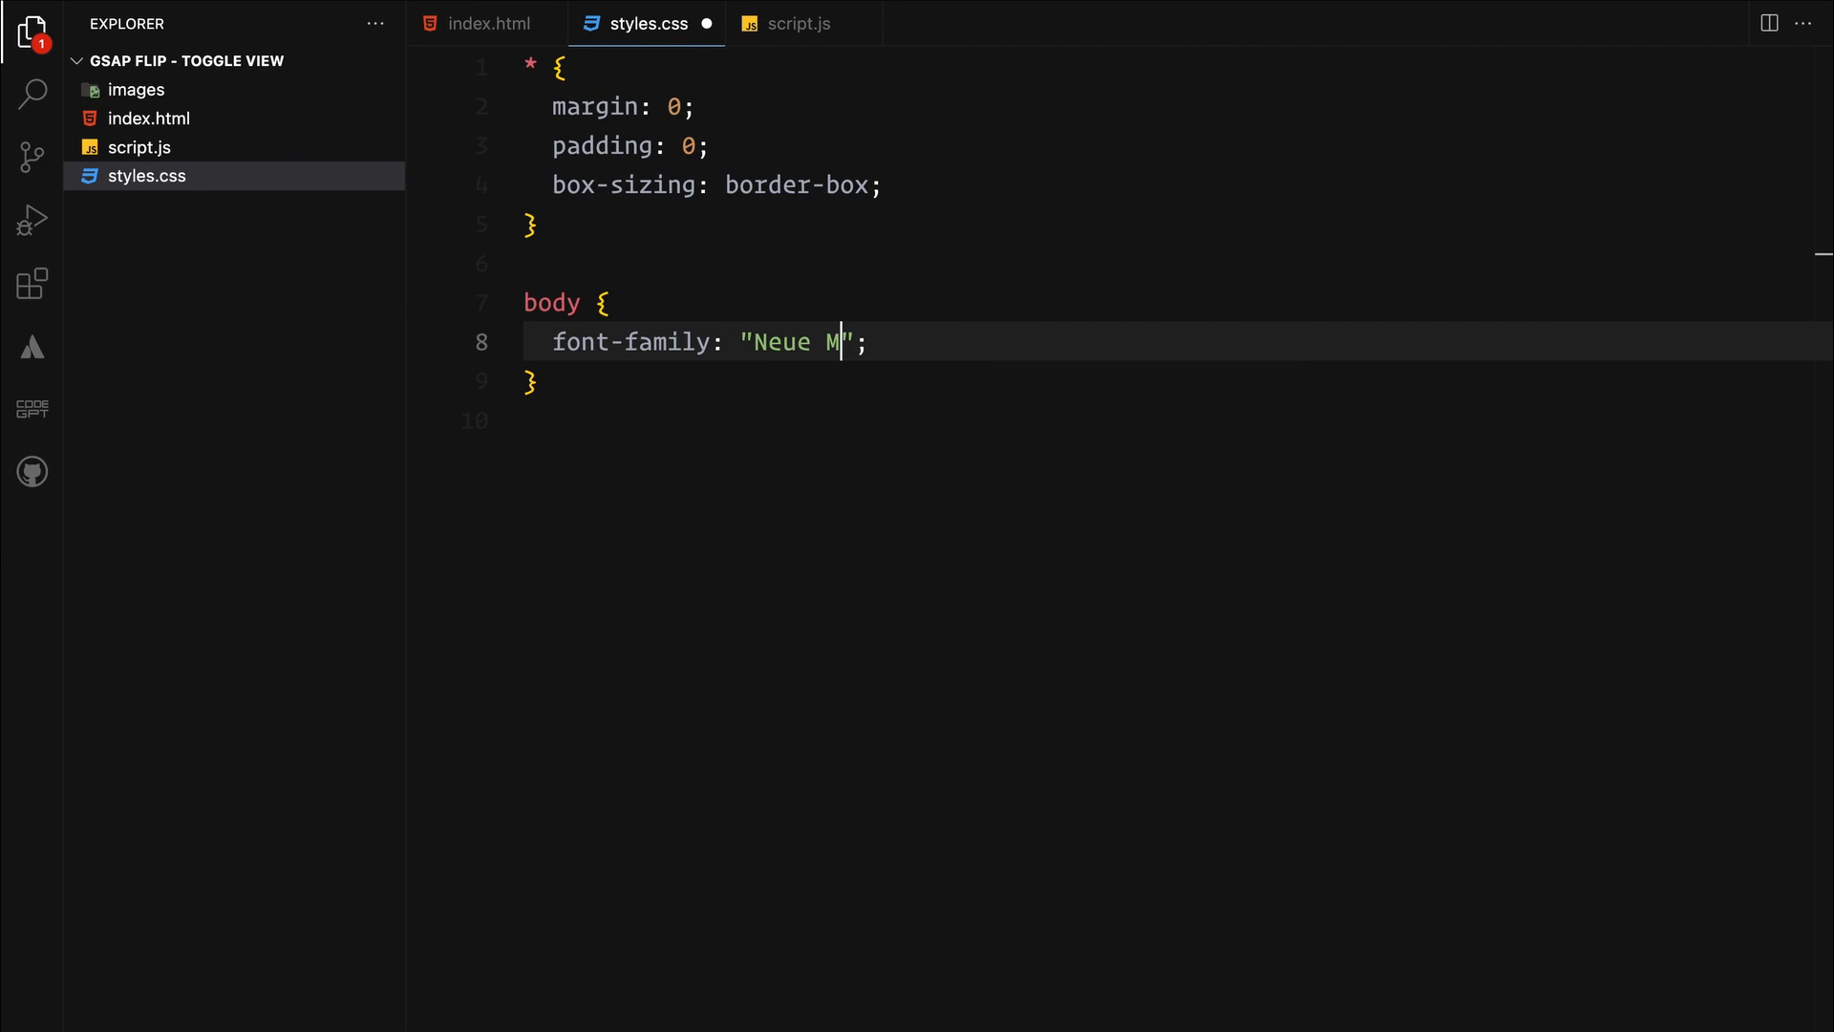
{"action": "type", "text": "ontreal"}
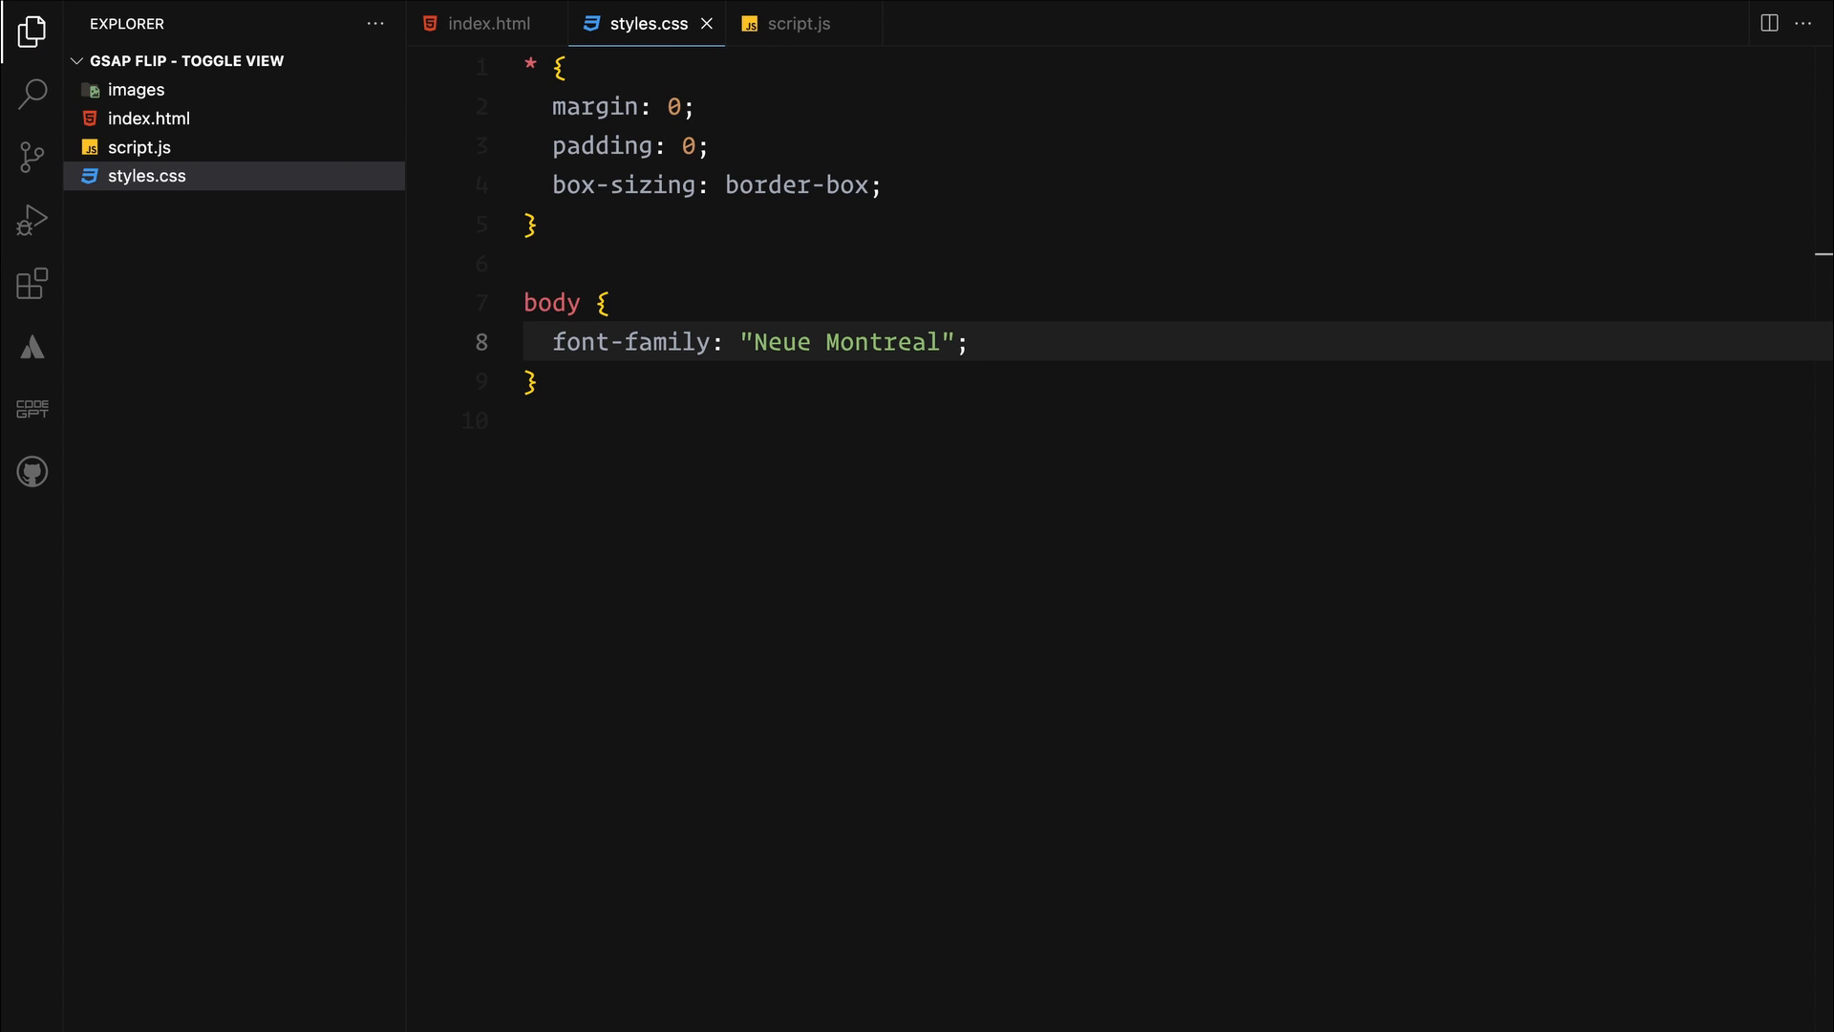
Make images 100% width and height with object-fit cover
{"action": "type", "text": "img {"}
{"action": "type", "text": "width: 100%;"}
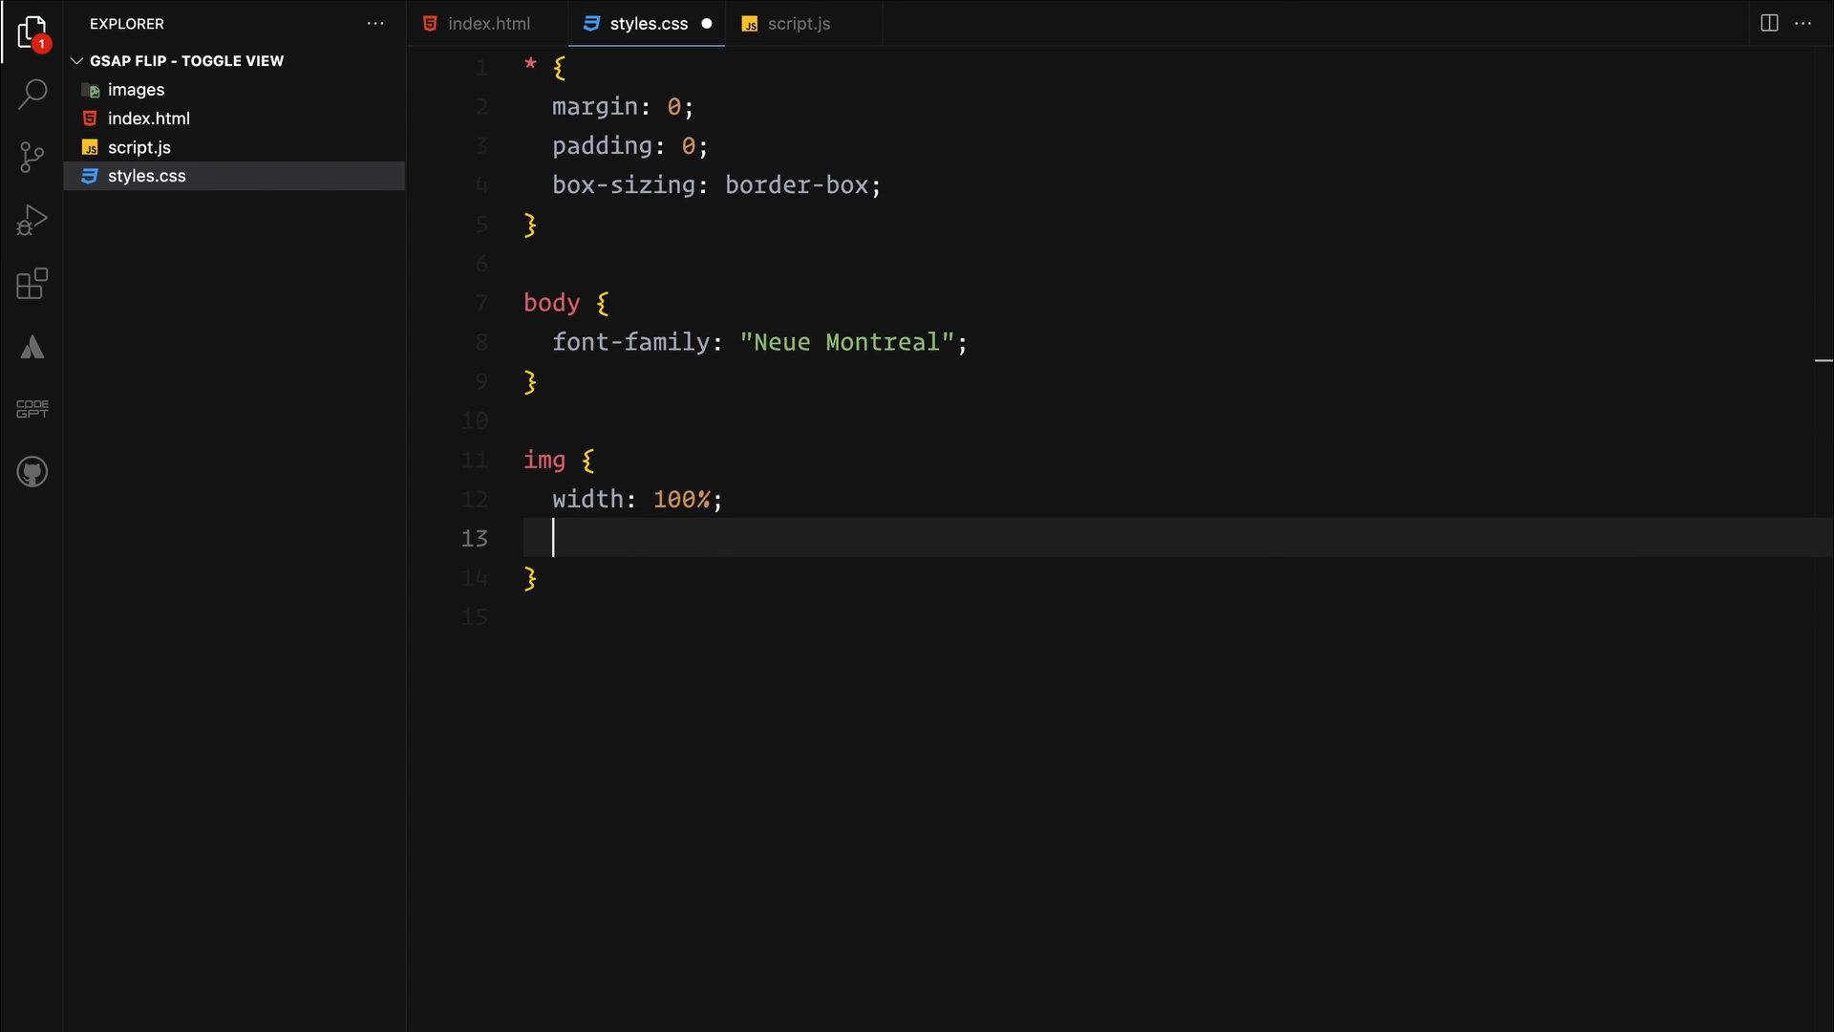
{"action": "type", "text": "height: 100%;"}
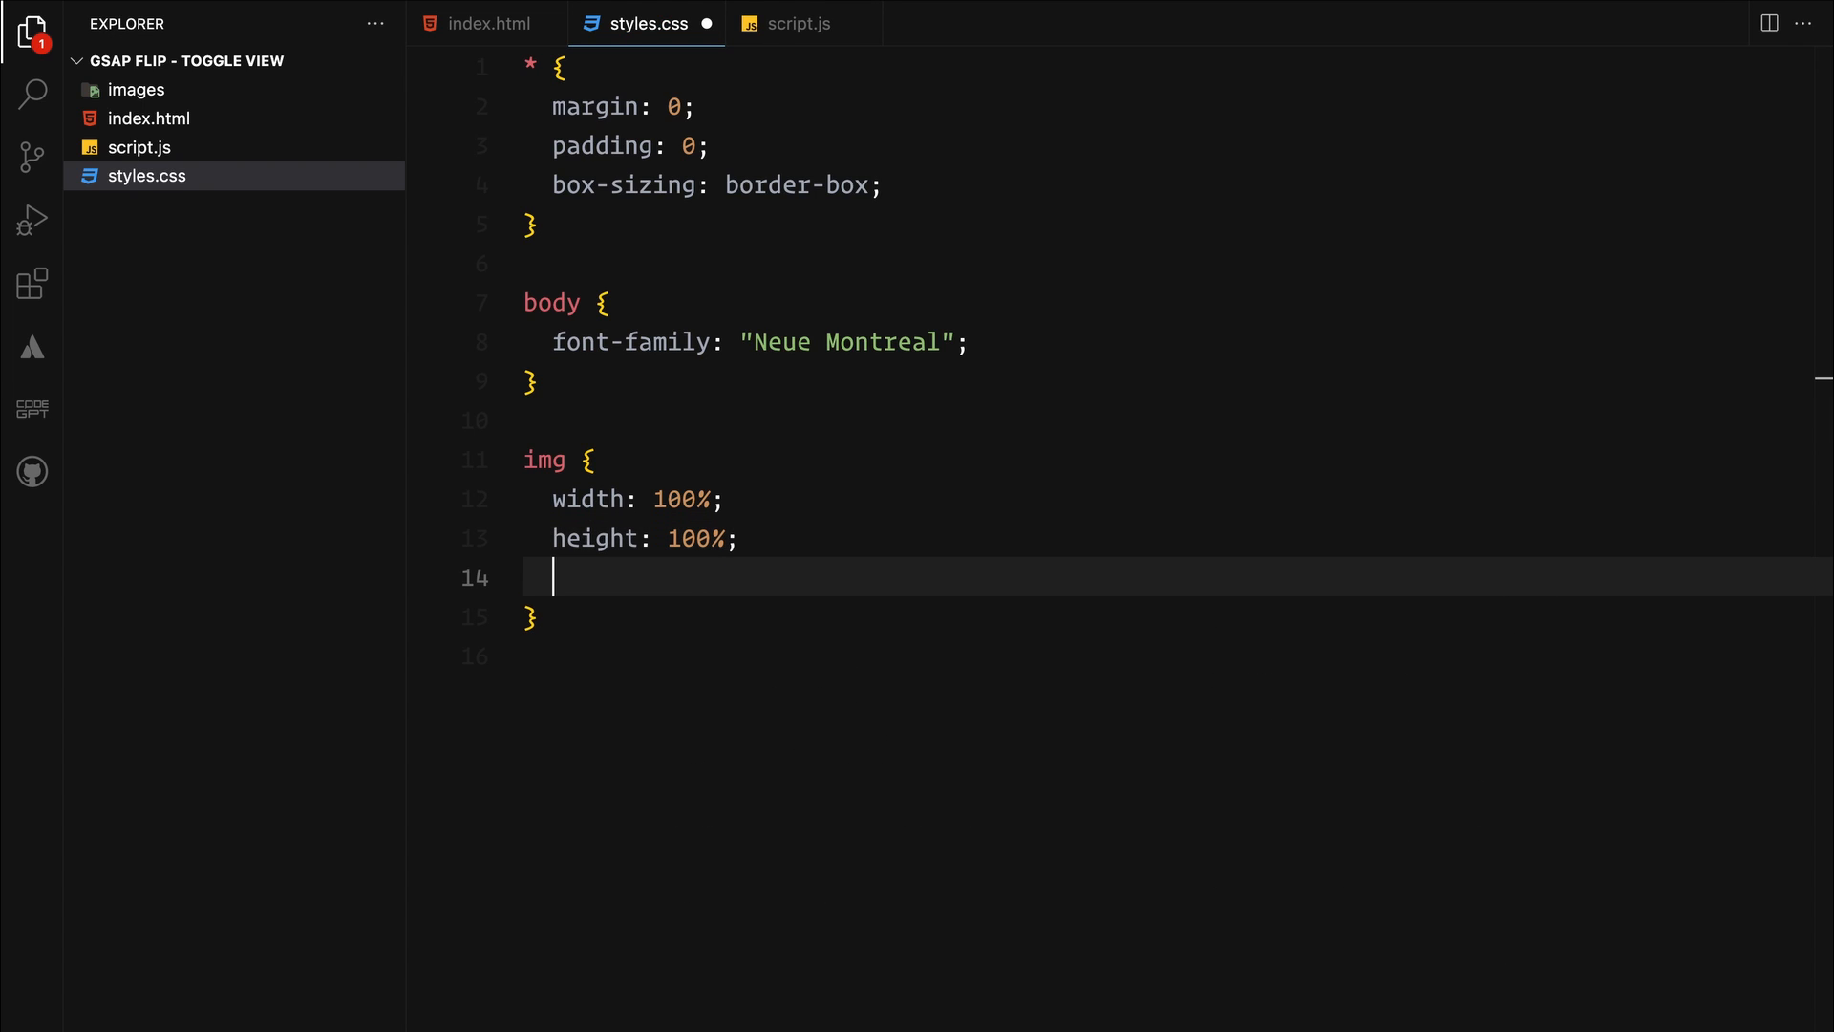
{"action": "type", "text": "object-fit: cover;"}
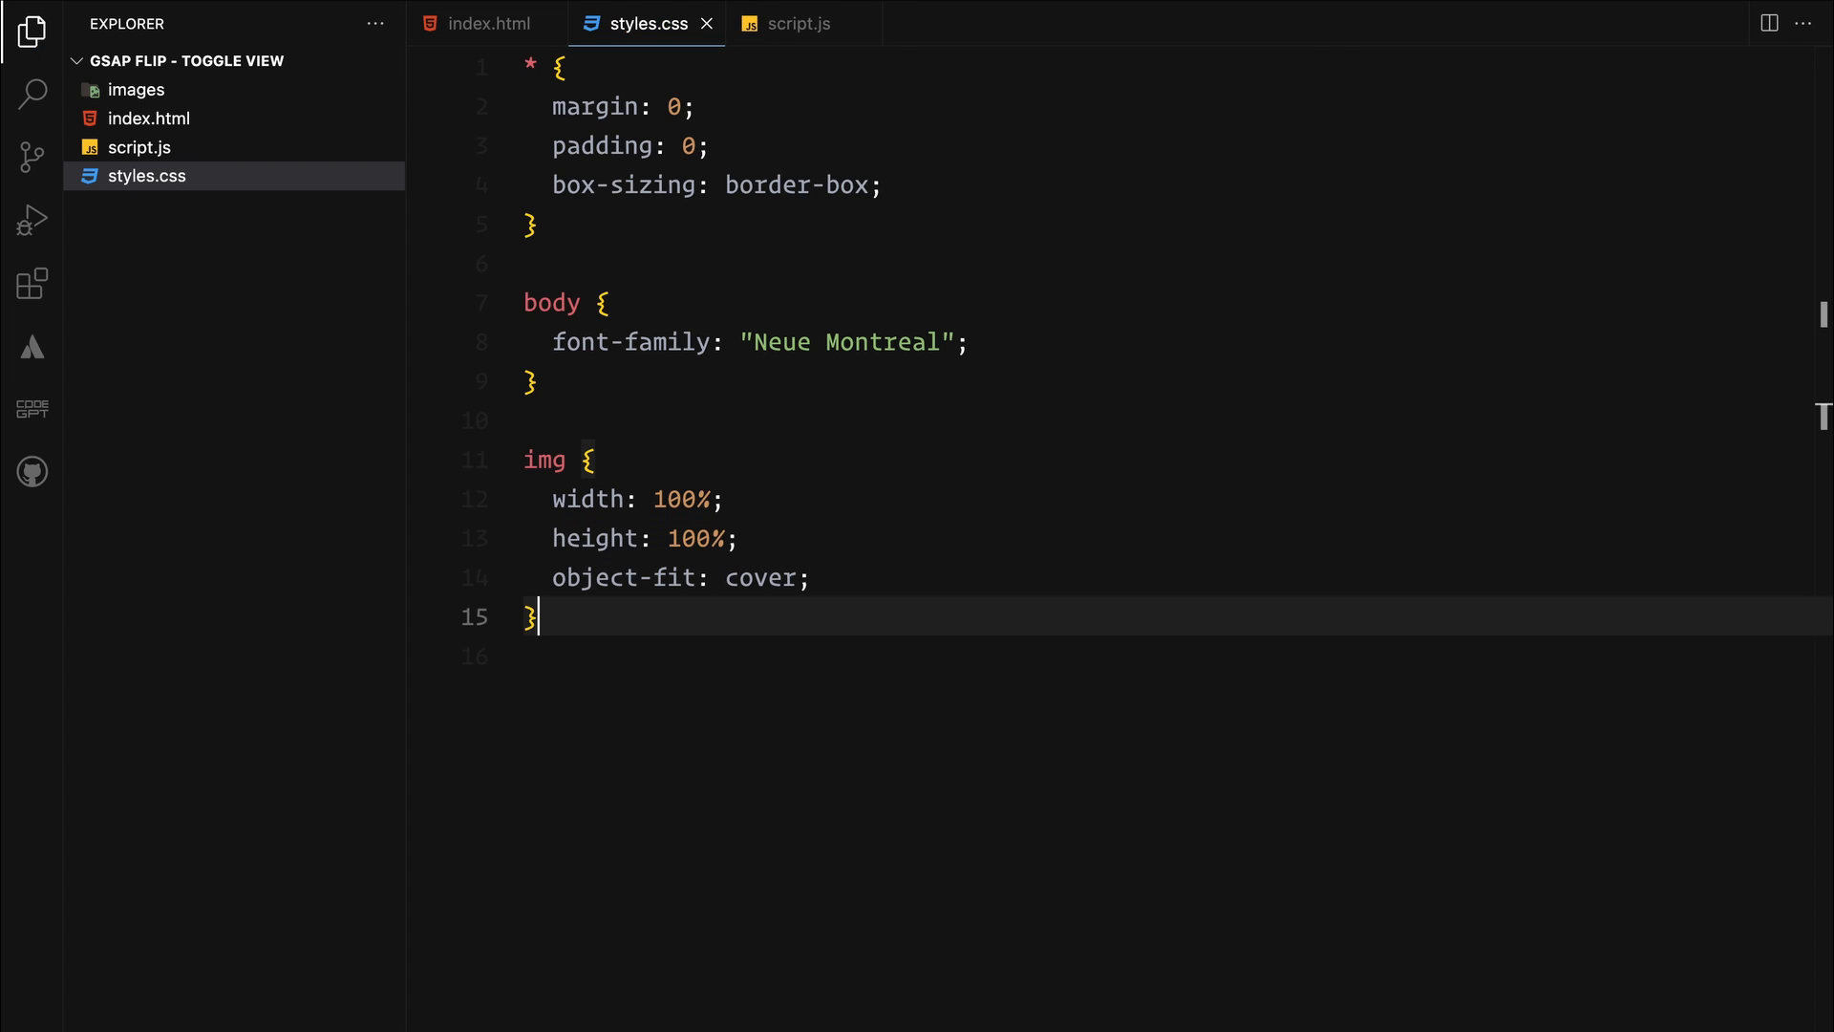
{"action": "key", "text": "Enter"}
{"action": "type", "text": "text-decoration: non;"}
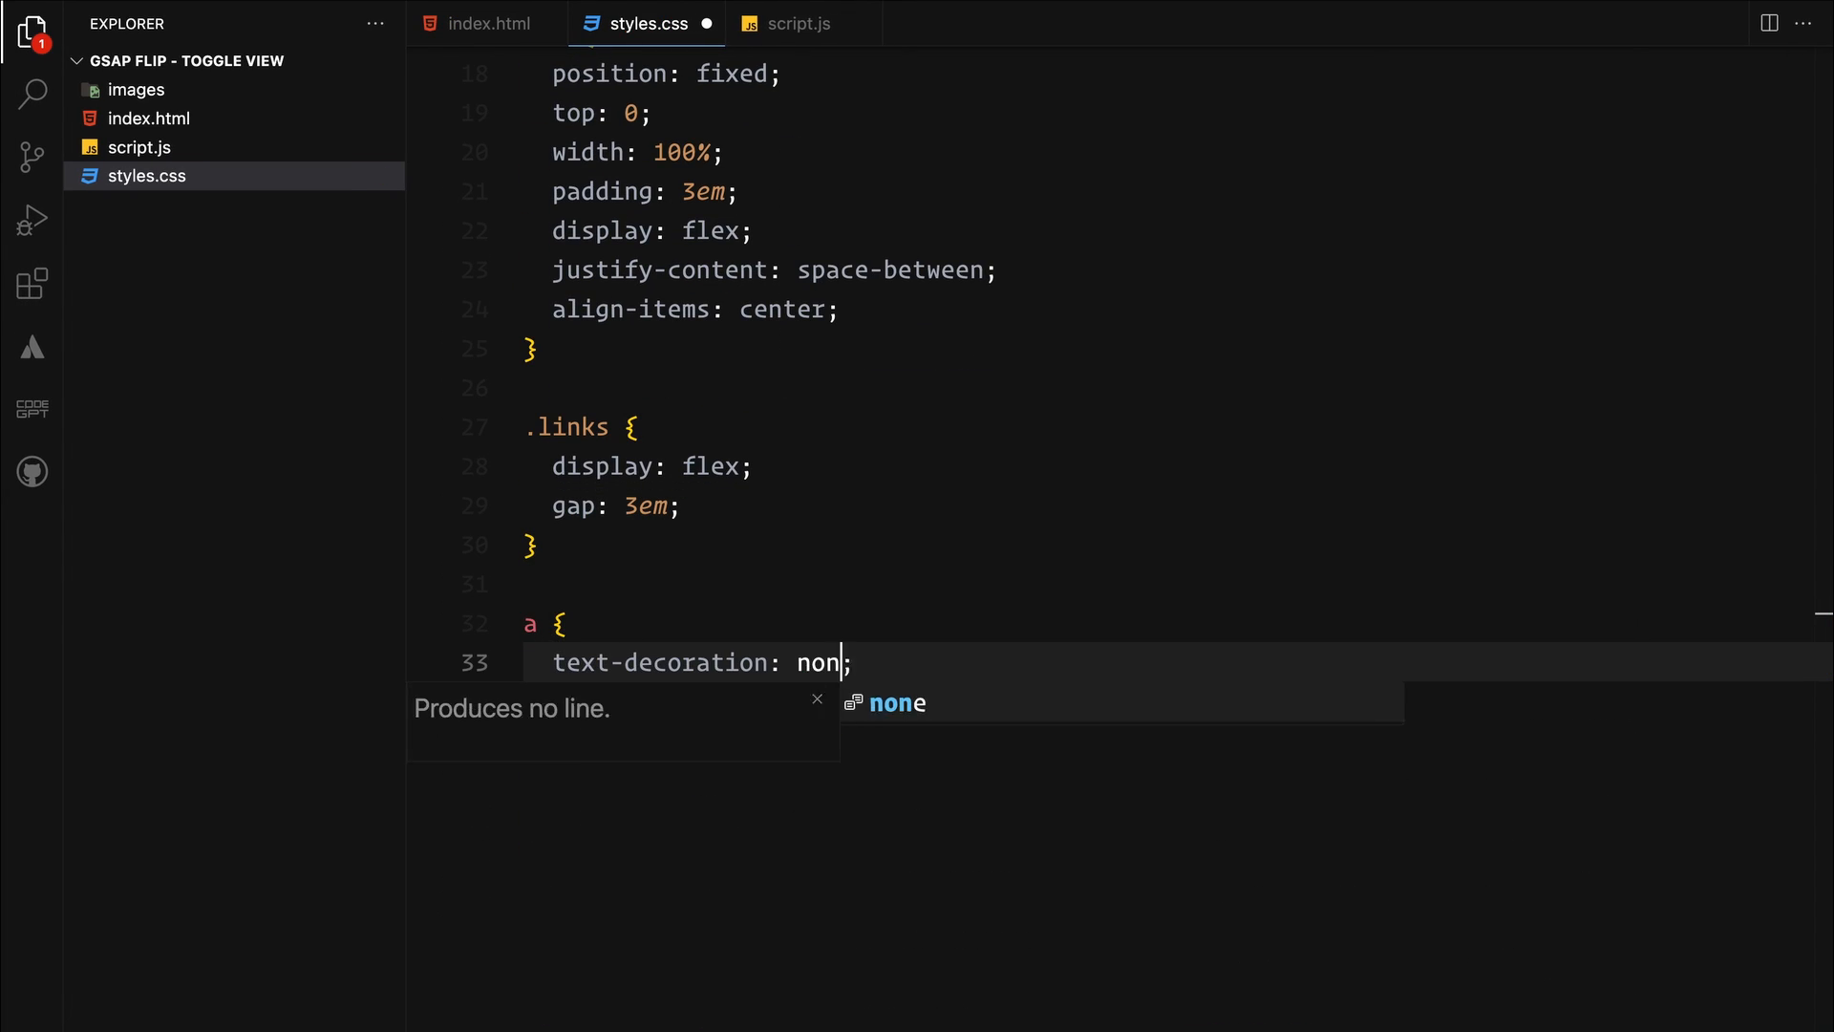
Finish the black anchor rule and add a fixed, full-width, 3em-padded flex footer at the bottom
{"action": "type", "text": "color: #000;"}
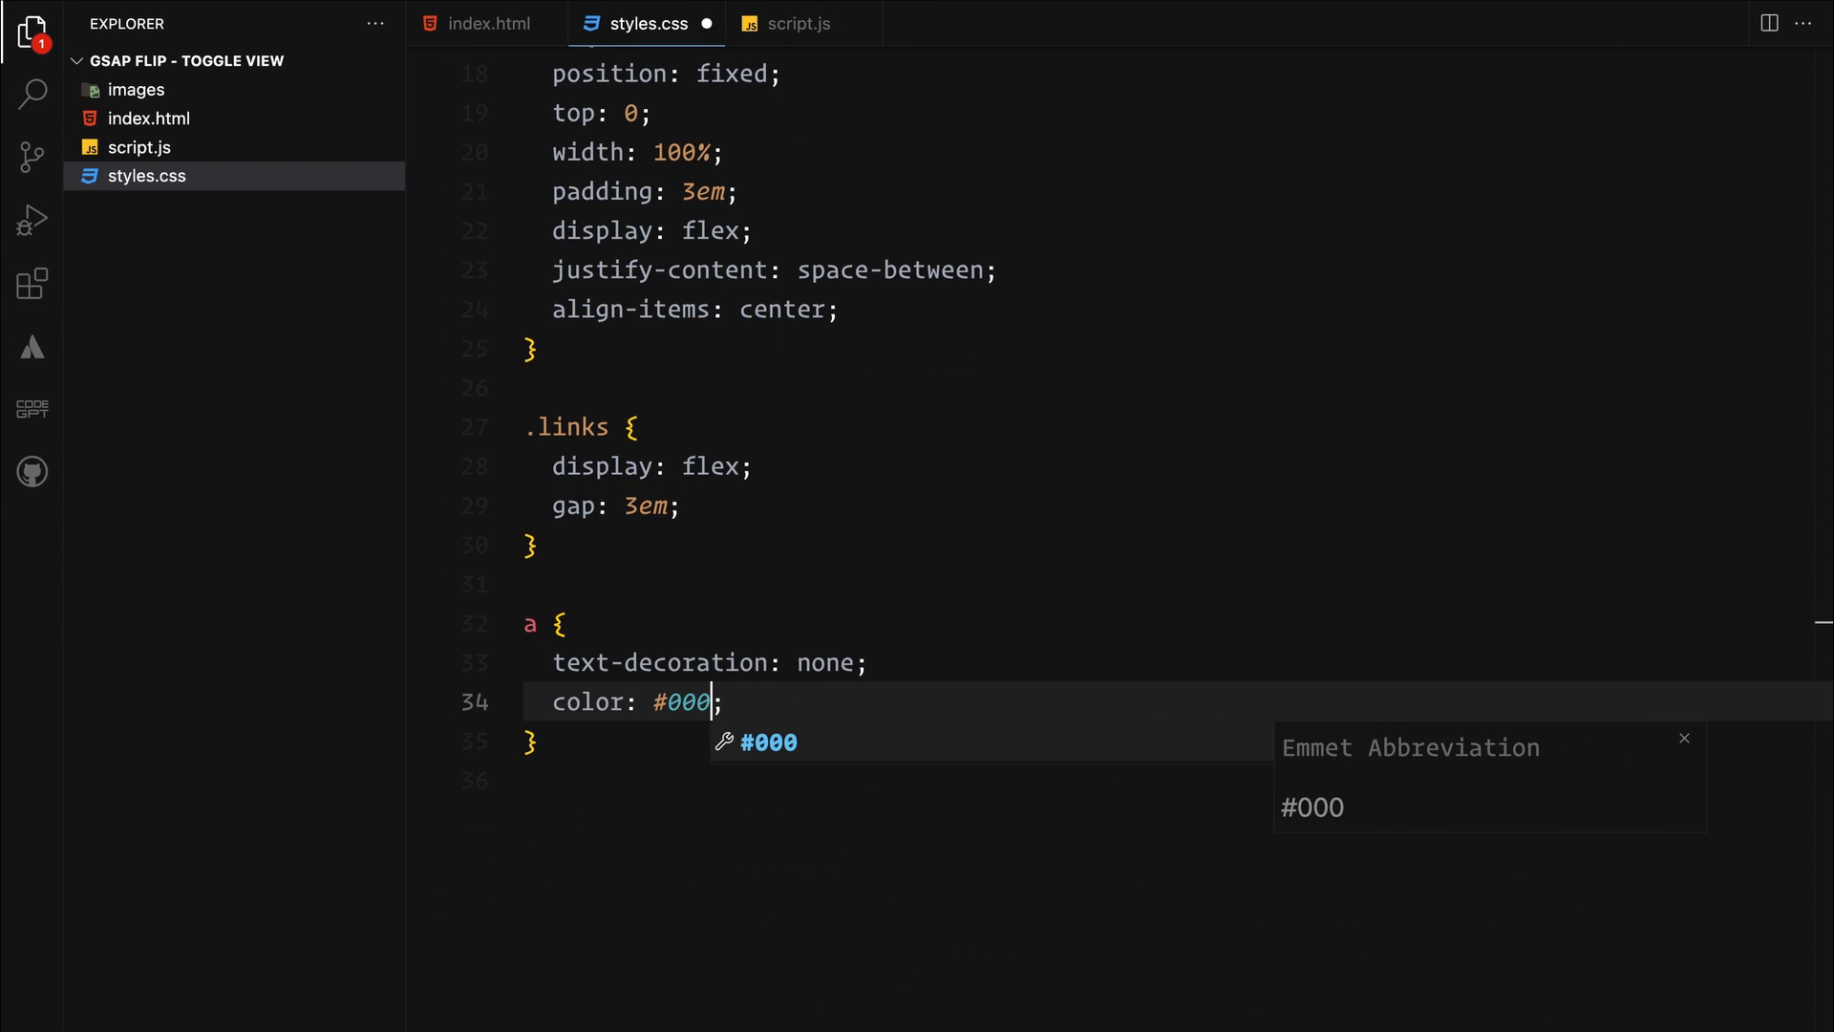
{"action": "type", "text": "footer {"}
{"action": "type", "text": "position: fixed;"}
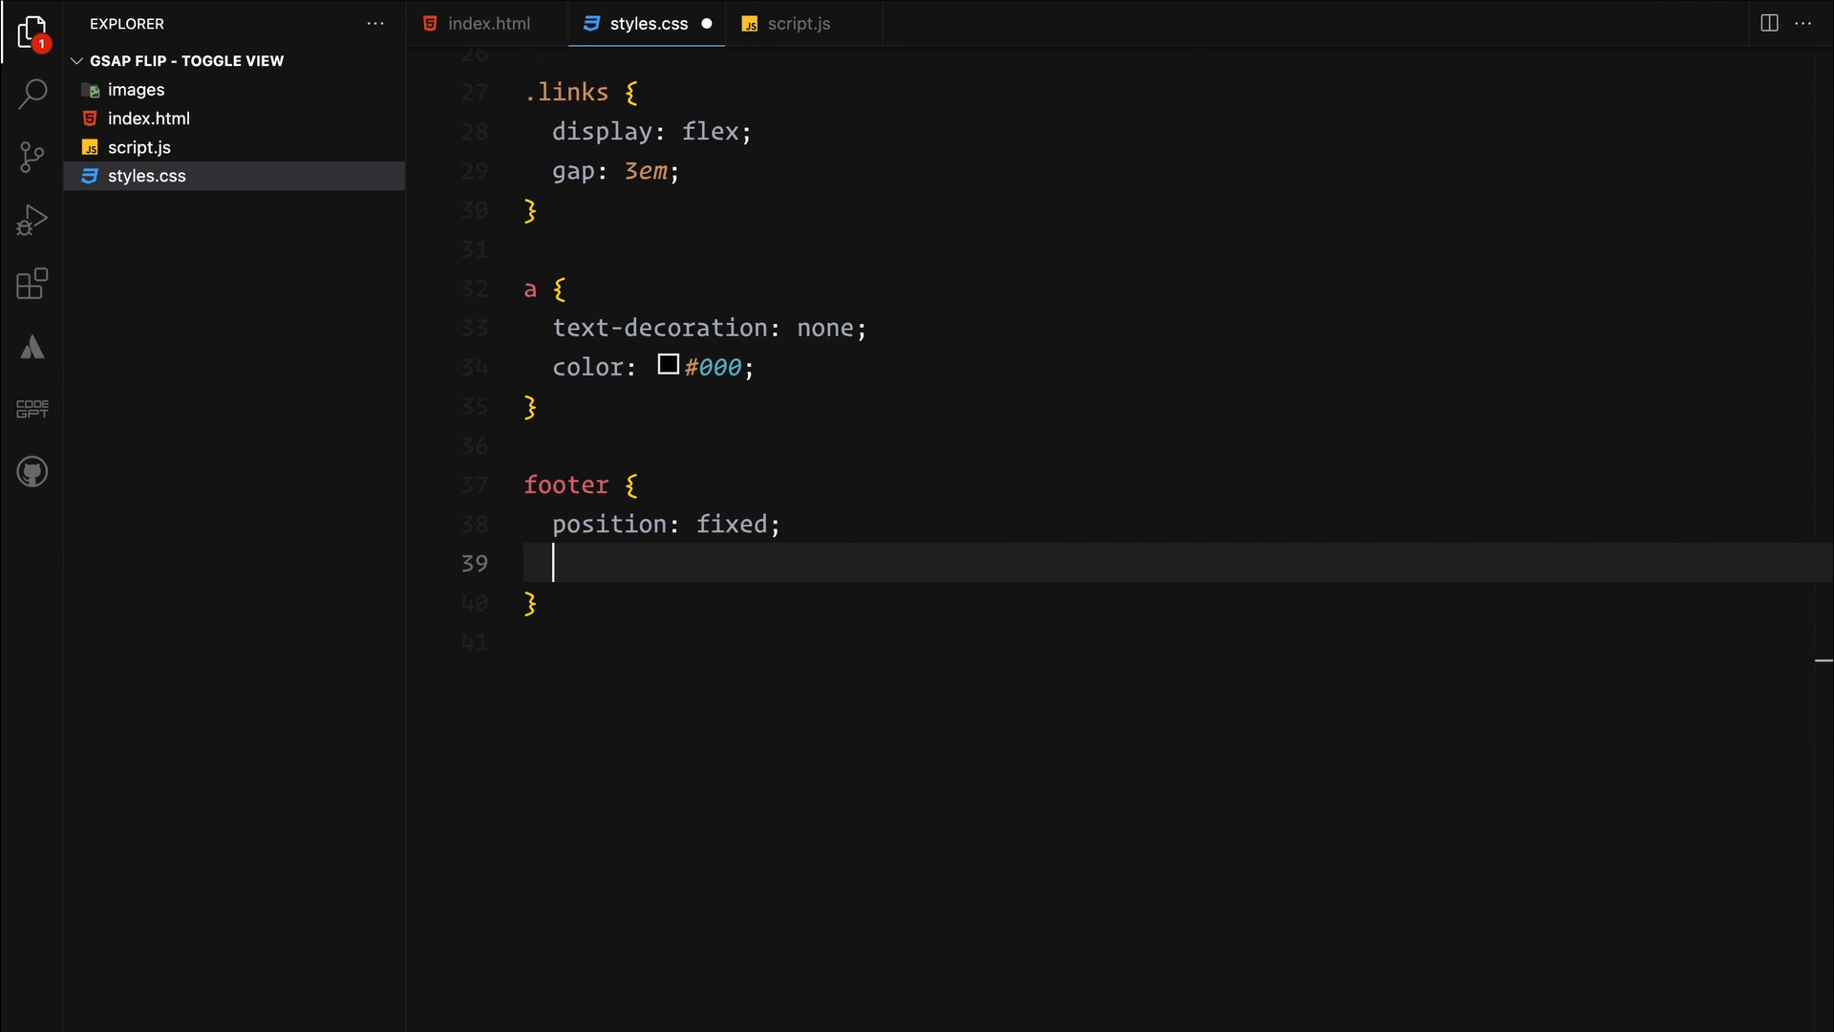
{"action": "type", "text": "bottom: 0;"}
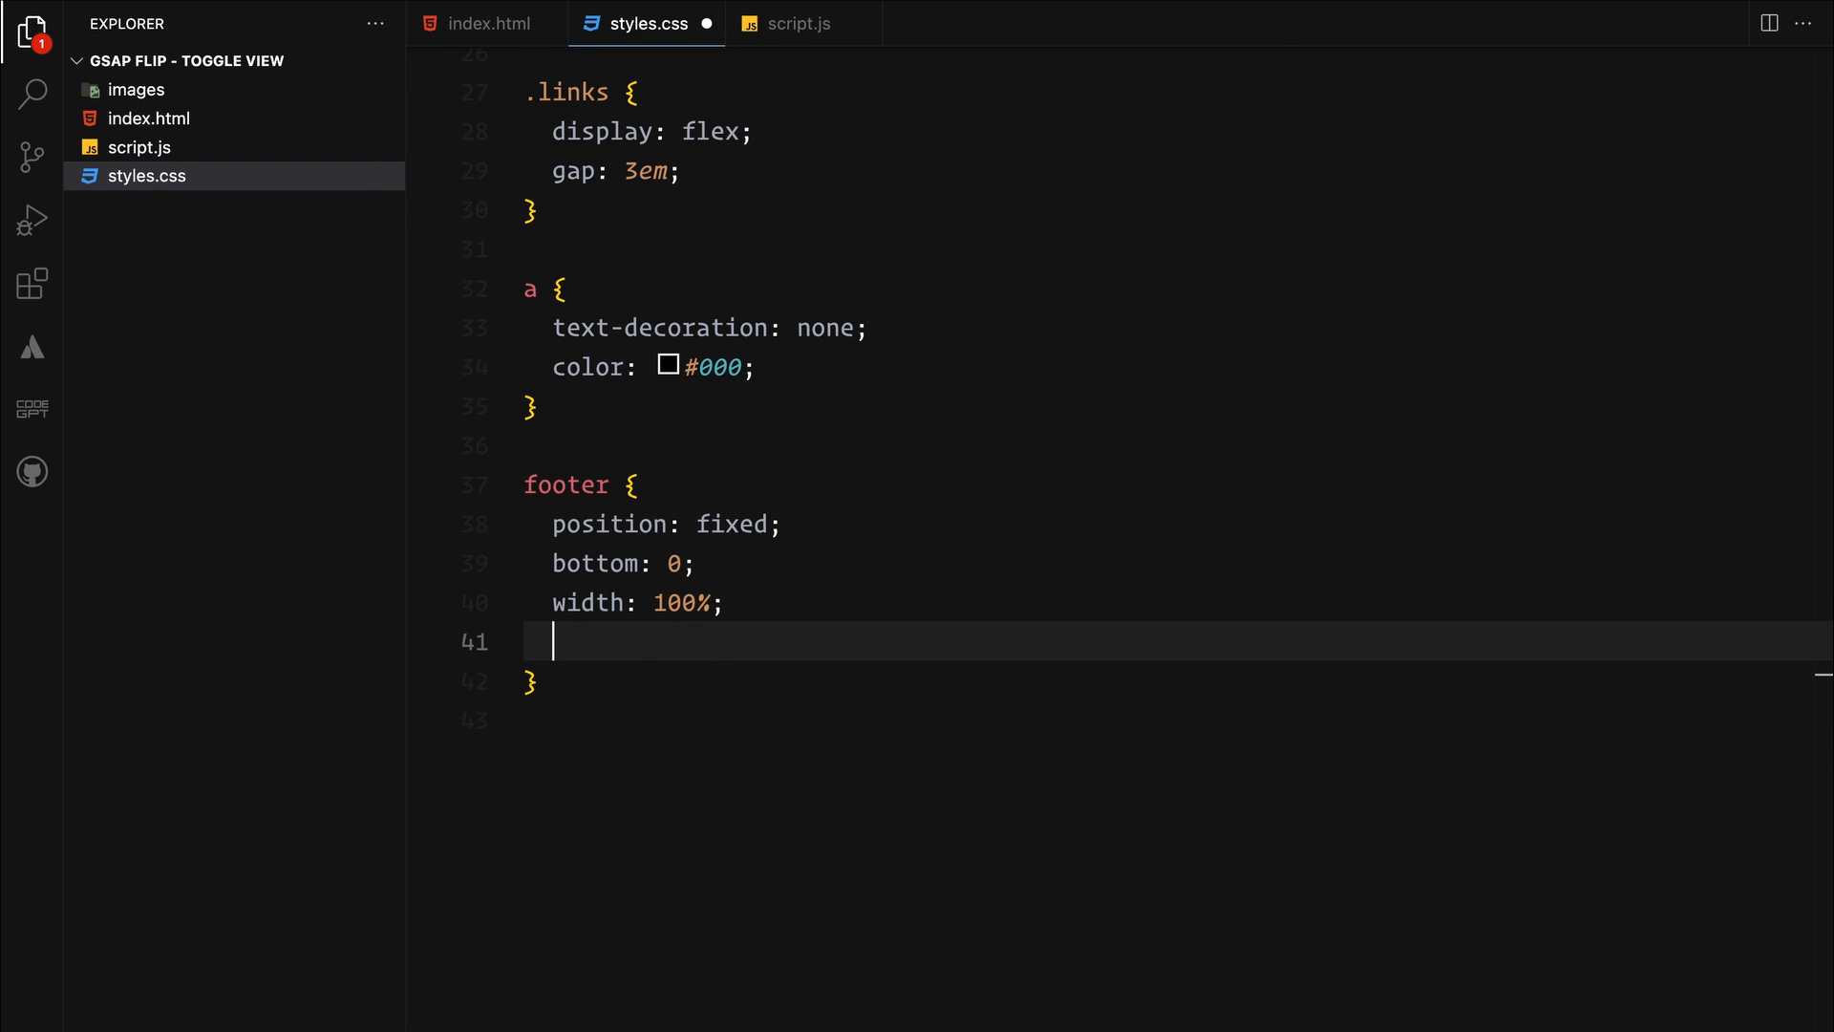
{"action": "type", "text": "padding: 3em;"}
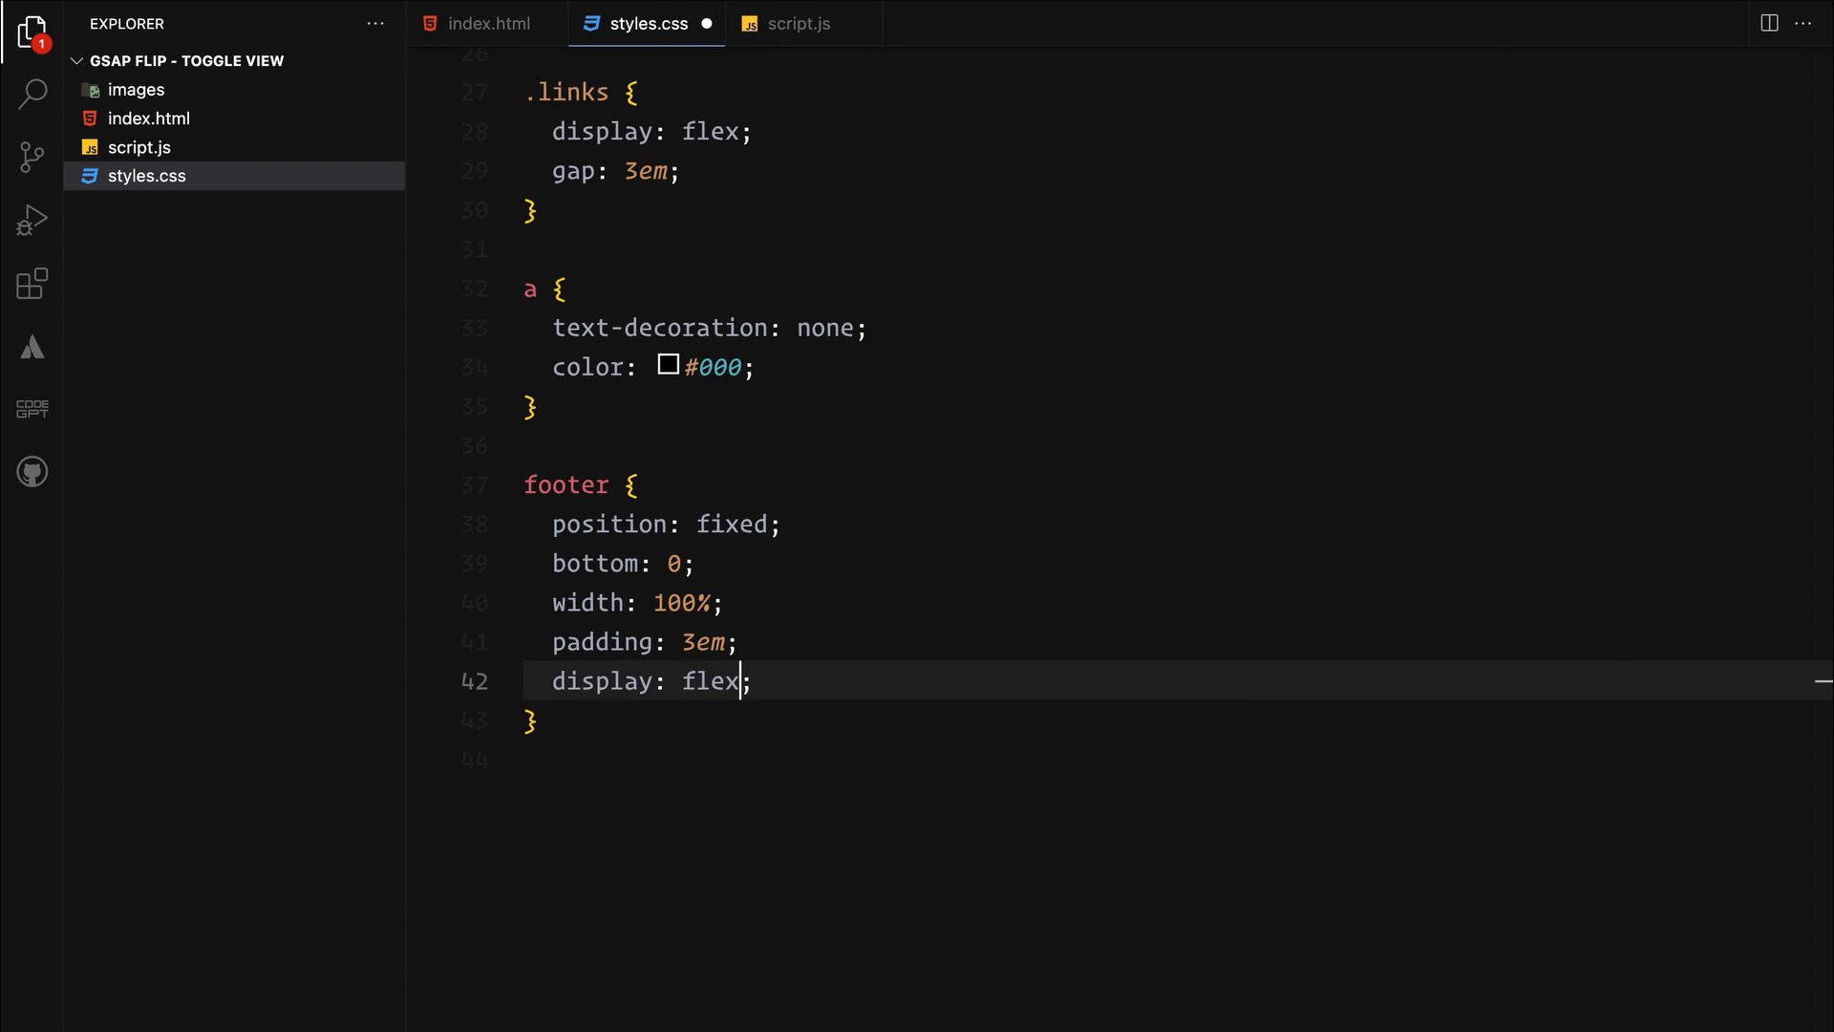
{"action": "type", "text": "align-items: center;"}
{"action": "type", "text": "width: 100%;"}
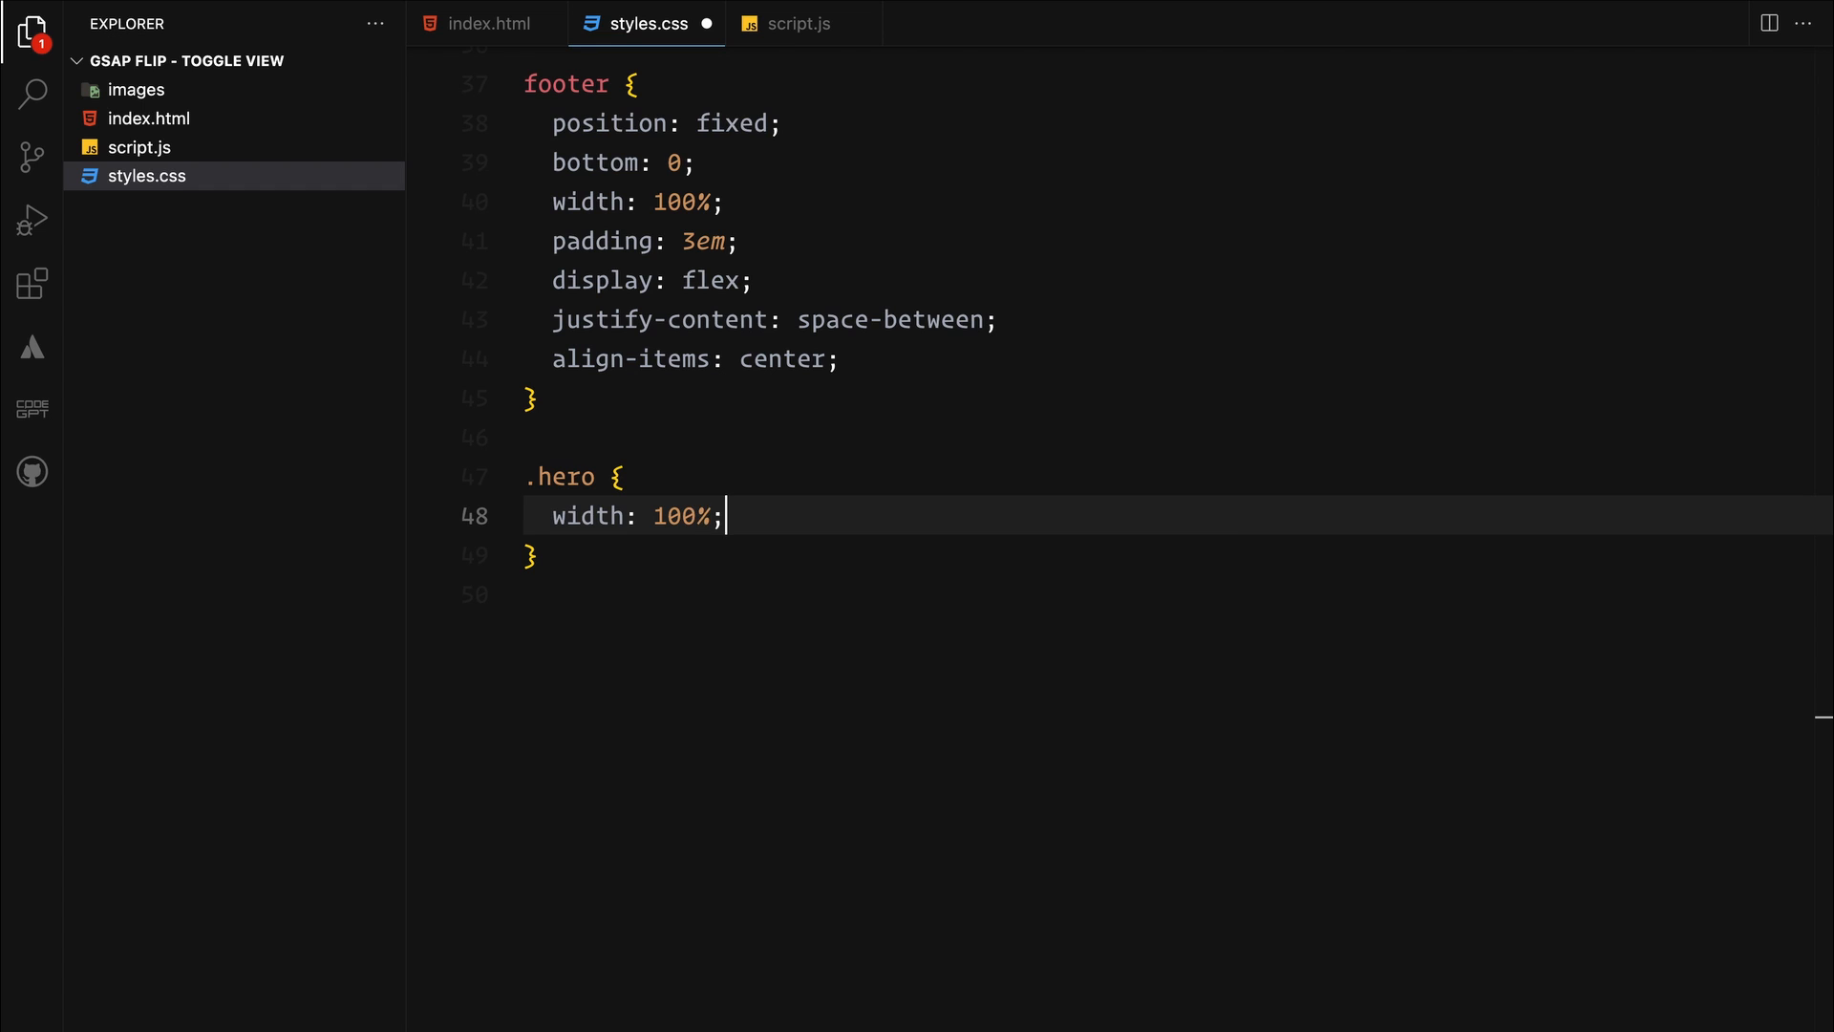
Center .hero absolutely at 50%/50% with centered text and z-index -1
{"action": "type", "text": "position: absolute;"}
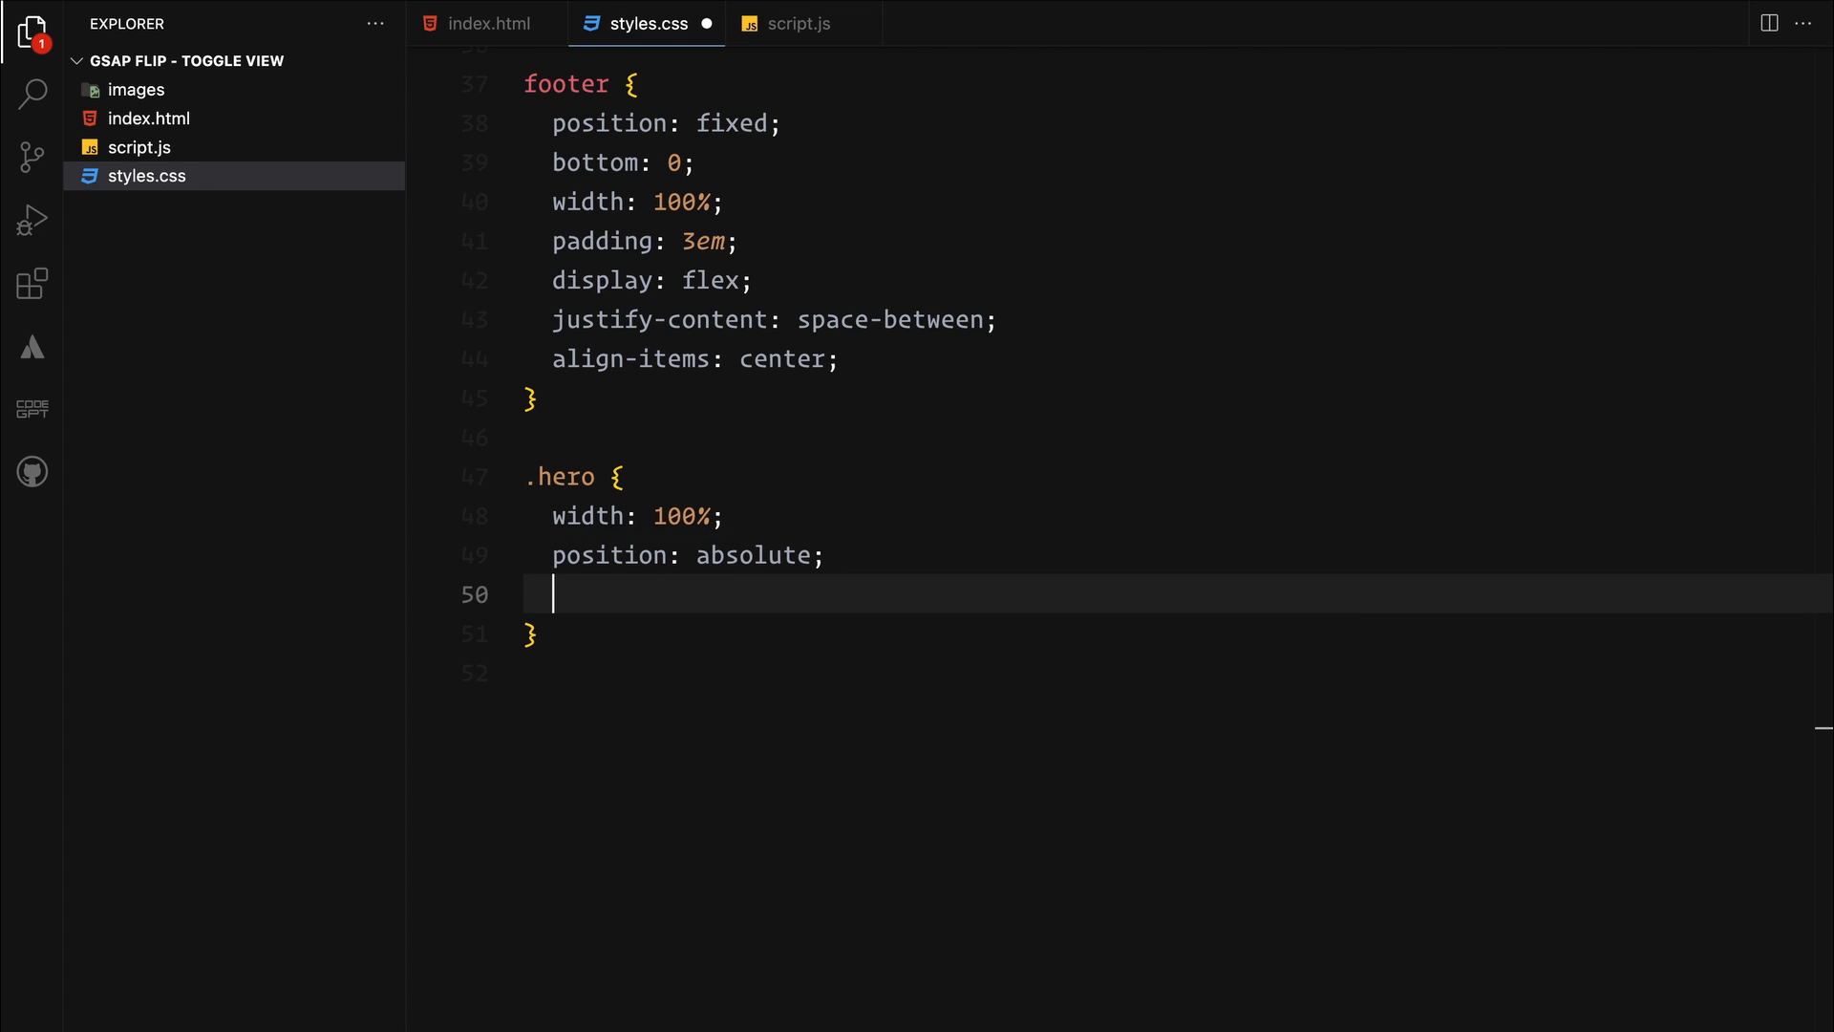
{"action": "type", "text": "top: 50%;"}
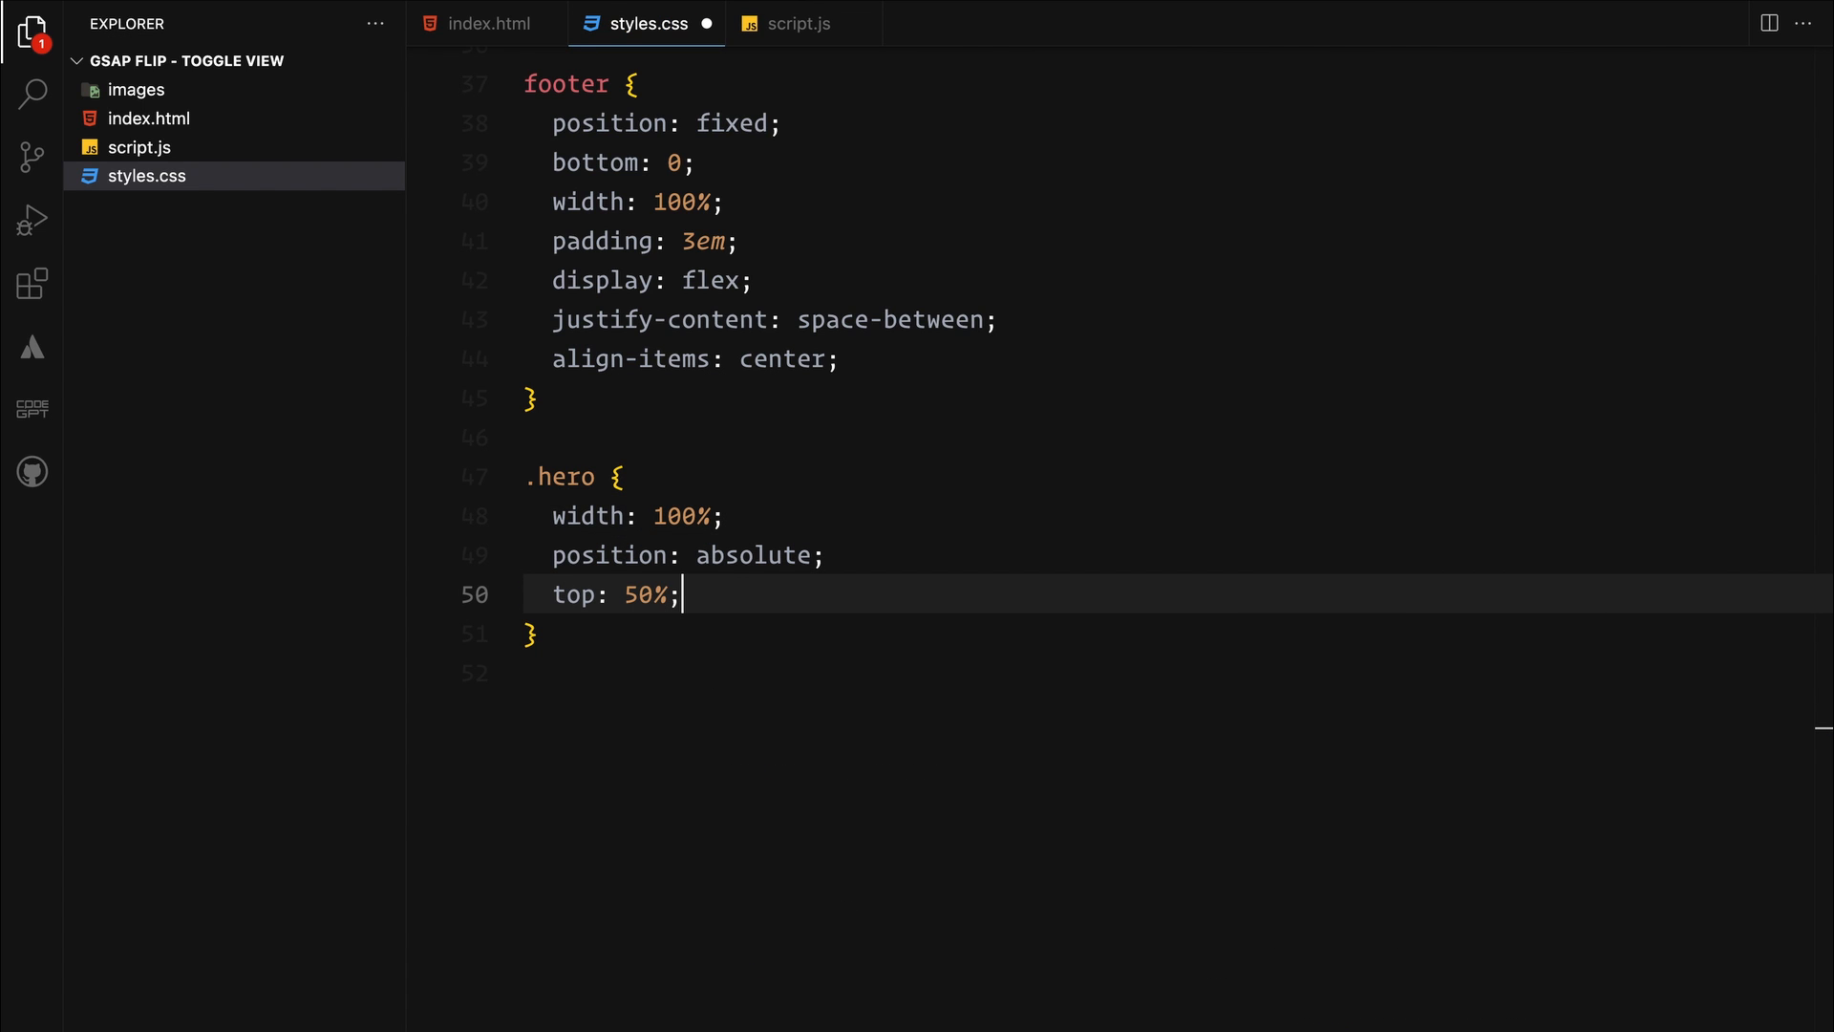
{"action": "type", "text": "left: 50%;"}
{"action": "type", "text": "transform: translate(-50%, -50%);"}
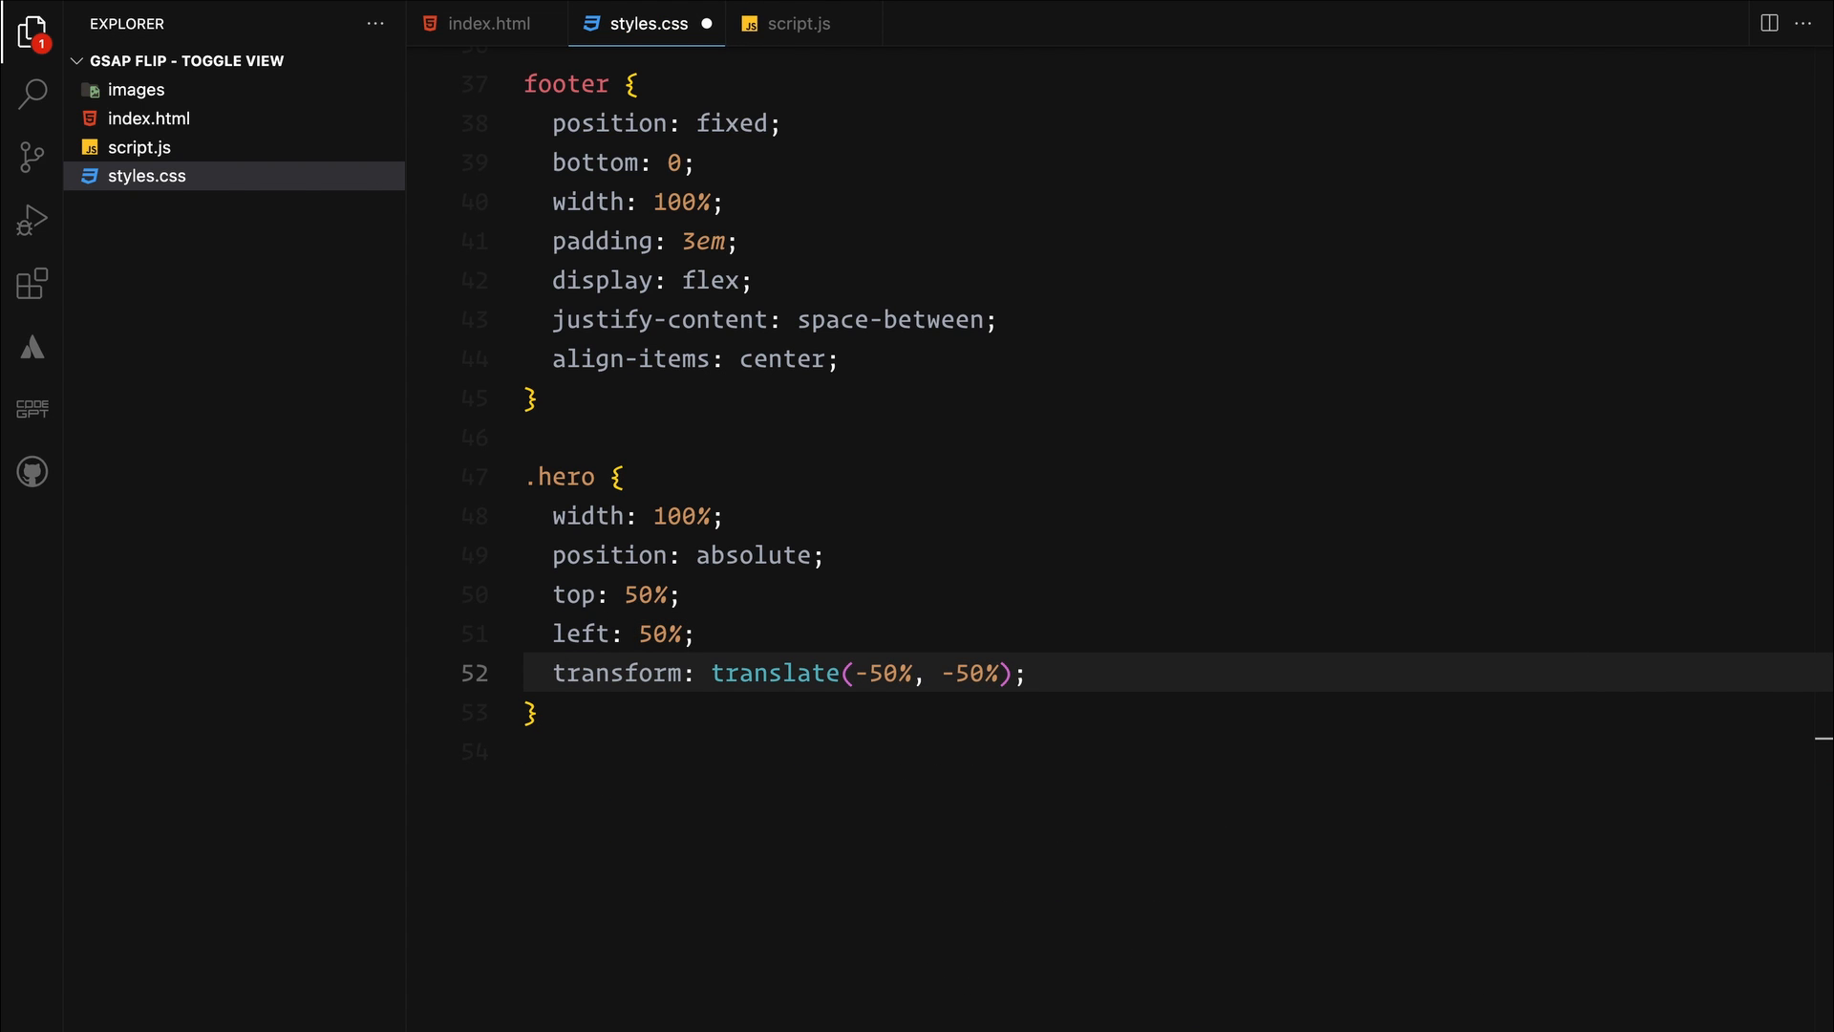
{"action": "type", "text": "text-align: center;"}
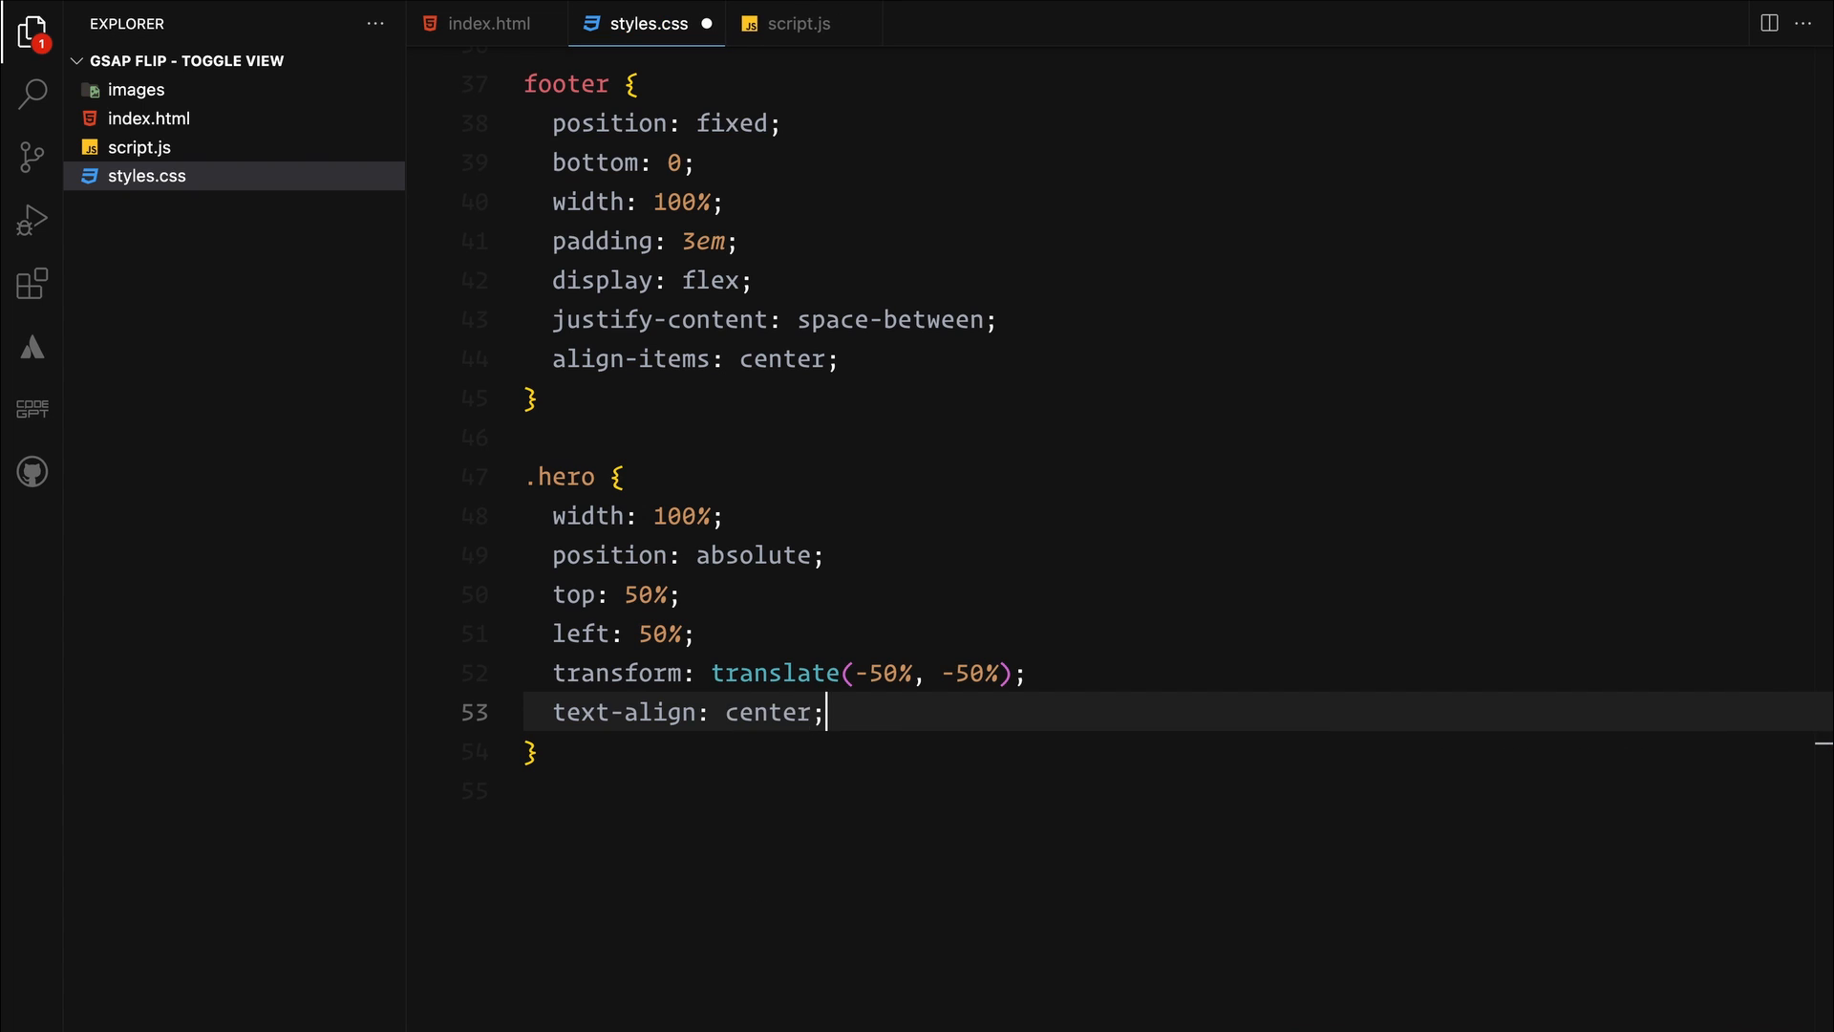
{"action": "type", "text": "z-index: -1;"}
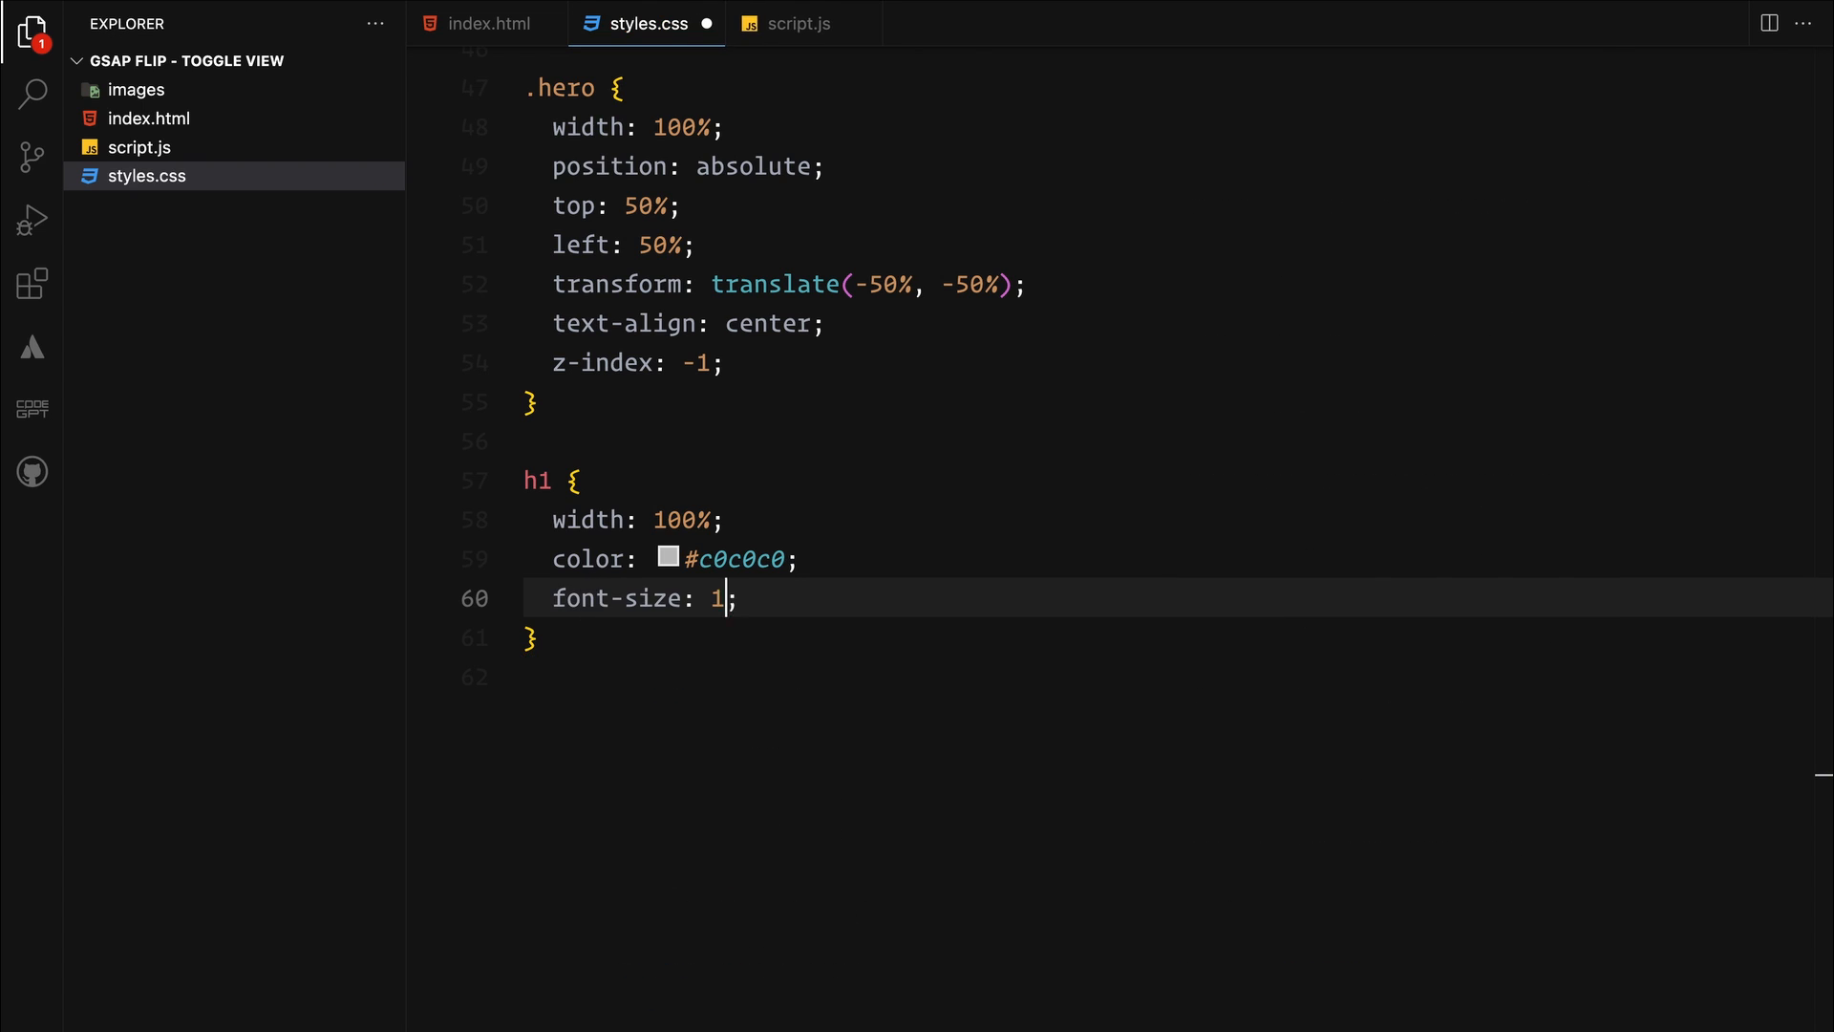
Style h1 at 15vw light grey with tight letter-spacing and p at 1.5vw black, opacity 0.35
{"action": "type", "text": "5vw;"}
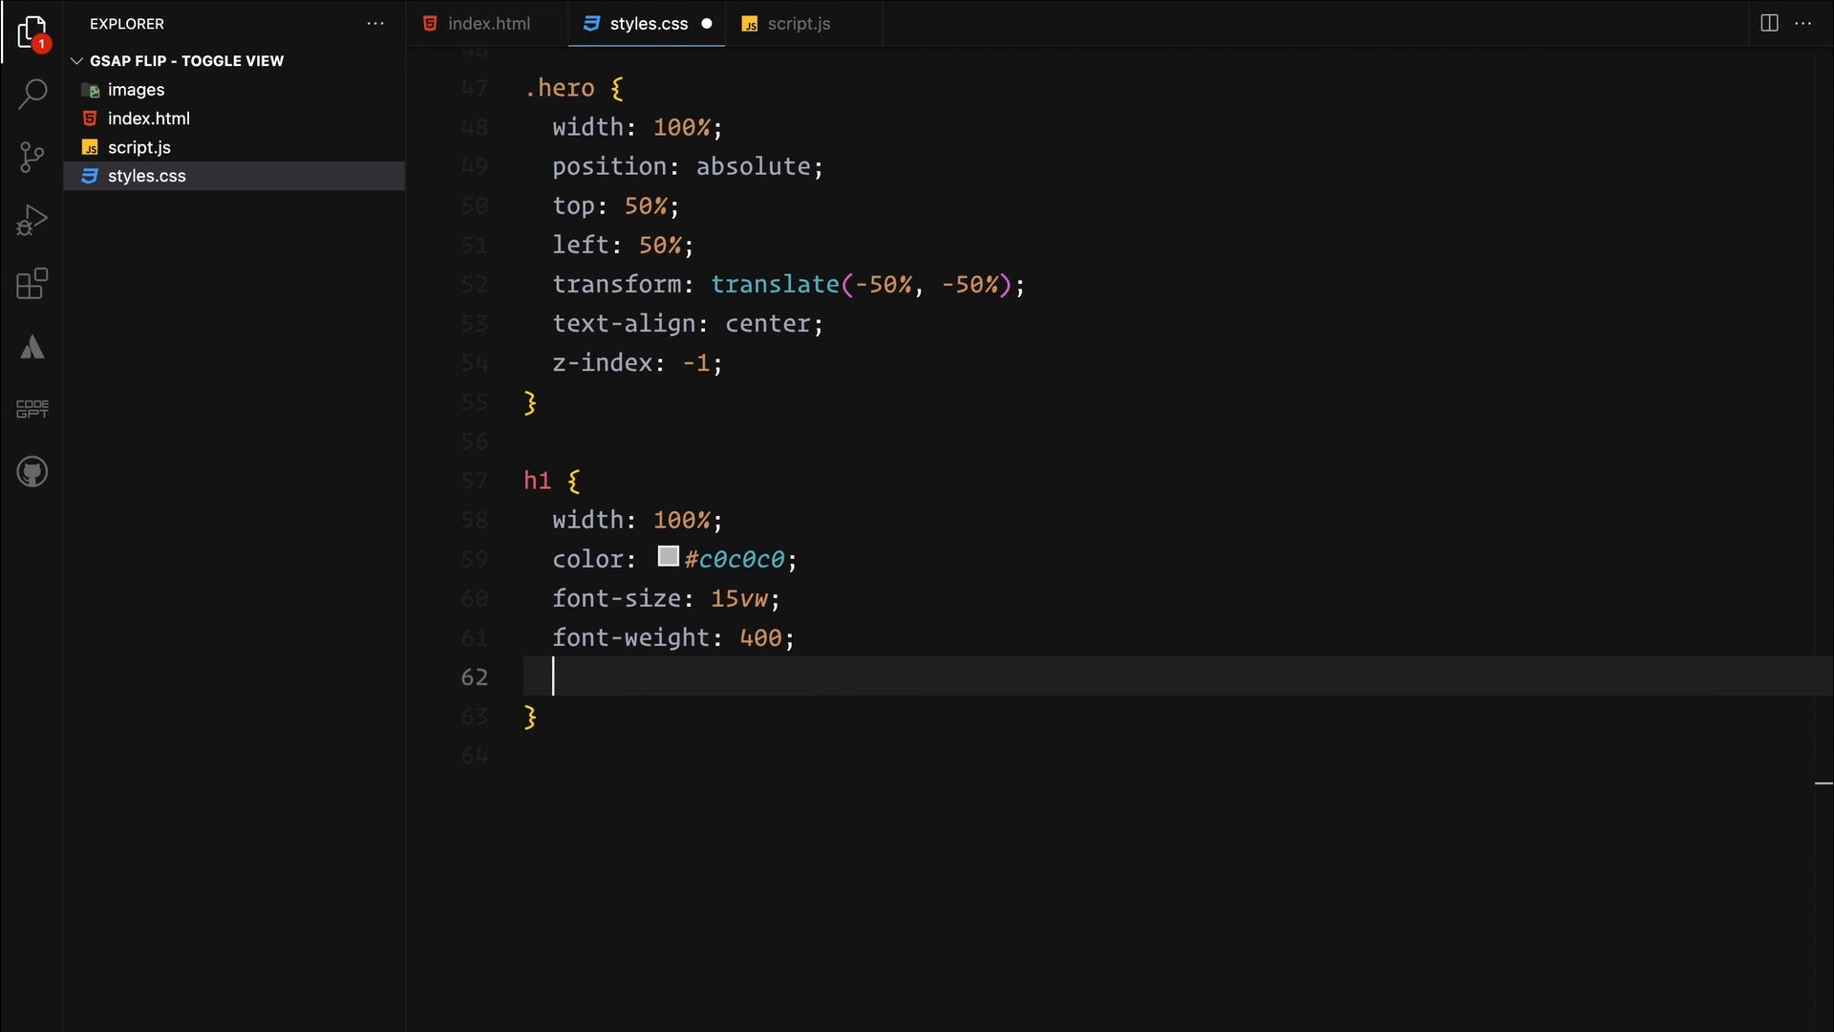
{"action": "type", "text": "letter-spacing: -0.05em;"}
{"action": "type", "text": "font-size: 1.5vw;"}
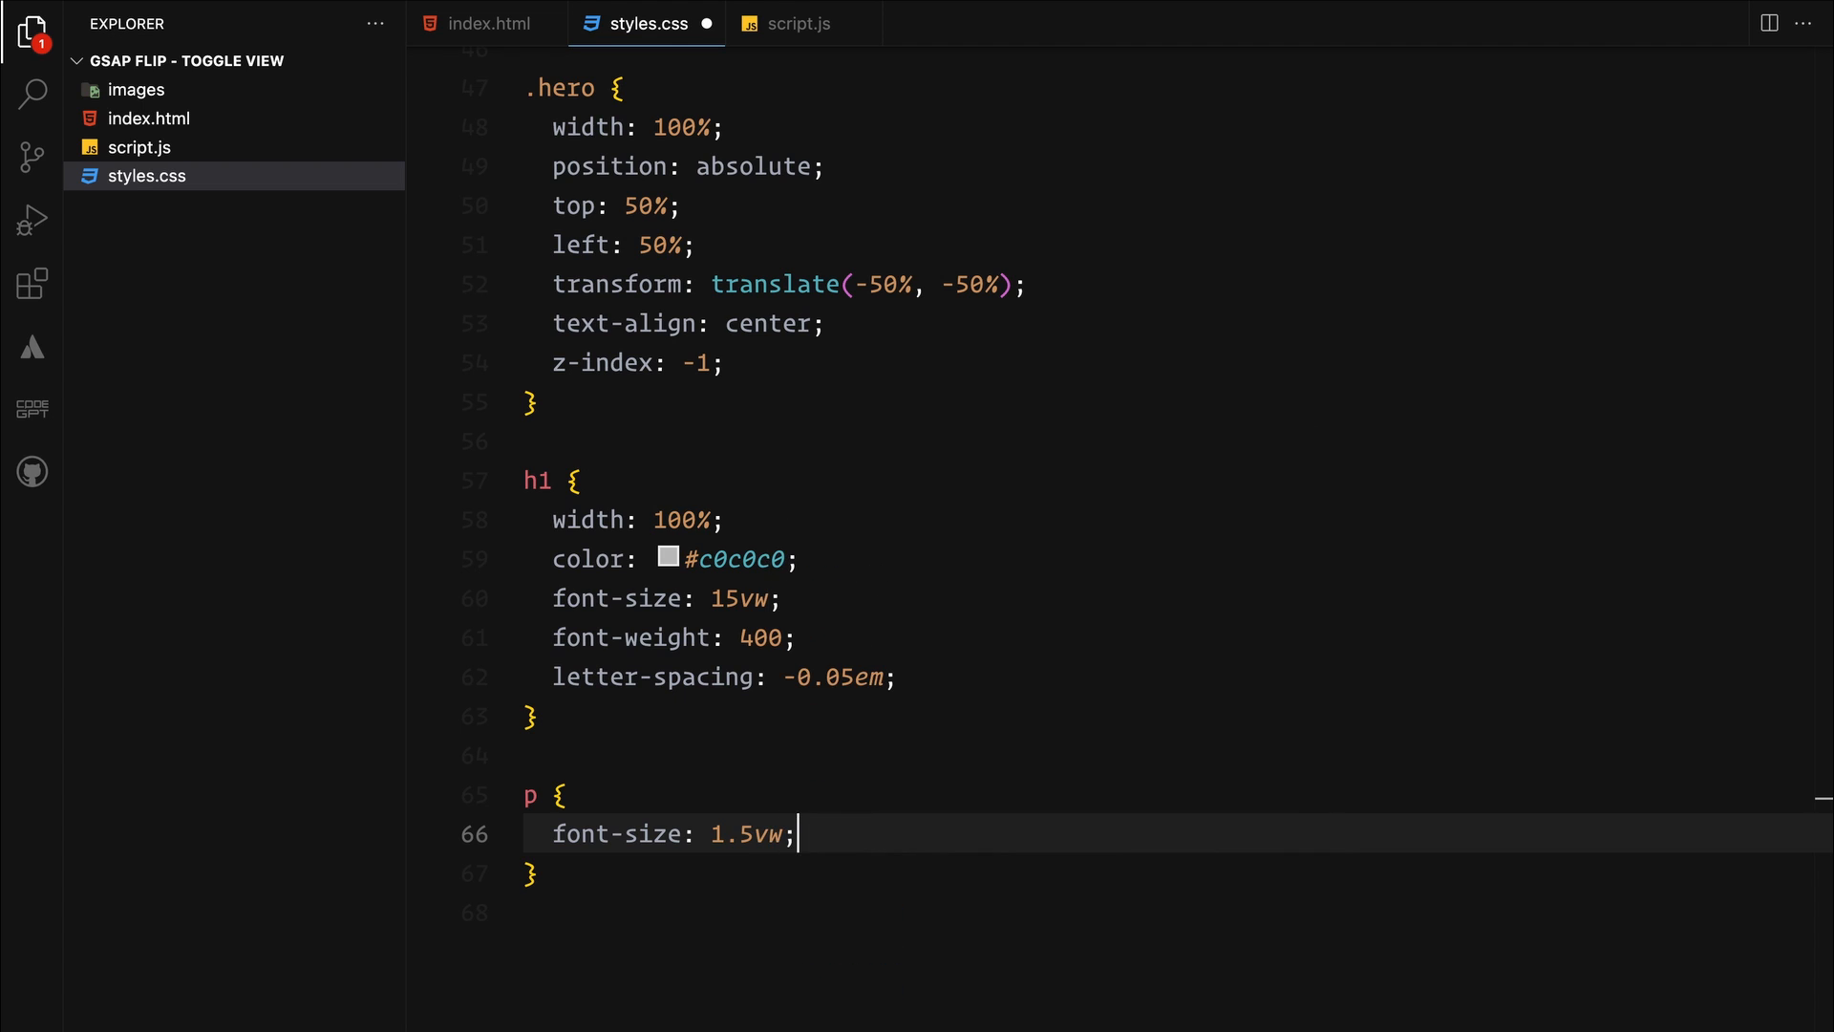
{"action": "type", "text": "color: #000;"}
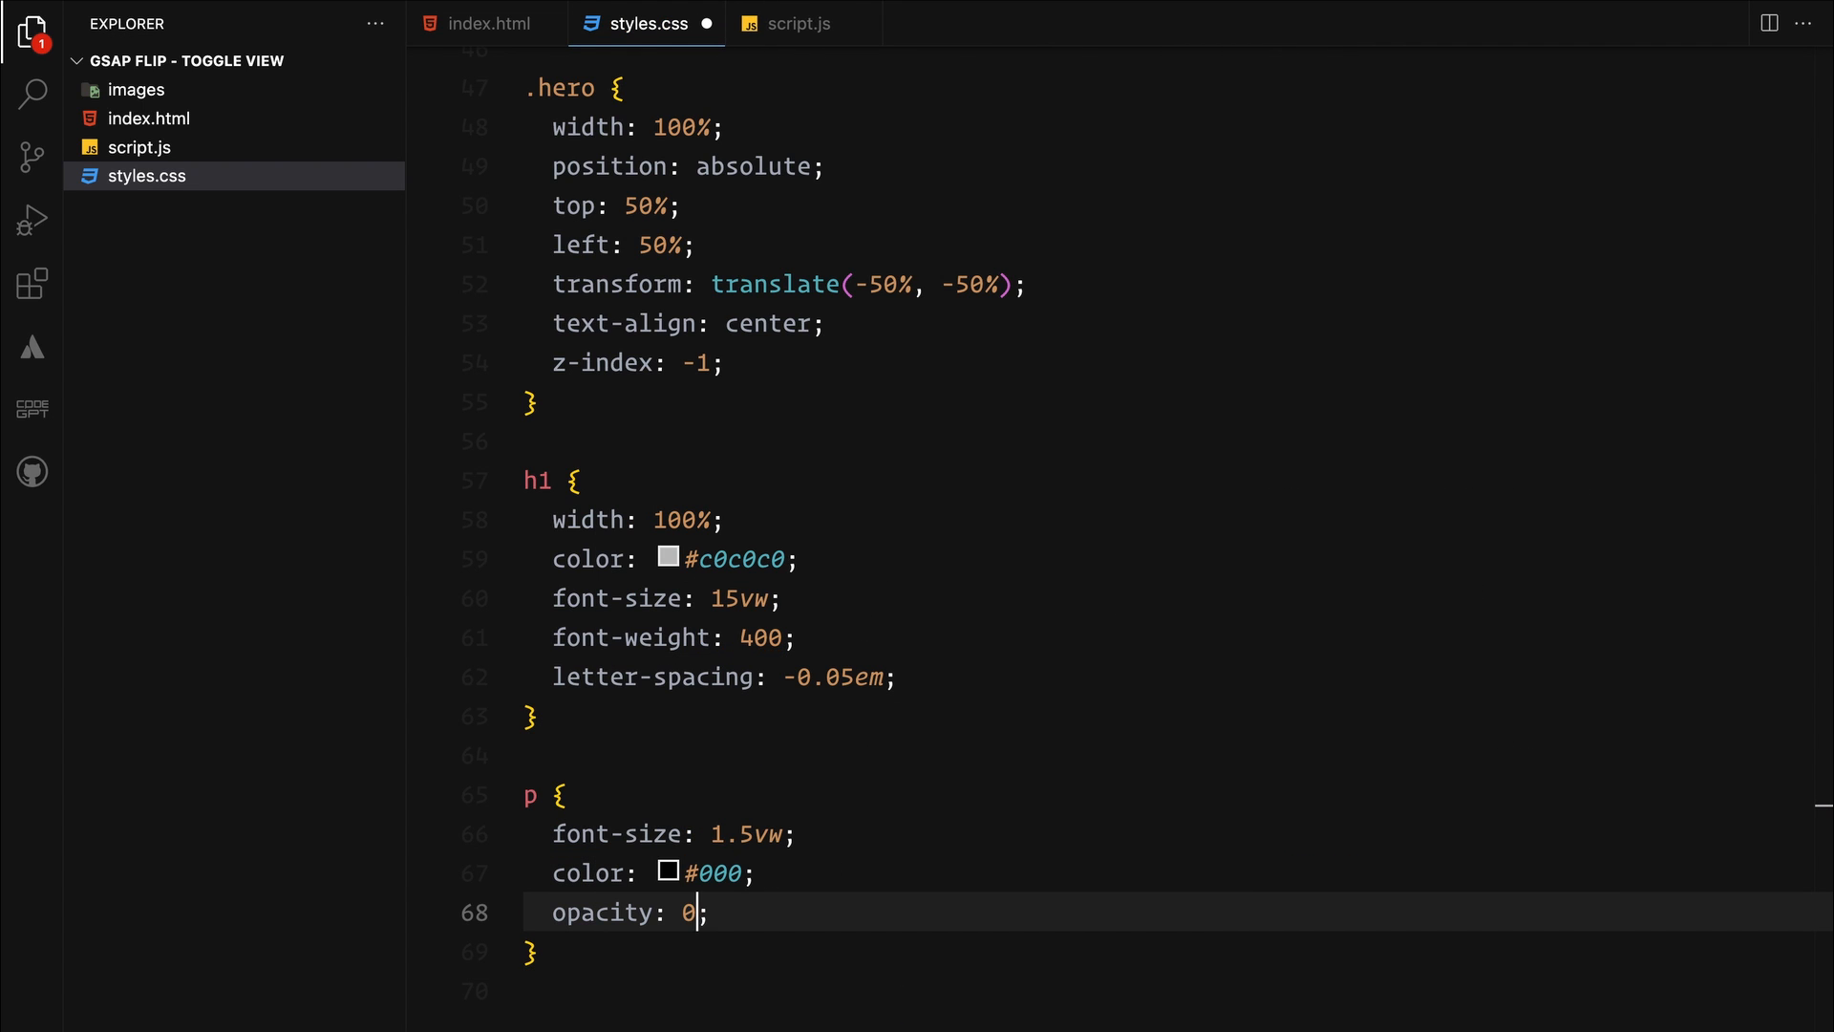
{"action": "type", "text": ".35"}
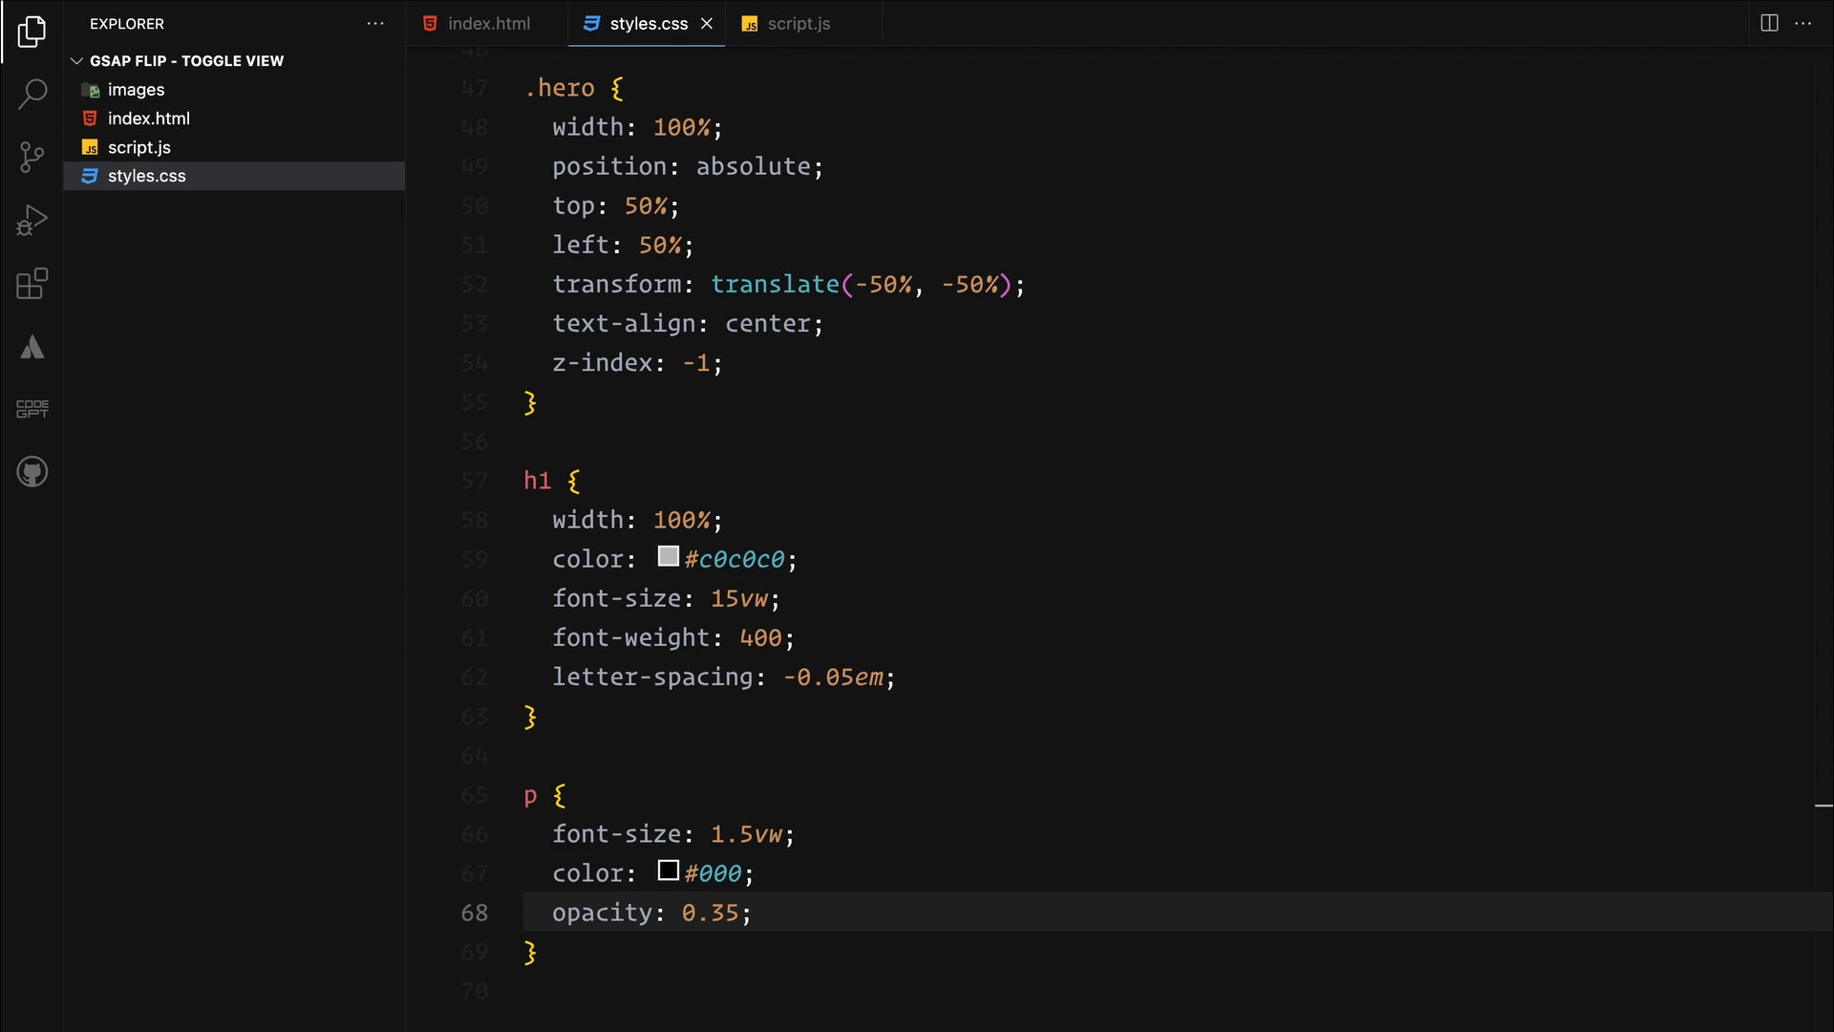
{"action": "type", "text": ".btn {"}
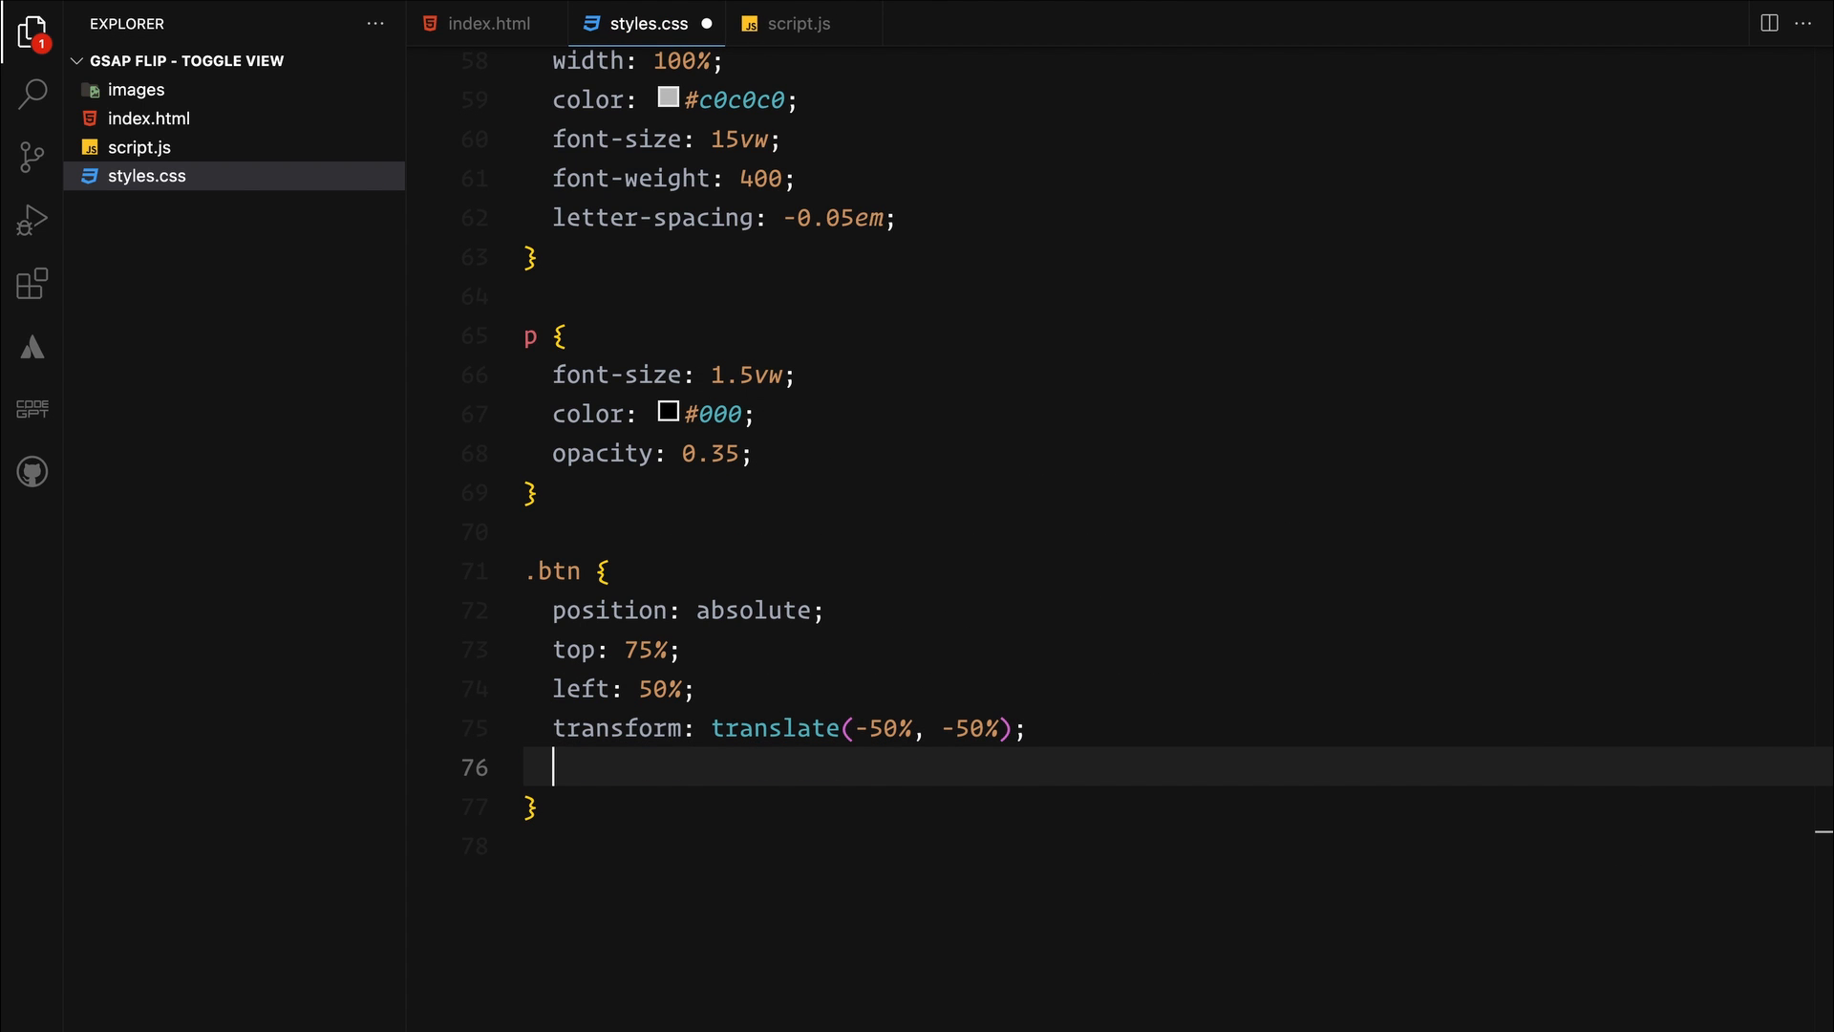
Give .btn background #0084ff, white 12px text, 30px border-radius, padding, pointer cursor and z-index 2
{"action": "type", "text": "background: #;"}
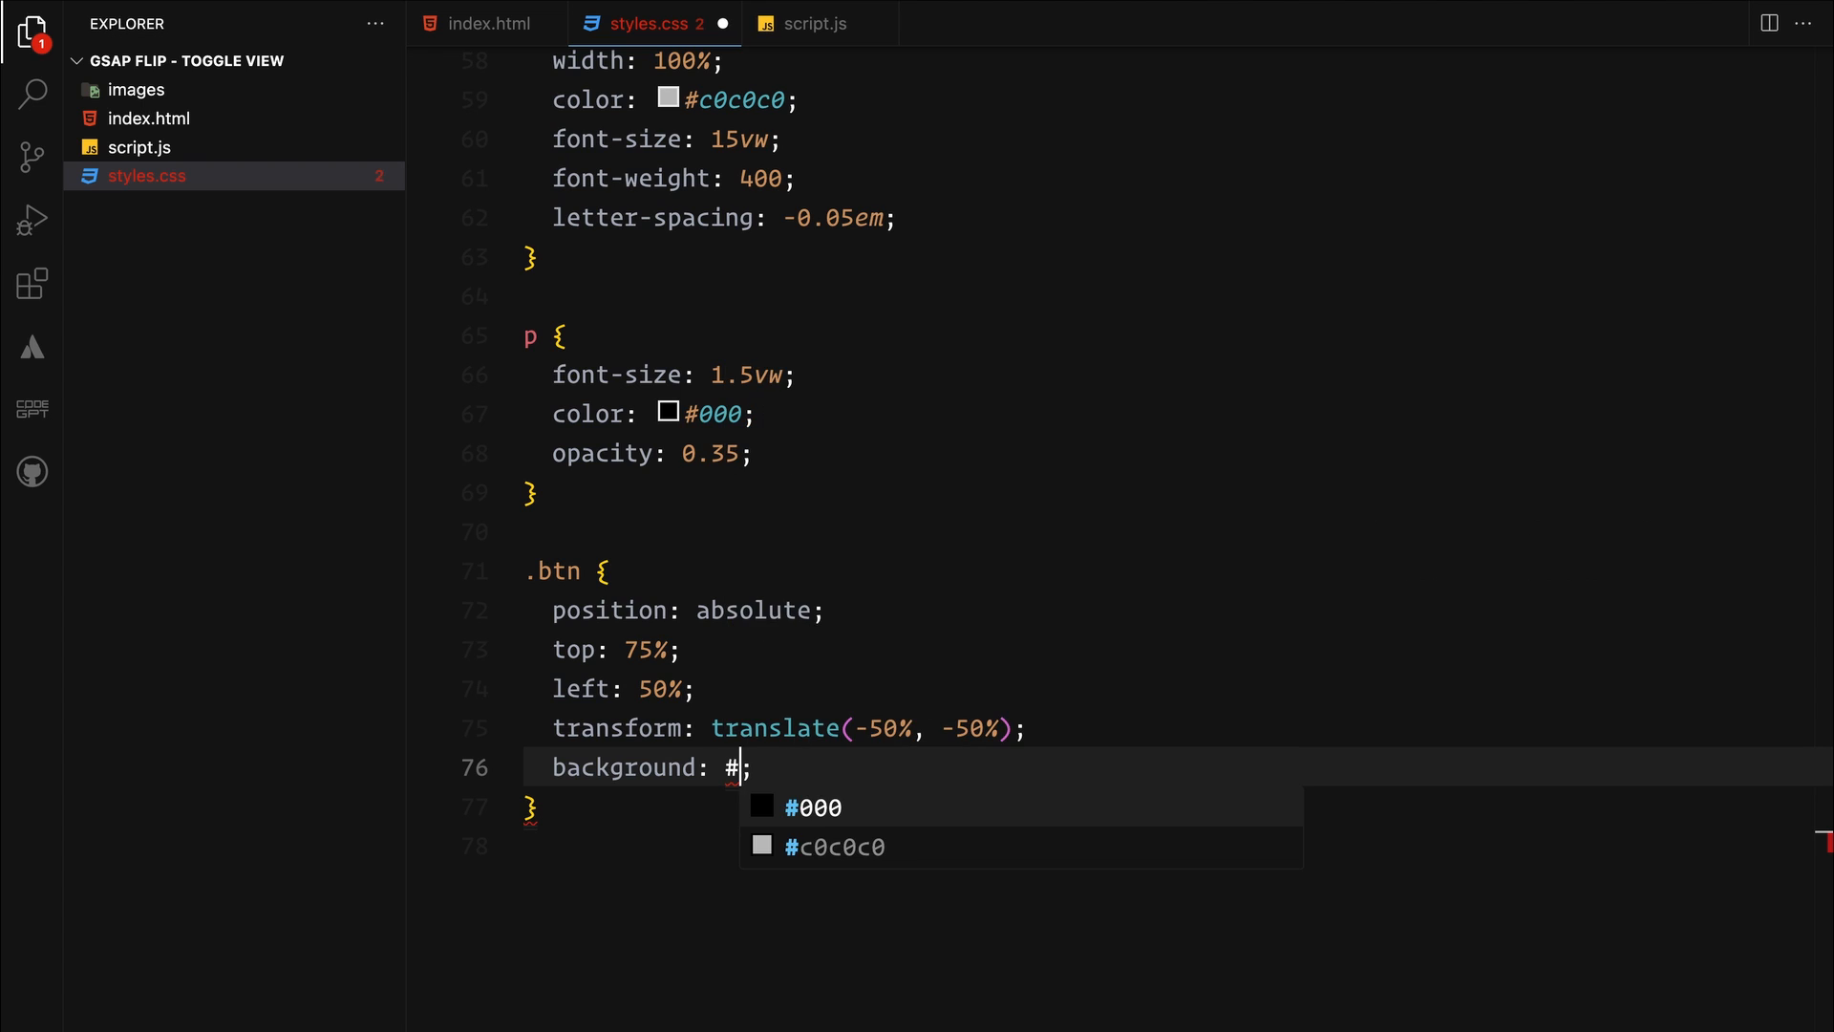
{"action": "type", "text": "0084ff"}
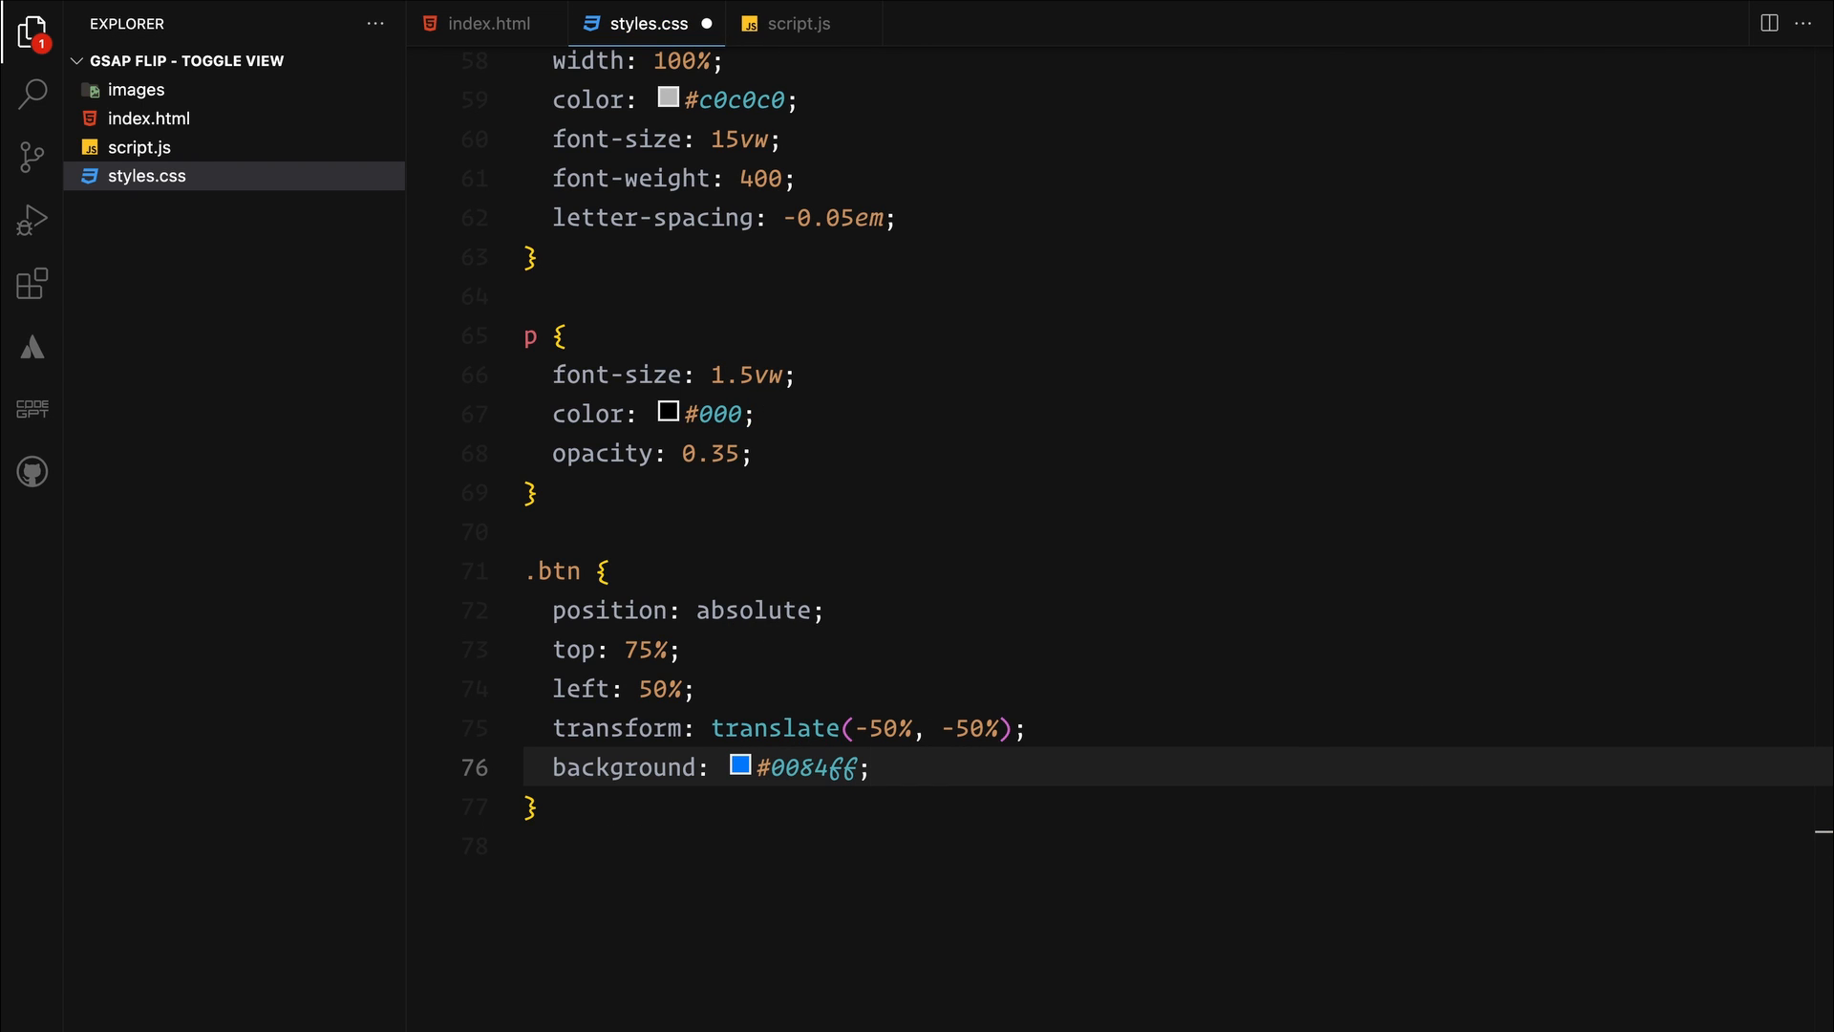
{"action": "type", "text": "color: #666;"}
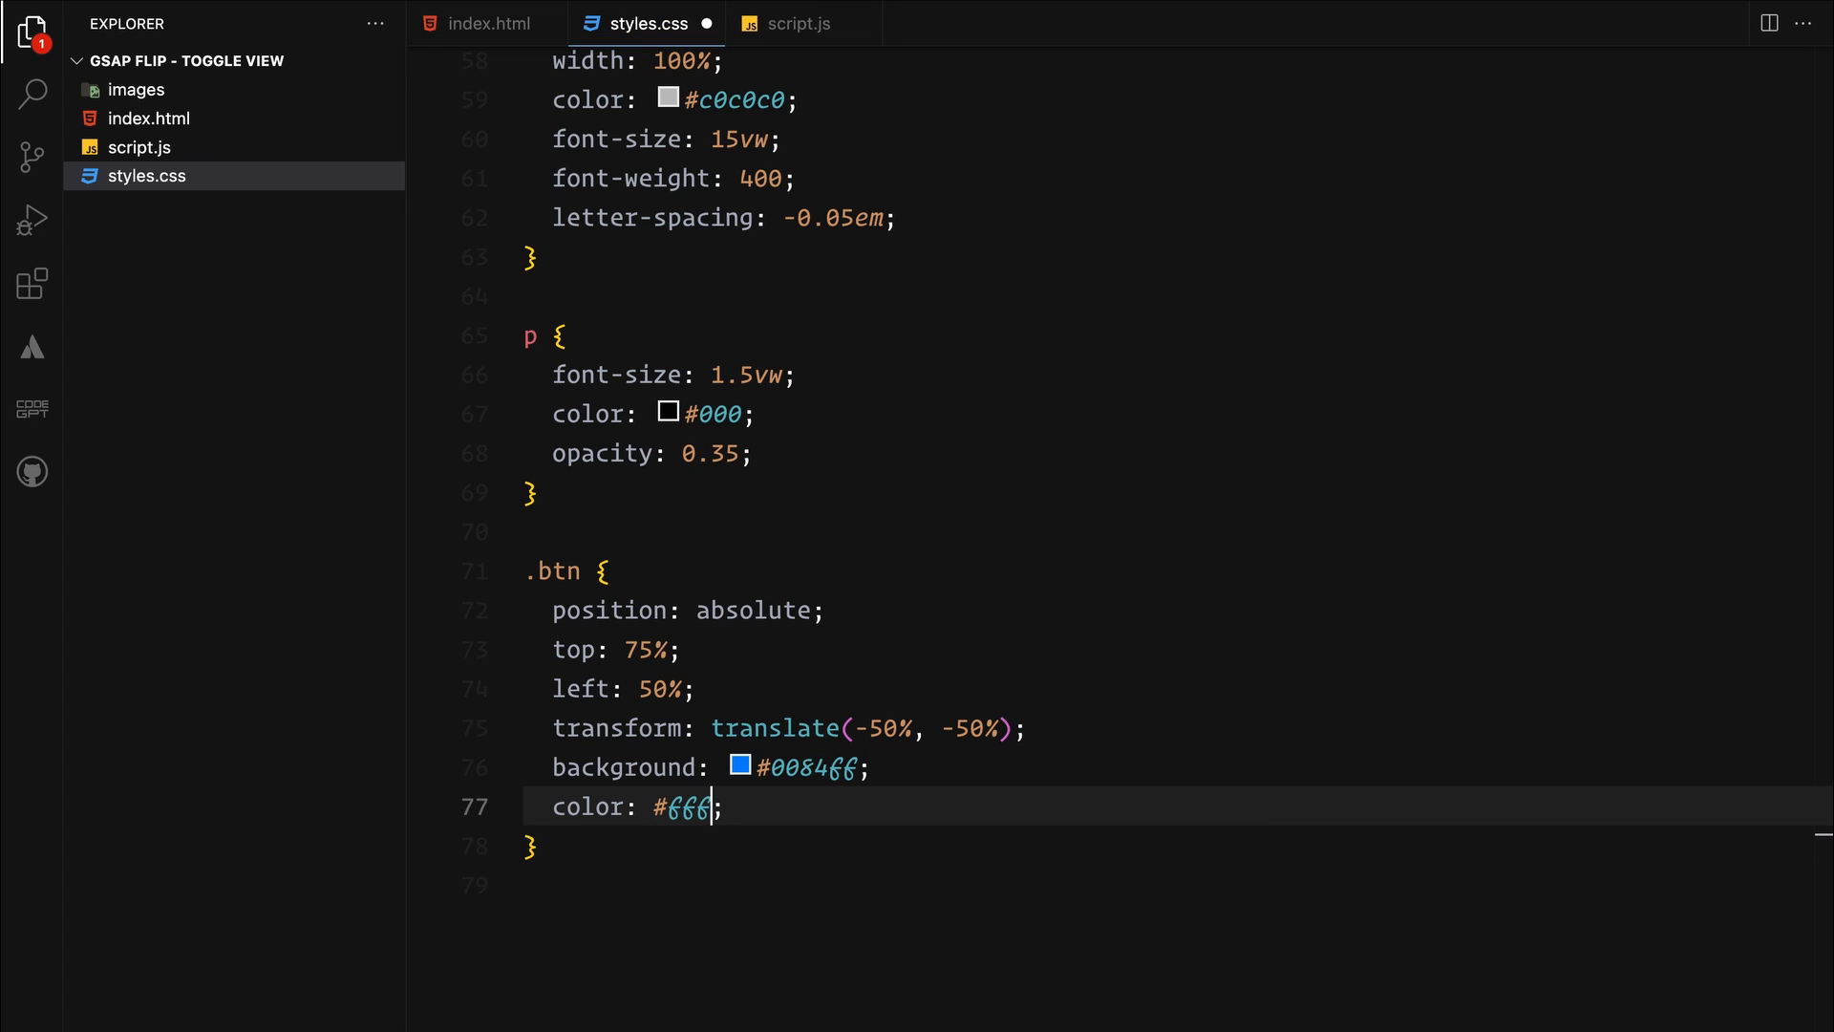
{"action": "type", "text": "font-size: 12px;"}
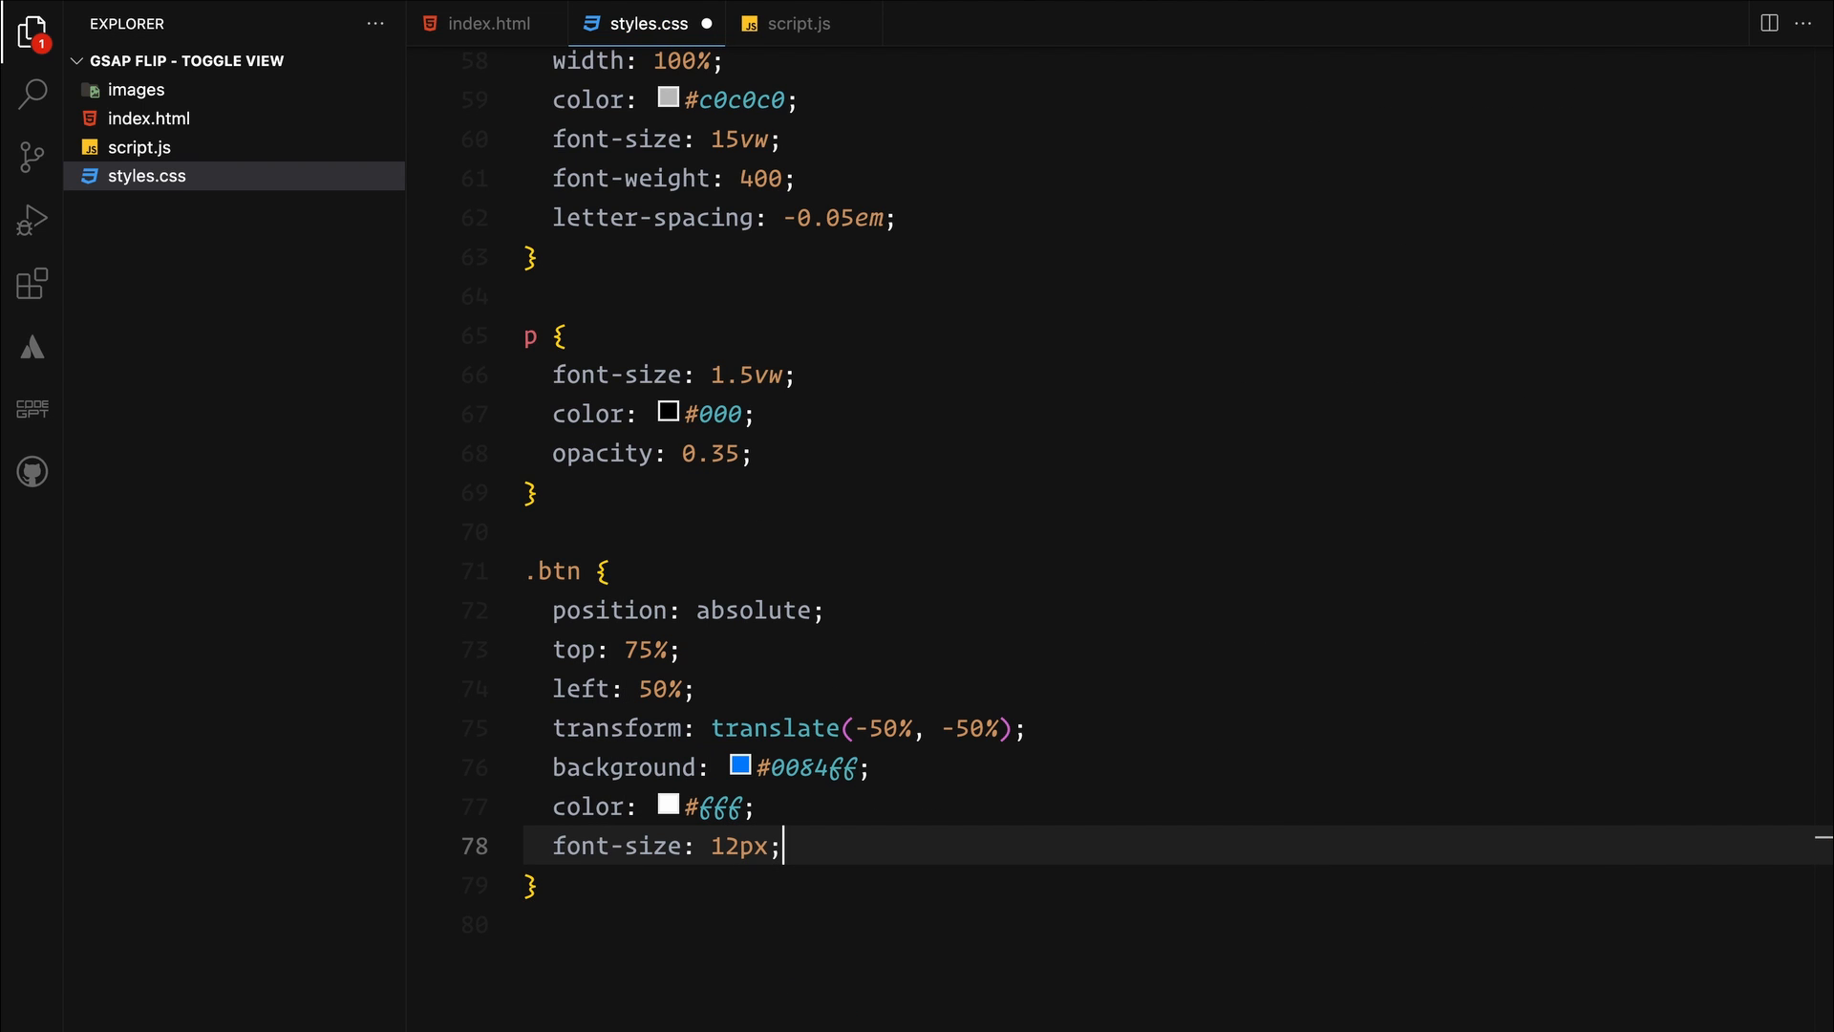
{"action": "type", "text": "borderr"}
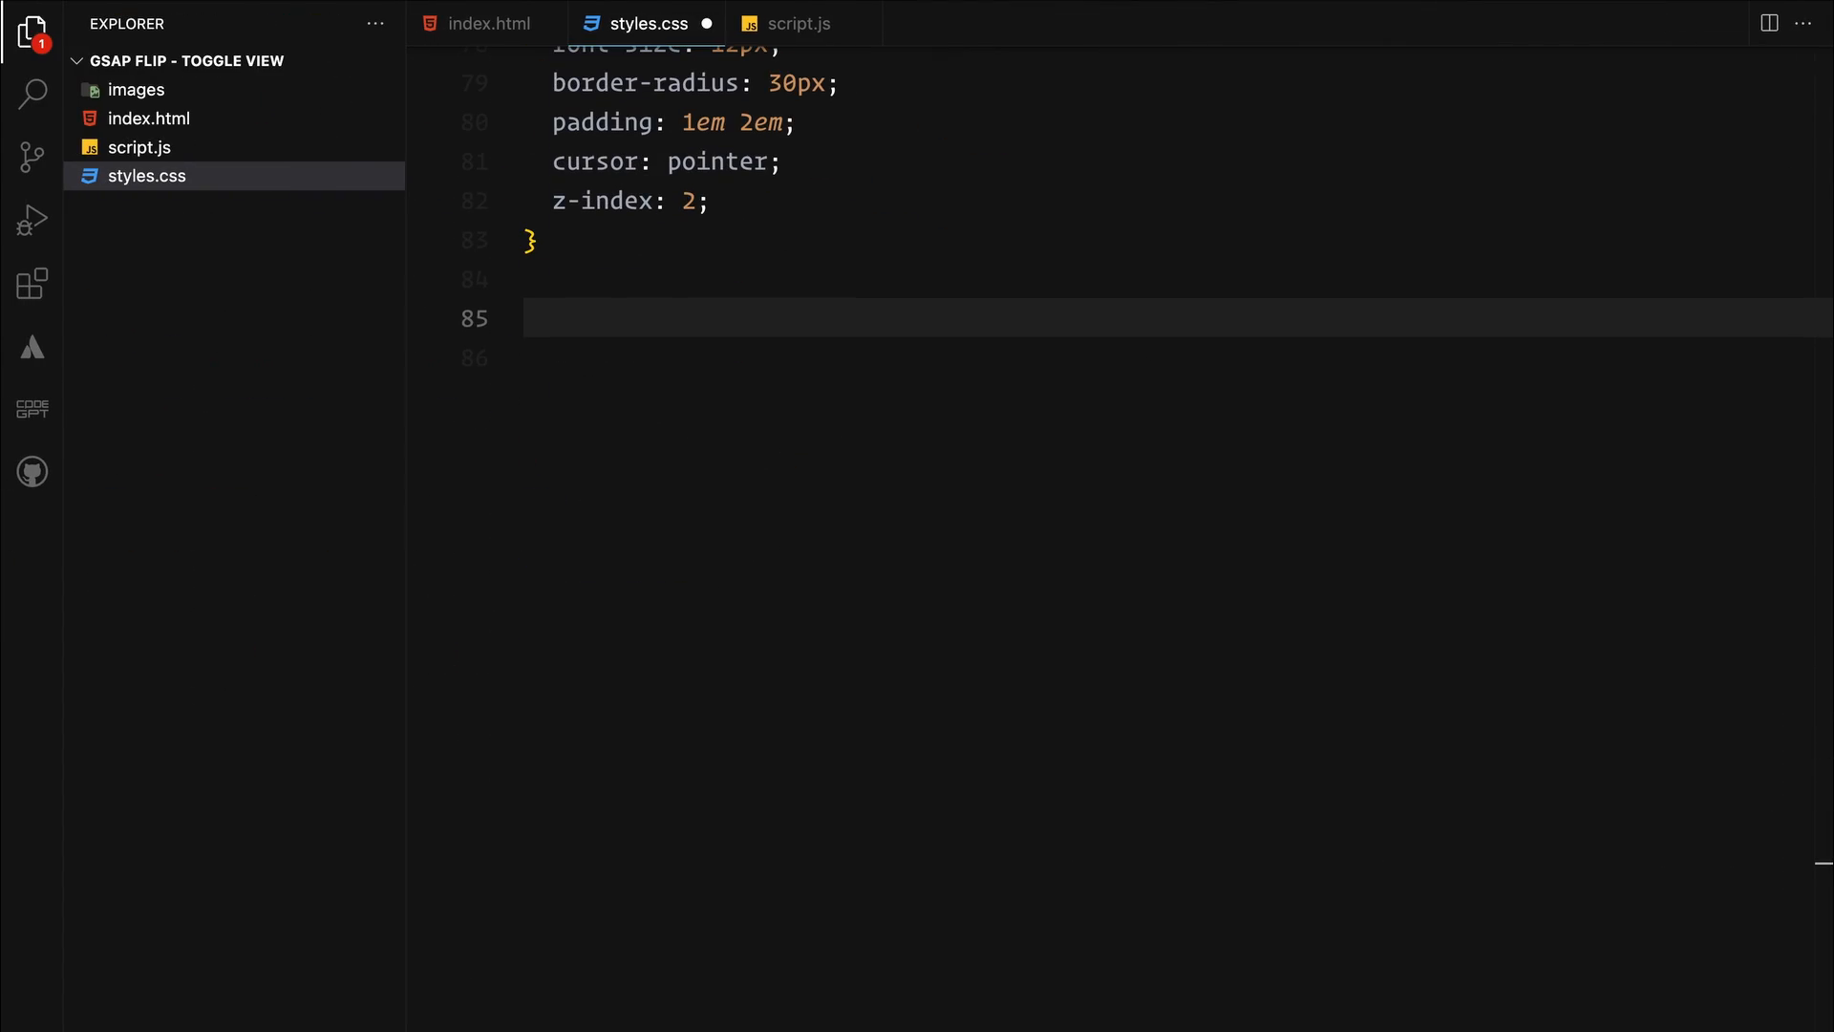
Give .img-gallery-container 100vw width and 100vh top padding
{"action": "type", "text": ".img-gallery-container {"}
{"action": "left_click", "coordinate": [1179, 357]}
{"action": "type", "text": "width: 100vw;"}
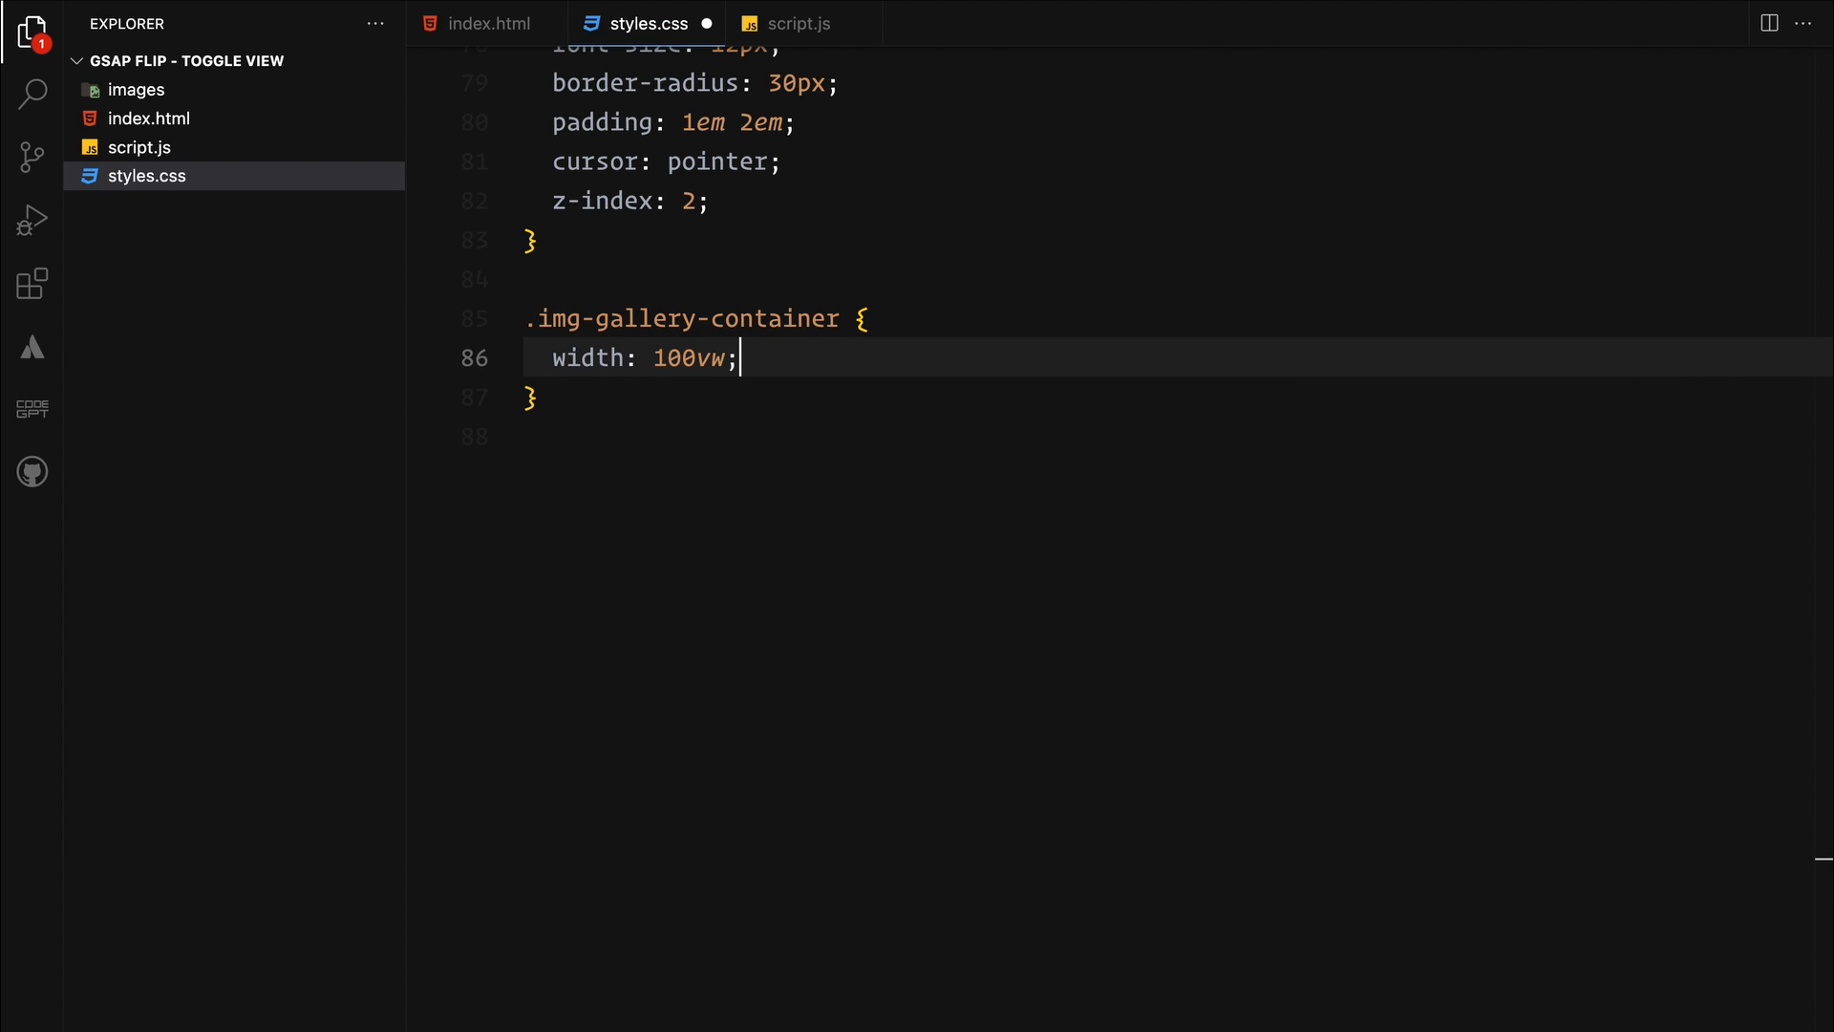
{"action": "type", "text": "padding-top: 100vh;"}
{"action": "type", "text": "height: 500px;"}
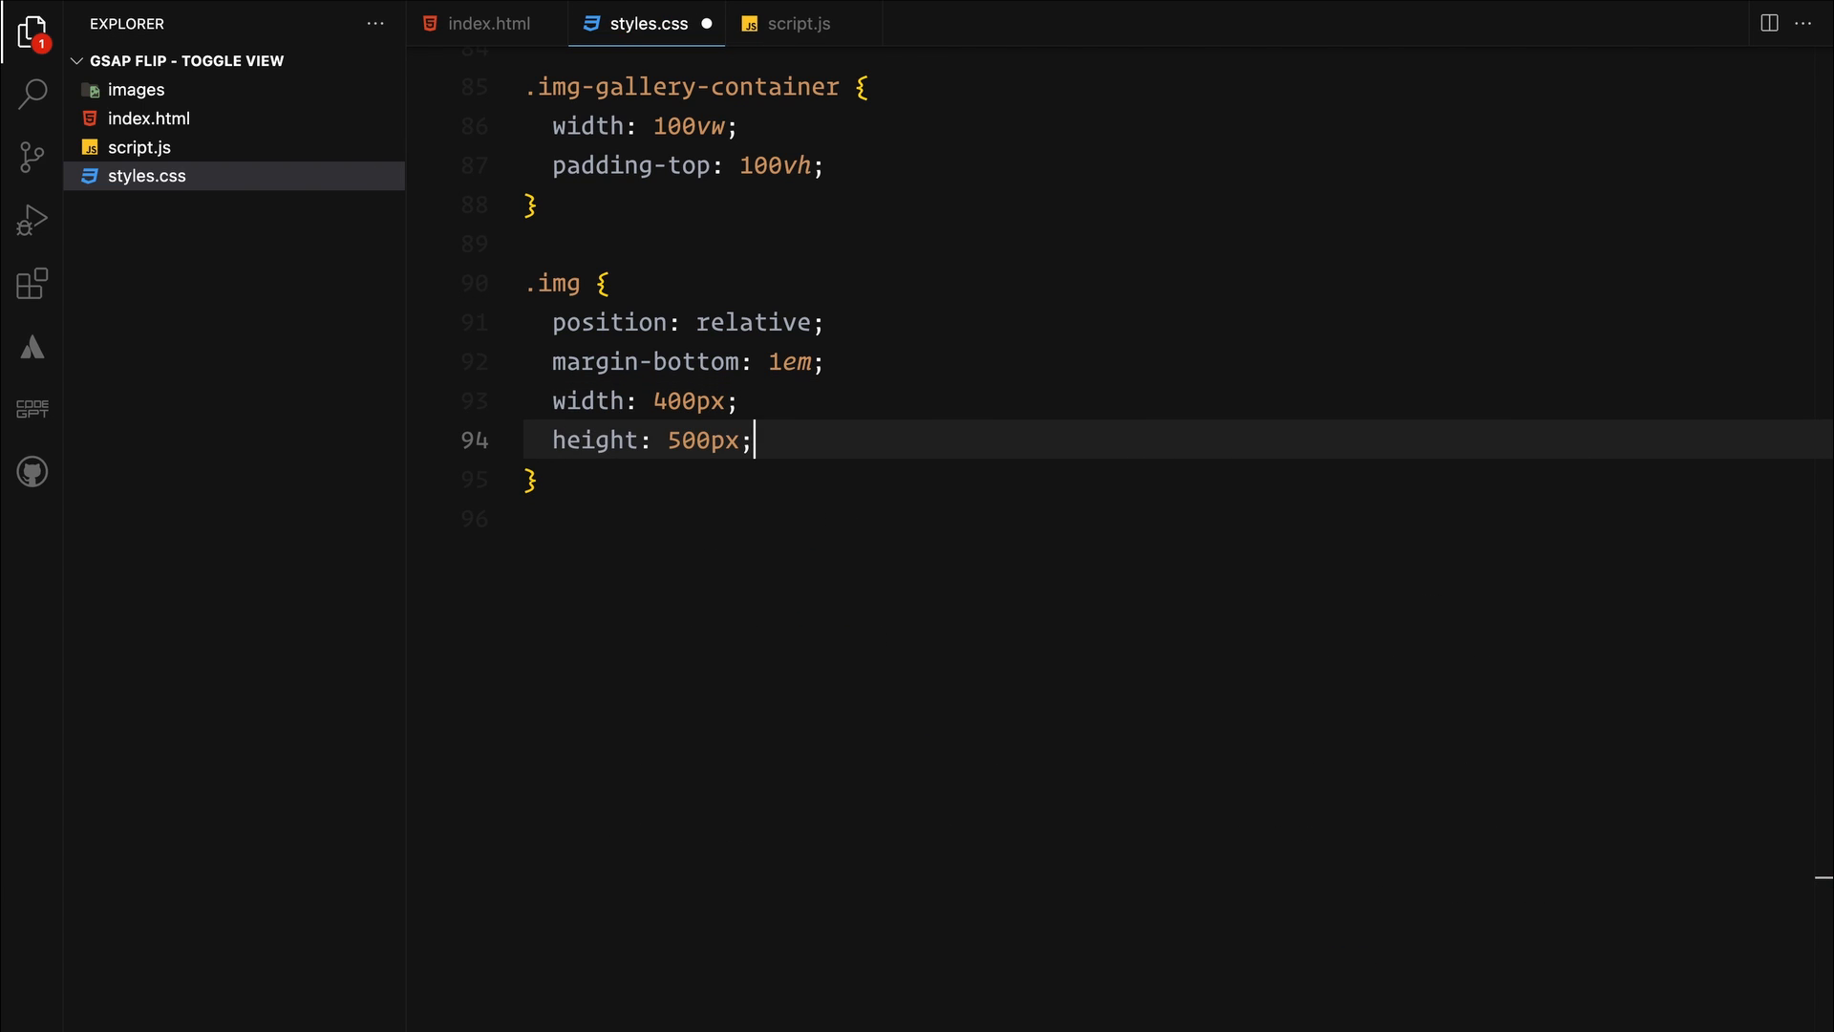
Make each .img a 400×500 clipped card centered at 50%/50%, then start the nth-child(1) rule
{"action": "type", "text": "overflow: hidden;"}
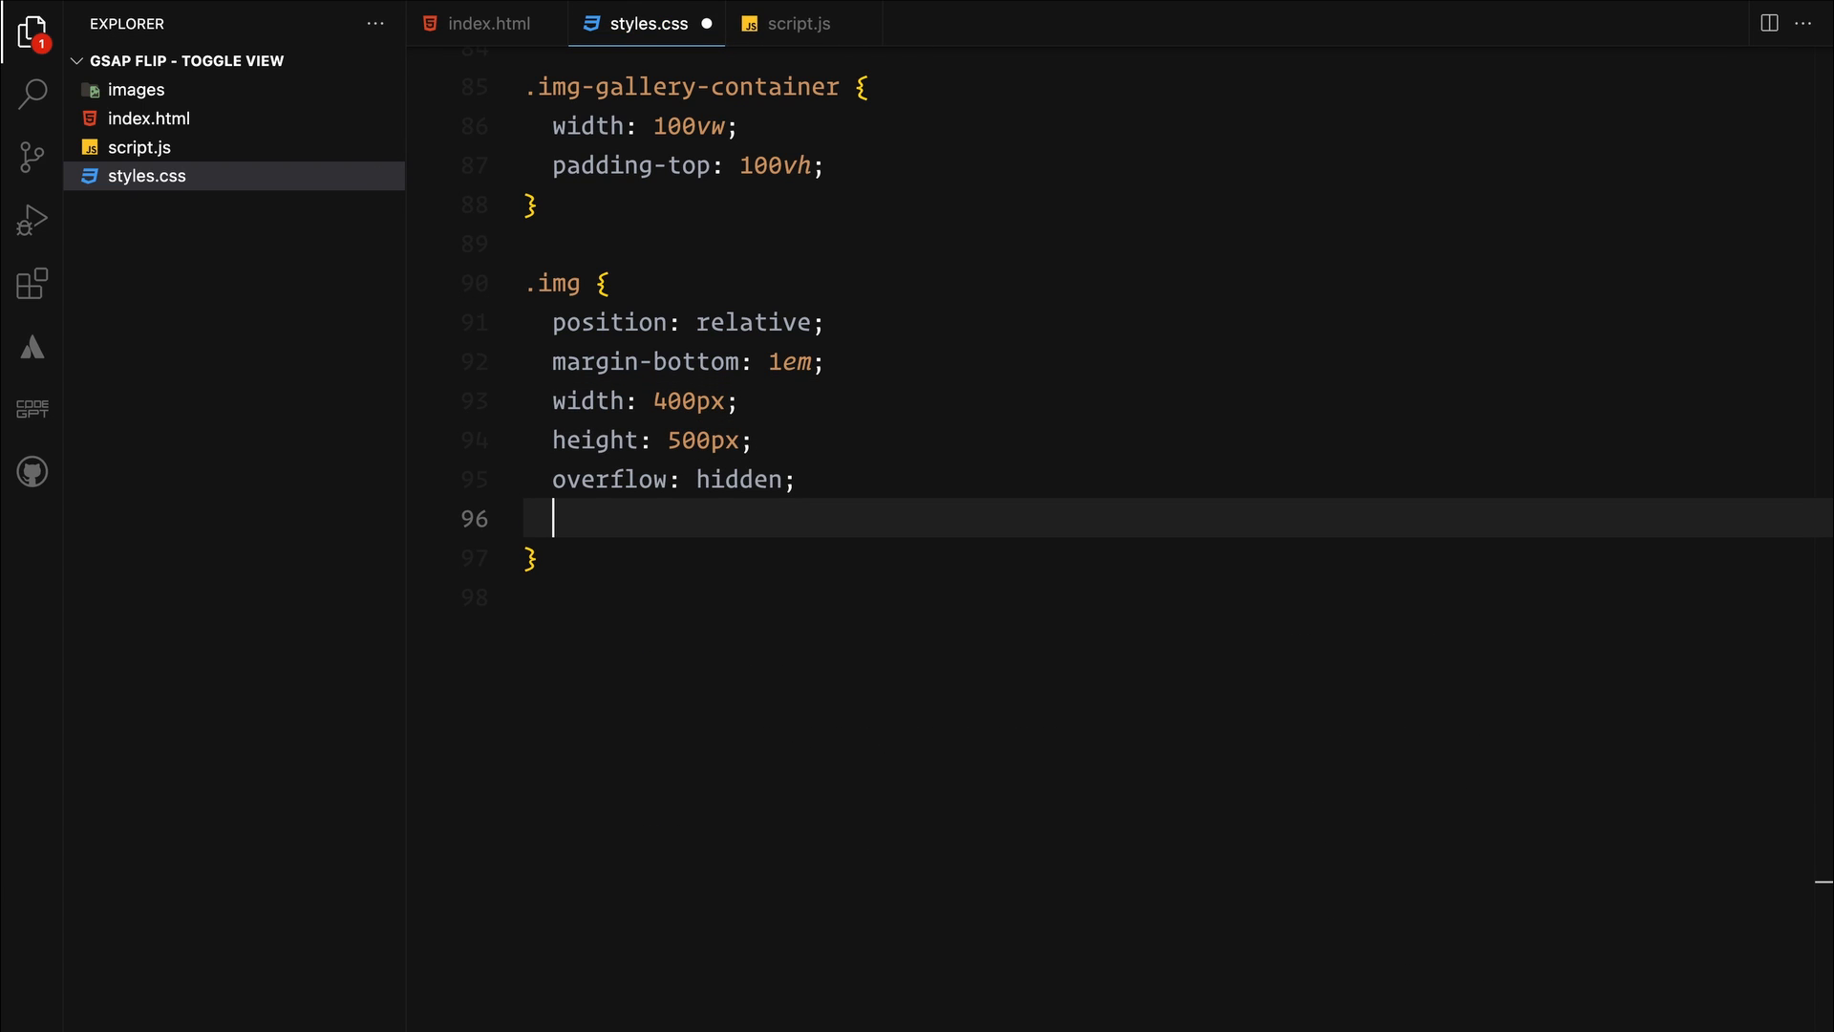
{"action": "type", "text": "top: 50%;"}
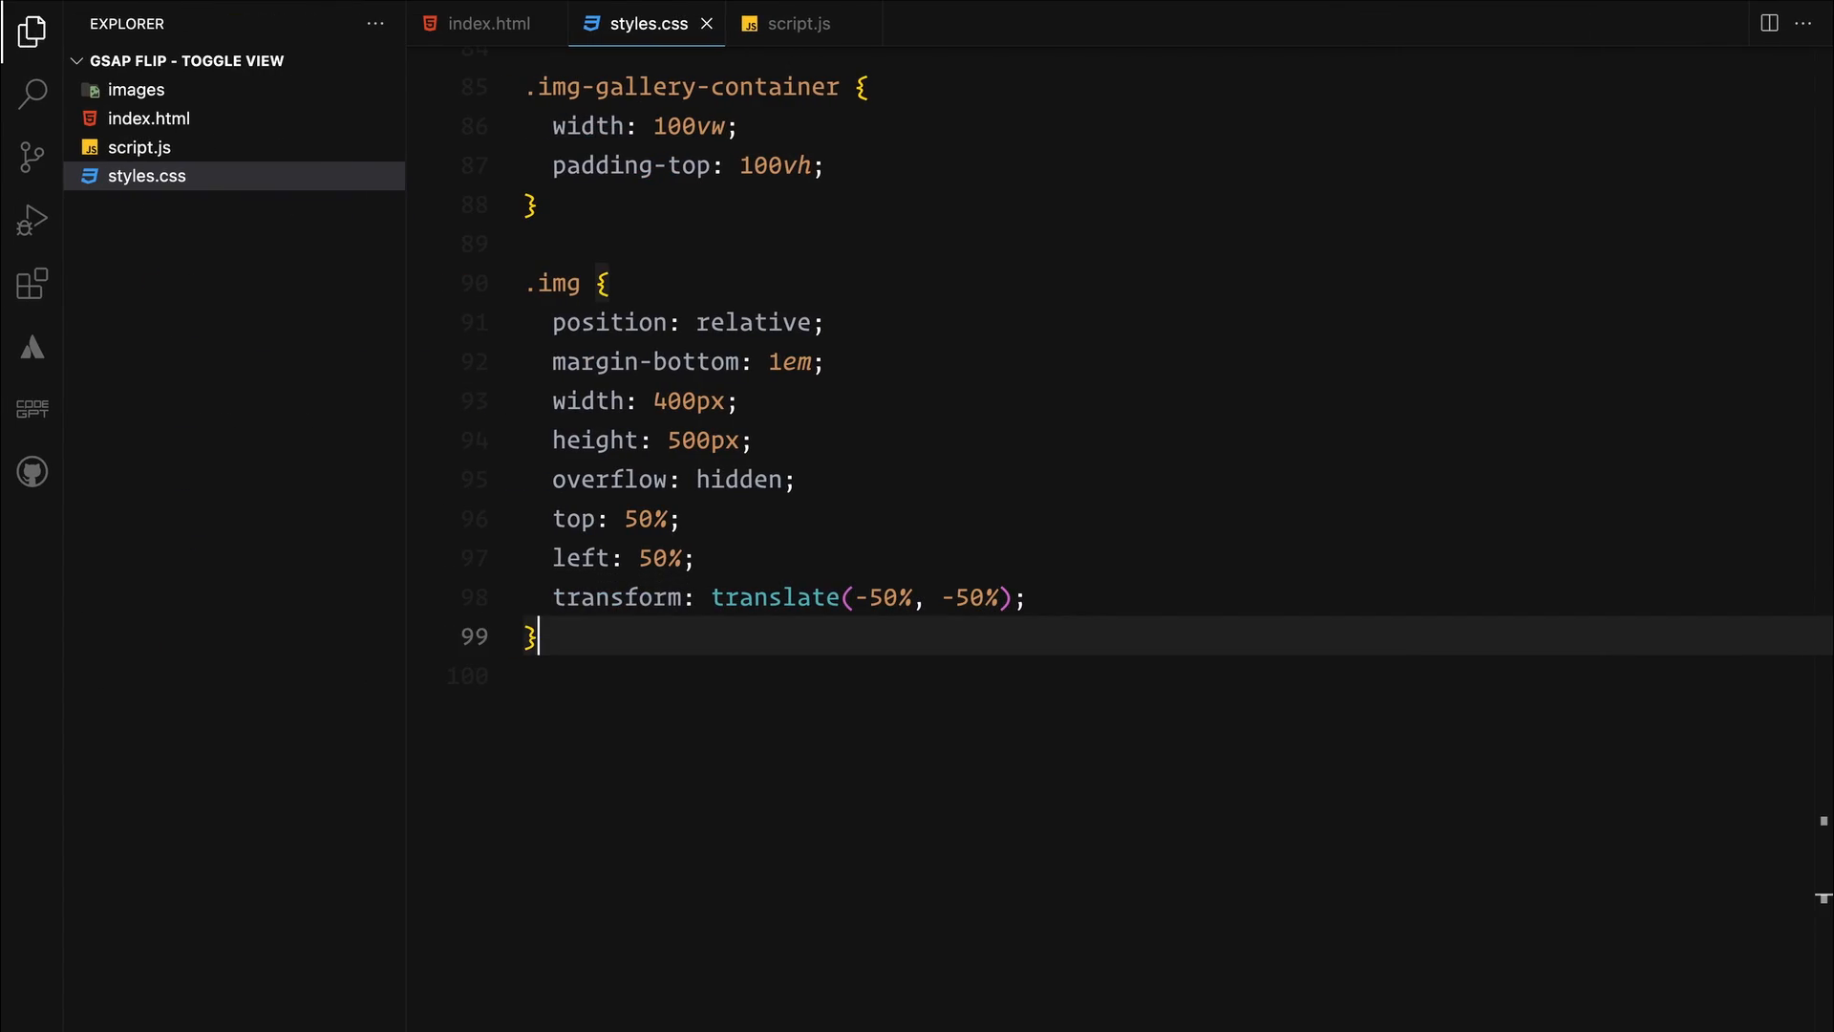
{"action": "type", "text": ".img:nth-child(1),"}
{"action": "type", "text": "left: 75%;"}
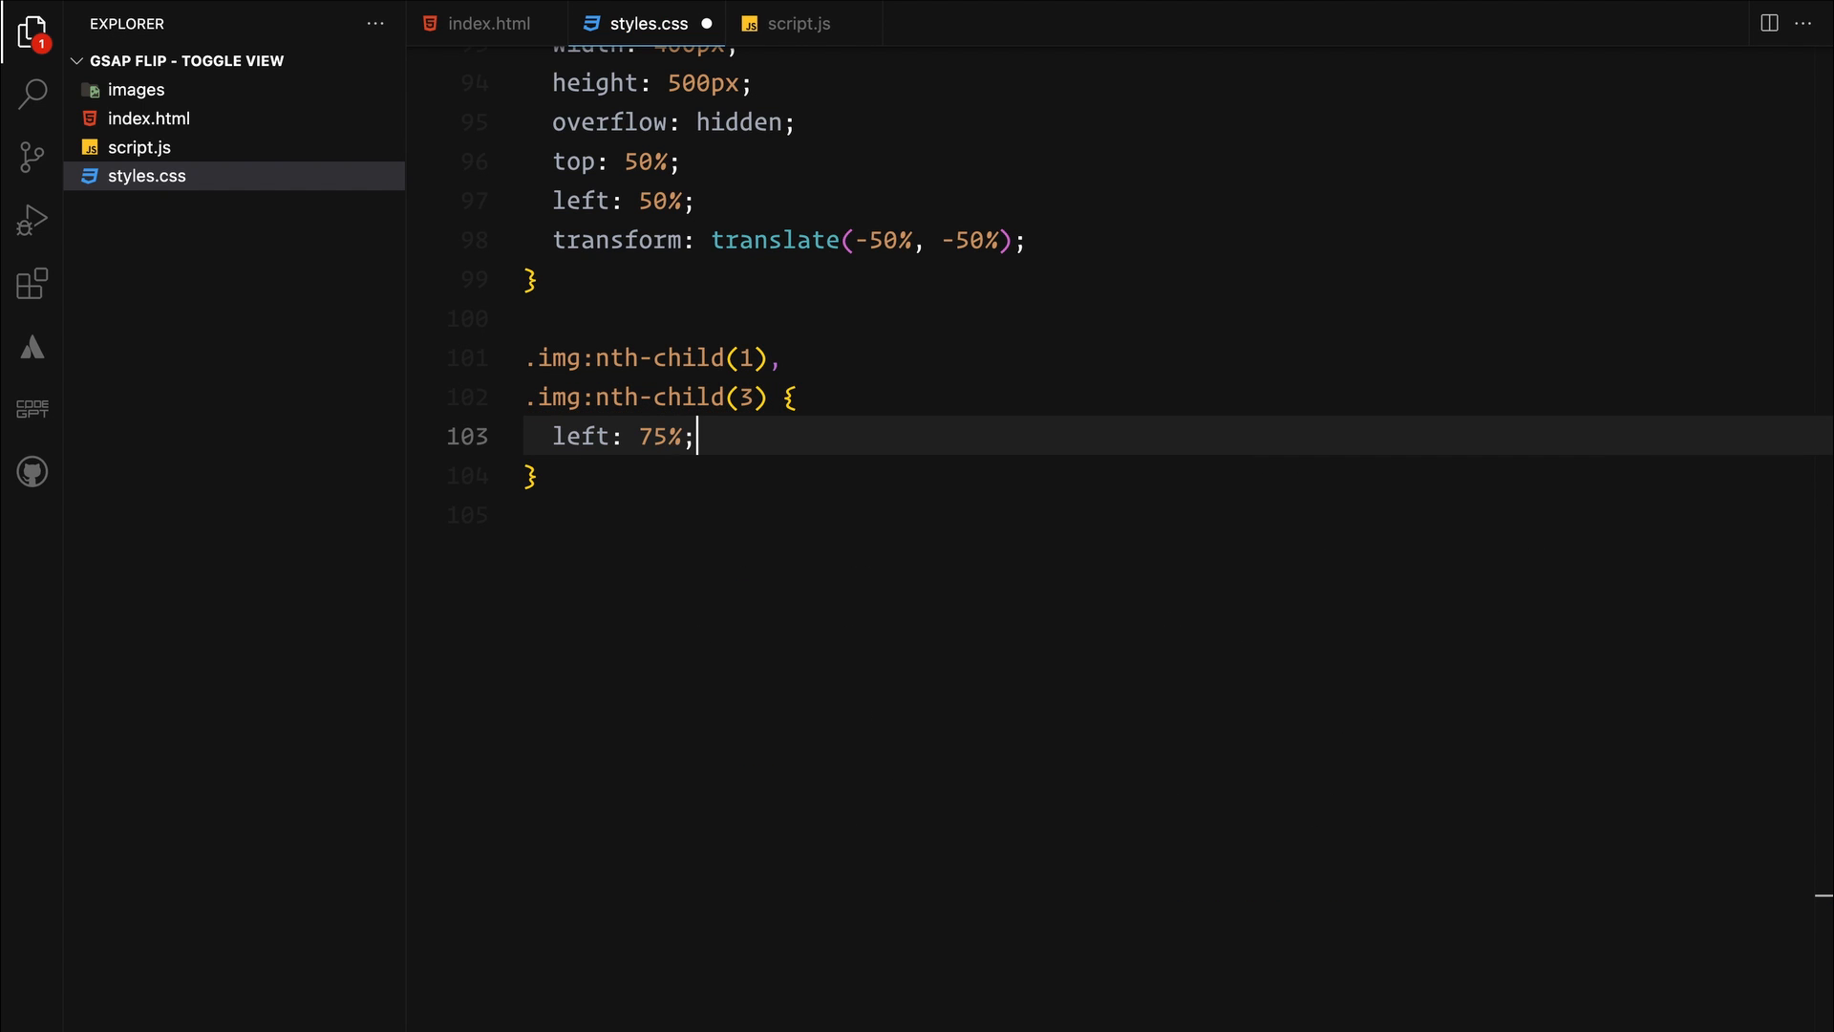
Place images 1 and 3 at left 75% and 2 and 4 at left 25%, then return to index.html
{"action": "type", "text": ".img:nth-child(2),"}
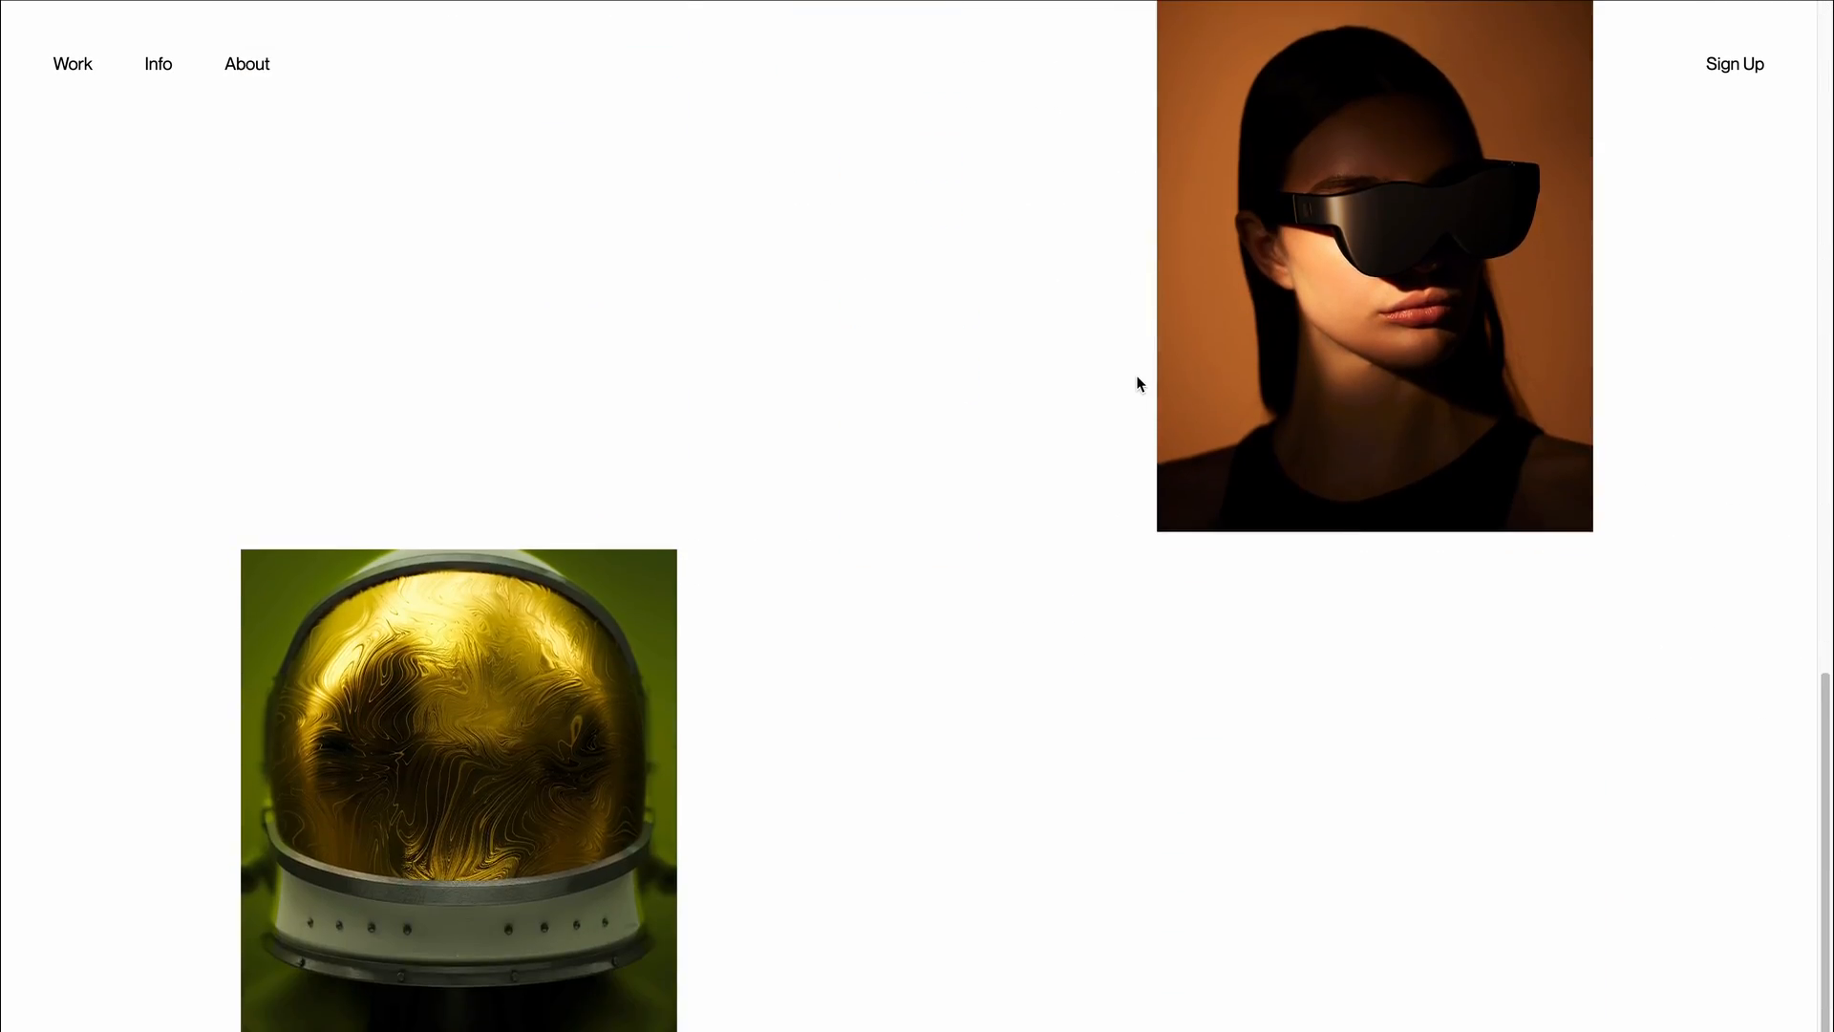
{"action": "scroll", "scroll_direction": "up", "scroll_amount": 3}
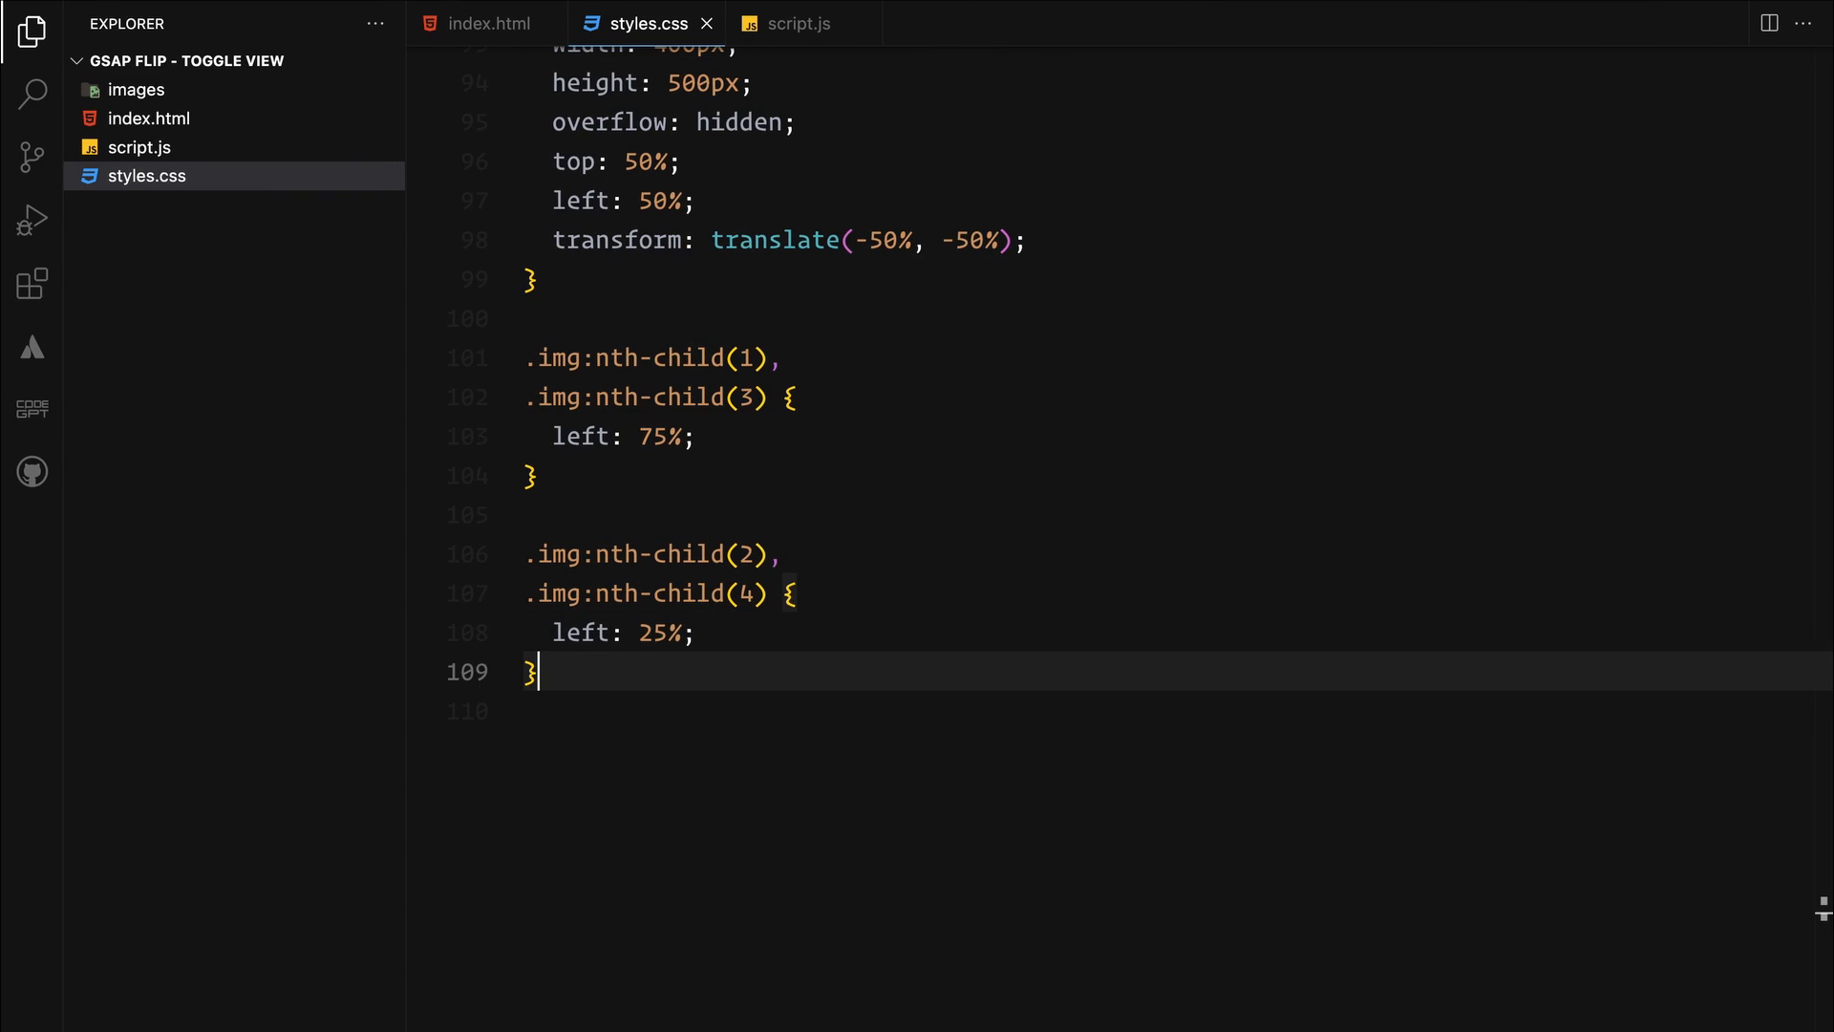
{"action": "left_click", "coordinate": [483, 23]}
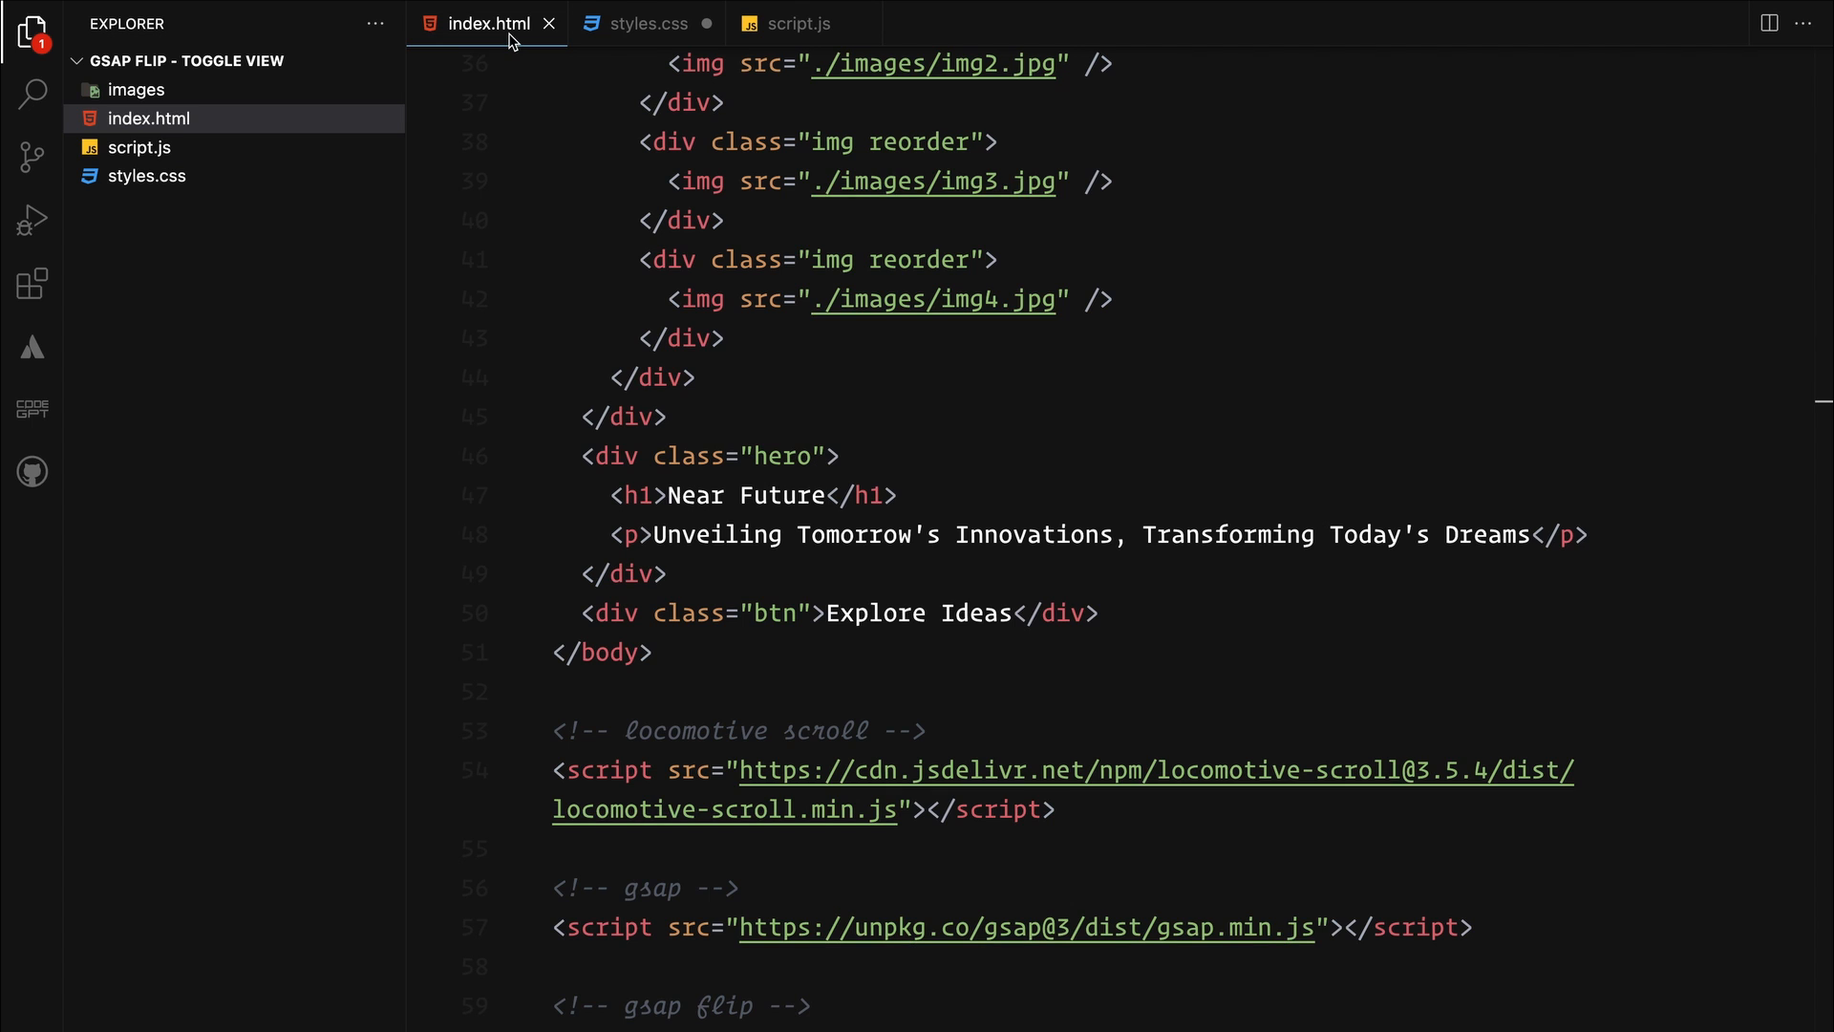
Complete the .img.reorder centring transform and begin the .img.reorder:nth-child(1) rule
{"action": "scroll", "scroll_direction": "up", "scroll_amount": 3}
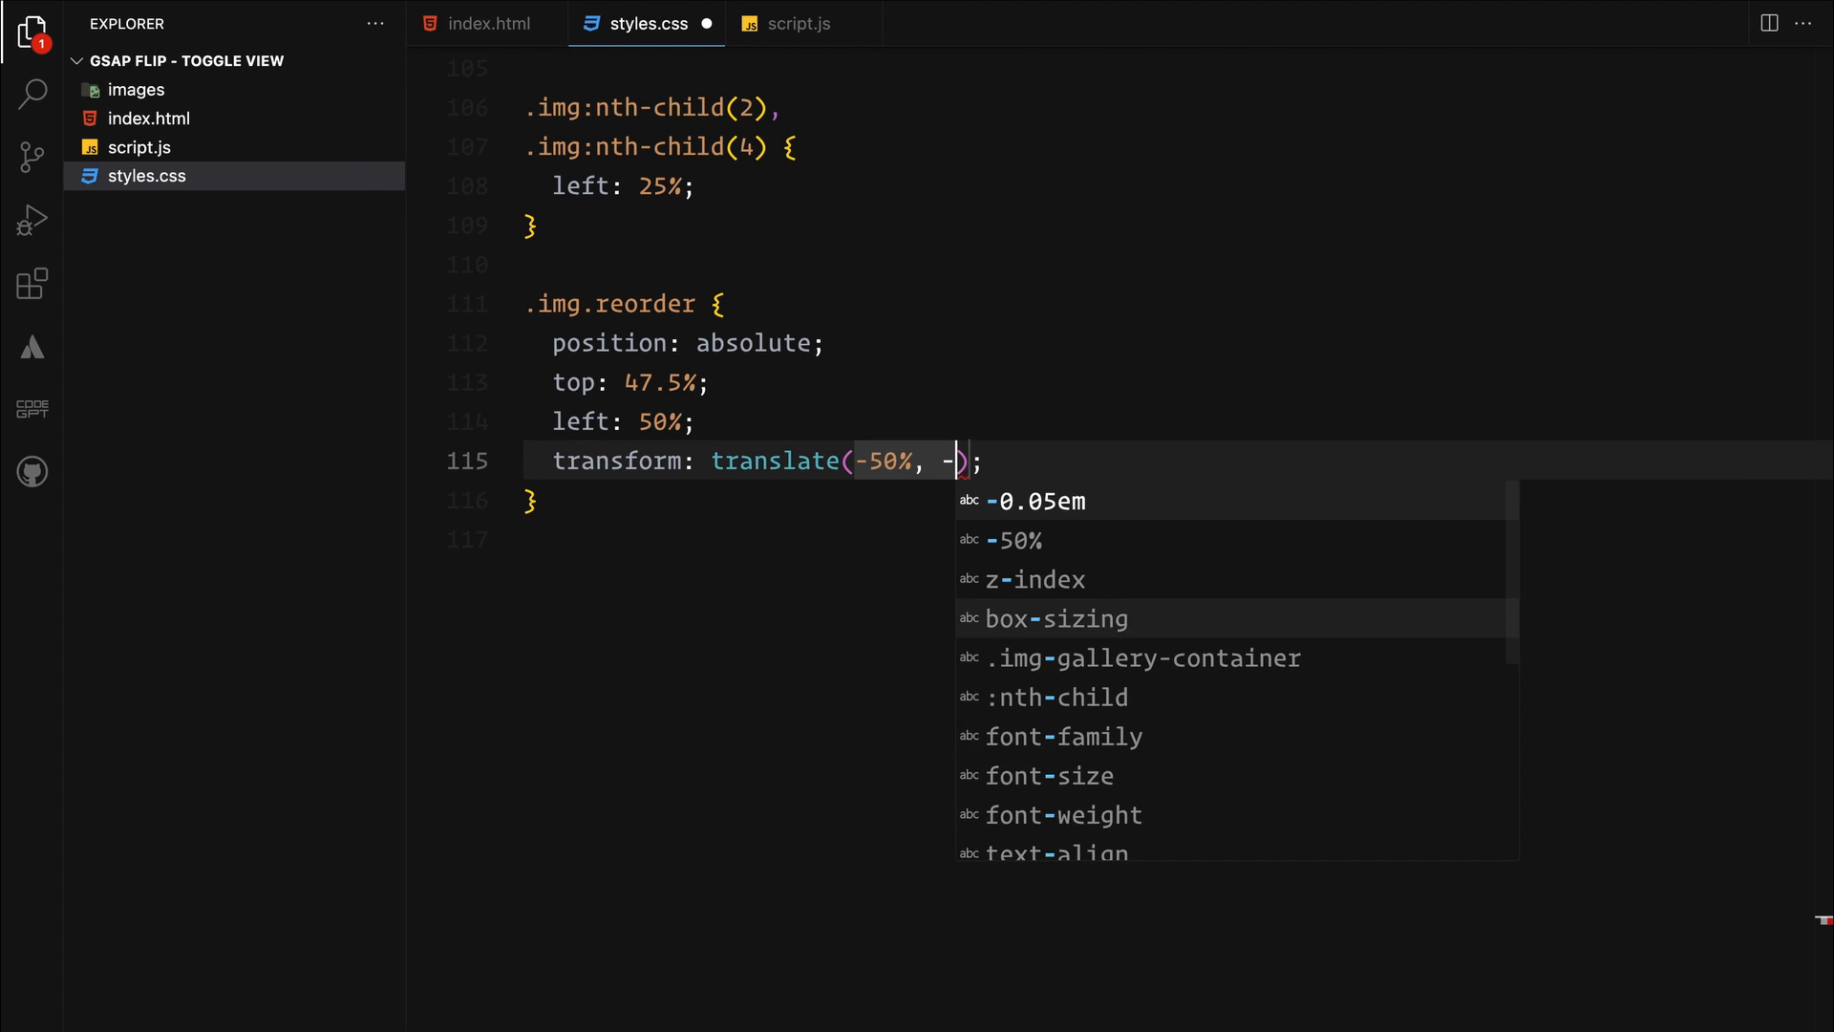
{"action": "type", "text": "0%);"}
{"action": "left_click", "coordinate": [1175, 539]}
{"action": "type", "text": "height: 325px;"}
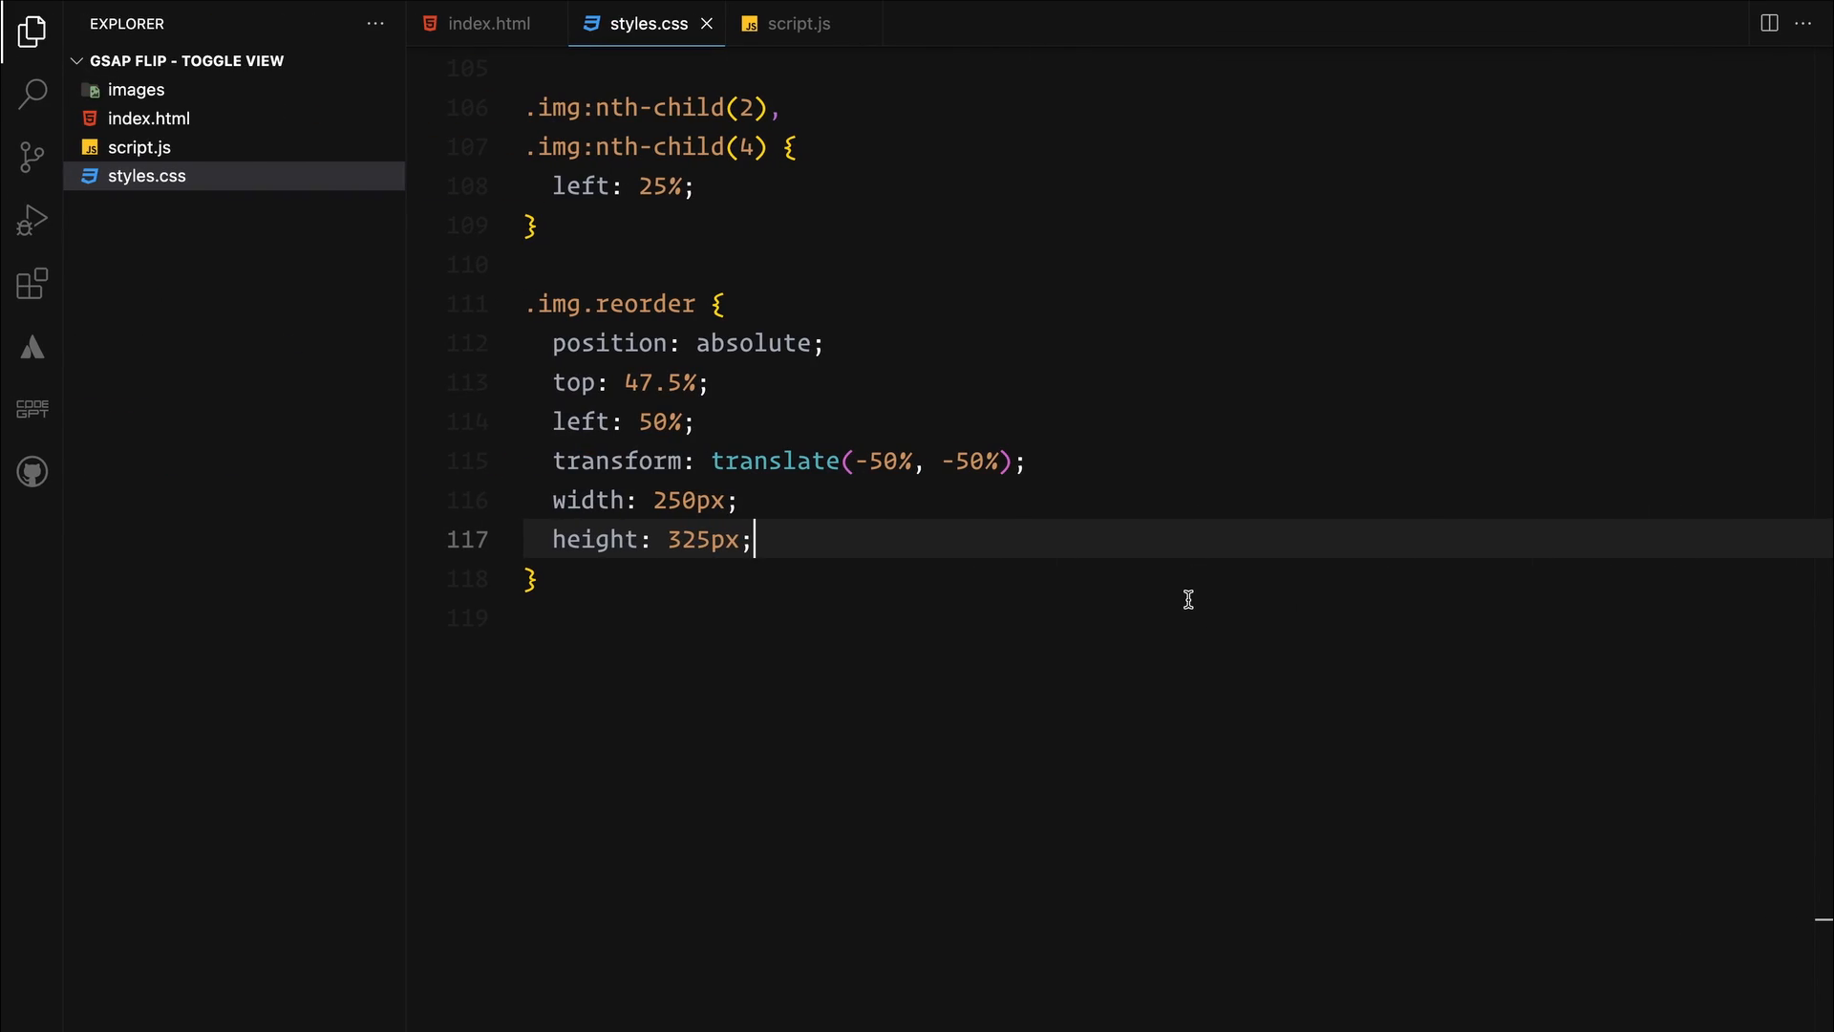
{"action": "scroll", "scroll_direction": "up", "scroll_amount": 3}
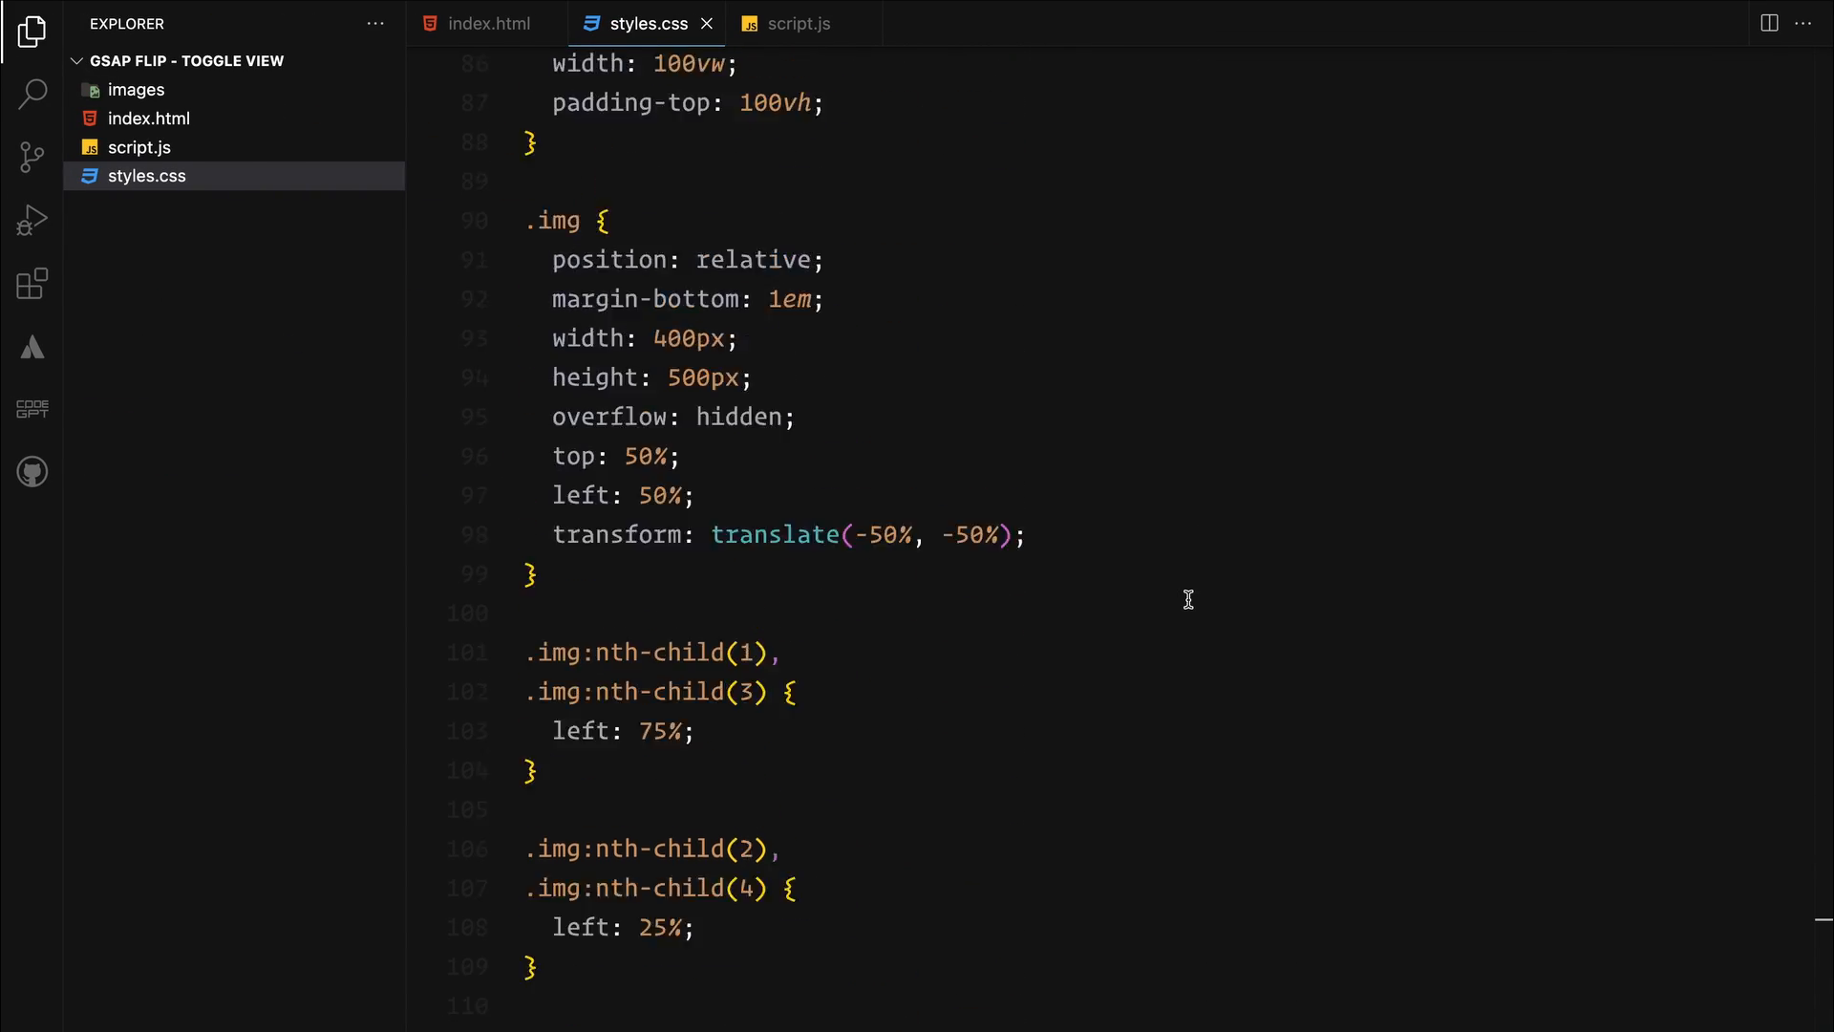
{"action": "scroll", "scroll_direction": "up", "scroll_amount": 3}
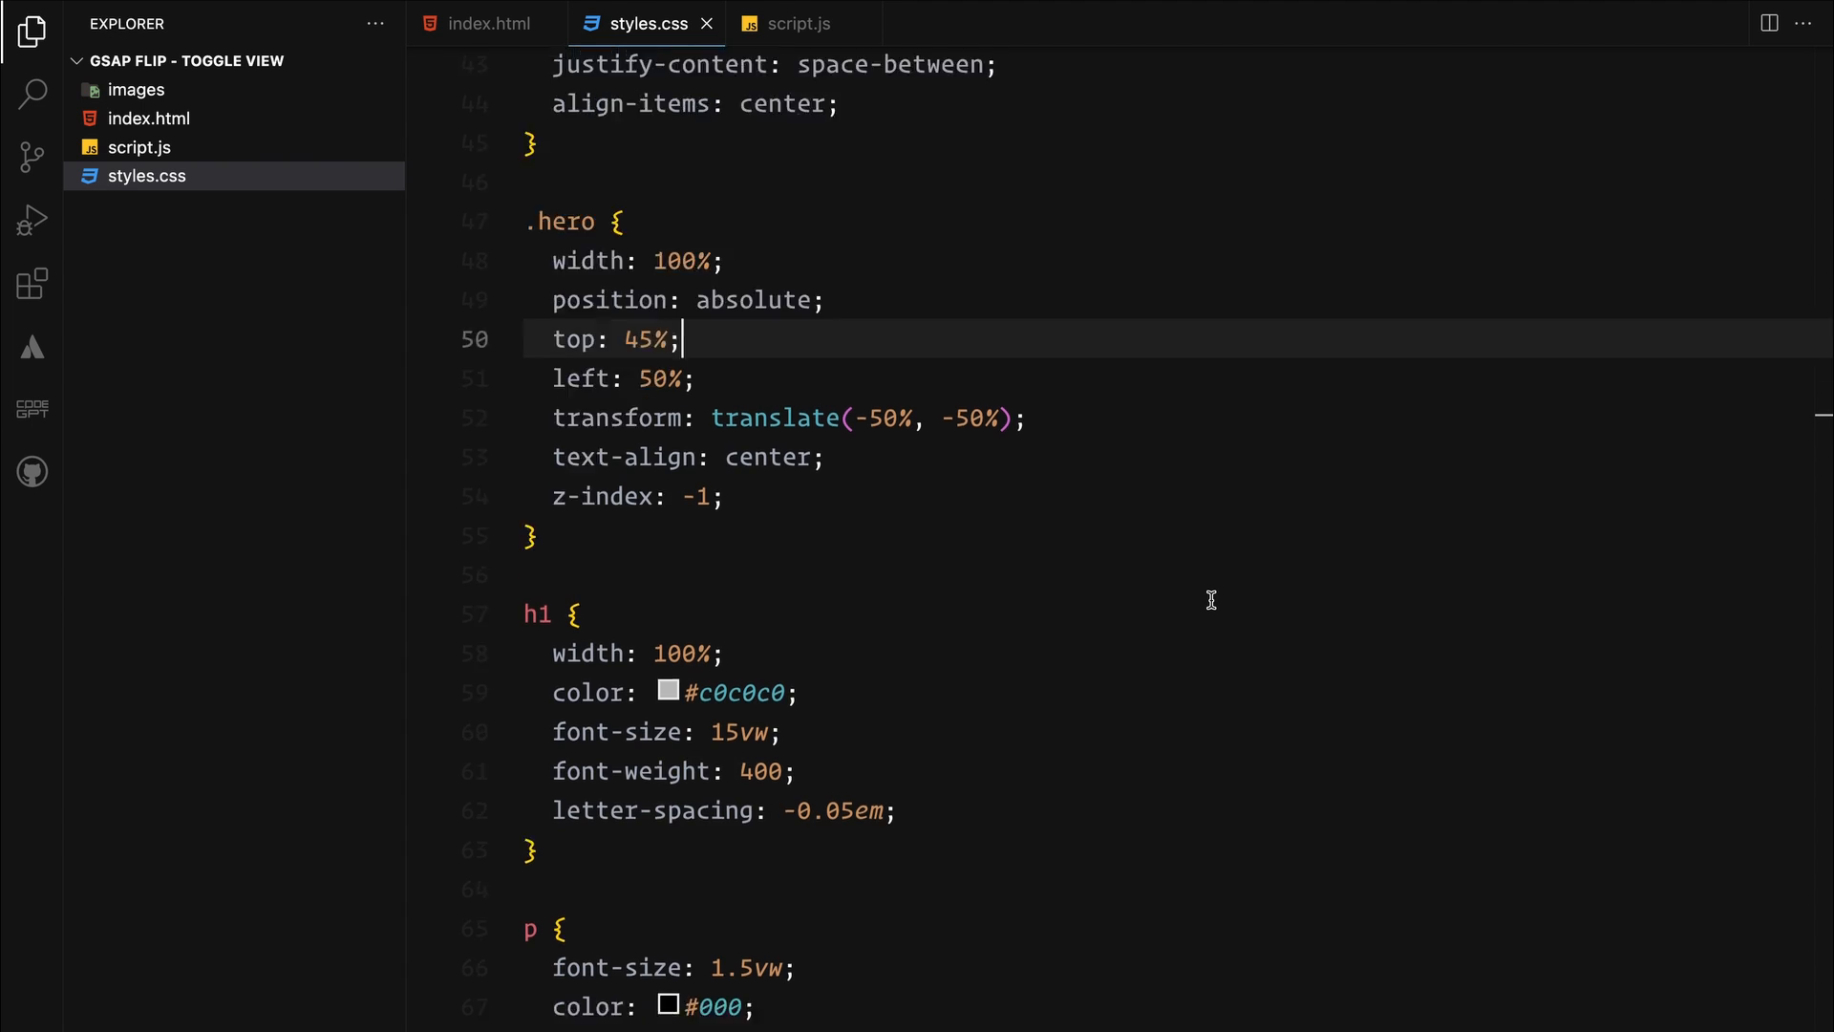
{"action": "scroll", "scroll_direction": "down", "scroll_amount": 3}
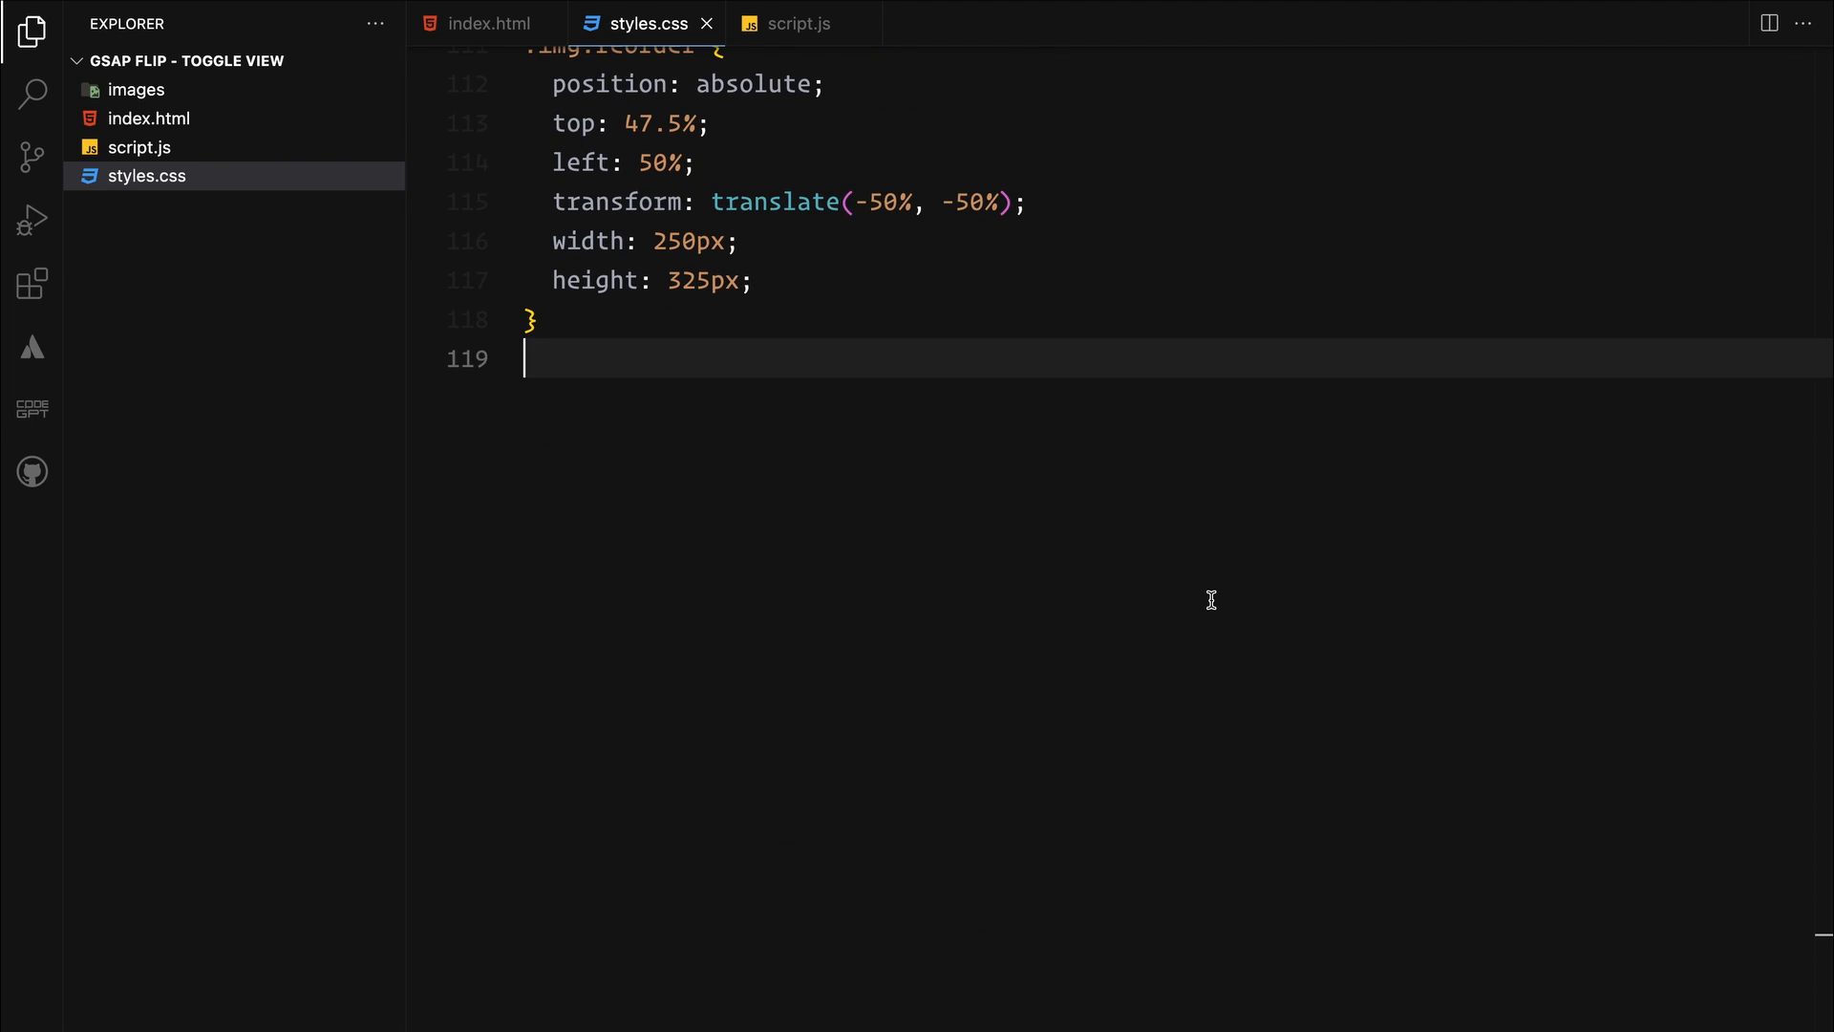
{"action": "type", "text": ".img.reorder:nth-child(1)"}
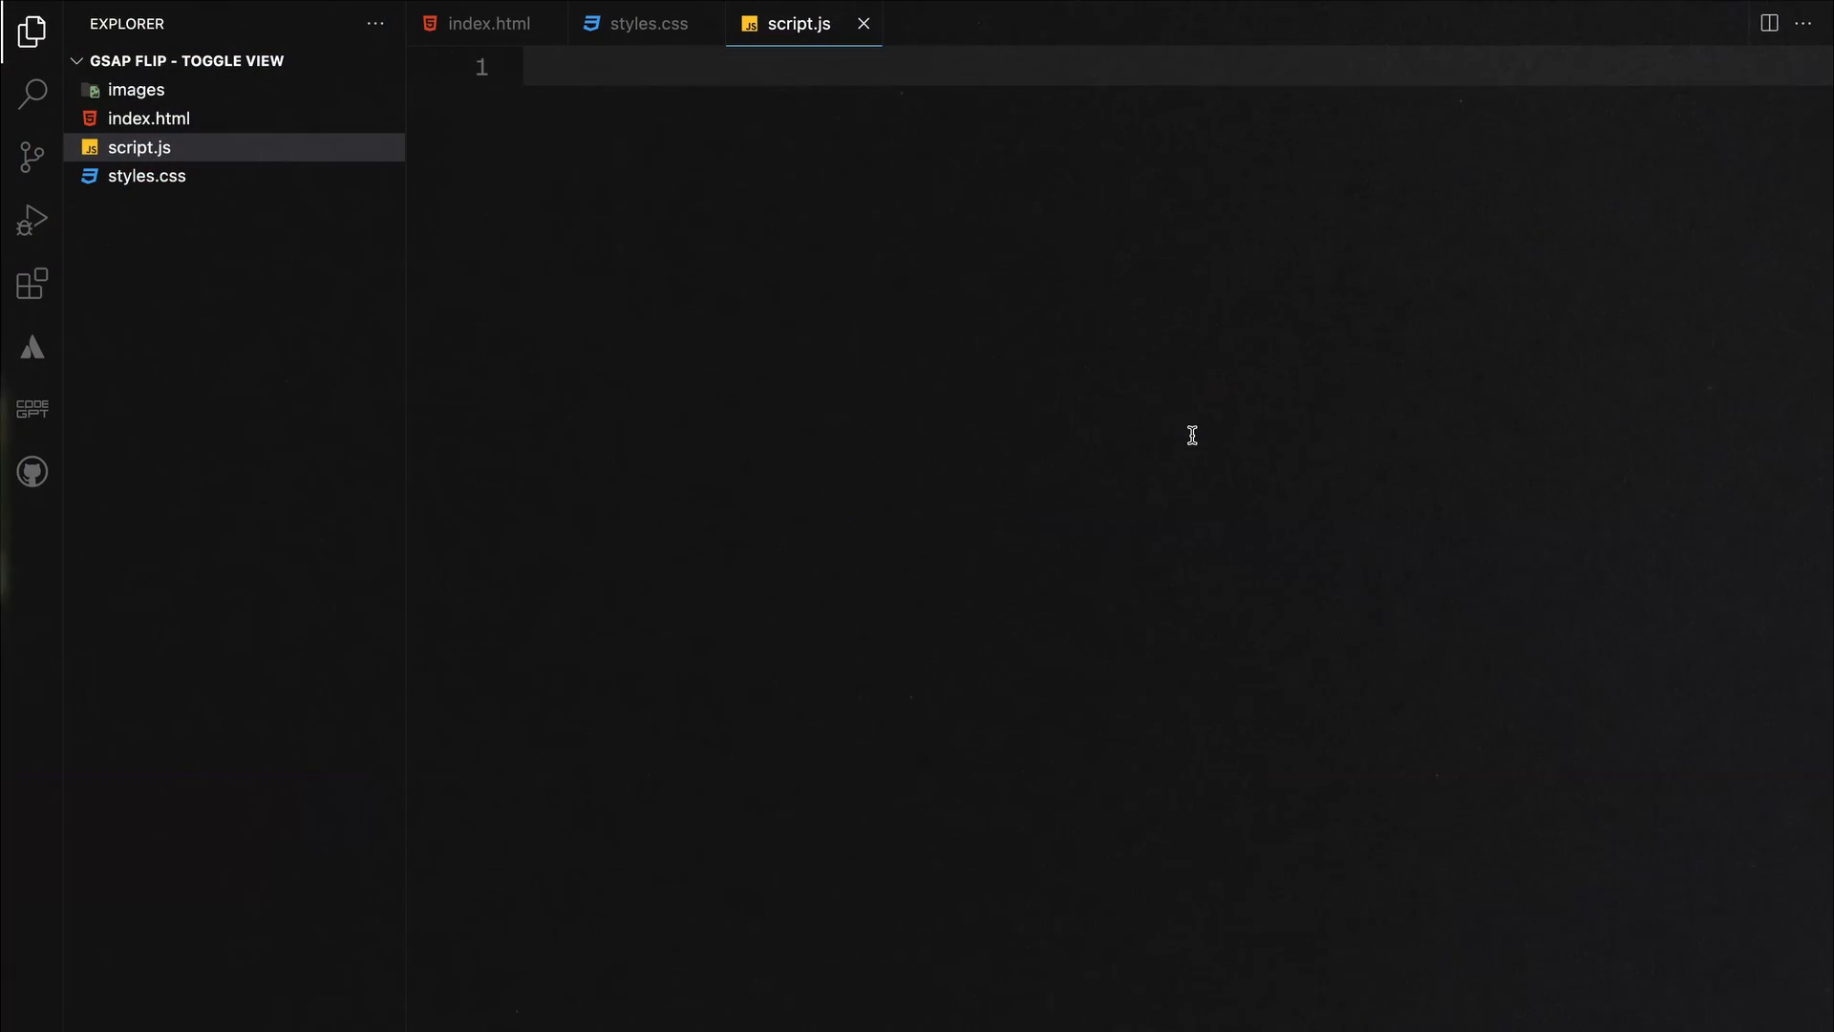
Add data-scroll-container to the img-gallery div in index.html
{"action": "left_click", "coordinate": [527, 66]}
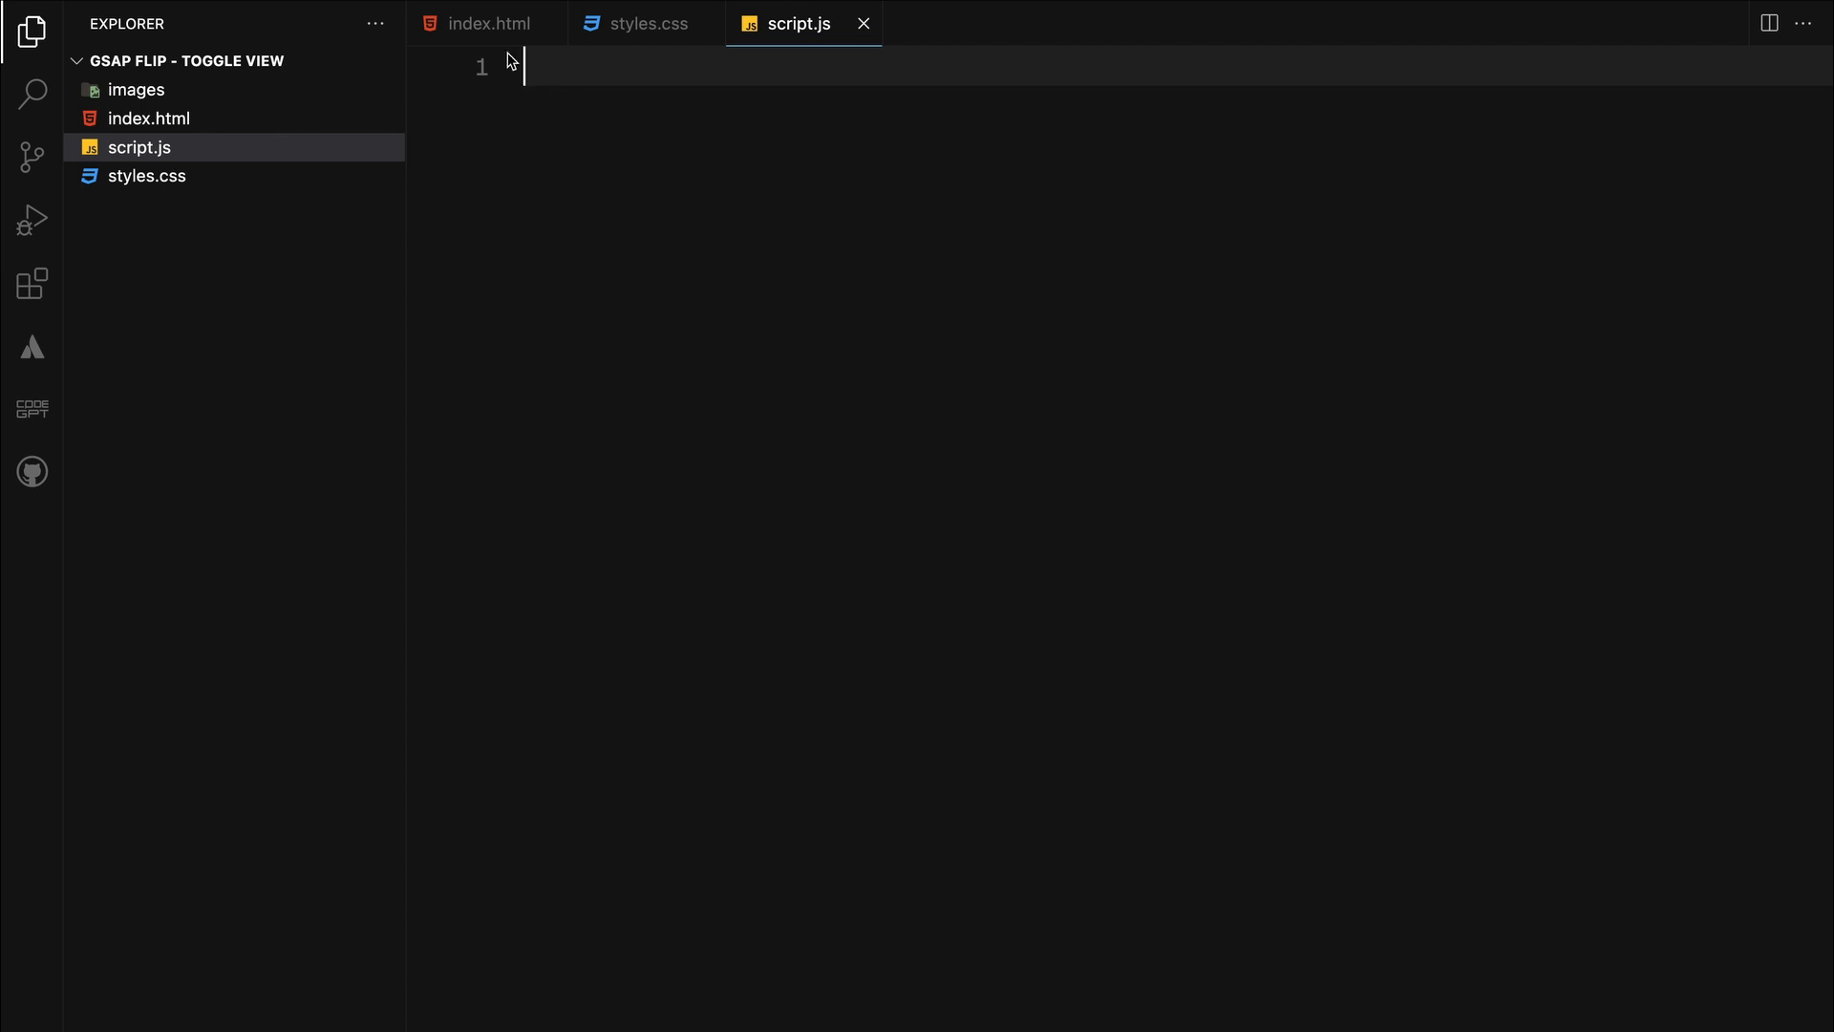
{"action": "left_click", "coordinate": [487, 23]}
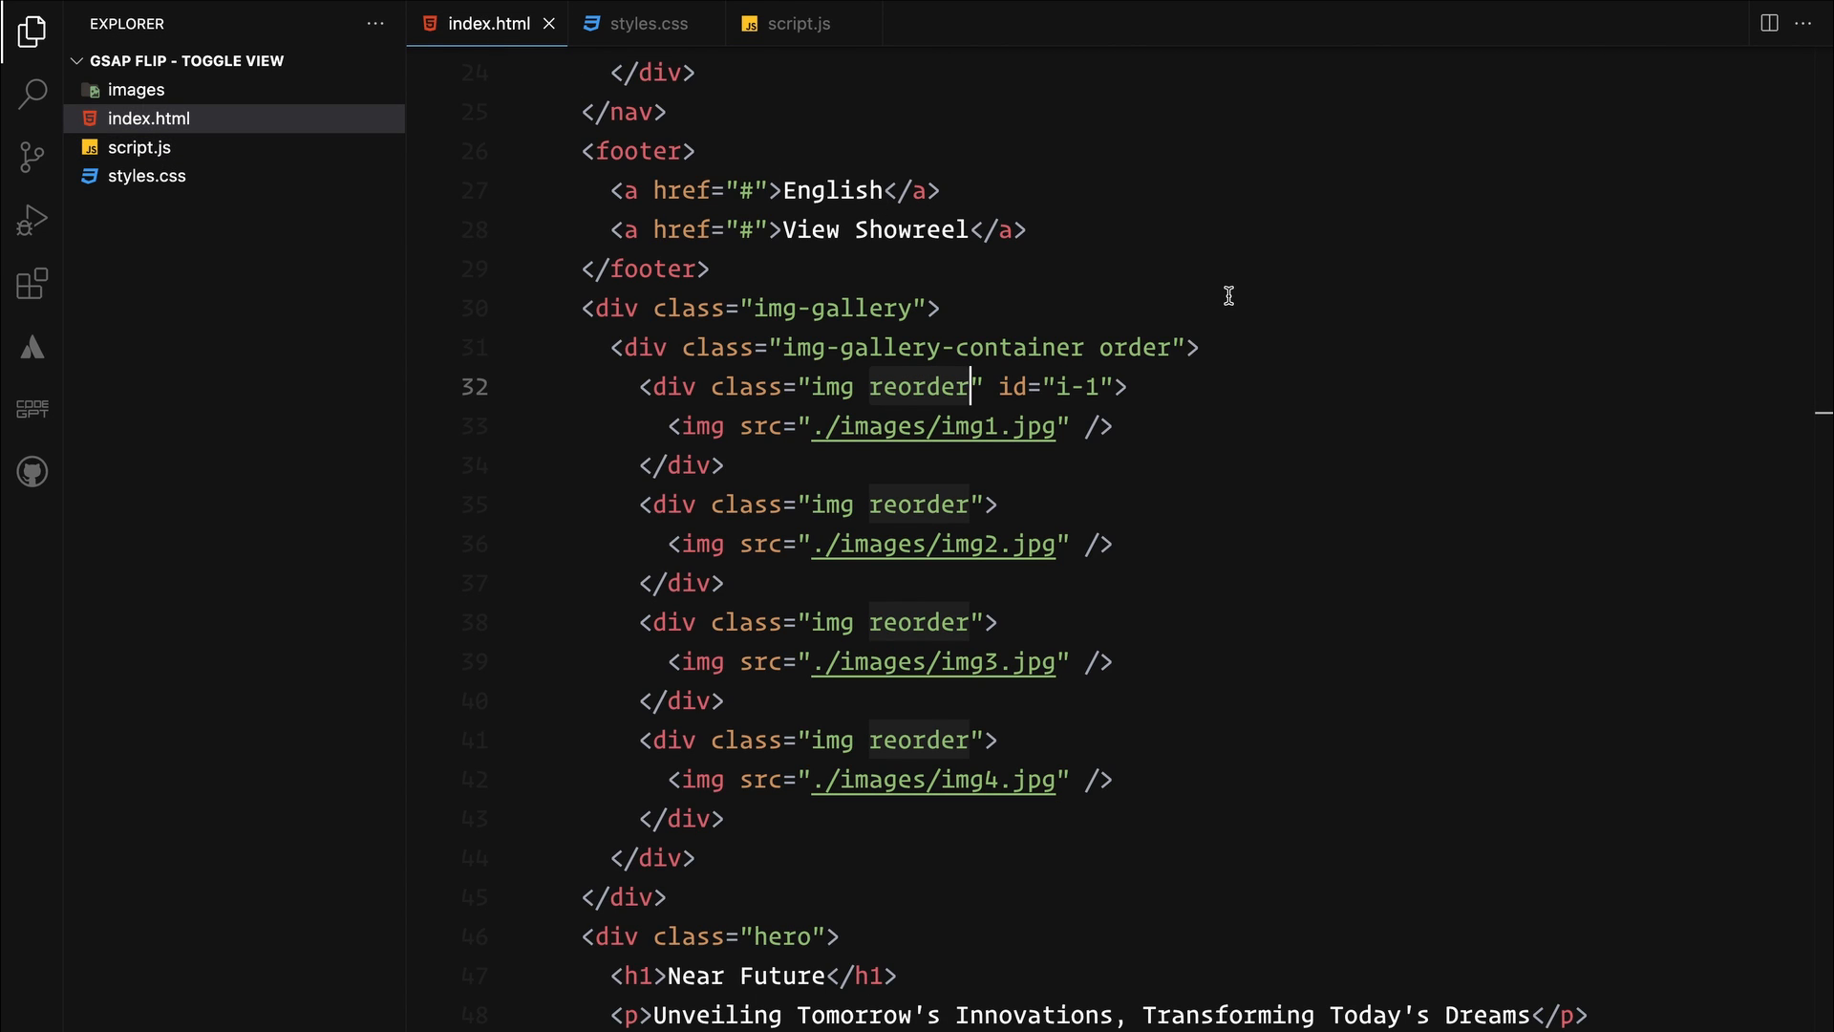
{"action": "left_click", "coordinate": [924, 308]}
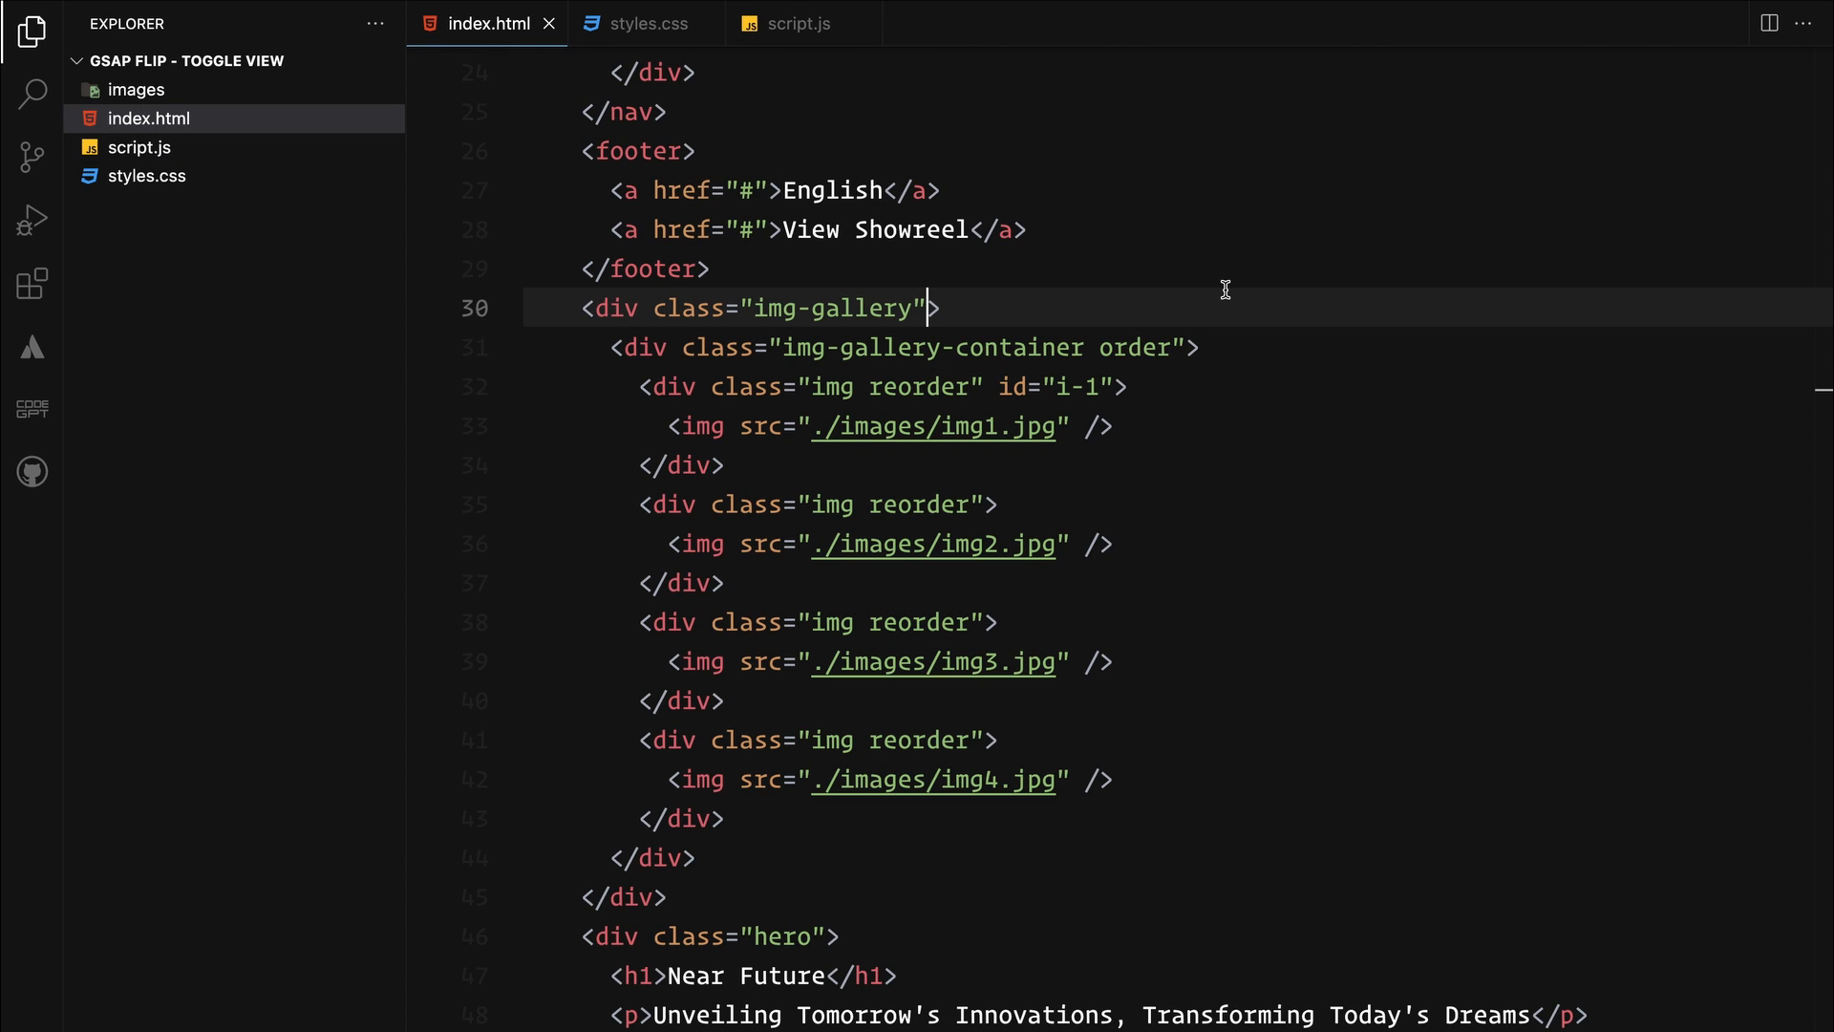
{"action": "type", "text": "data-scroll-c"}
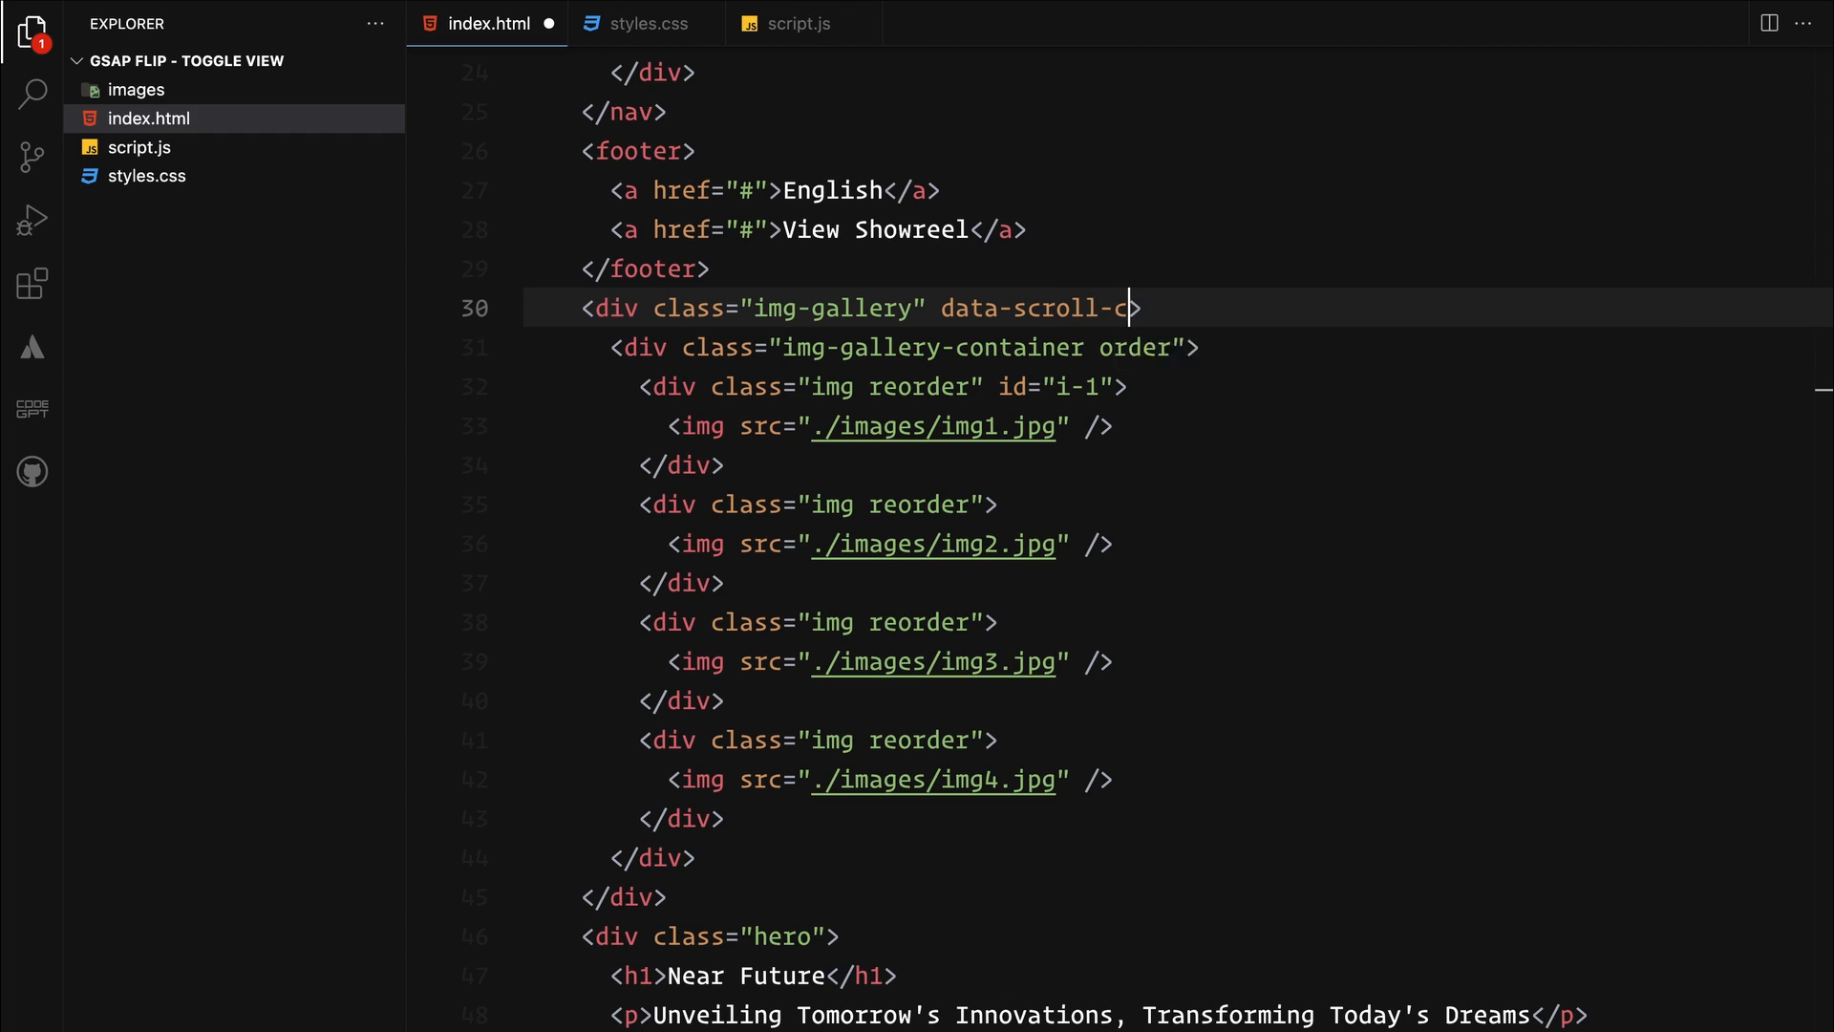
{"action": "type", "text": "ontainer"}
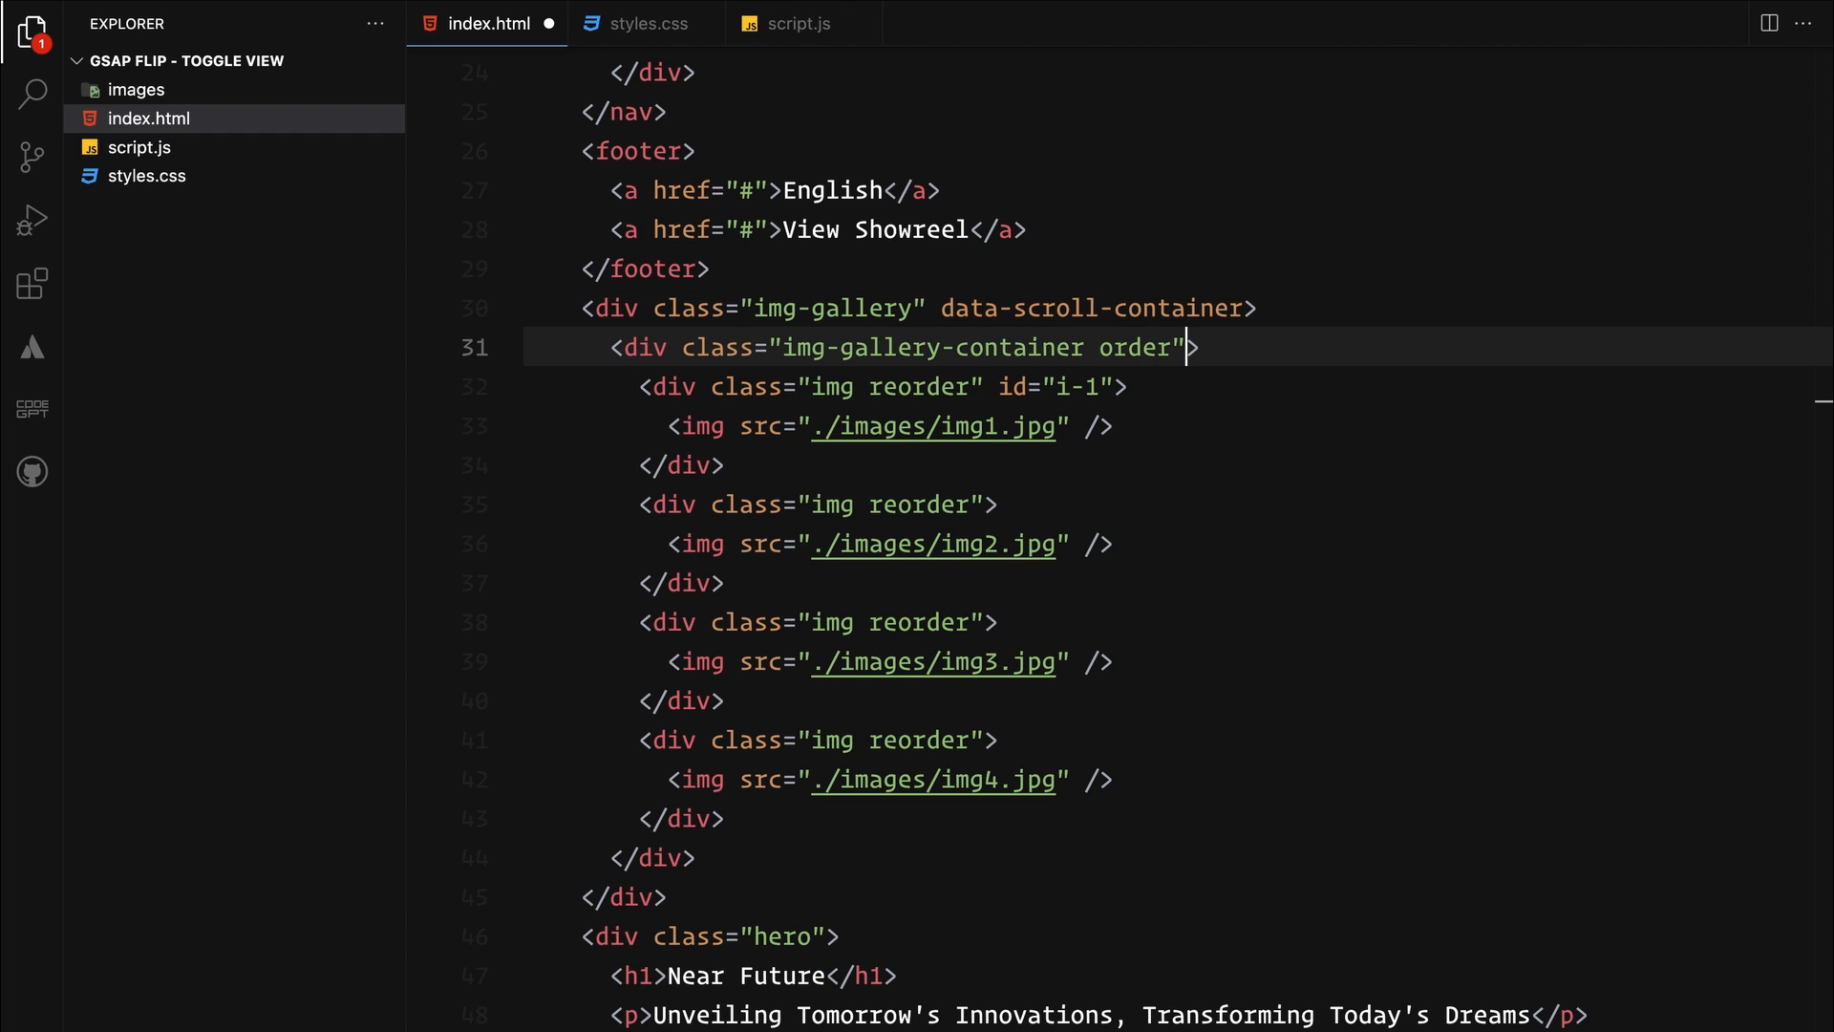
Add data-scroll to the img-gallery-container div and return to script.js
{"action": "type", "text": "data-scroll"}
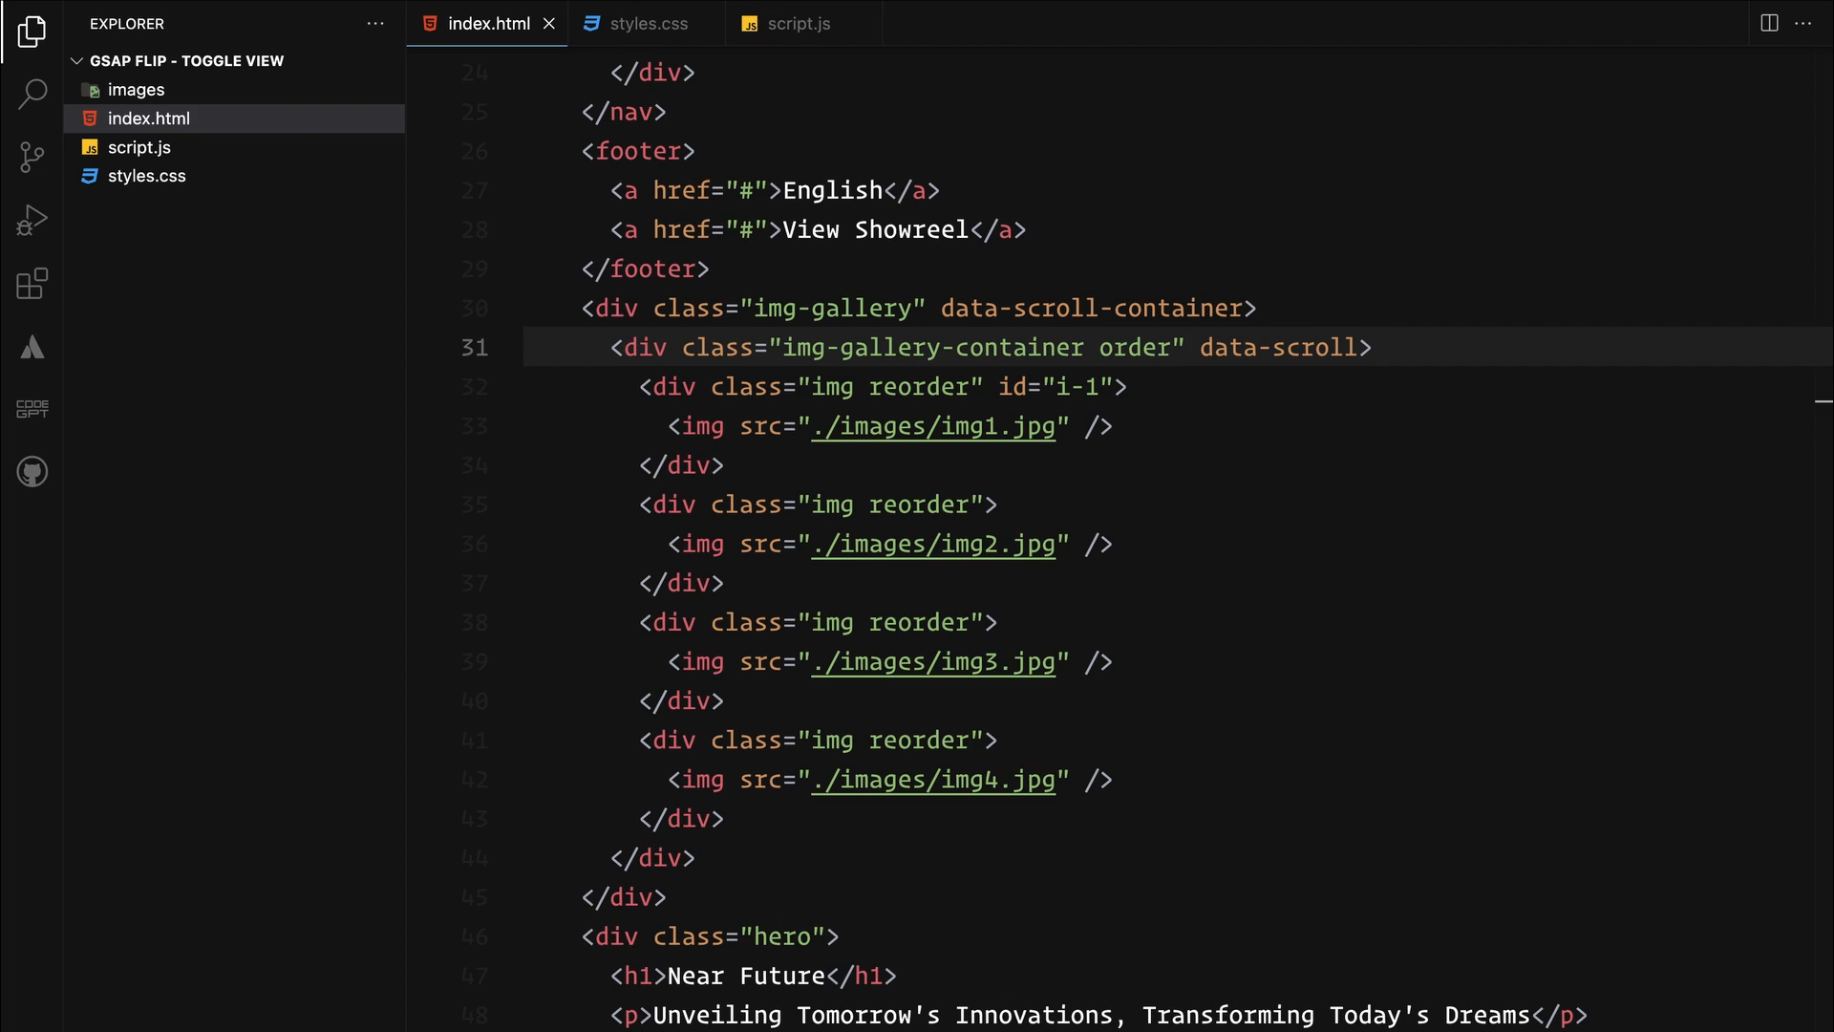
{"action": "left_click", "coordinate": [1373, 346]}
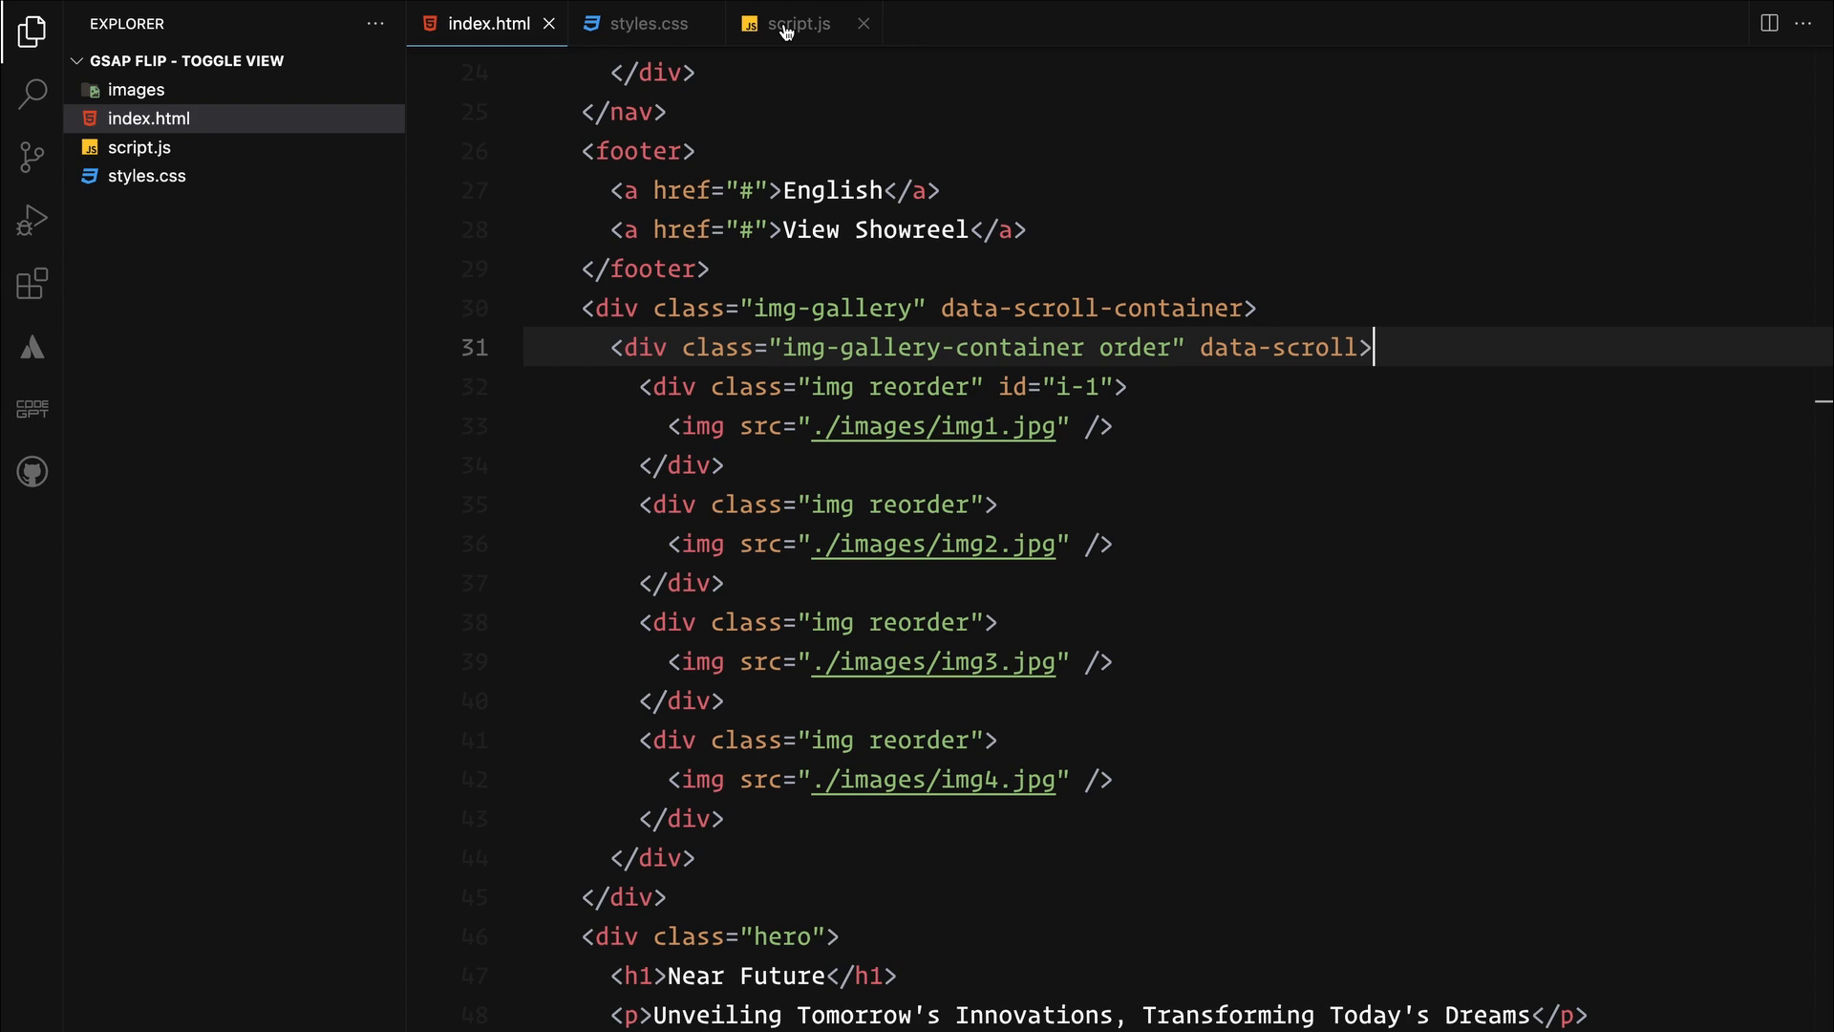
{"action": "left_click", "coordinate": [802, 23]}
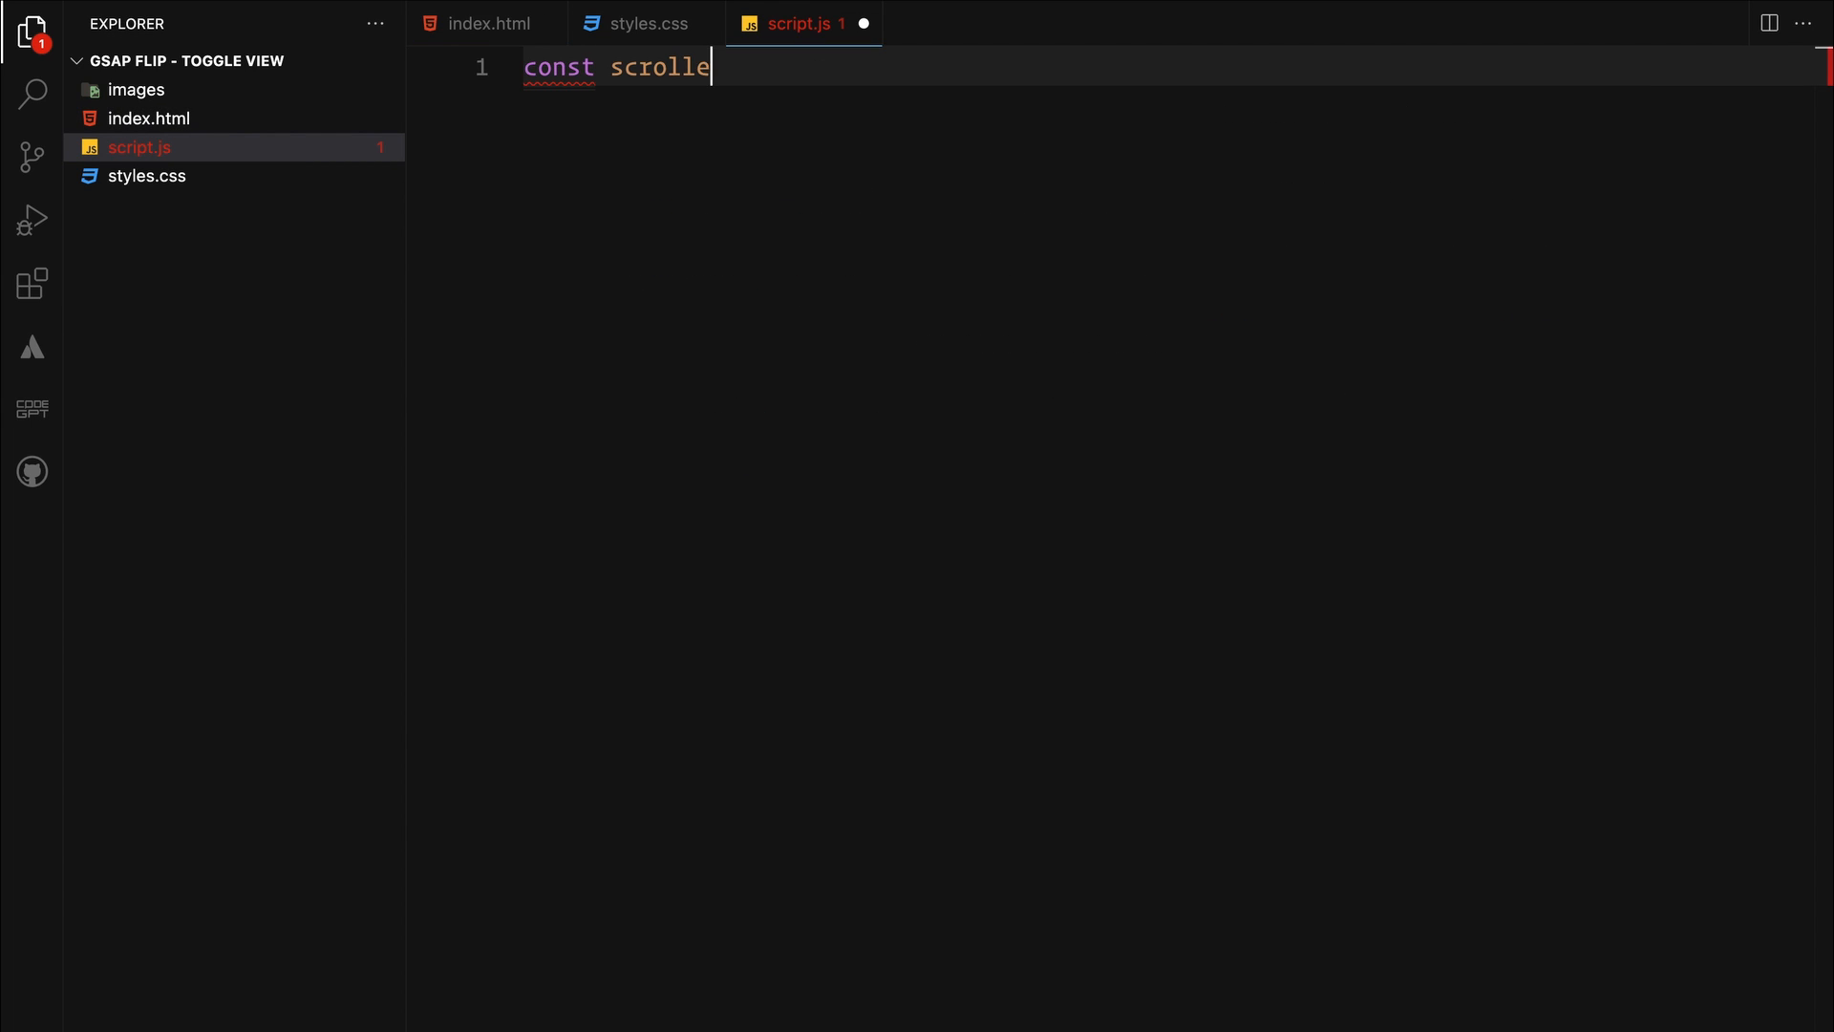
Create const scroller as a smooth LocomotiveScroll on document.querySelector("[data-scroll-container]")
{"action": "type", "text": "r = new Locomot"}
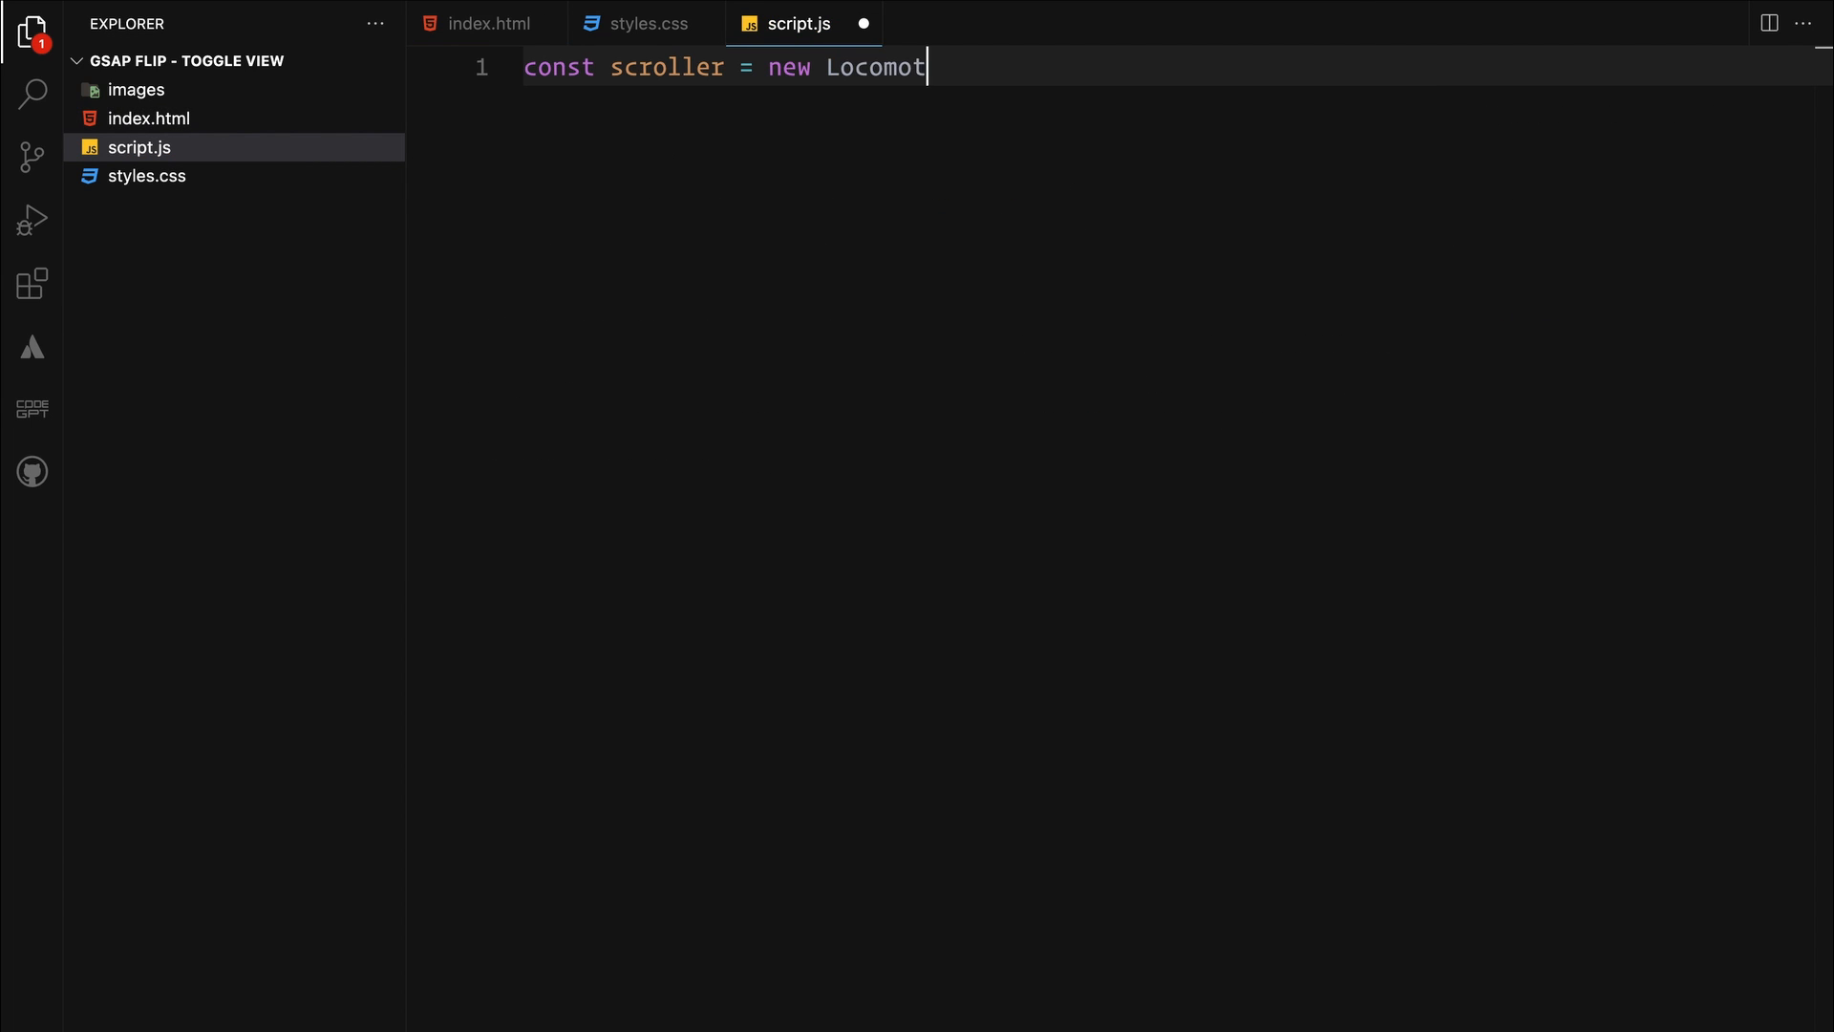
{"action": "type", "text": "iveScroll({"}
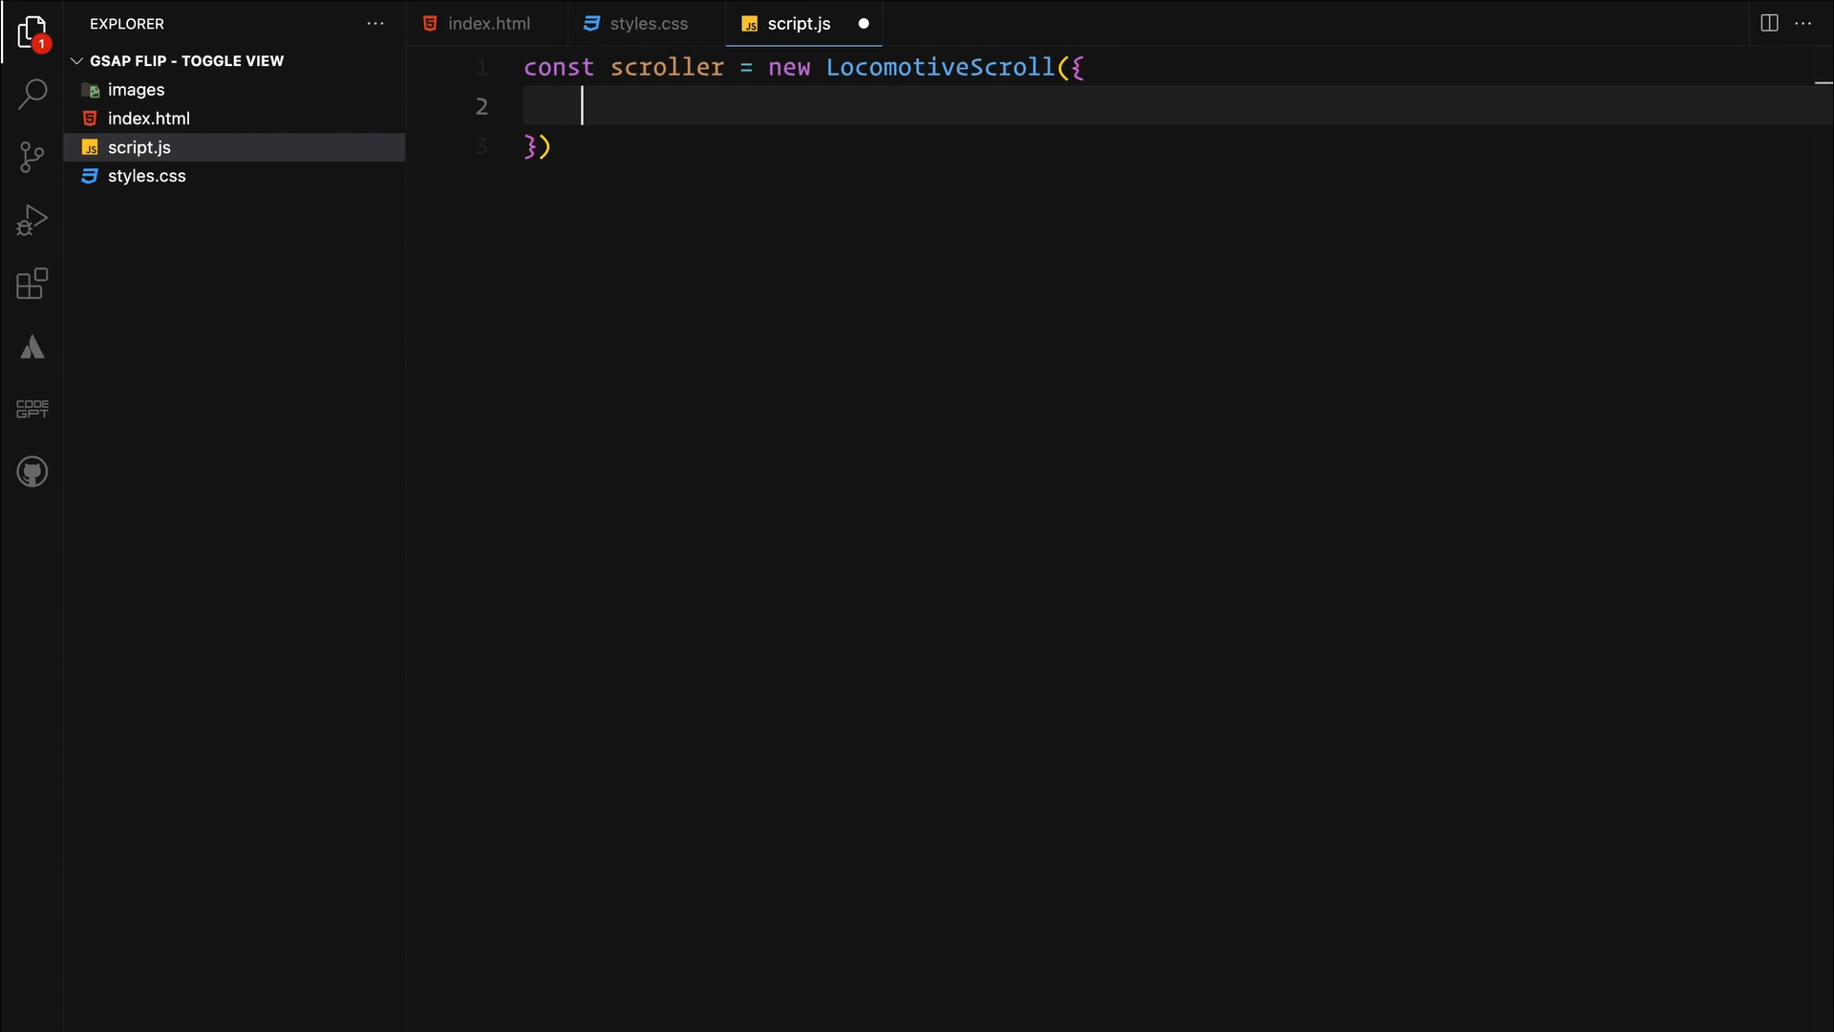
{"action": "type", "text": "el: document."}
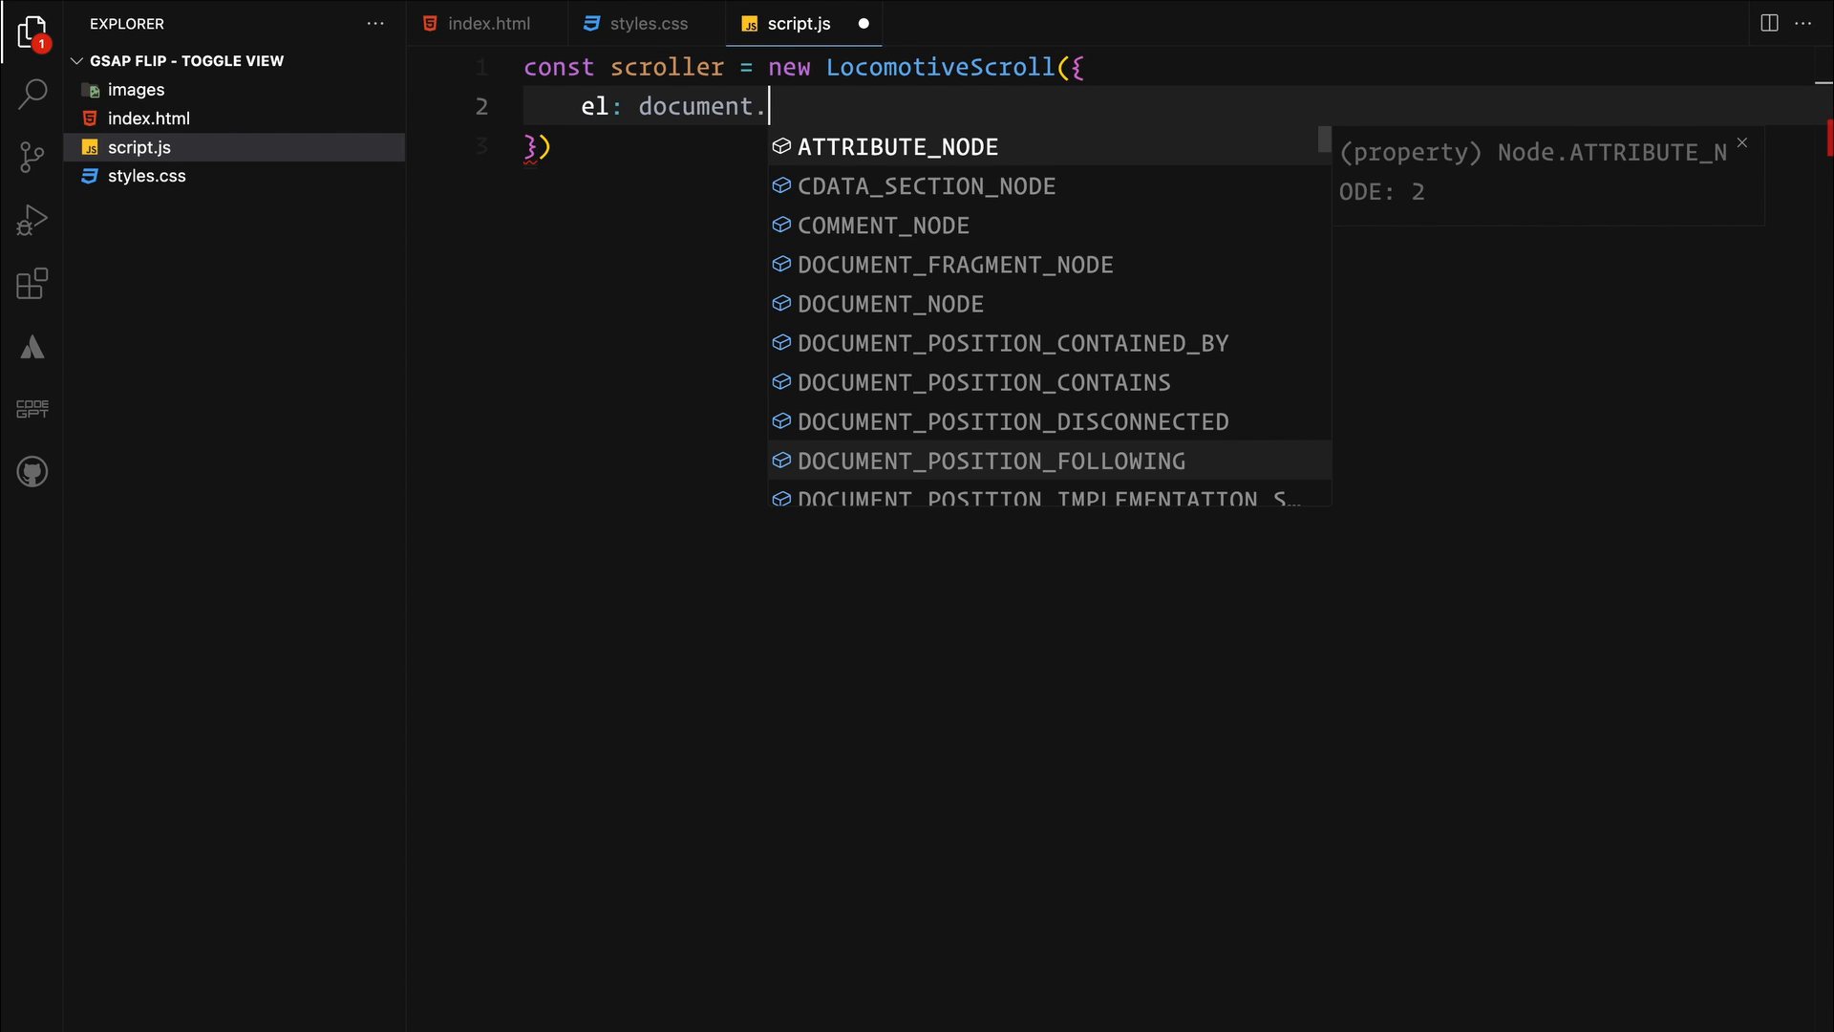
{"action": "type", "text": "querySelector(\"["}
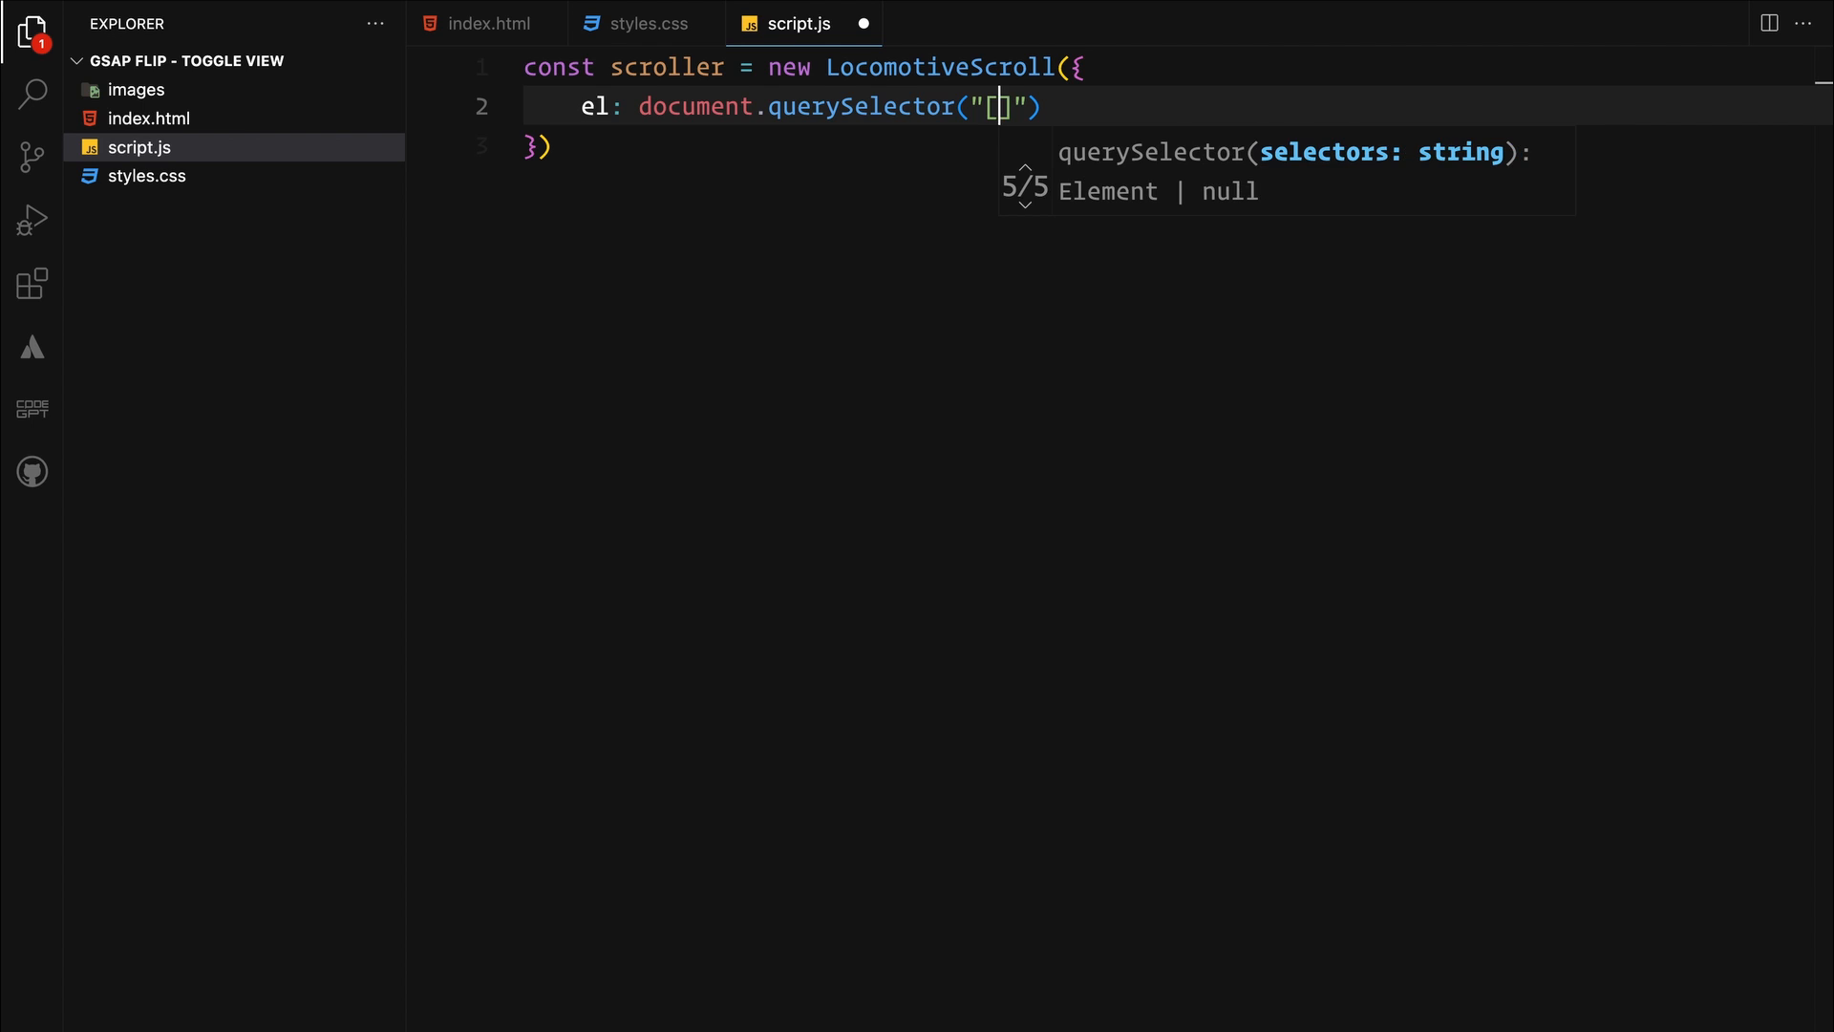
{"action": "type", "text": "data-scroll-container"}
{"action": "type", "text": "smooth:"}
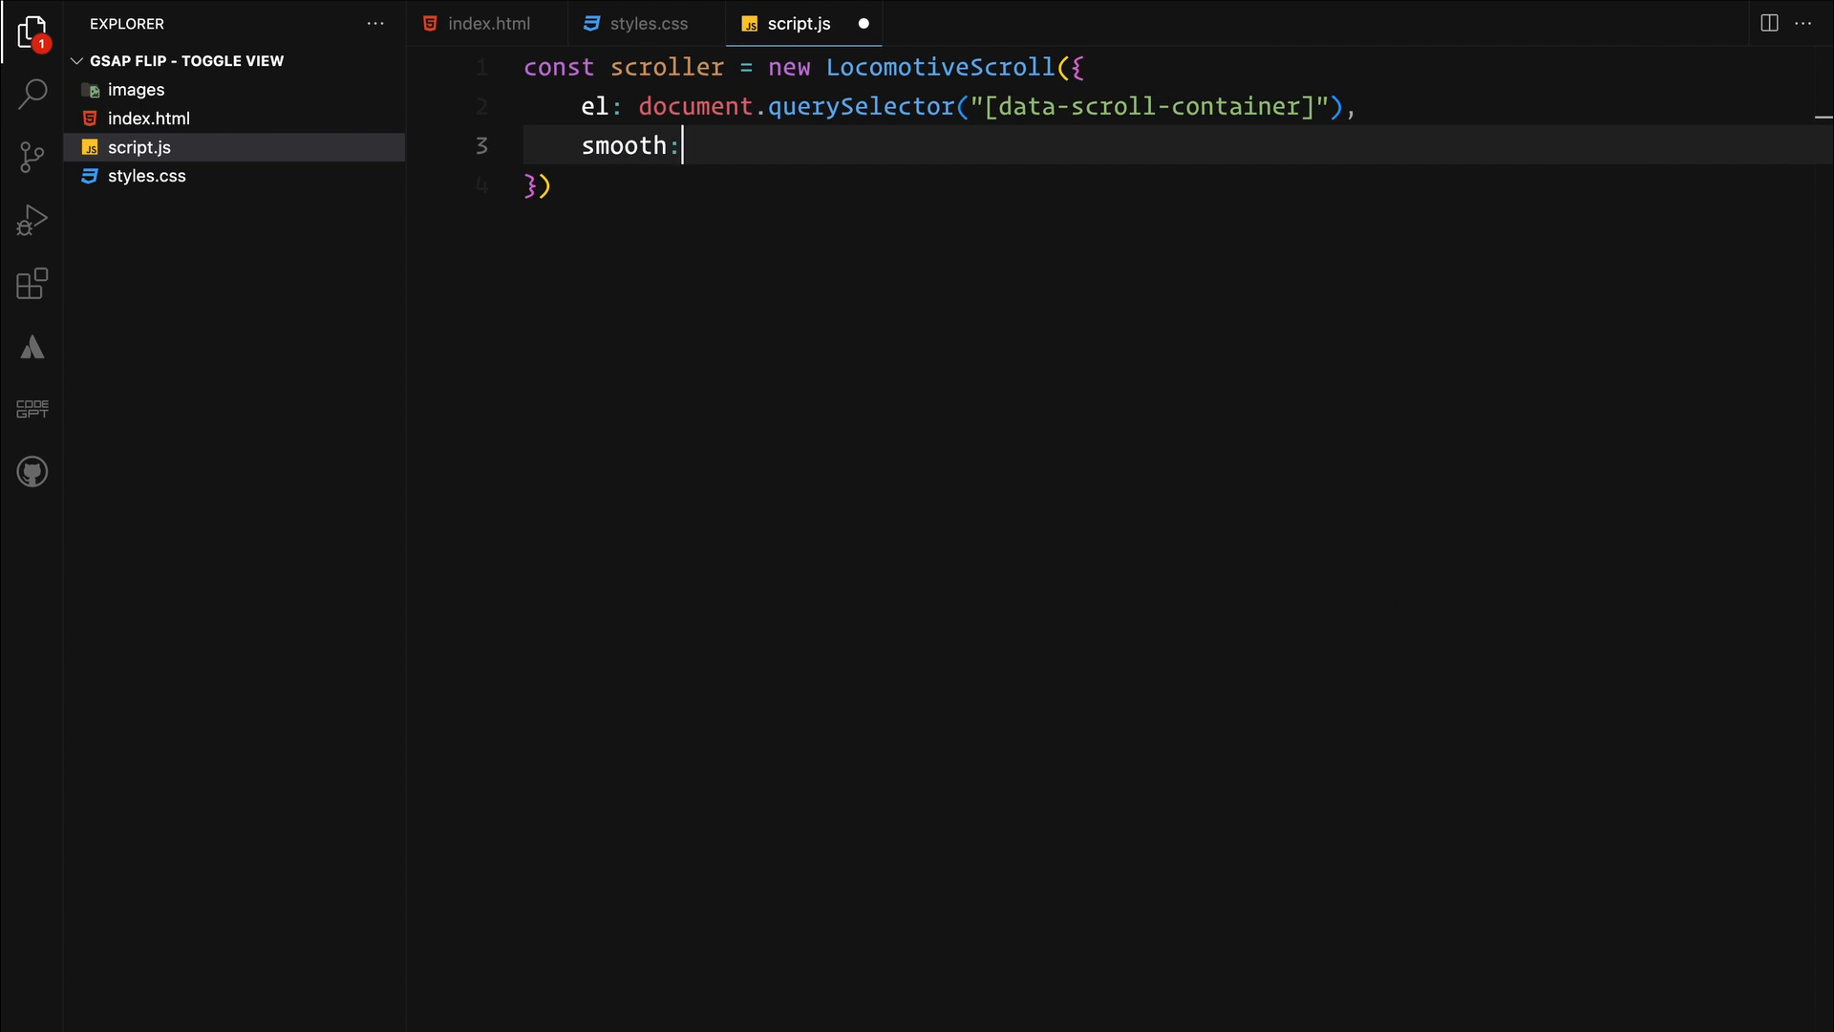
{"action": "type", "text": "true,"}
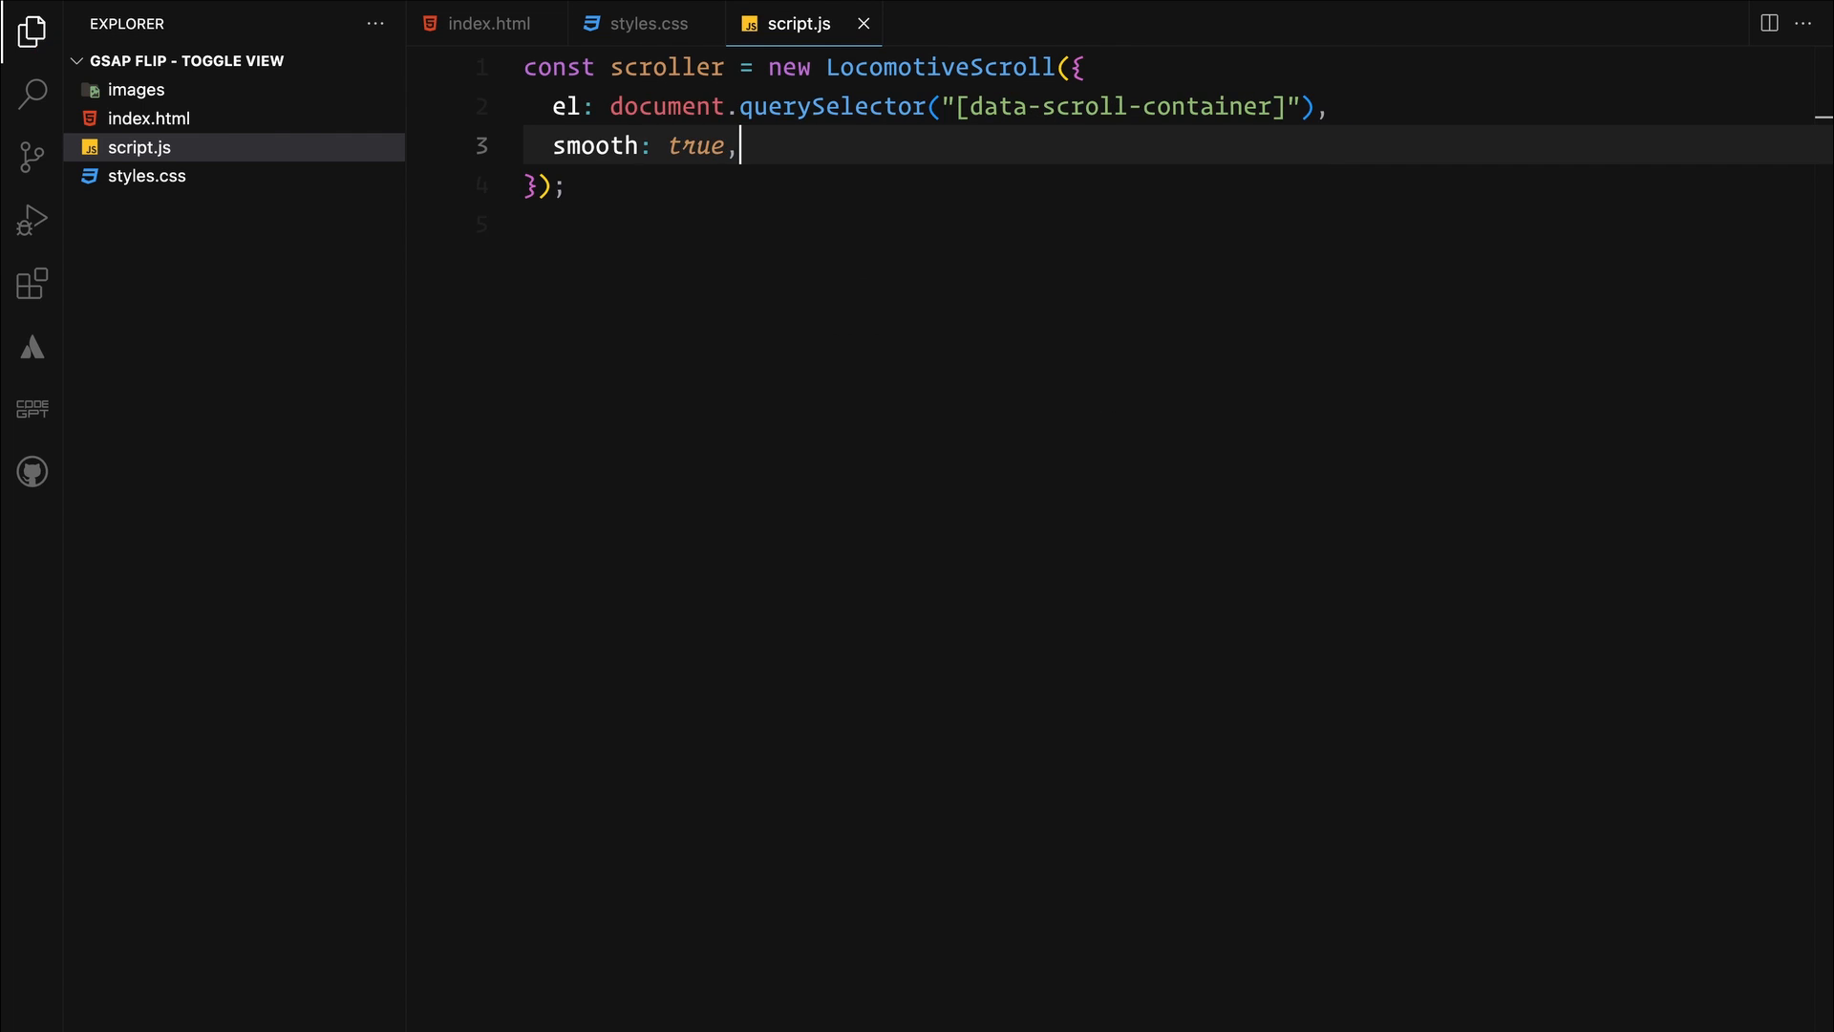
{"action": "type", "text": "gsap.register"}
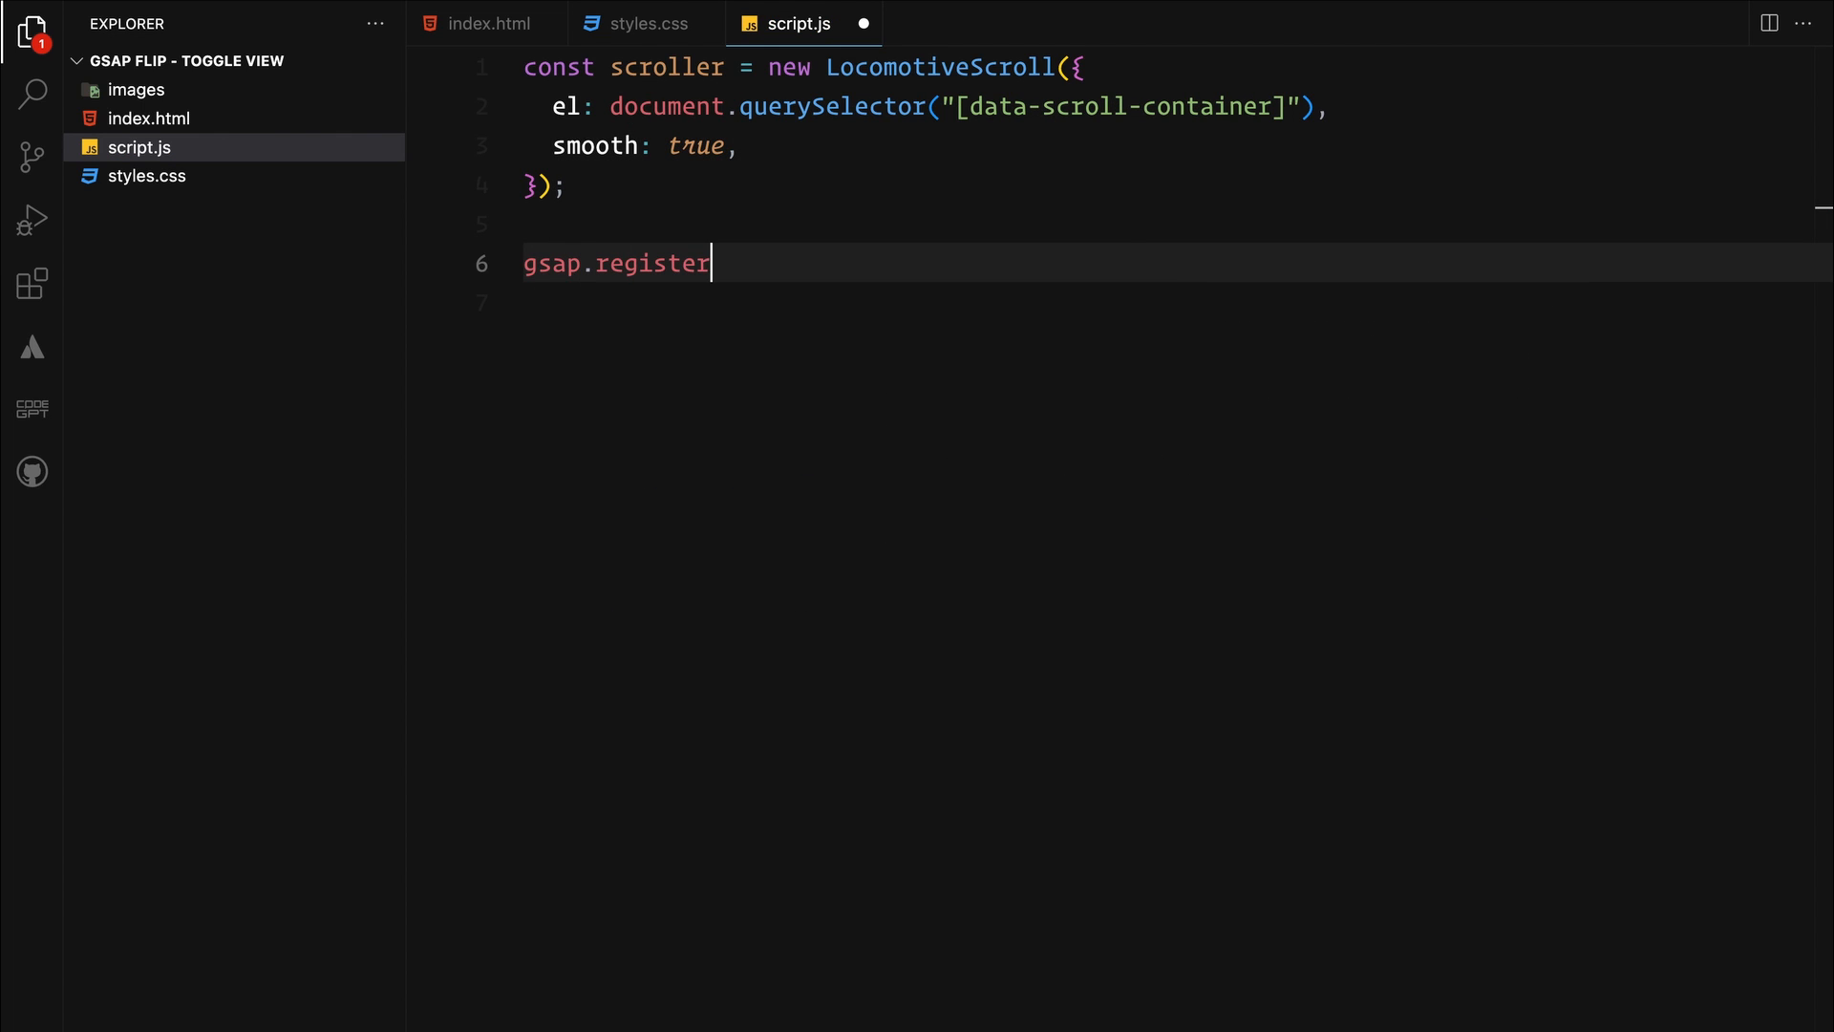
Register the Flip plugin, create the "cubic" CustomEase and collect the .img elements into an array
{"action": "type", "text": "Plugin(Flip)"}
{"action": "left_click", "coordinate": [1179, 302]}
{"action": "type", "text": "CustomEase.create("}
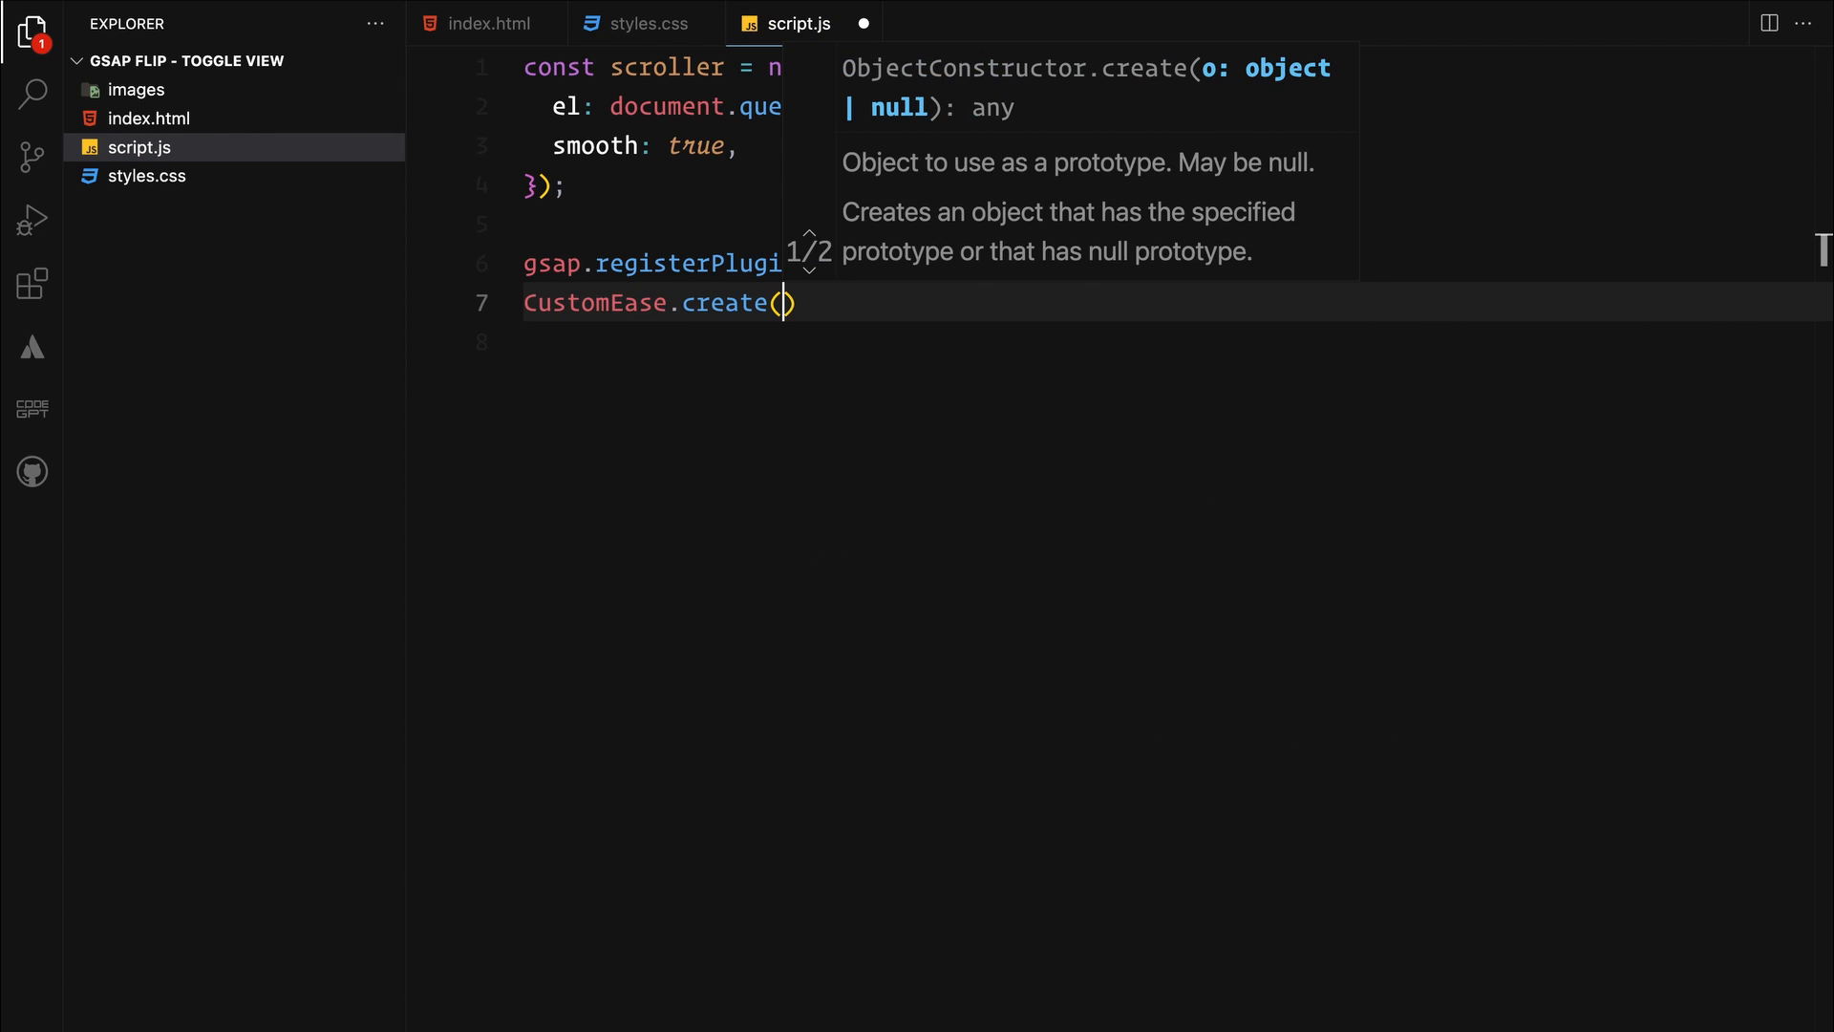
{"action": "type", "text": "\"cubic\", \"0.83, 0, 0.17, 1\""}
{"action": "type", "text": "const images = gsap.utils.to"}
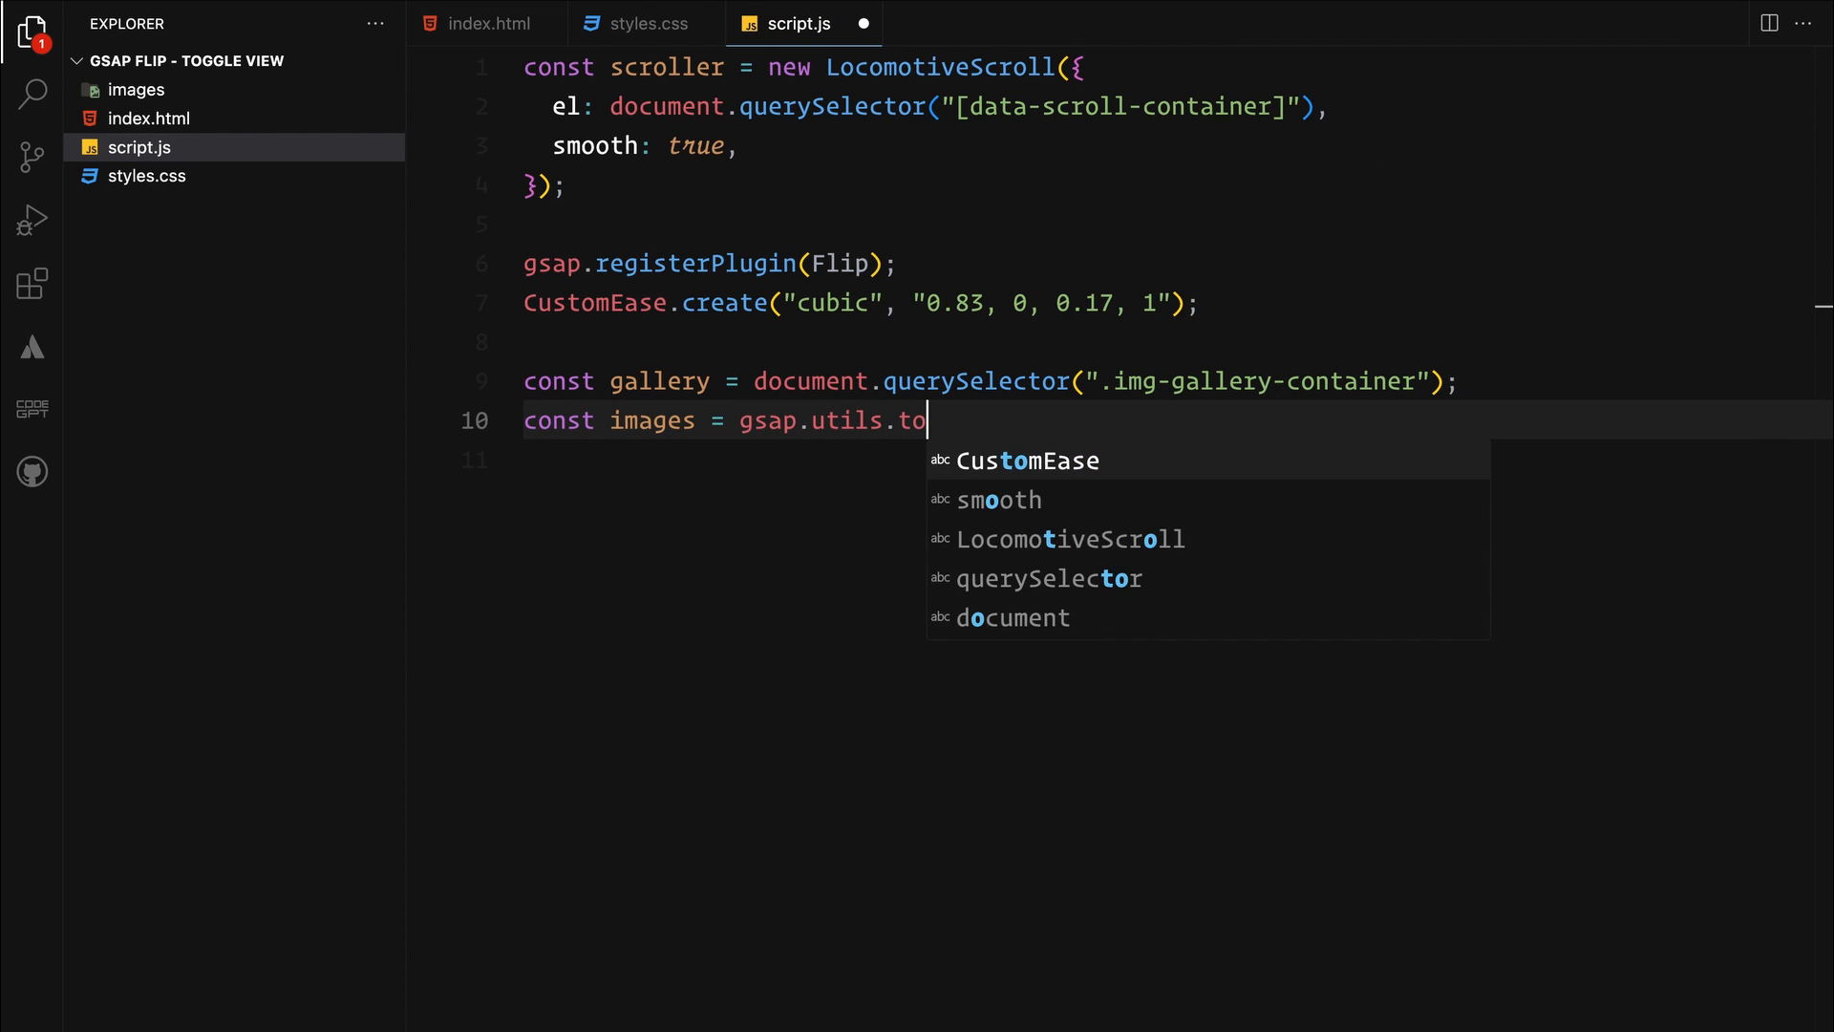
{"action": "type", "text": "Array(\".img\");"}
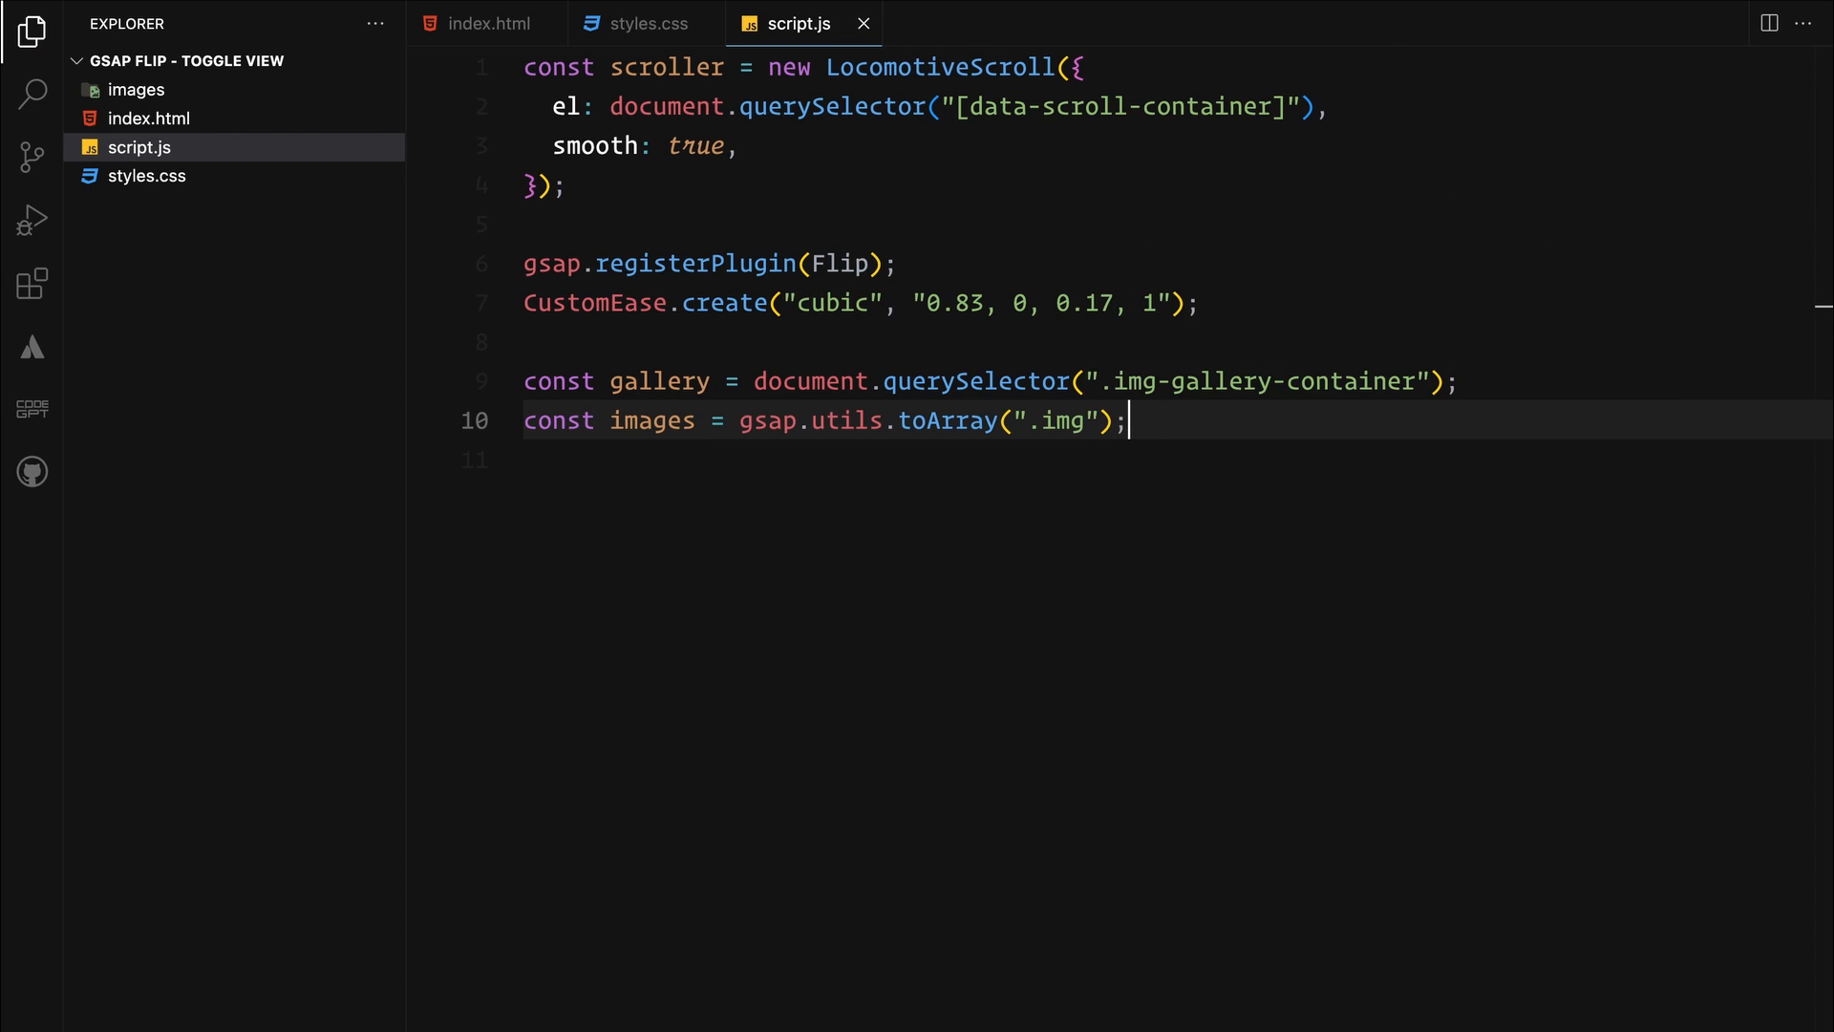
Declare the rotationValues array and let isFlipped = false
{"action": "type", "text": "let rotationValues = [10, -5, 2, -2];"}
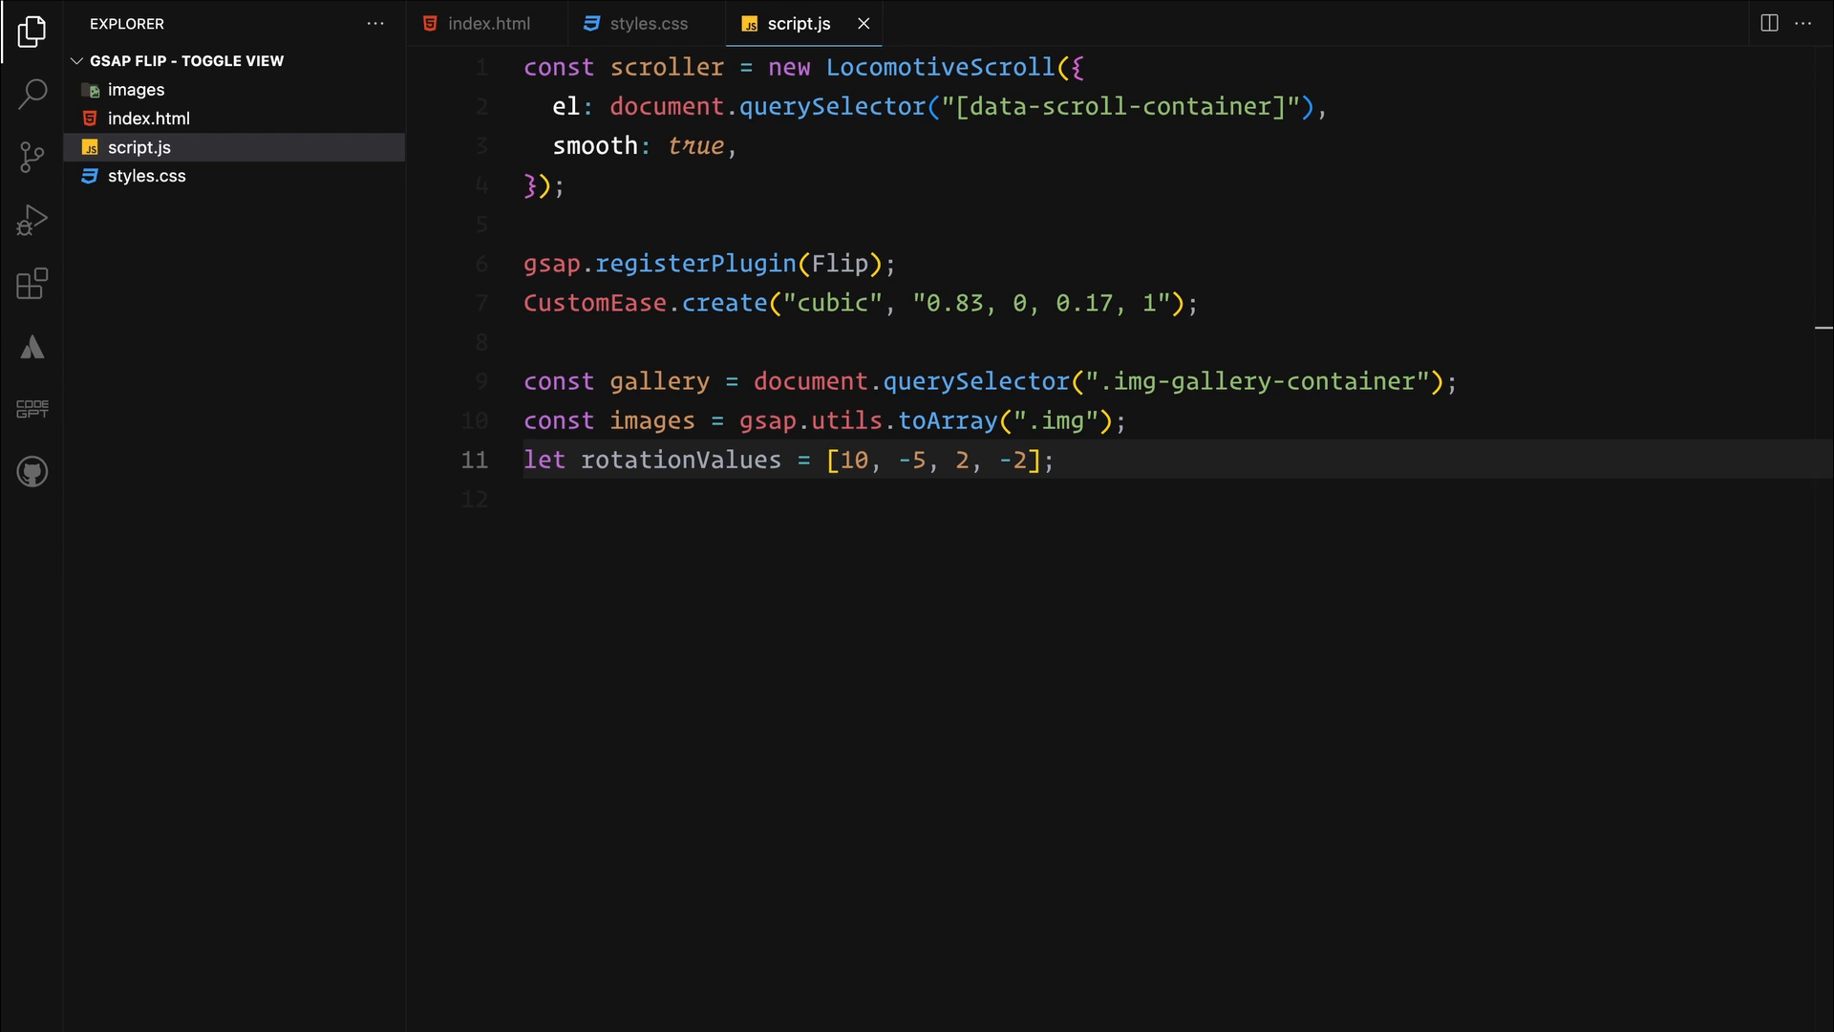
{"action": "type", "text": "let isFlipped = f"}
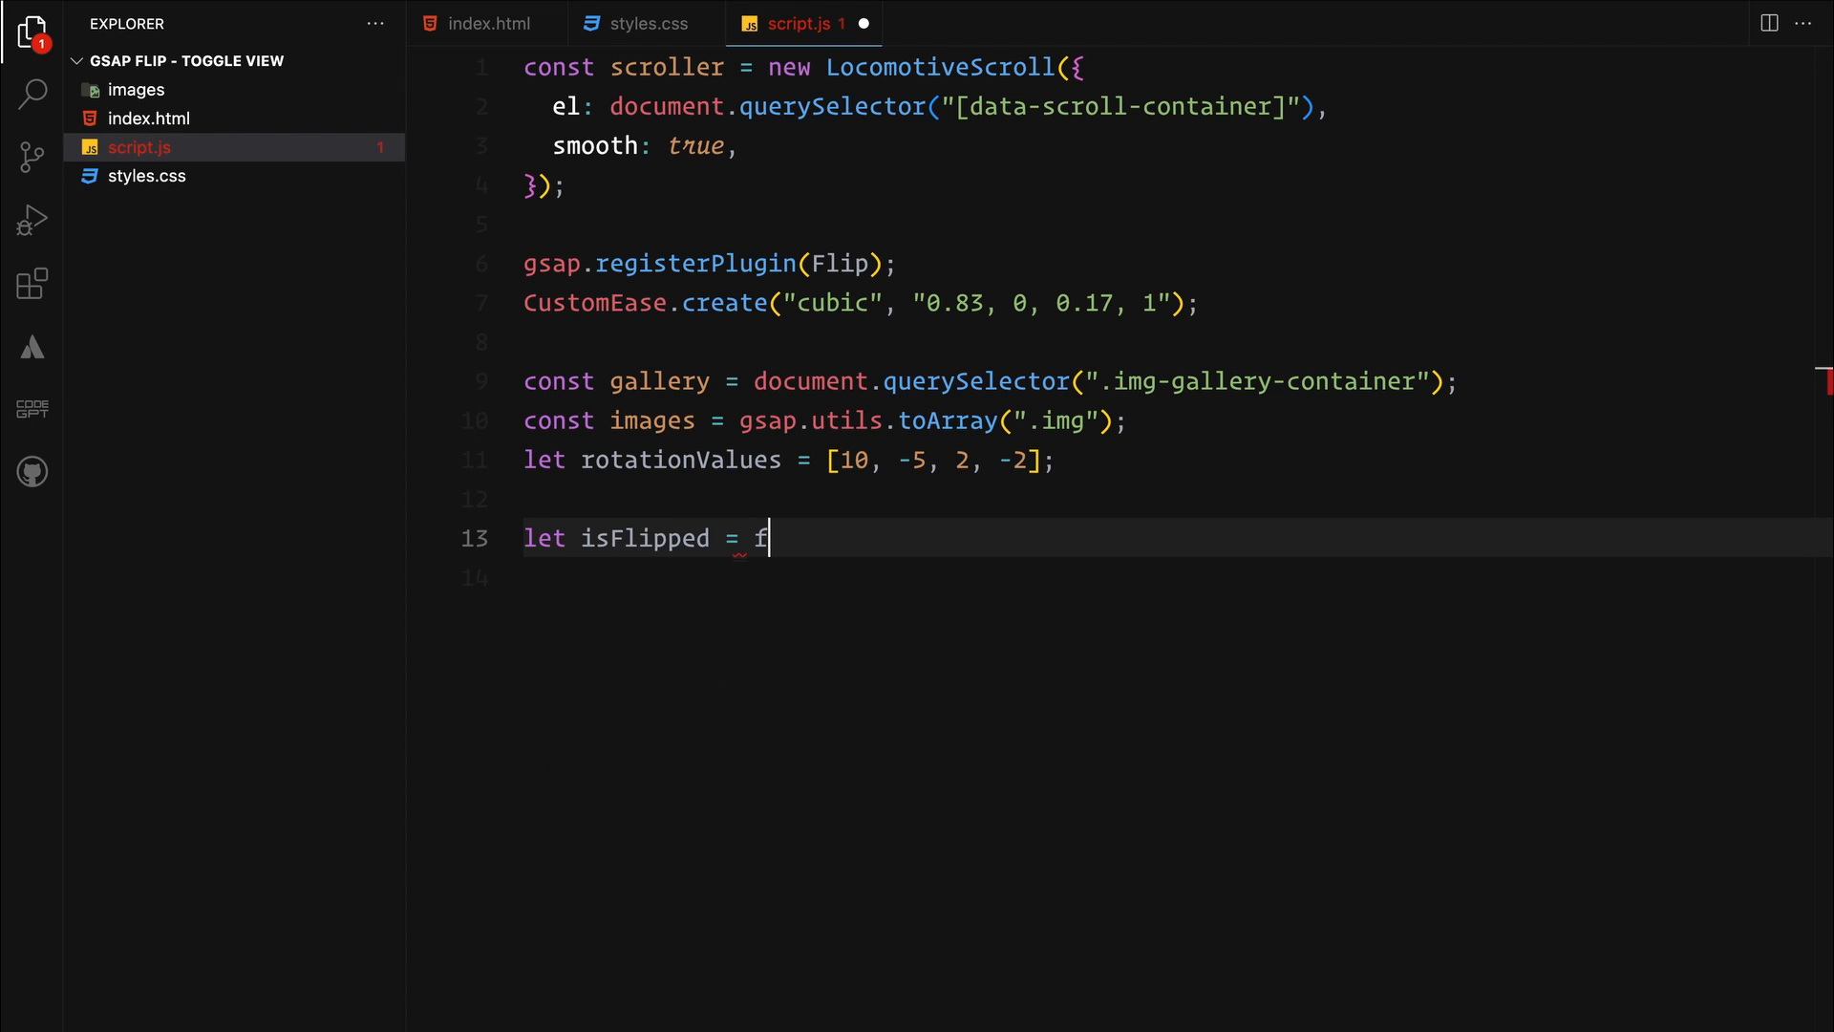
{"action": "type", "text": "alse;"}
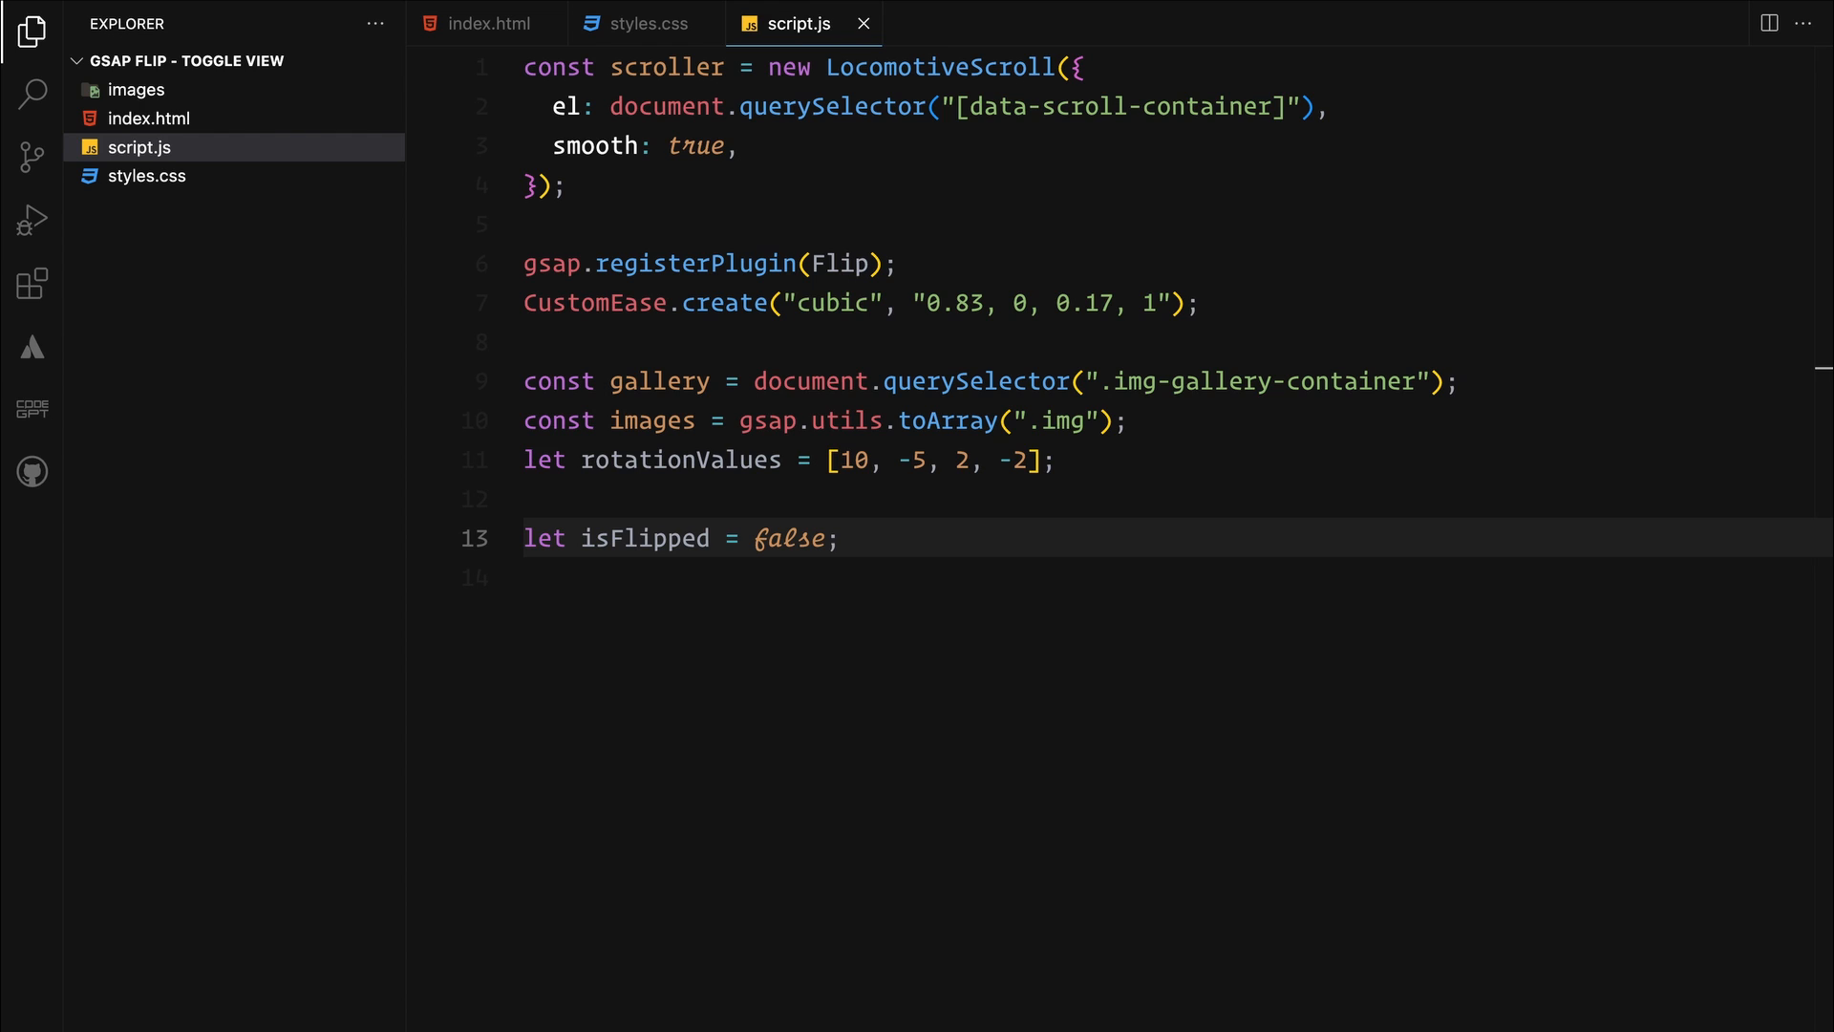
{"action": "left_click", "coordinate": [837, 539]}
{"action": "type", "text": "function app"}
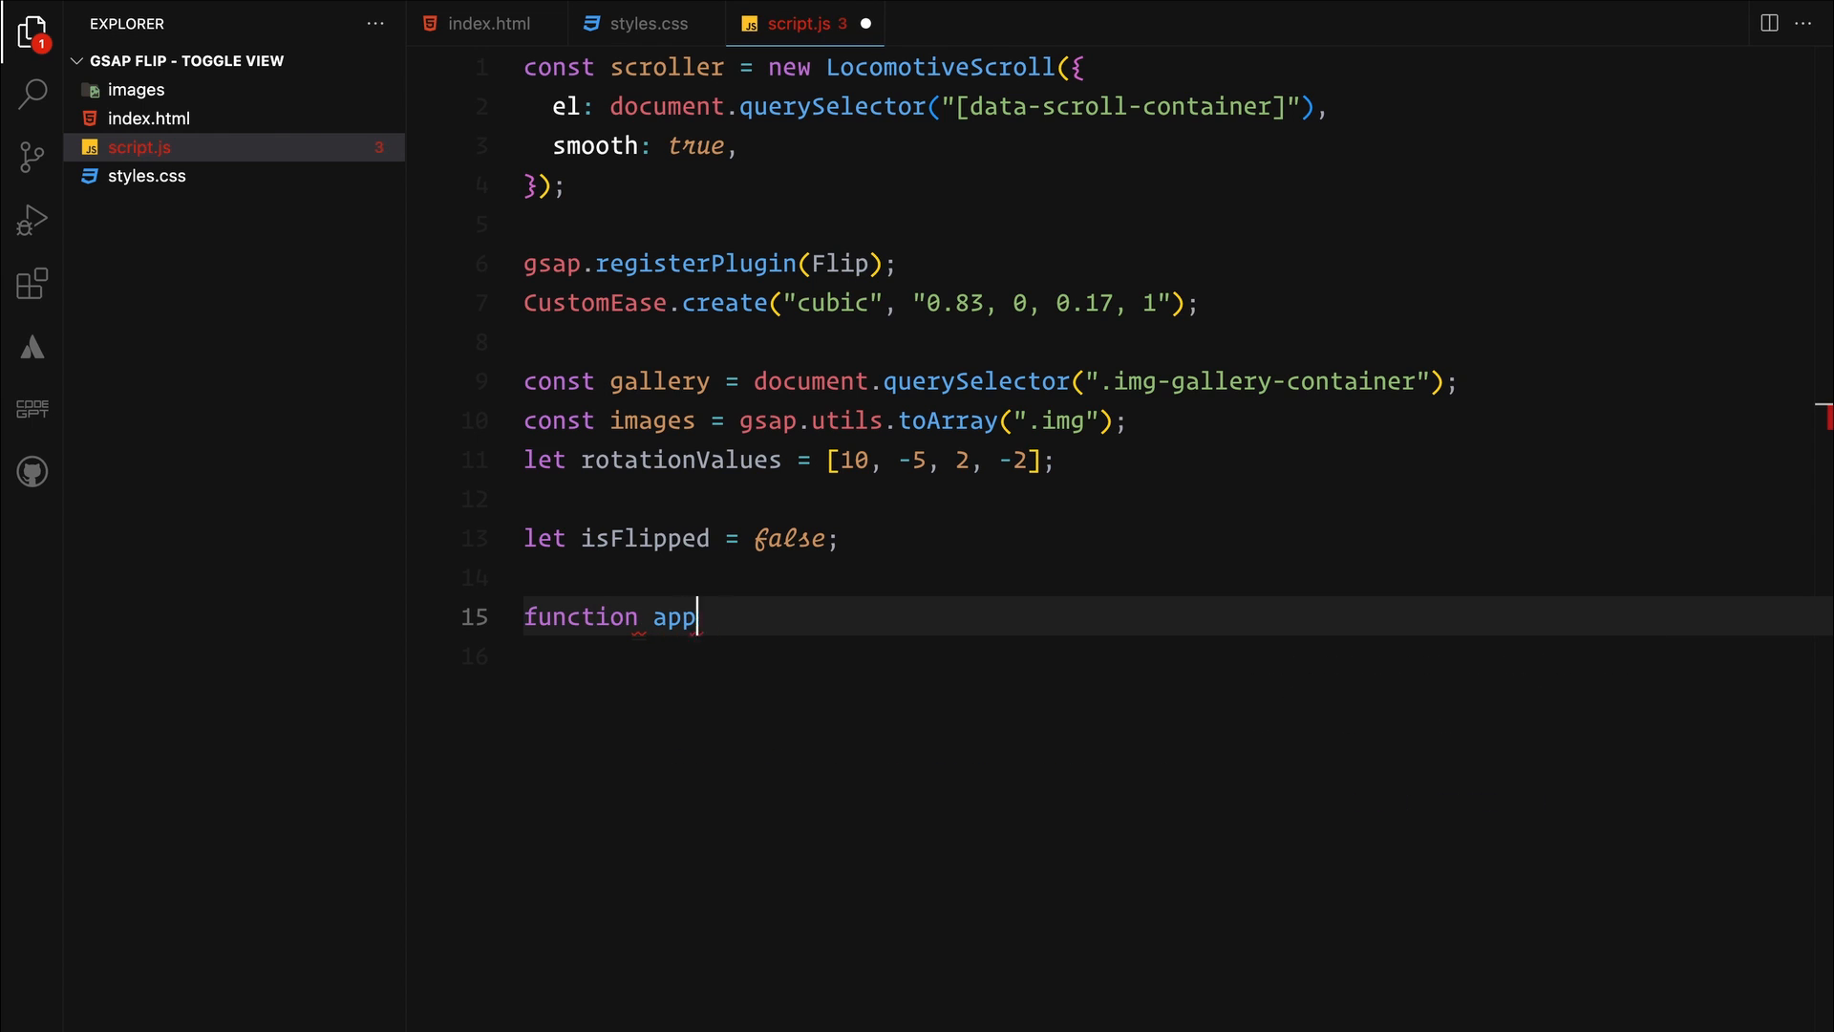
Write applyRotation looping images, setting rotation to 0 when flipped else its rotationValues entry
{"action": "type", "text": "lyRotation()"}
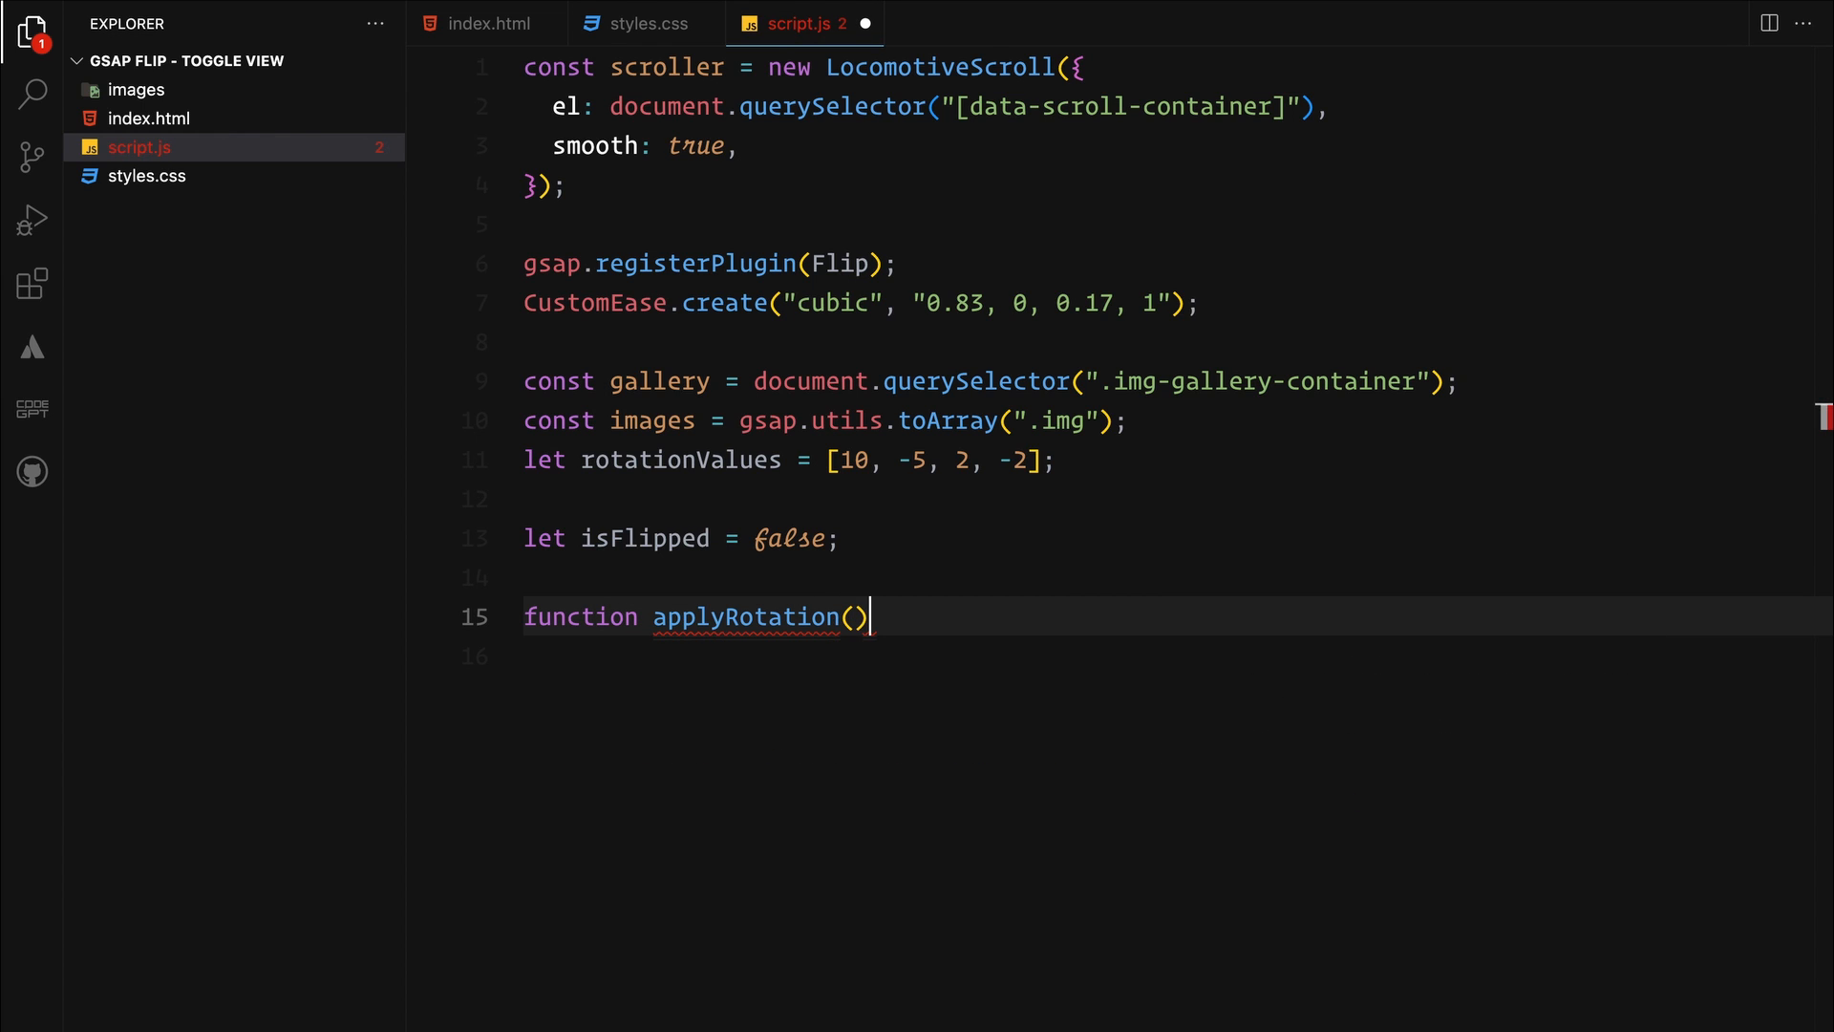
{"action": "type", "text": "{"}
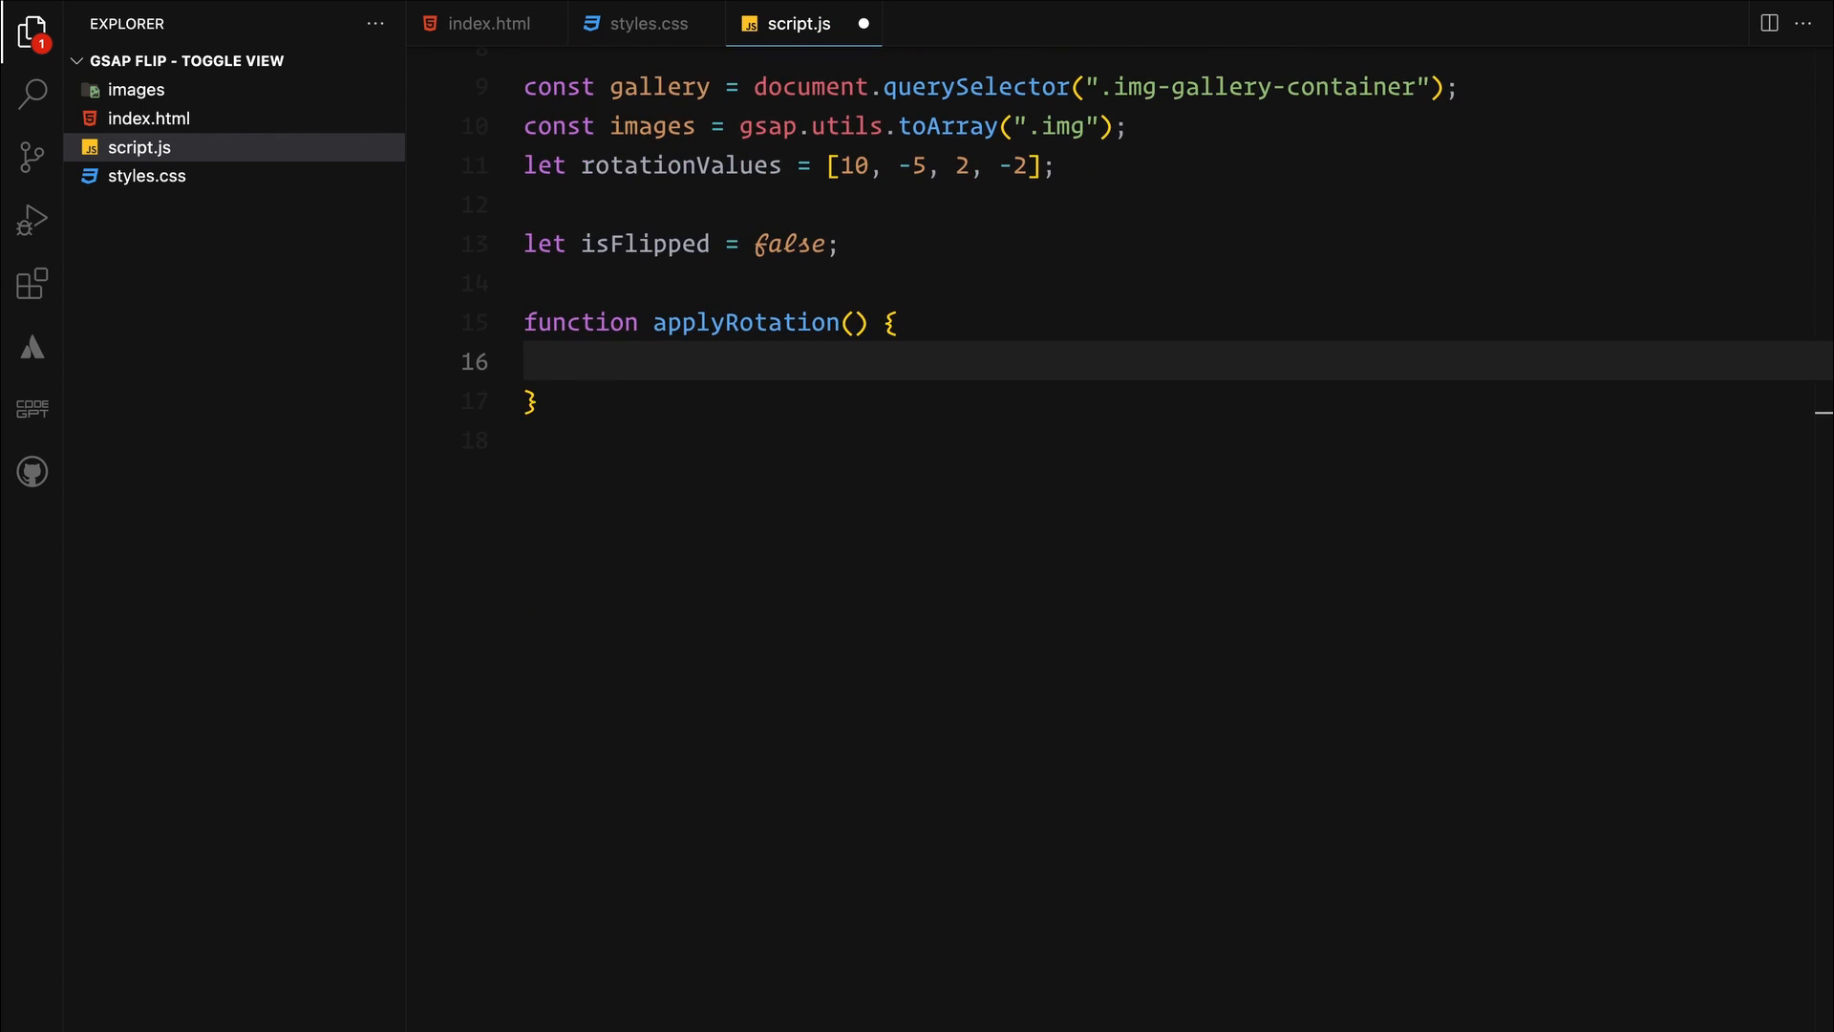
{"action": "type", "text": "images.forEach((img, index) => {"}
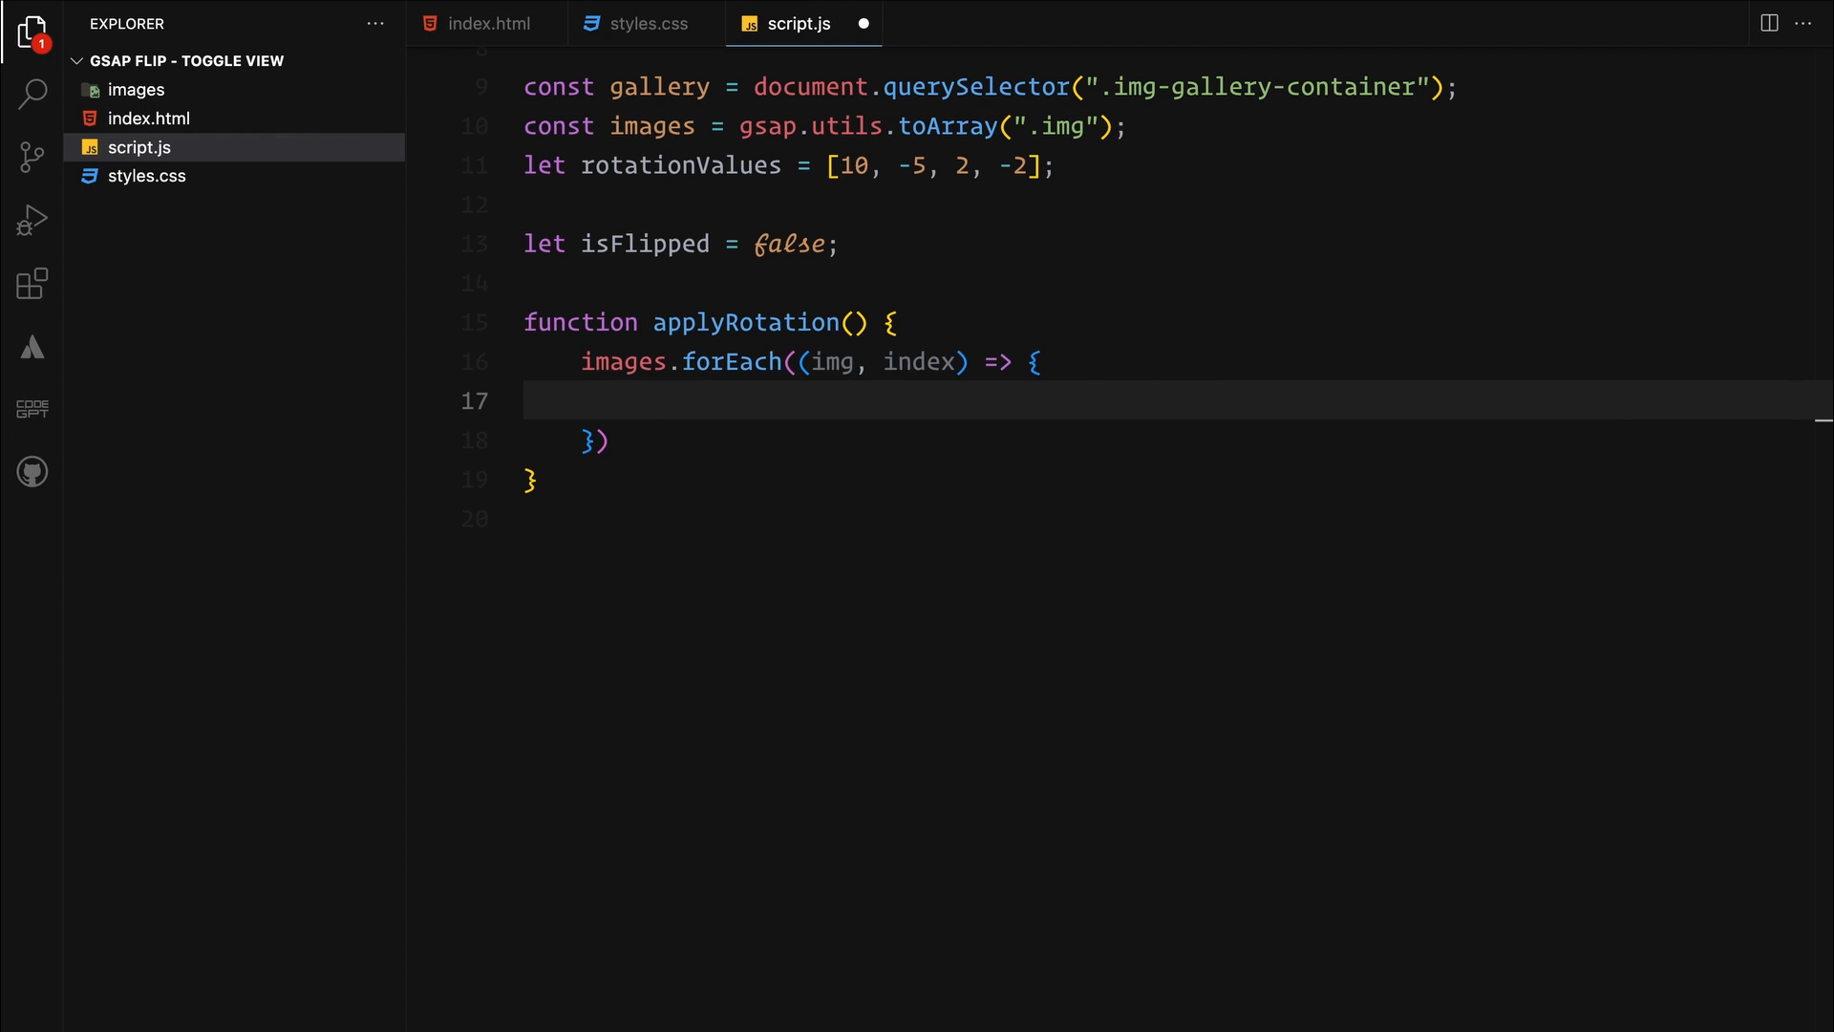
{"action": "type", "text": "const rotation = isFlipped"}
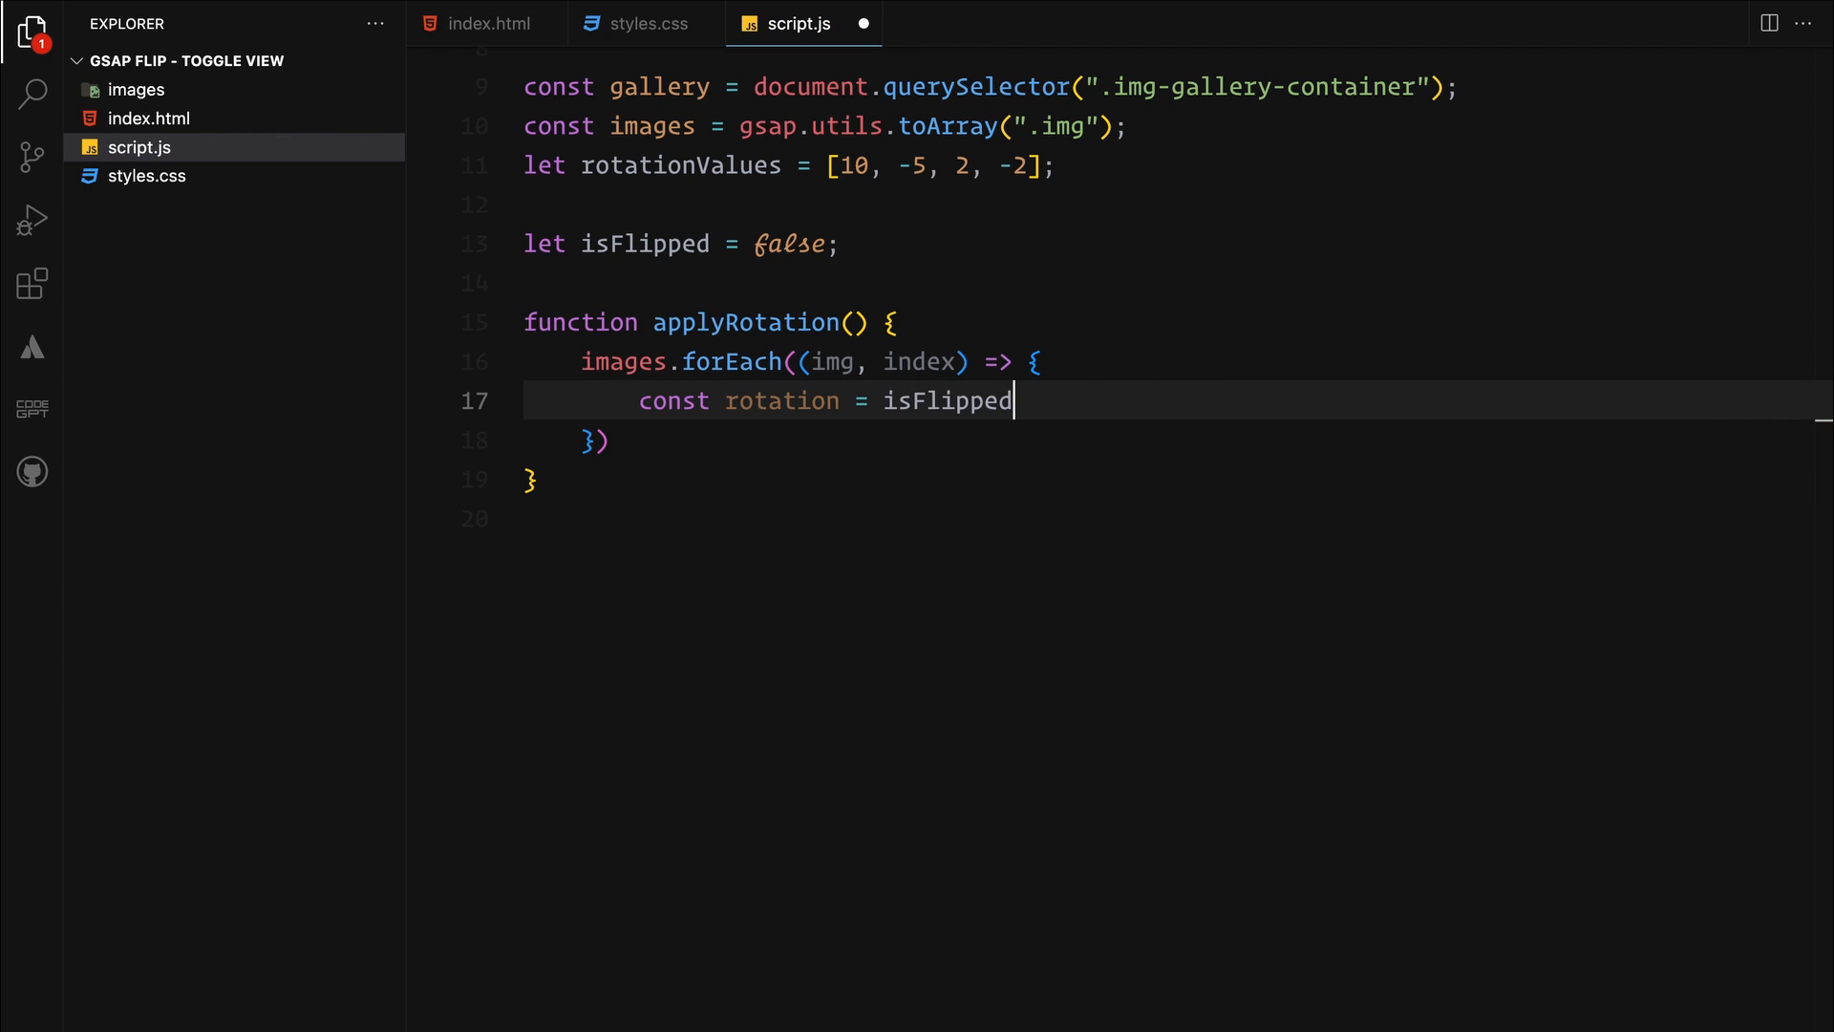
{"action": "type", "text": "? 0 : rotationValues[index];"}
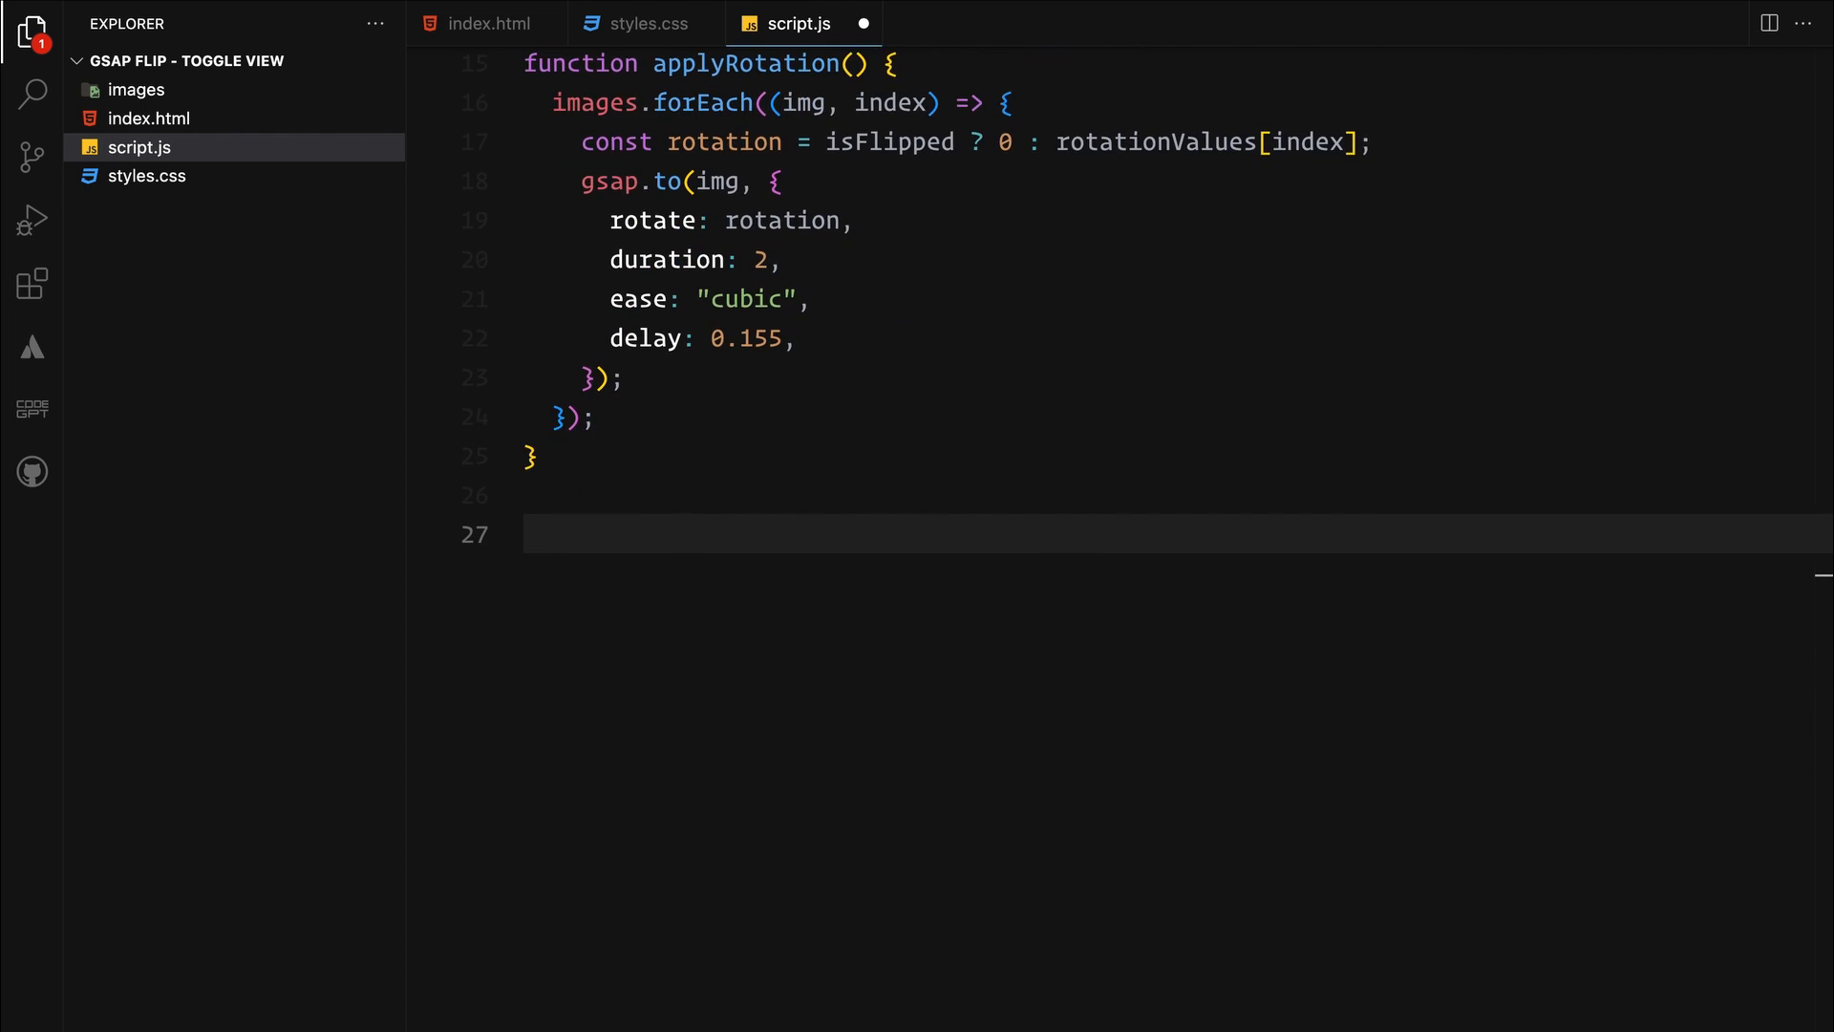
Add a click listener on .btn whose handler toggles isFlipped
{"action": "type", "text": "document."}
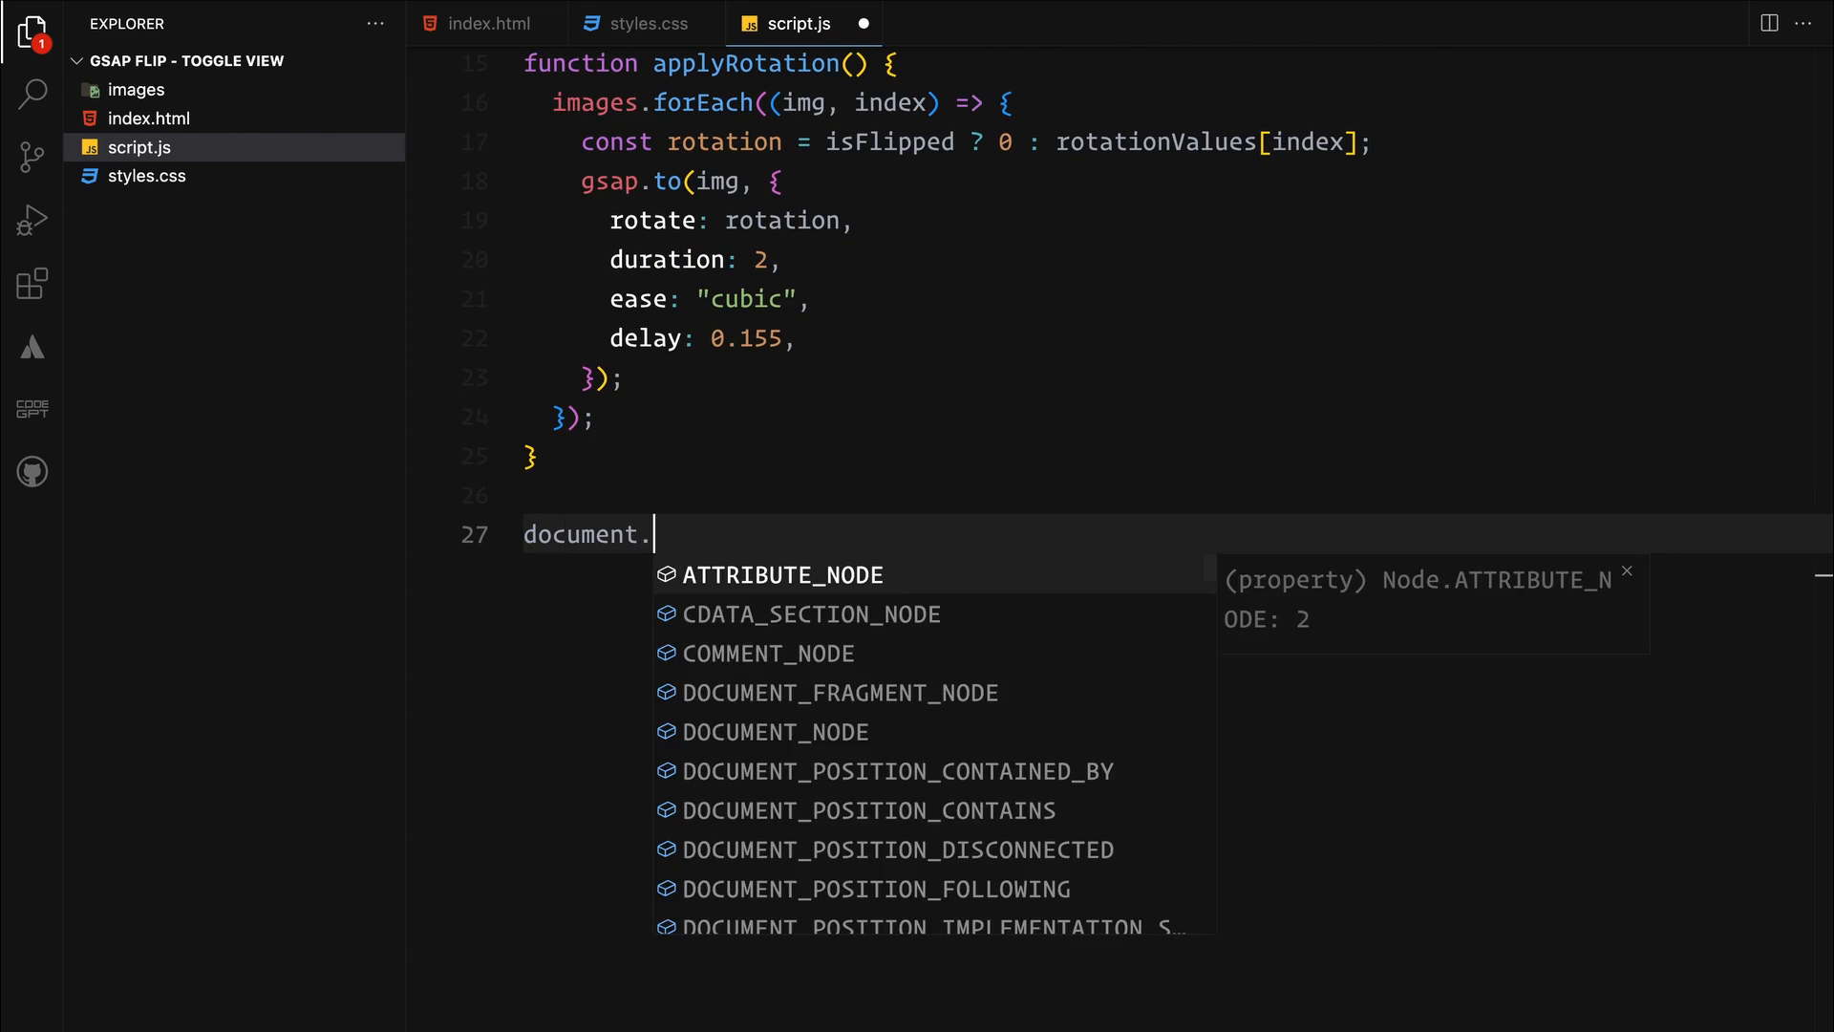
{"action": "type", "text": "querySelector(\".btn\""}
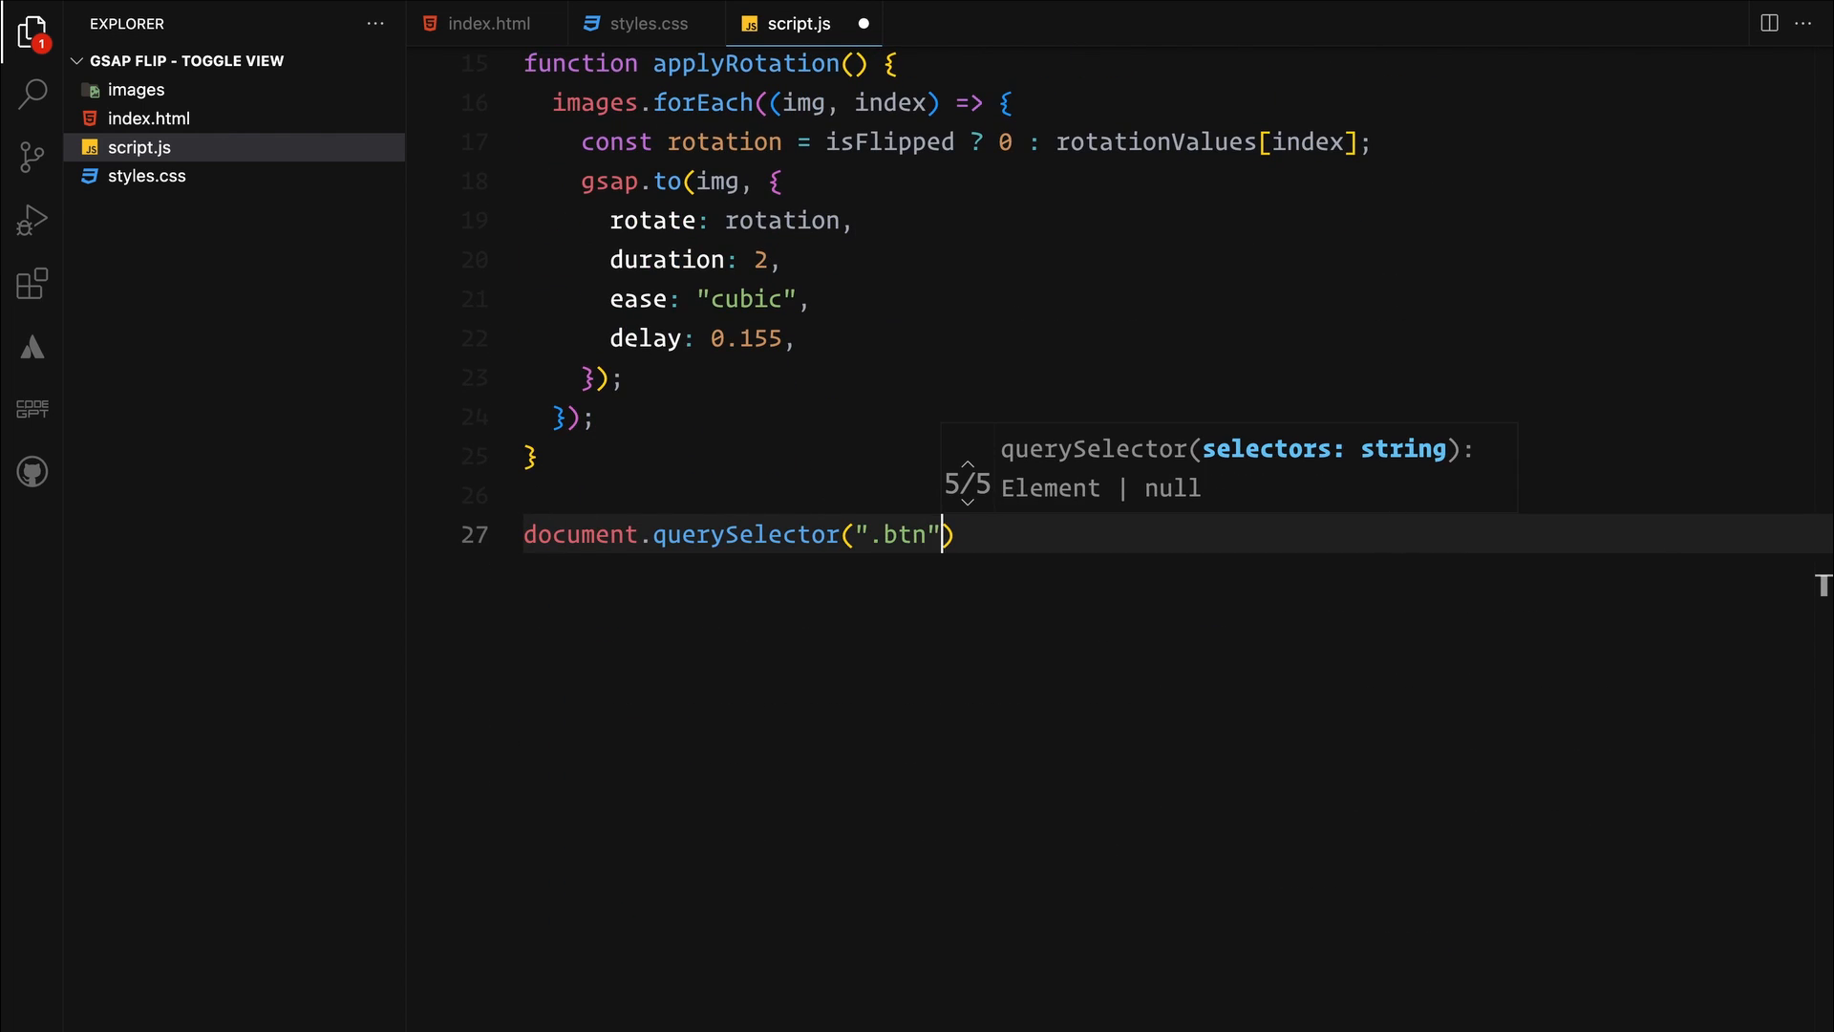
{"action": "type", "text": ".addEventListener("}
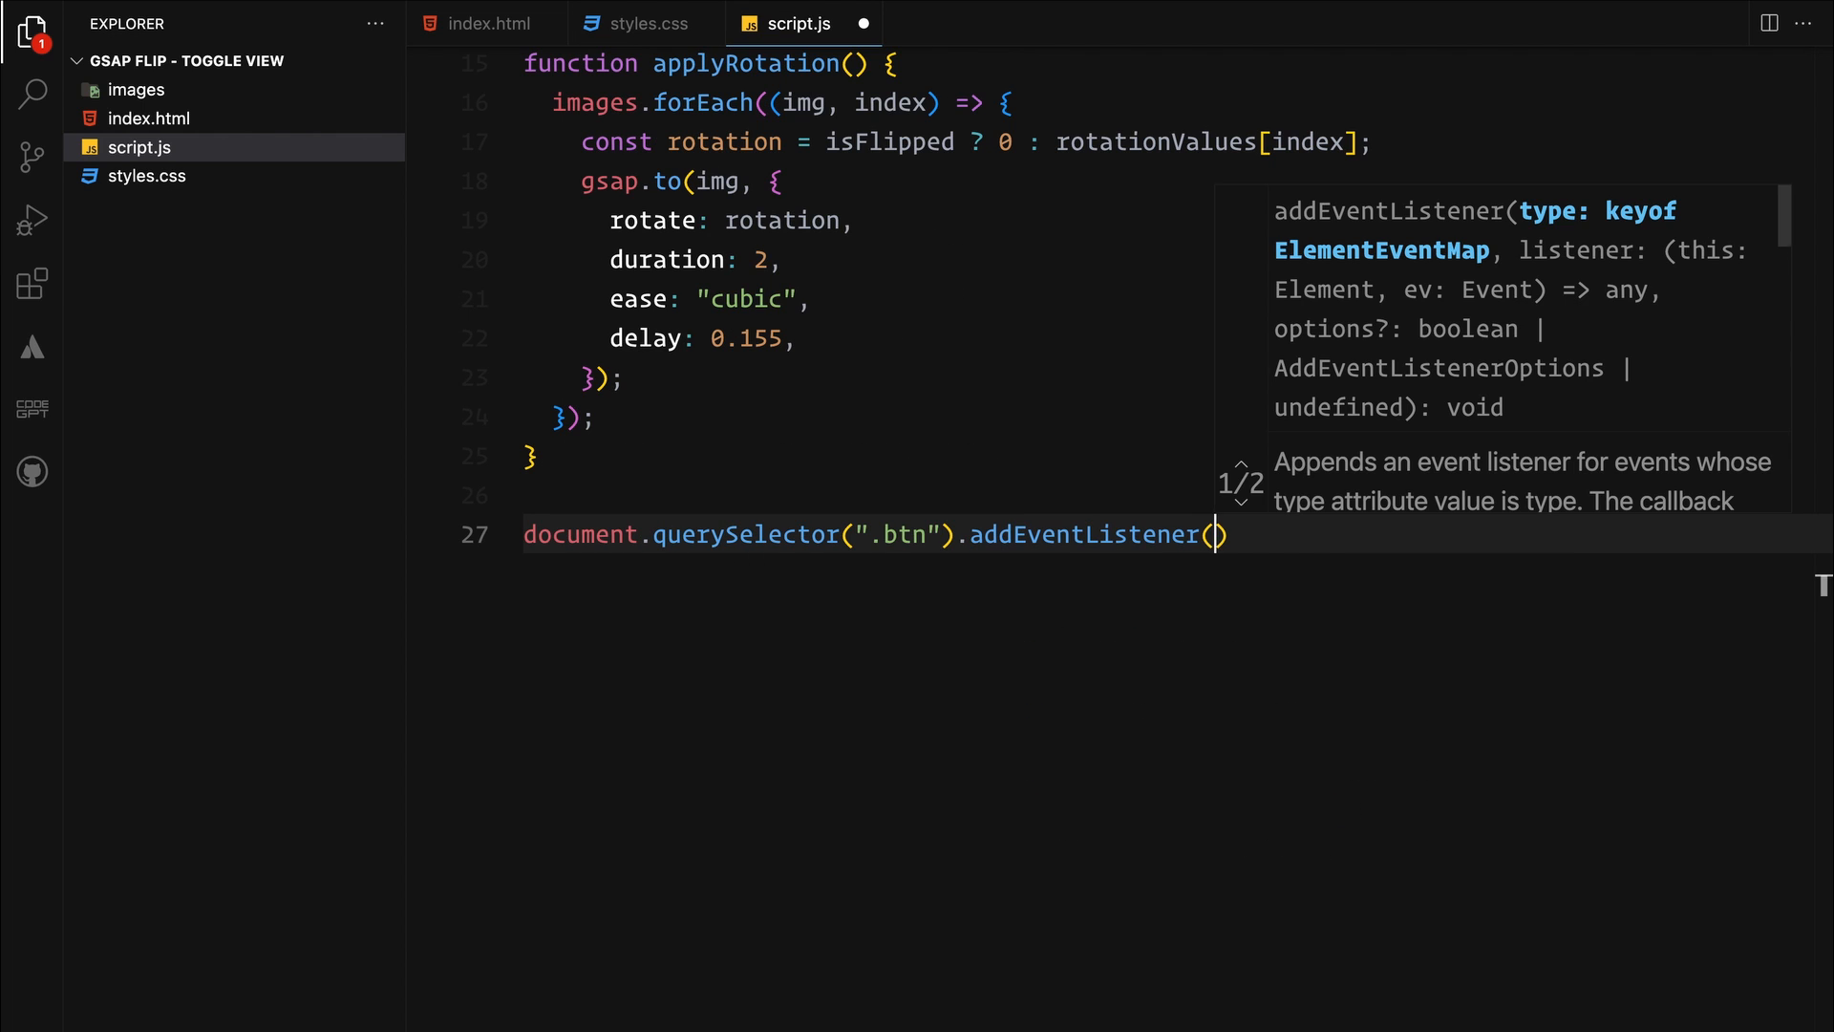
{"action": "type", "text": "\"click\","}
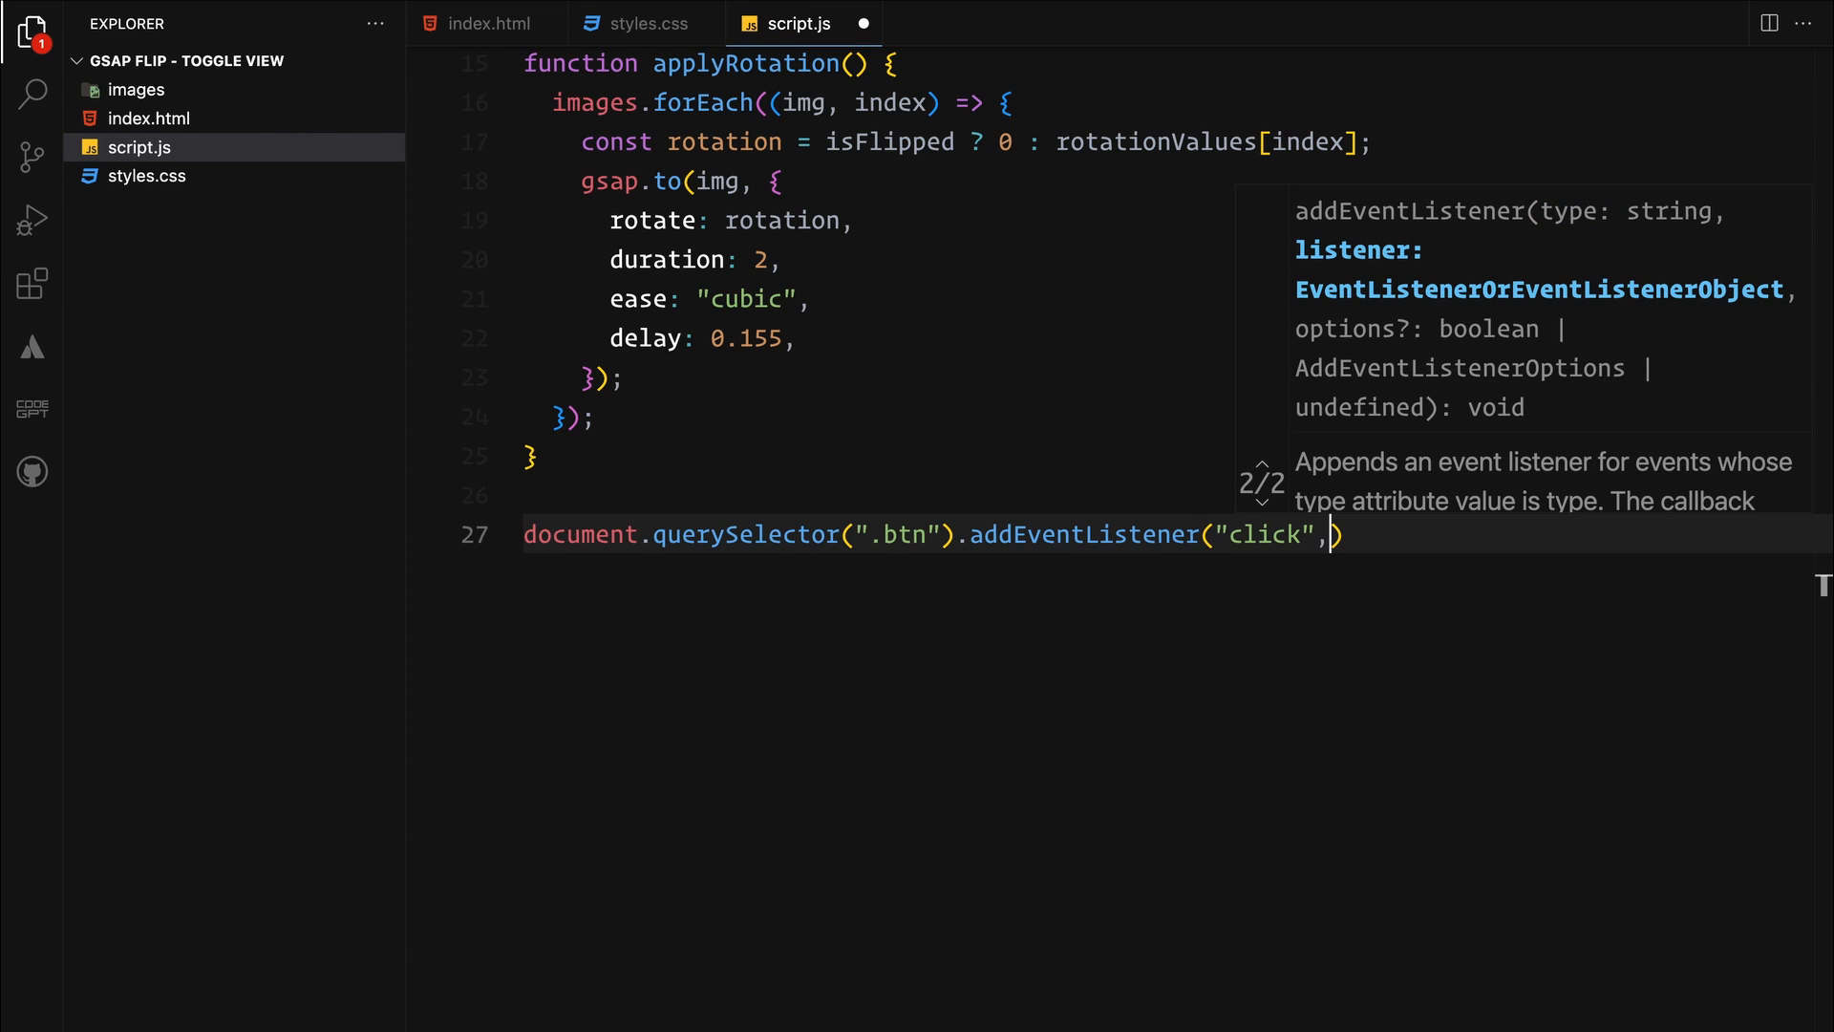
{"action": "type", "text": "() => {"}
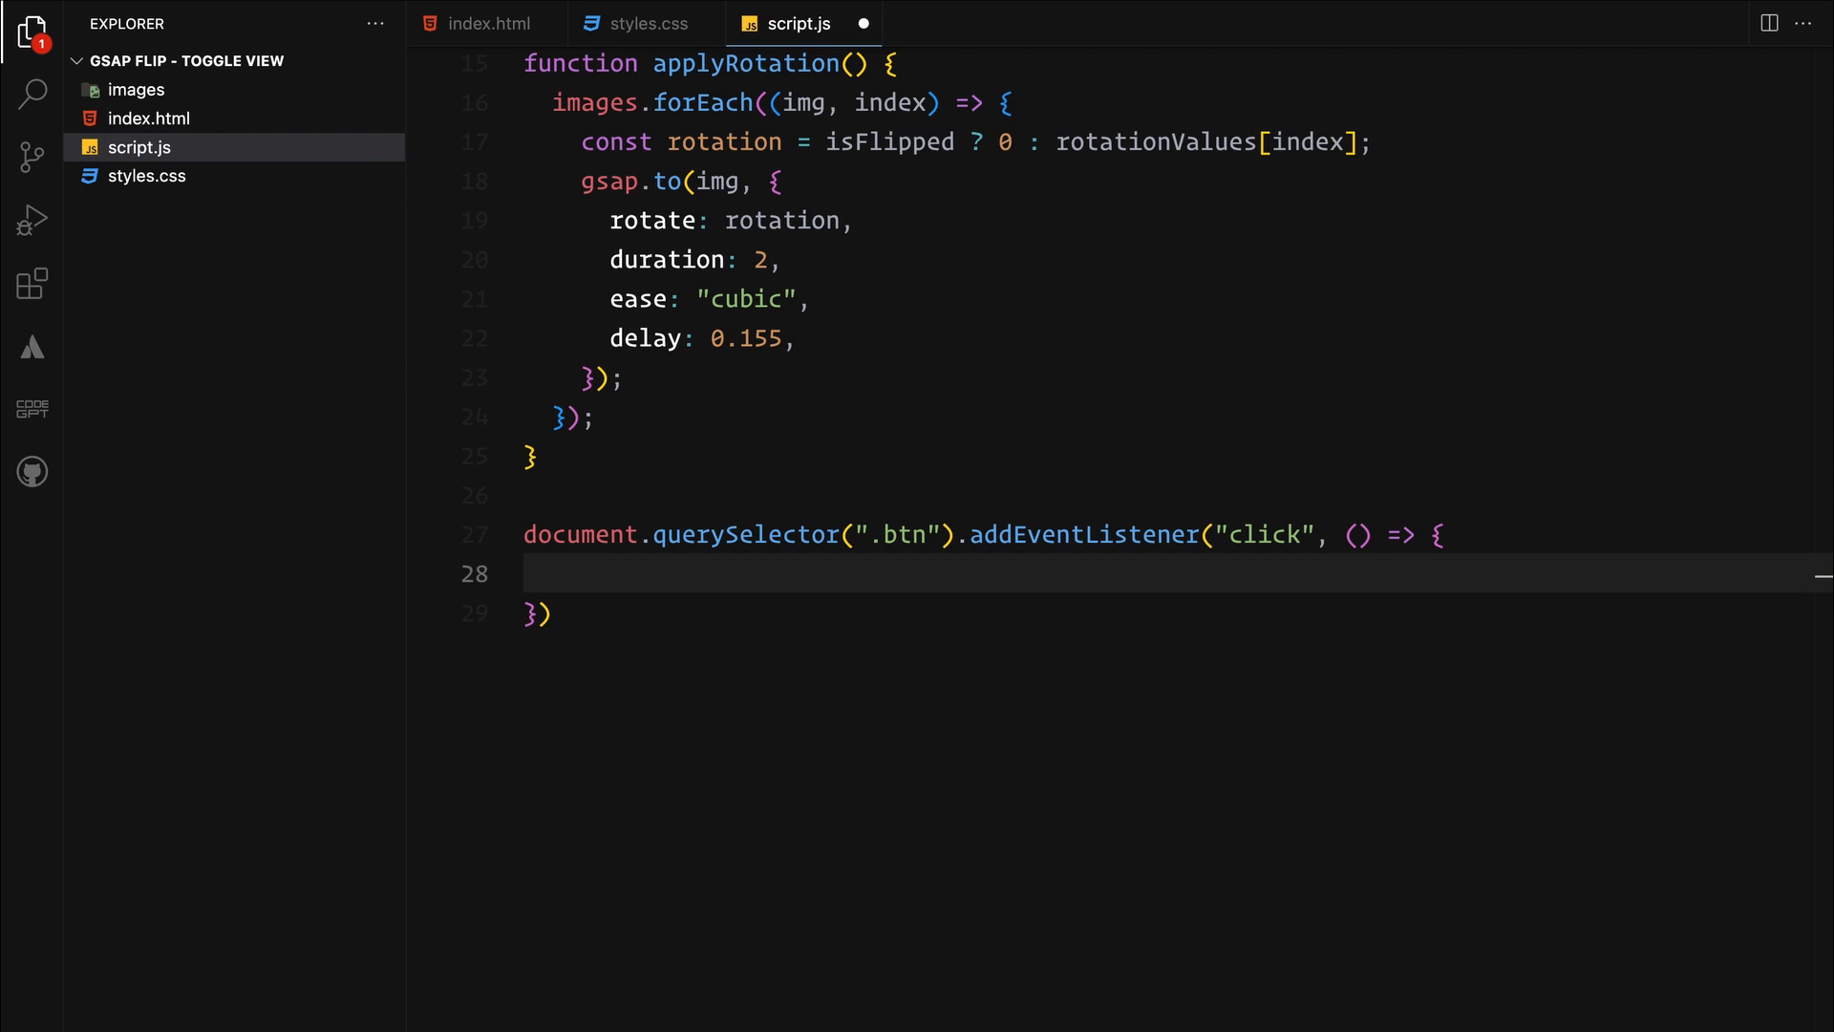
{"action": "left_click", "coordinate": [577, 573]}
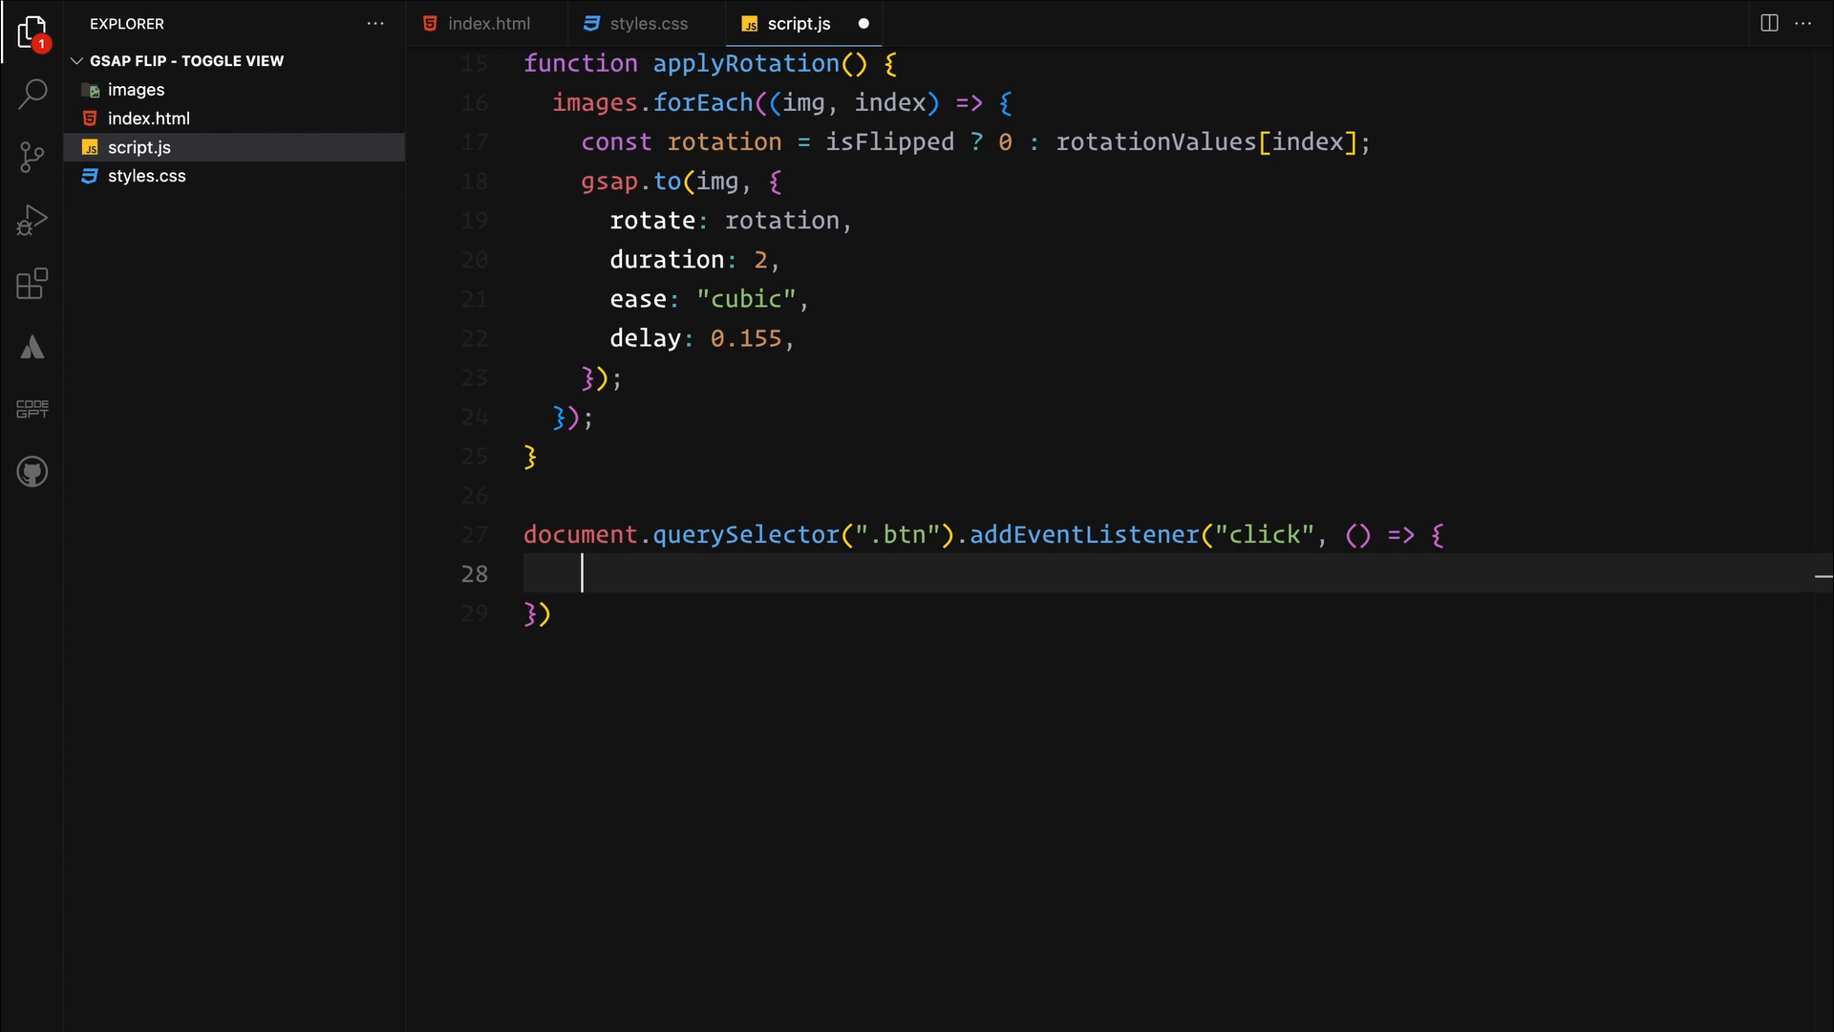
{"action": "type", "text": "isFlipped != isFlipped"}
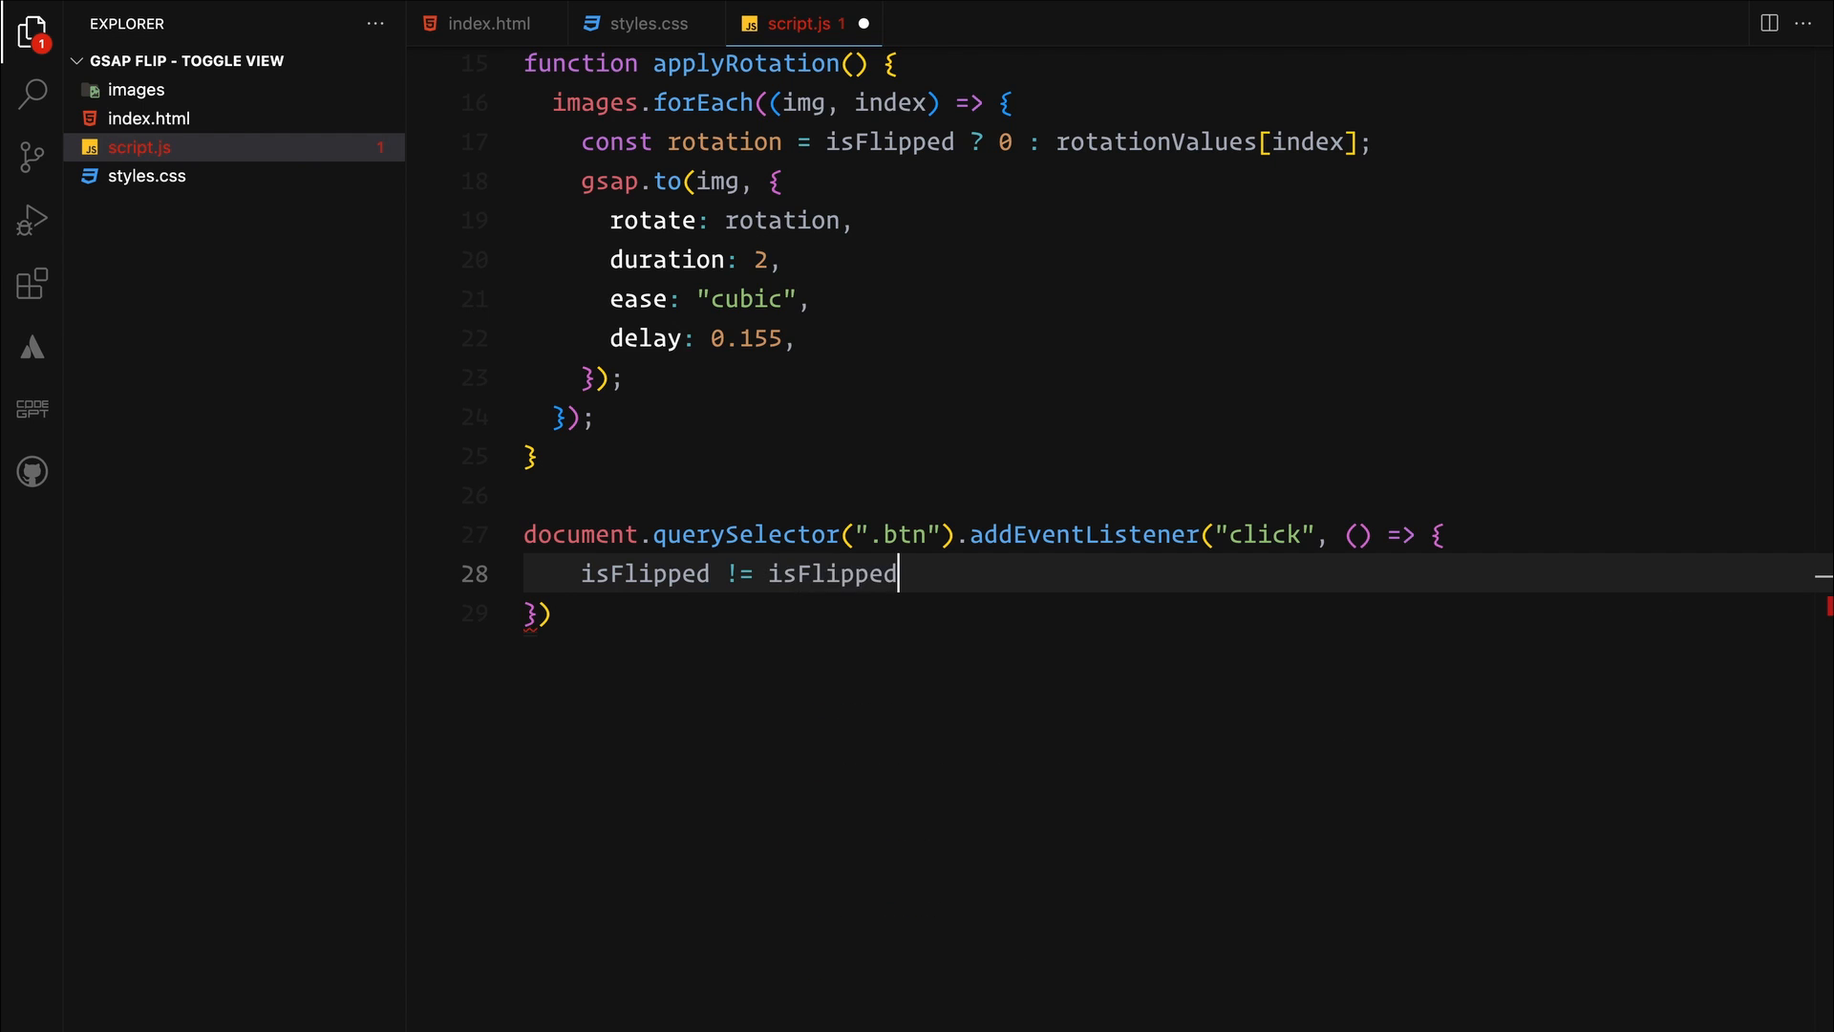
{"action": "type", "text": ";"}
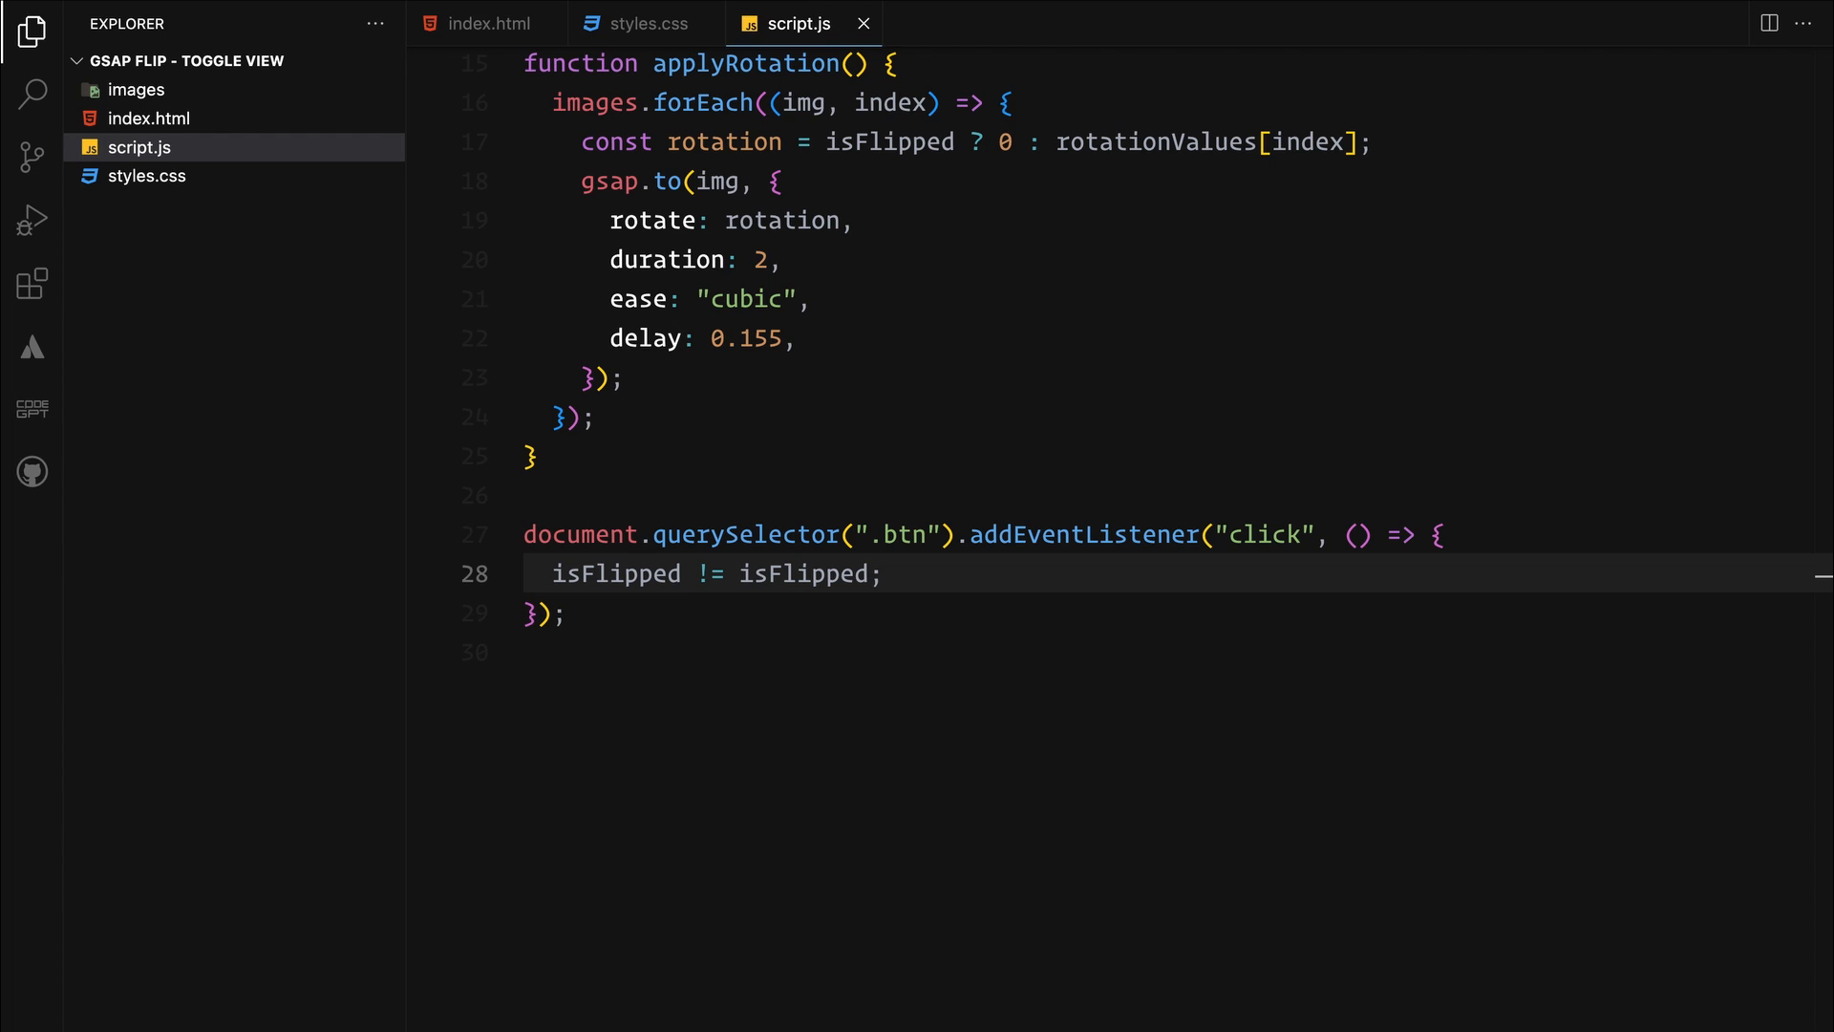
After a 1000ms setTimeout set the .btn textContent to Hide All Ideas or Explores Ideas
{"action": "type", "text": "setTimeout(() => {"}
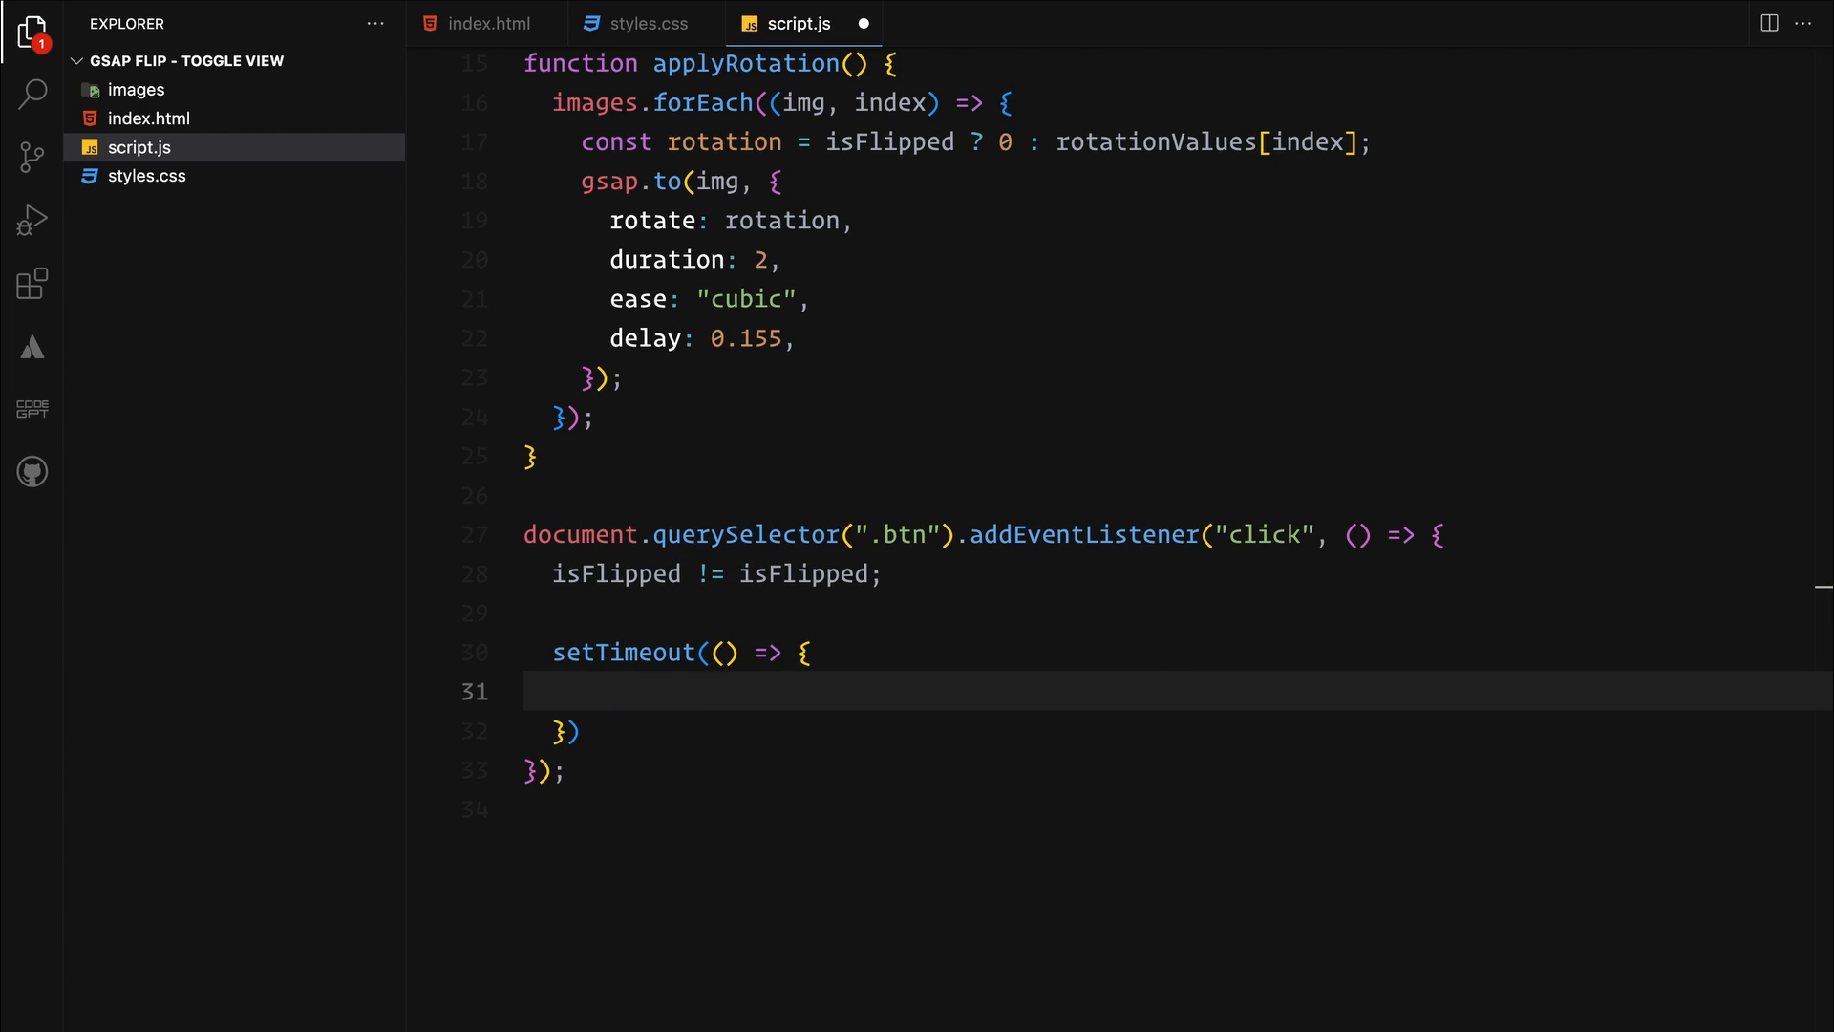
{"action": "type", "text": ", 1000"}
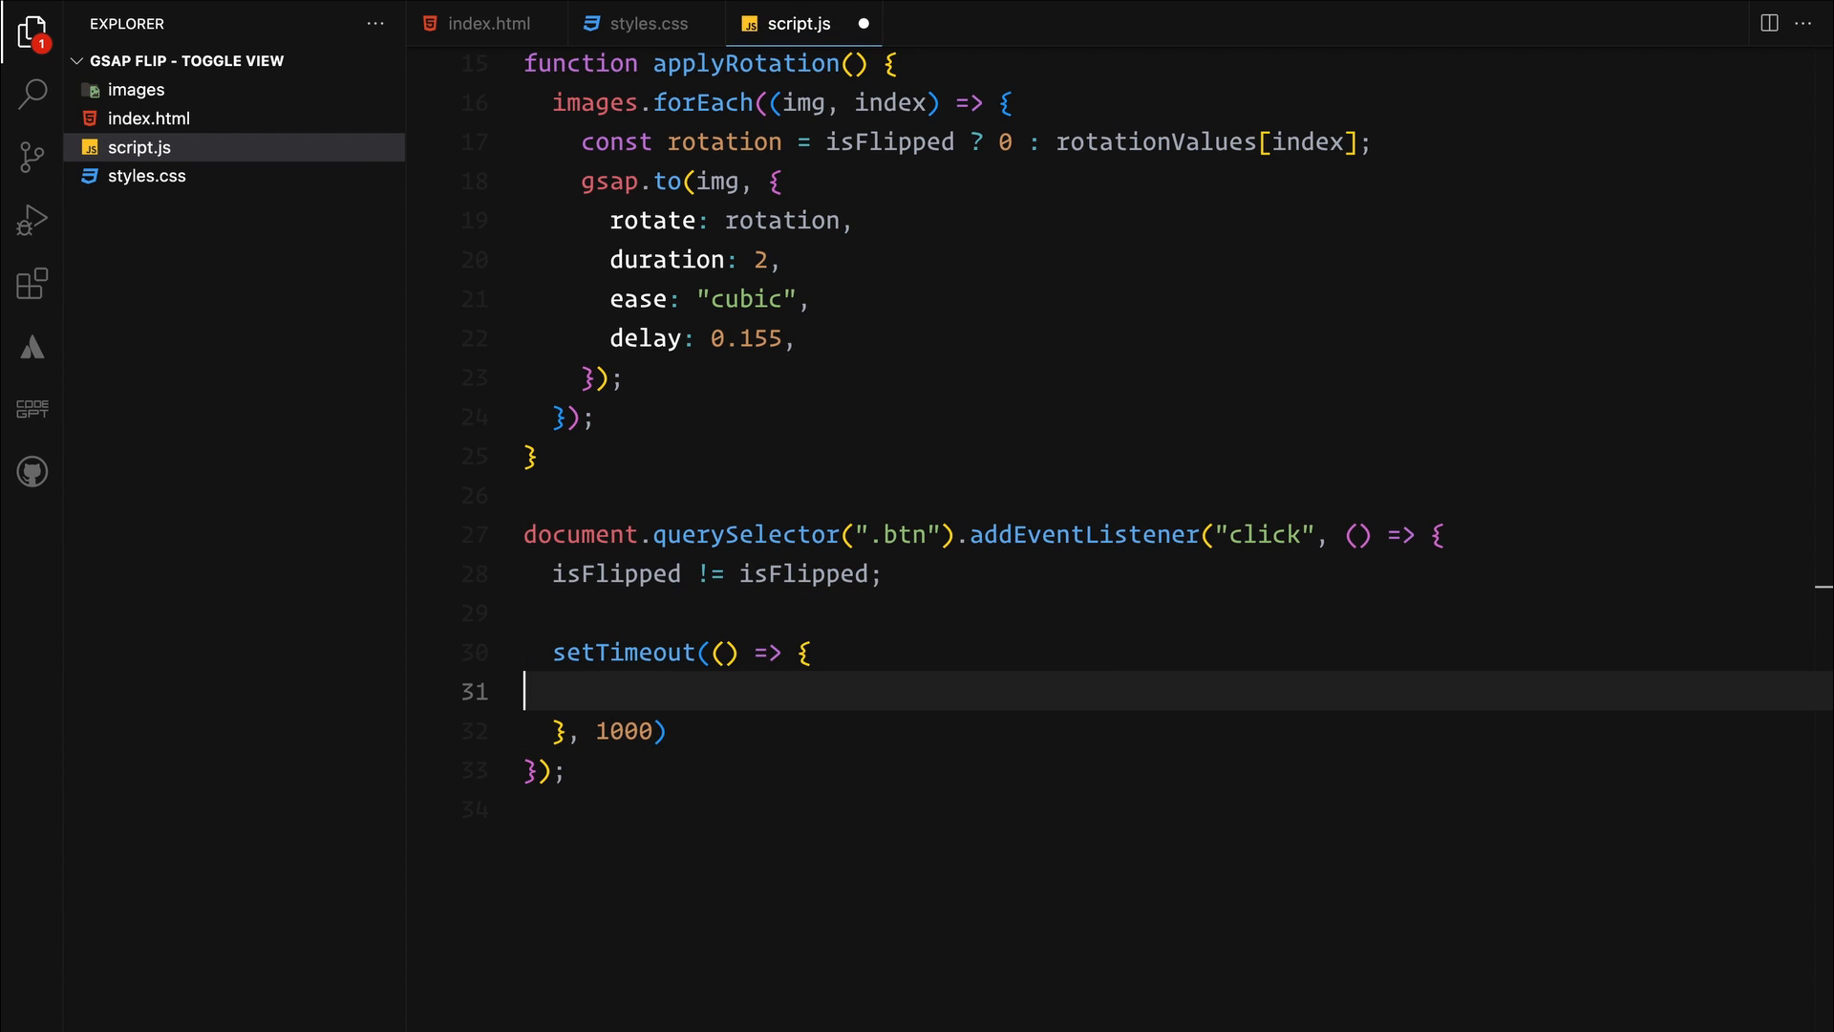
{"action": "type", "text": "document.querySelector"}
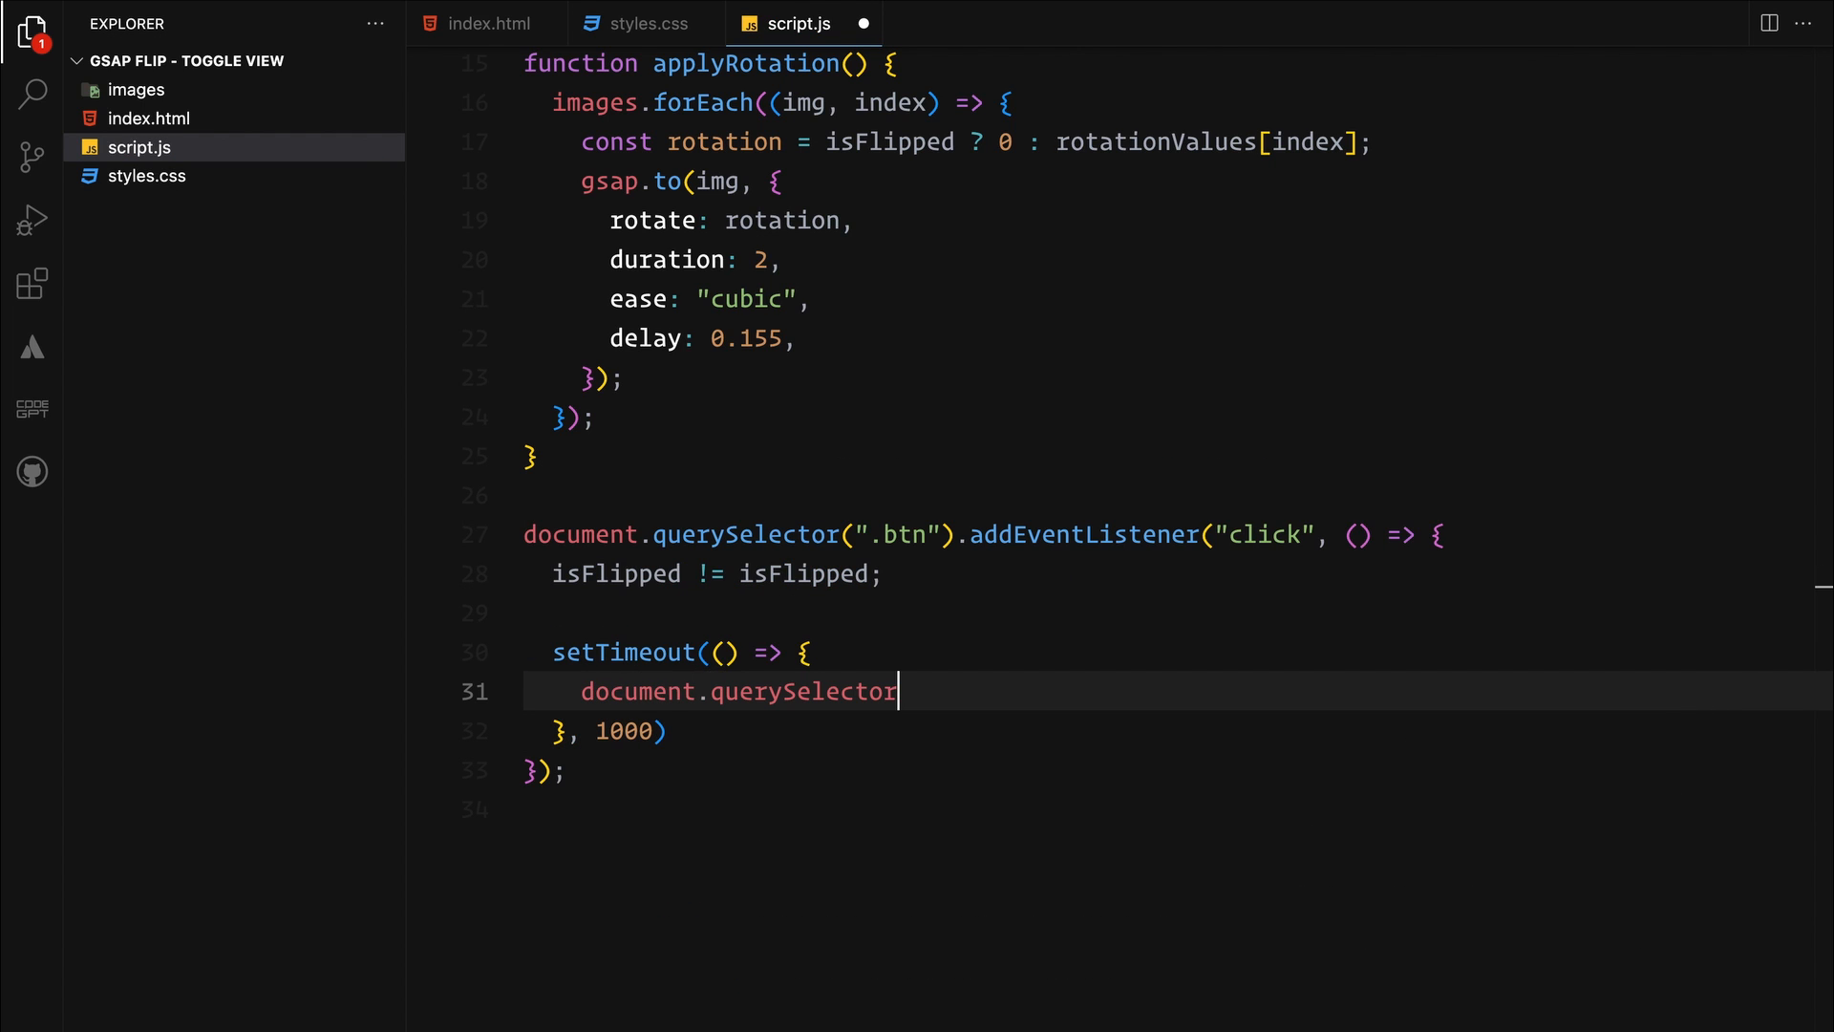
{"action": "type", "text": "(\".btn\")"}
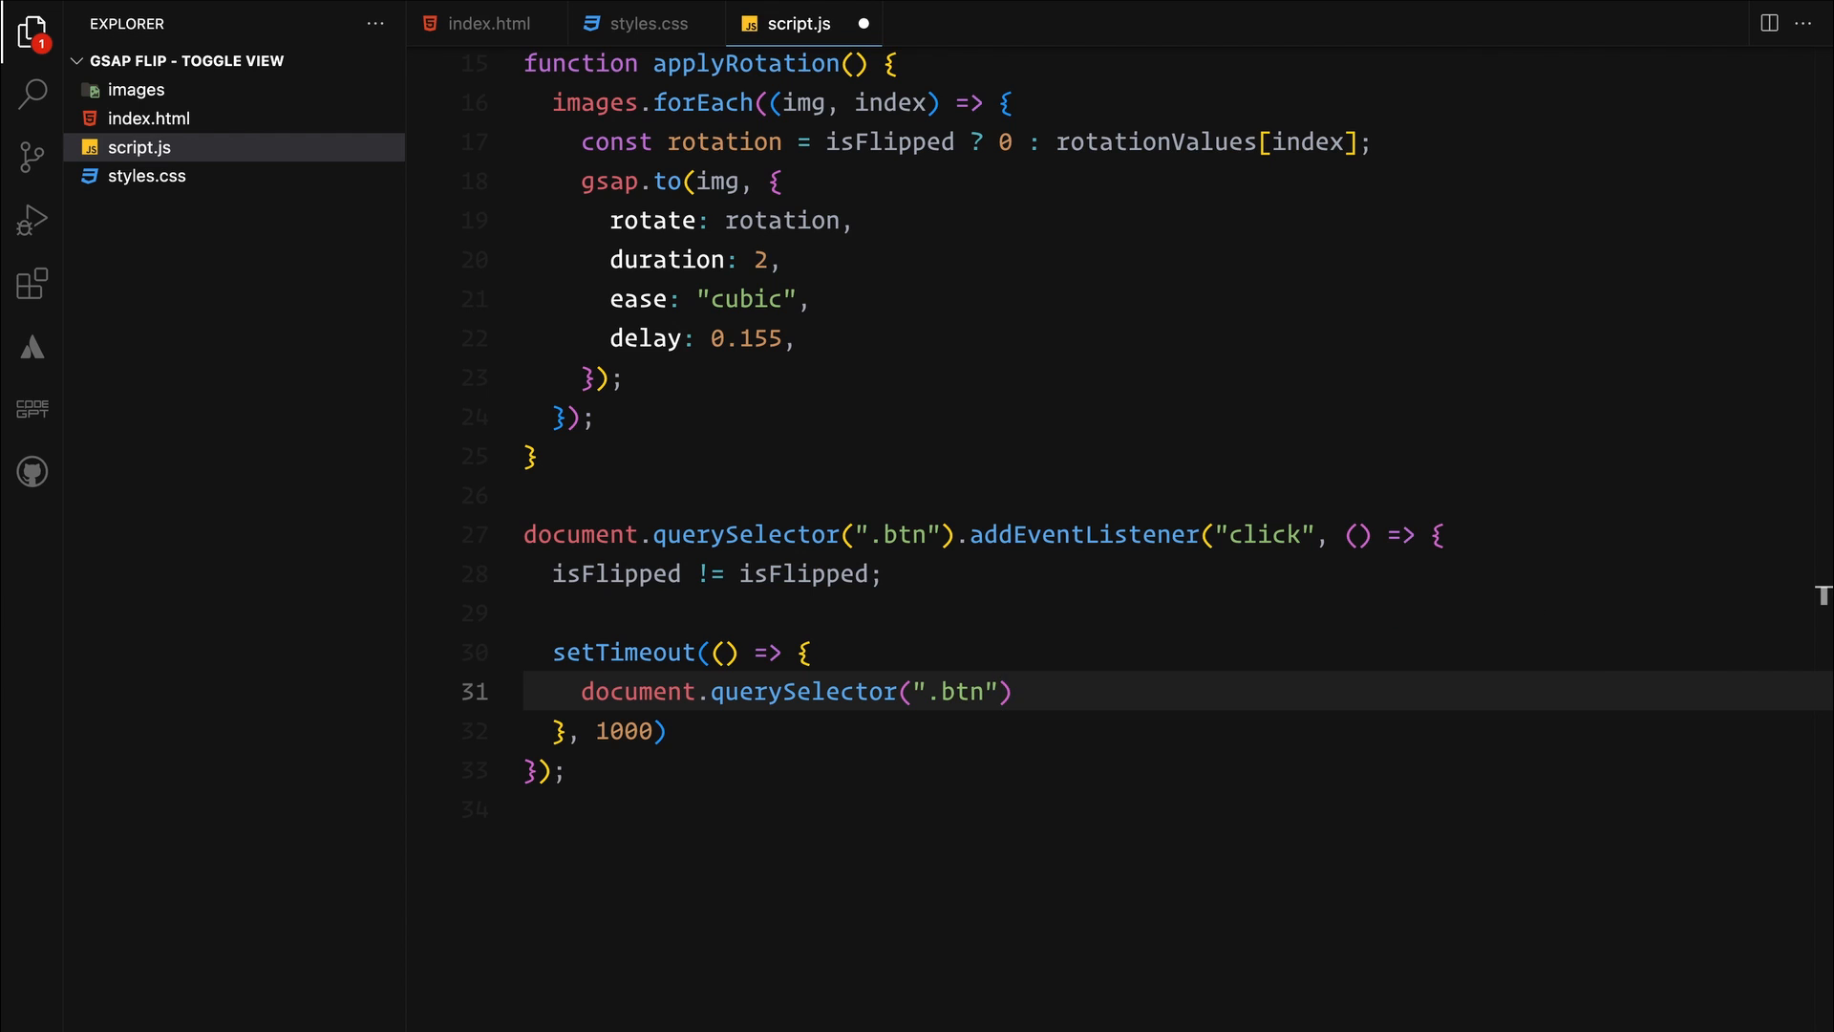
{"action": "type", "text": ".textContent = isFlipped ? \"Hide All Ideas\" : \""}
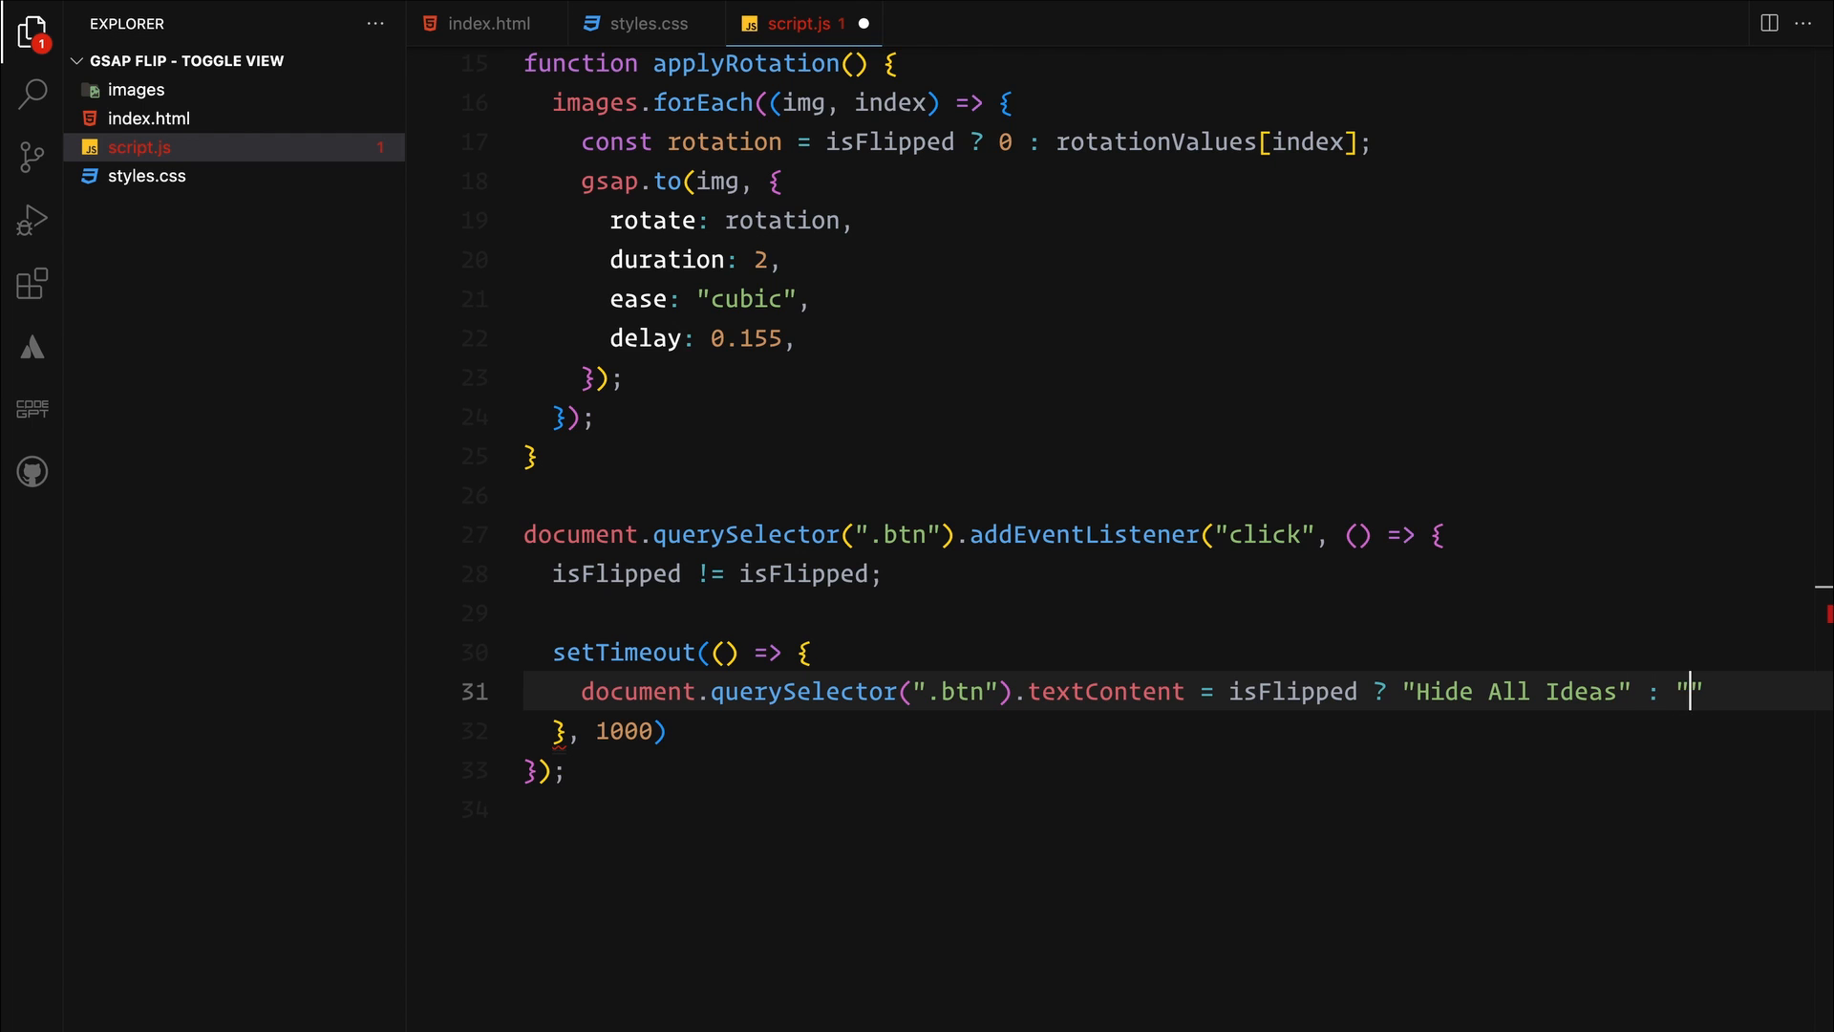
{"action": "type", "text": "Explores Ideas\";"}
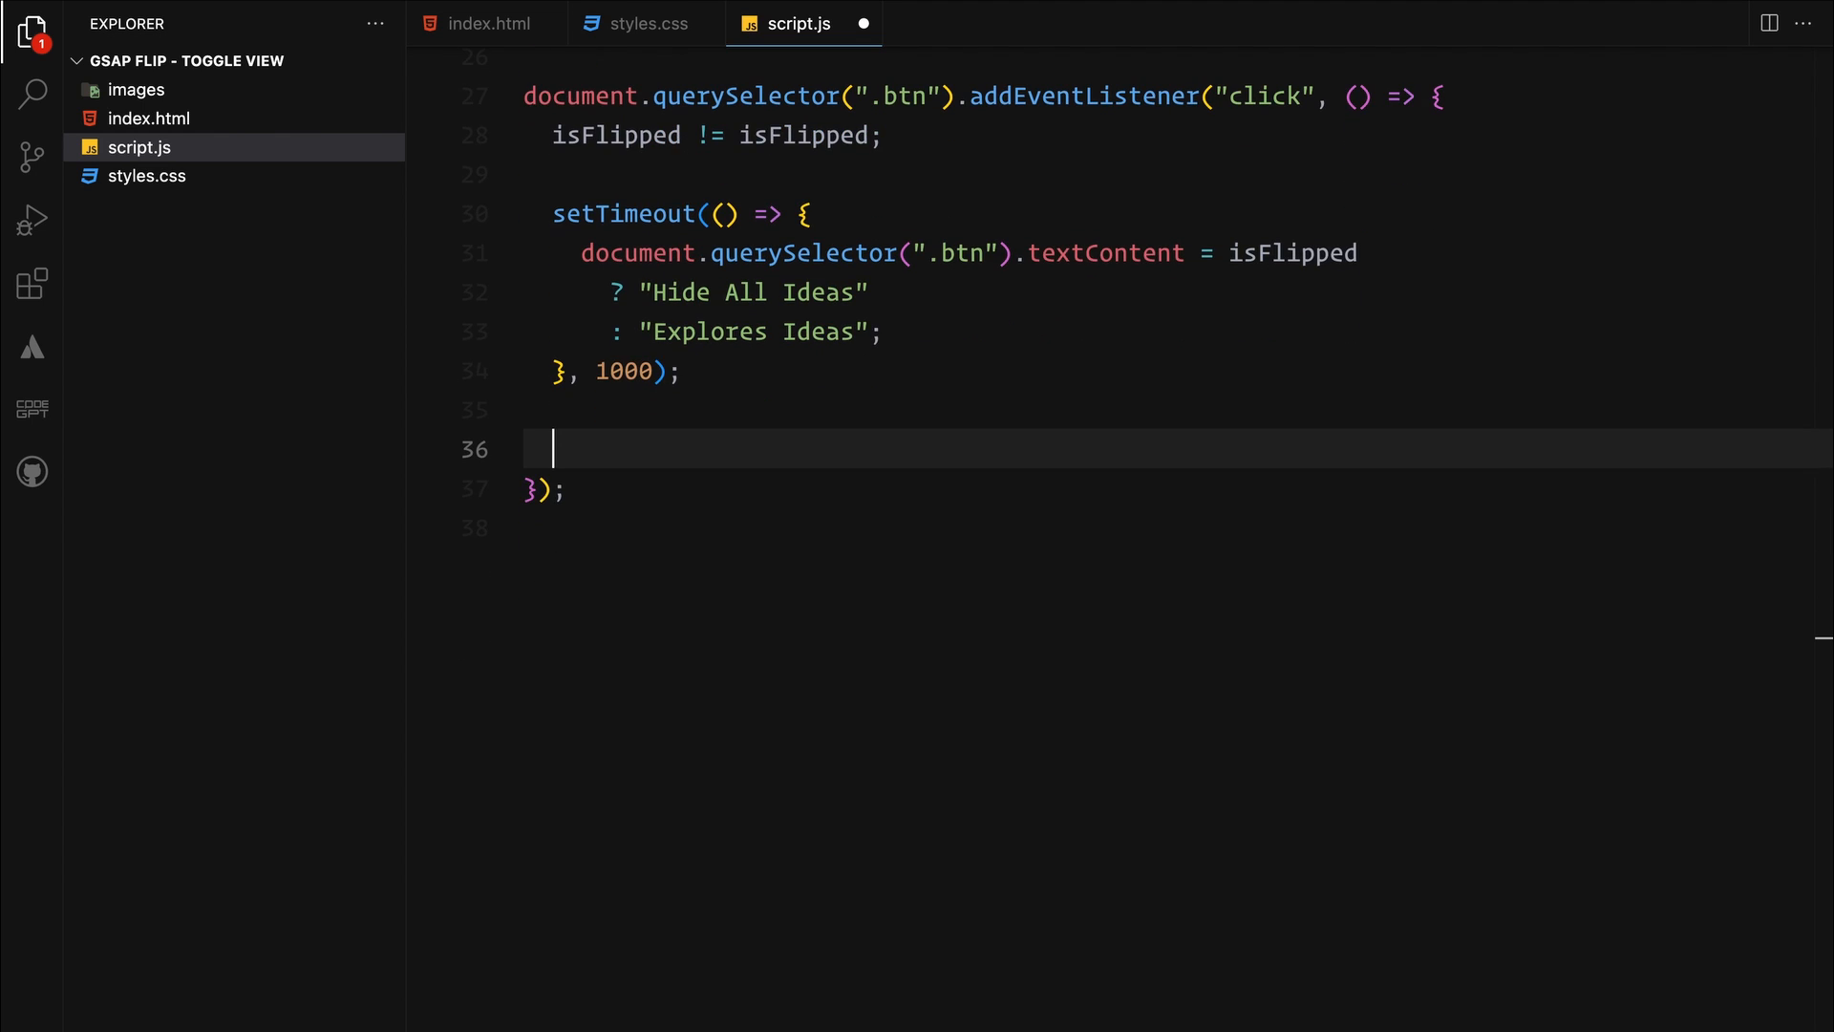
Capture Flip.getState(".img-gallery-container, .img"), toggle order on gallery and reorder on each image
{"action": "type", "text": "let state = Flip.getState(\".img-ga"}
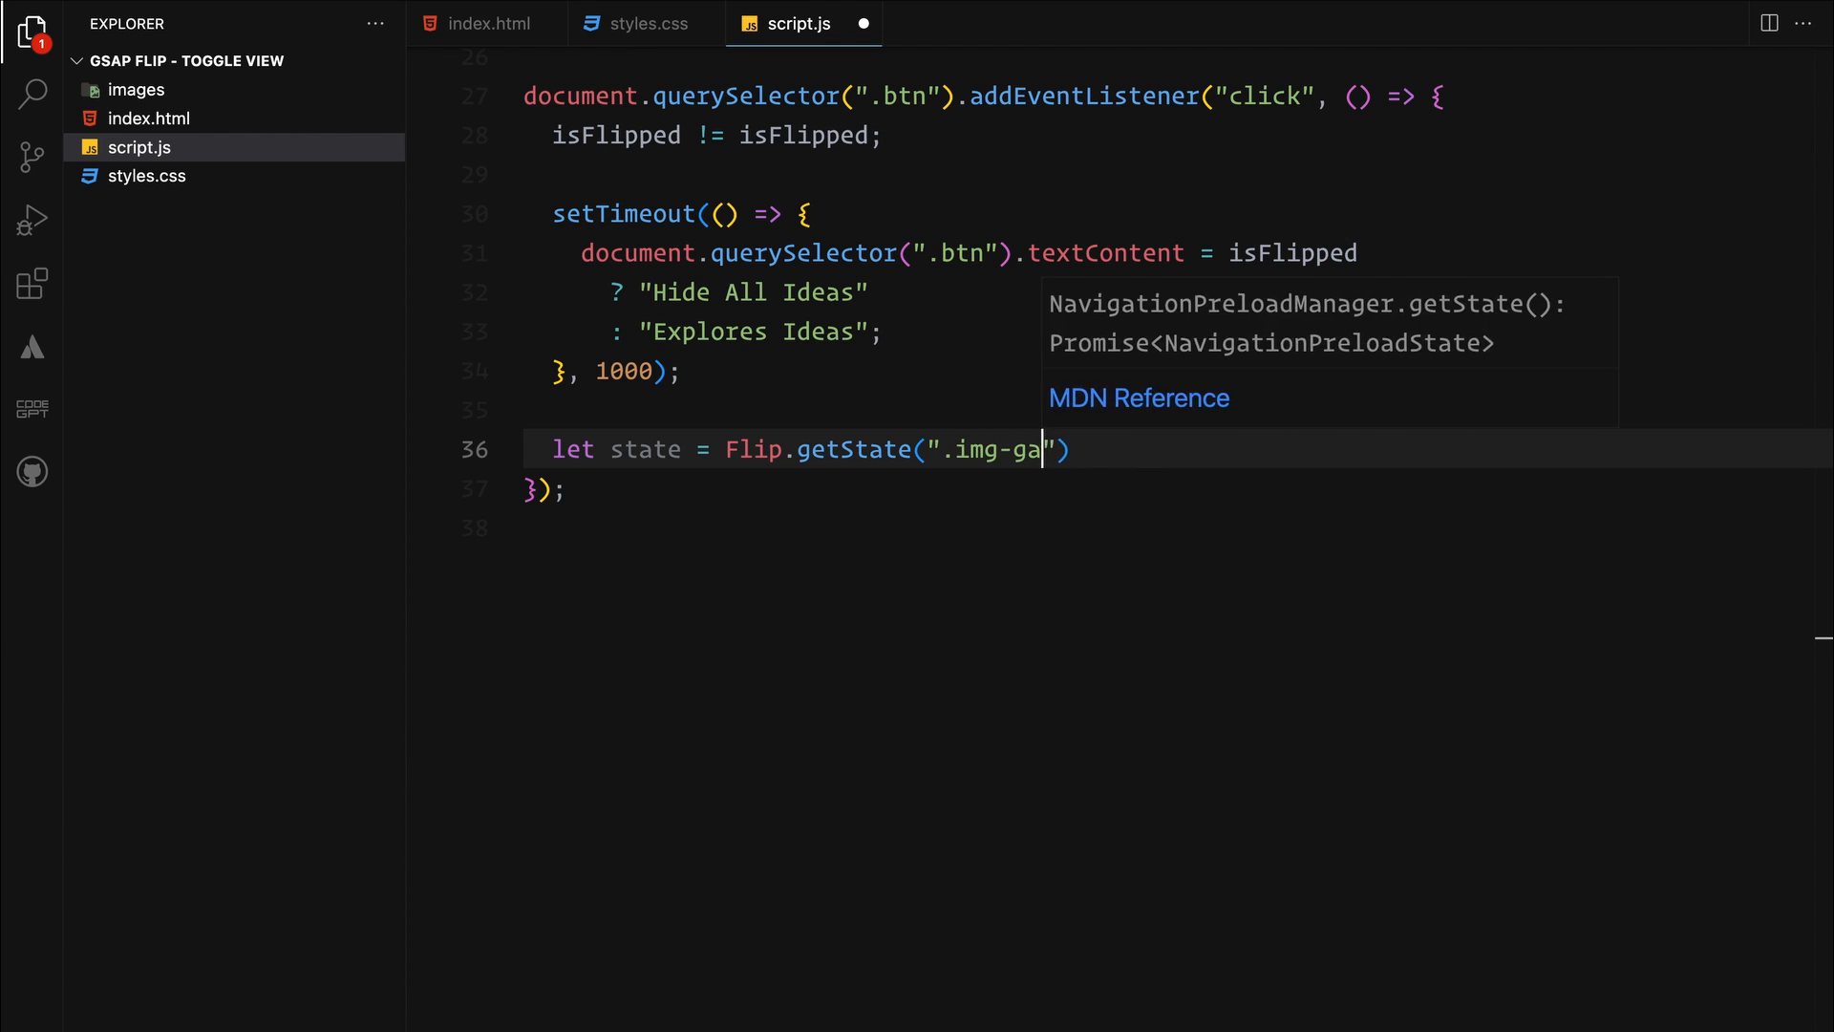
{"action": "type", "text": "llery-container, .im"}
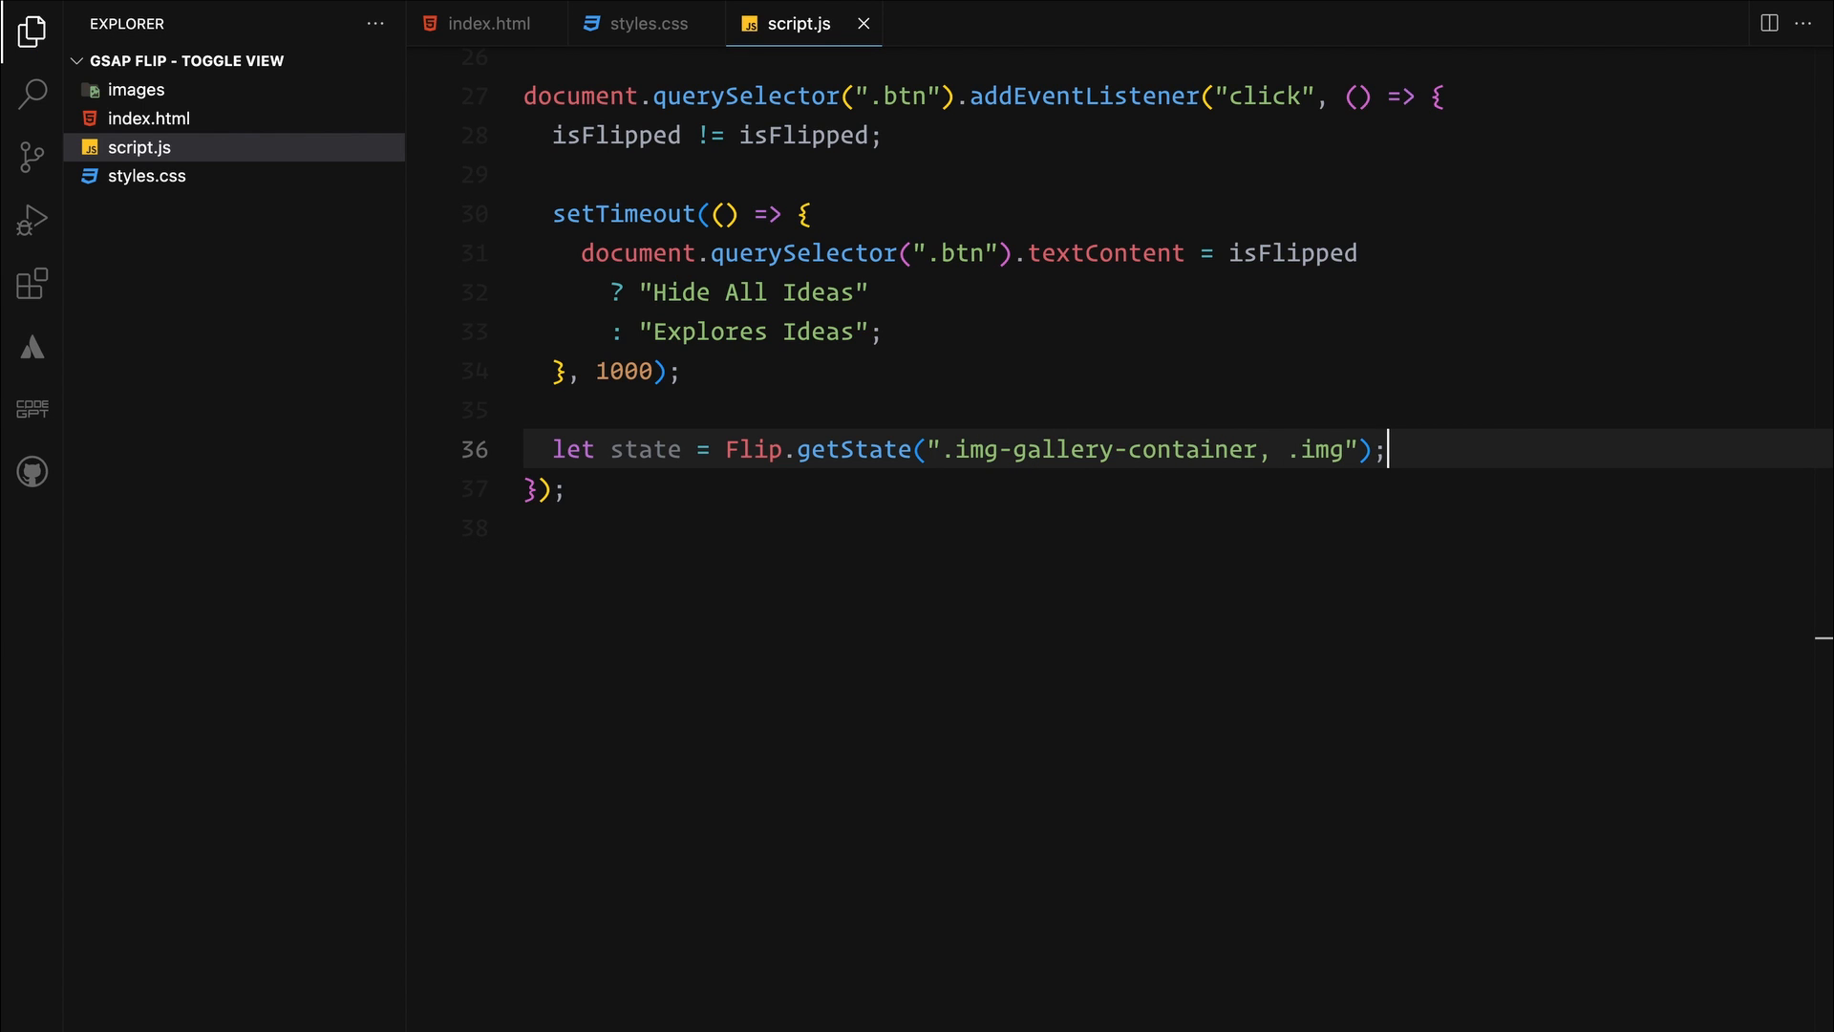
{"action": "type", "text": "gallery.classList.toggle(\"orde"}
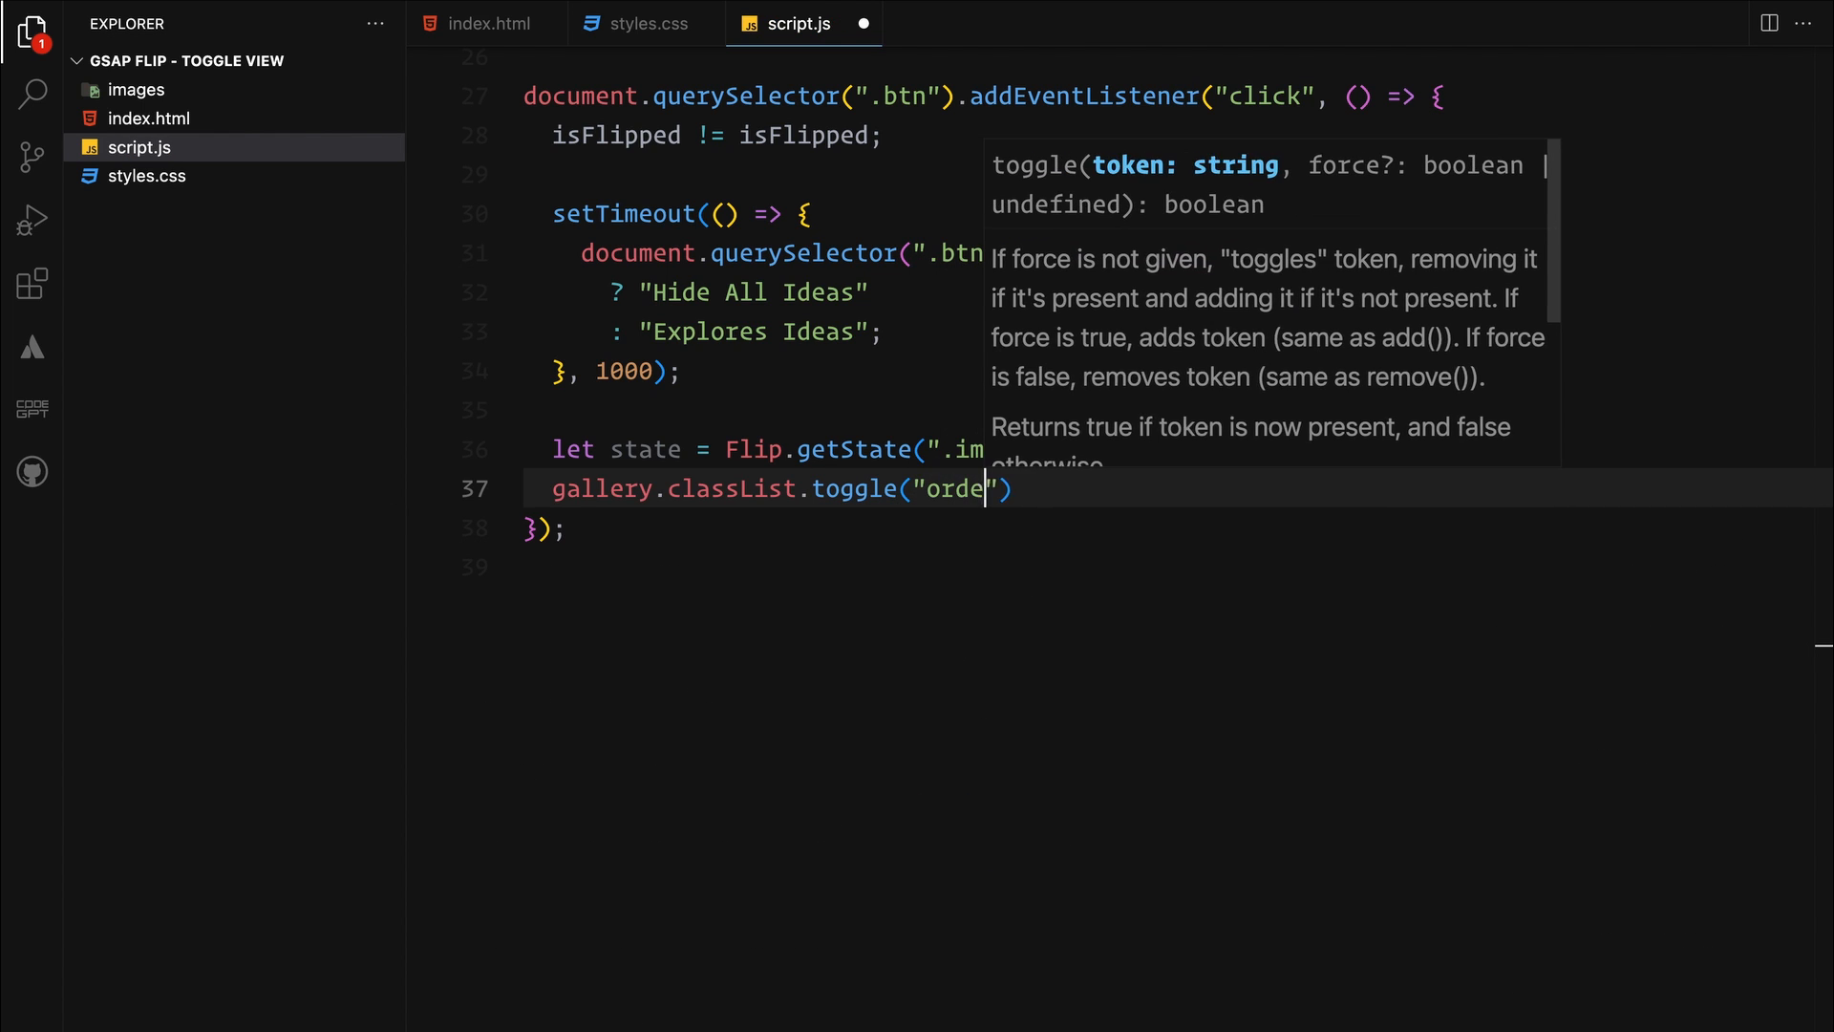
{"action": "type", "text": "images."}
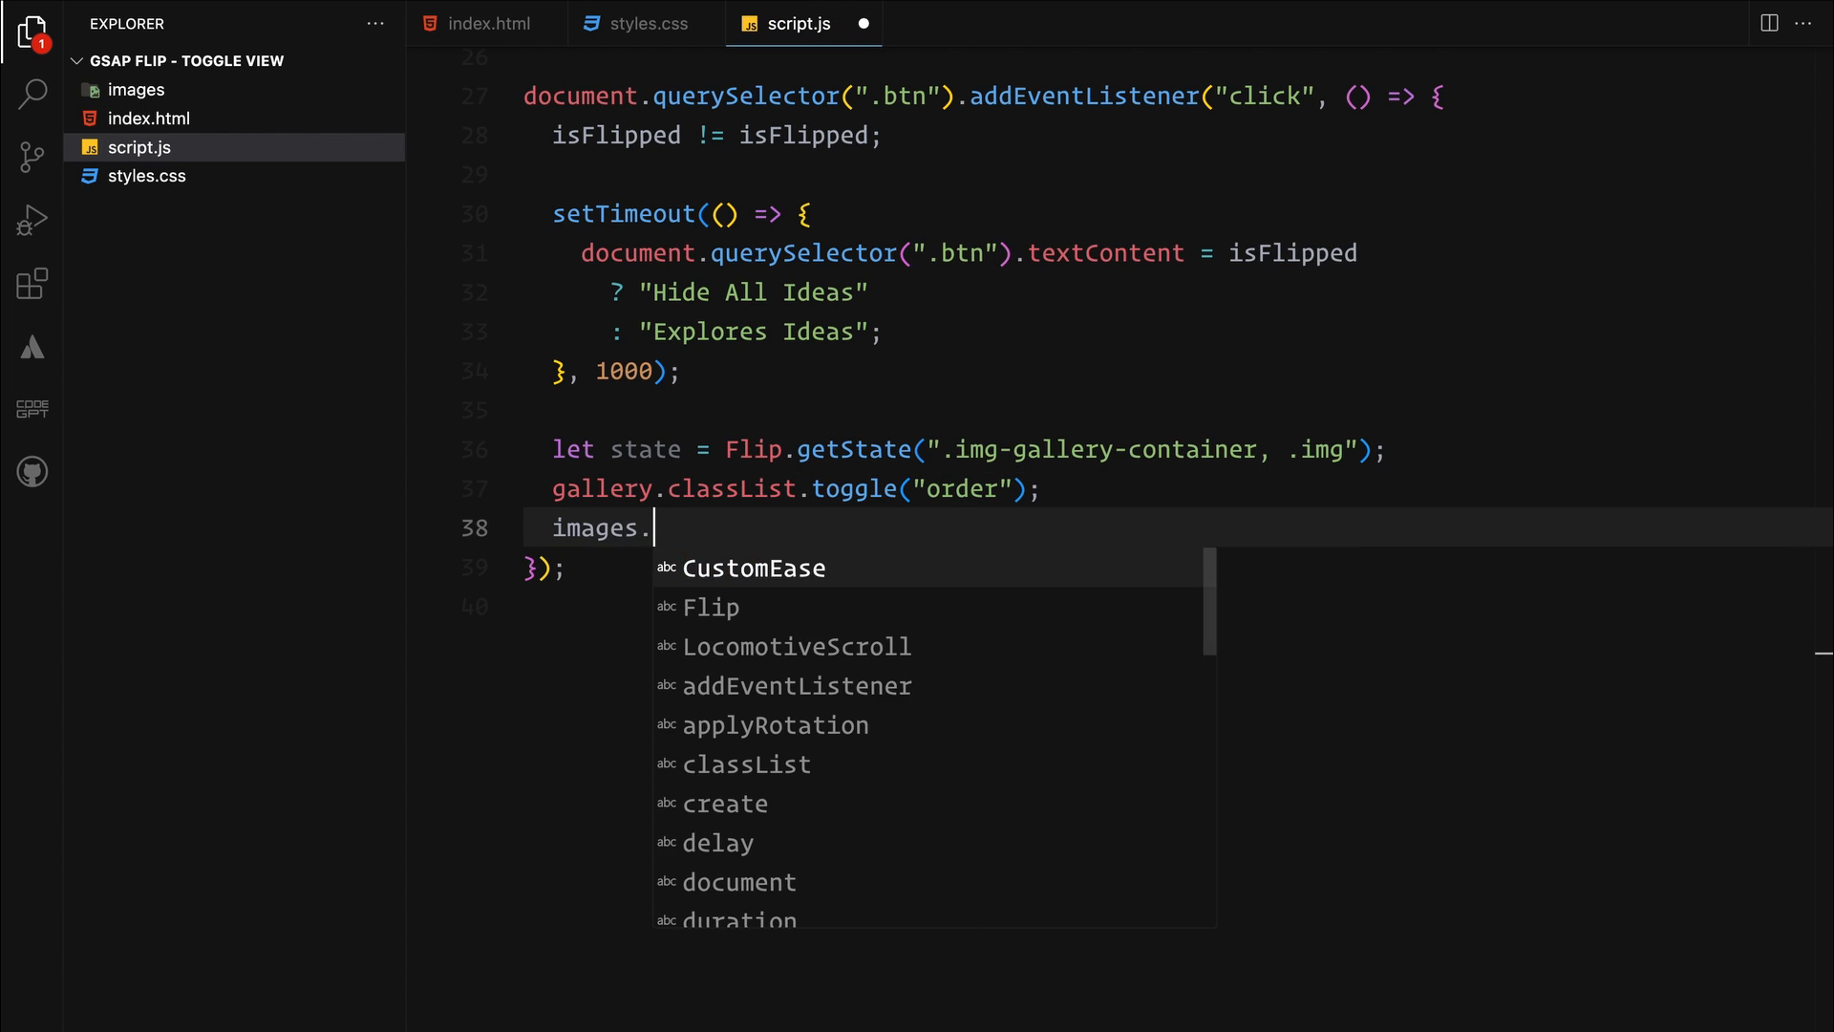
{"action": "type", "text": "forEach("}
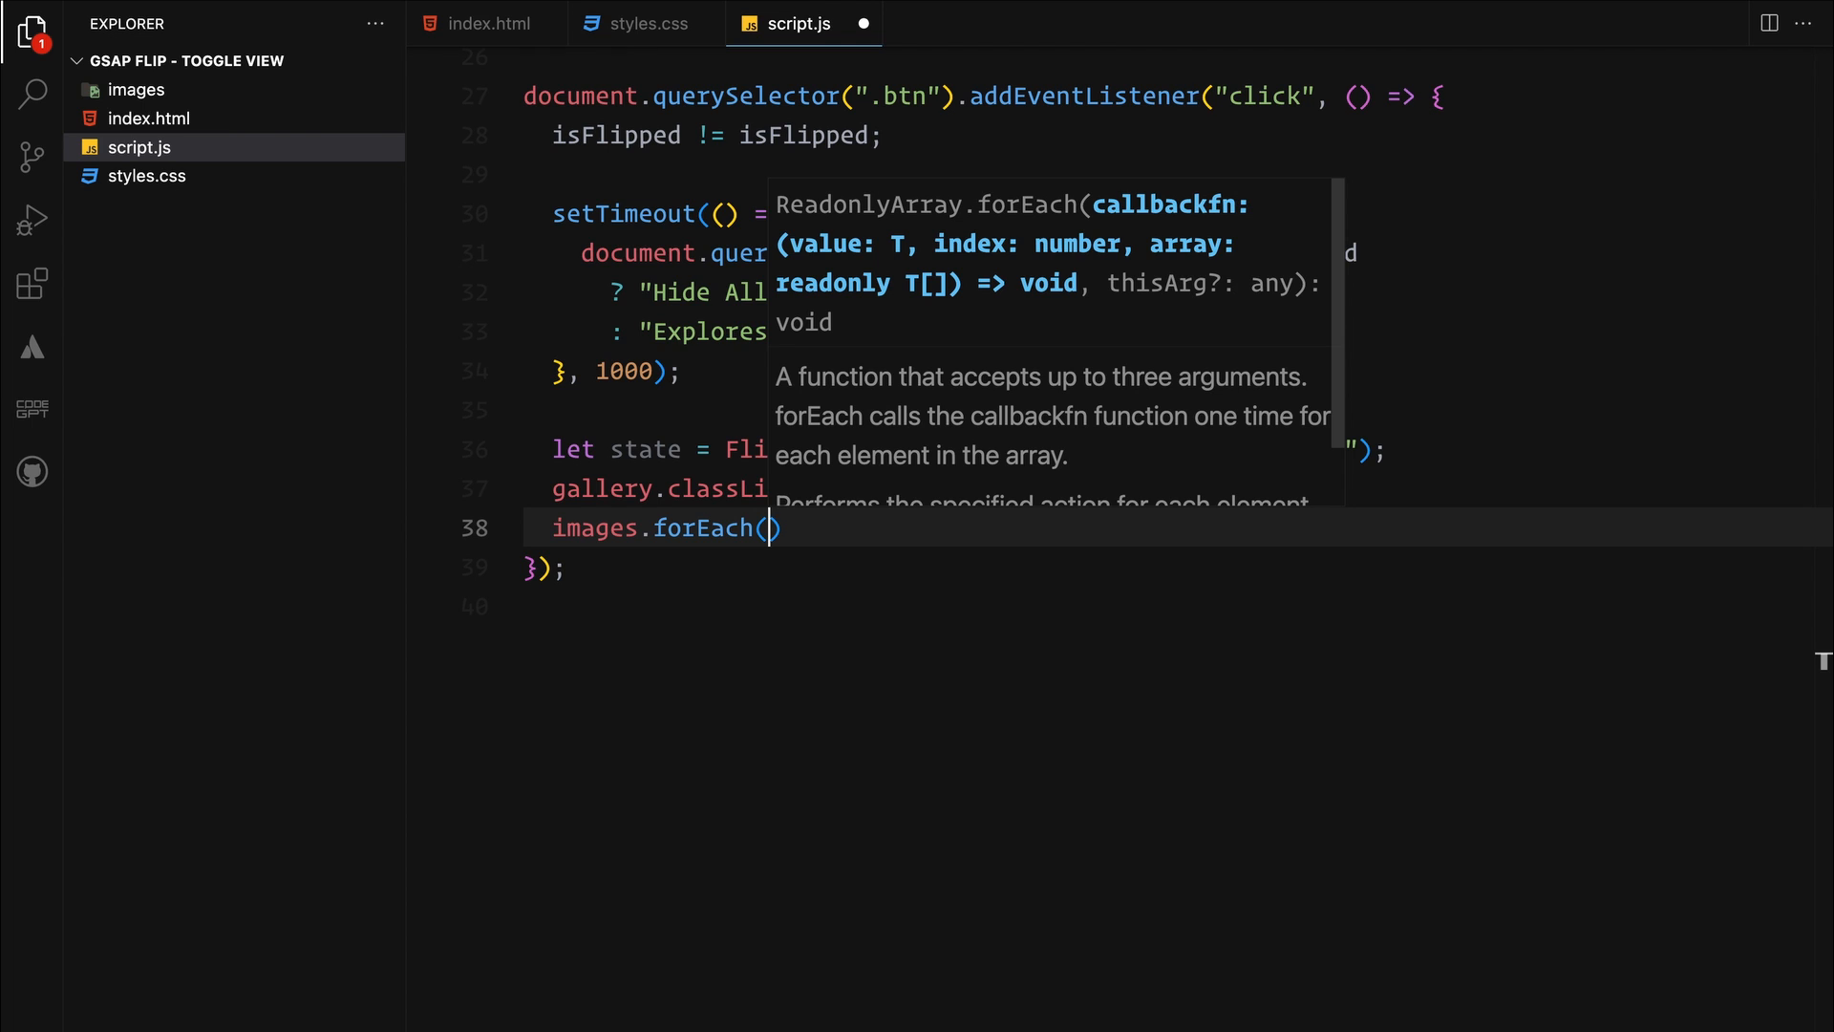
{"action": "type", "text": "(img) => img.classList.toggle(\"reorder\"));"}
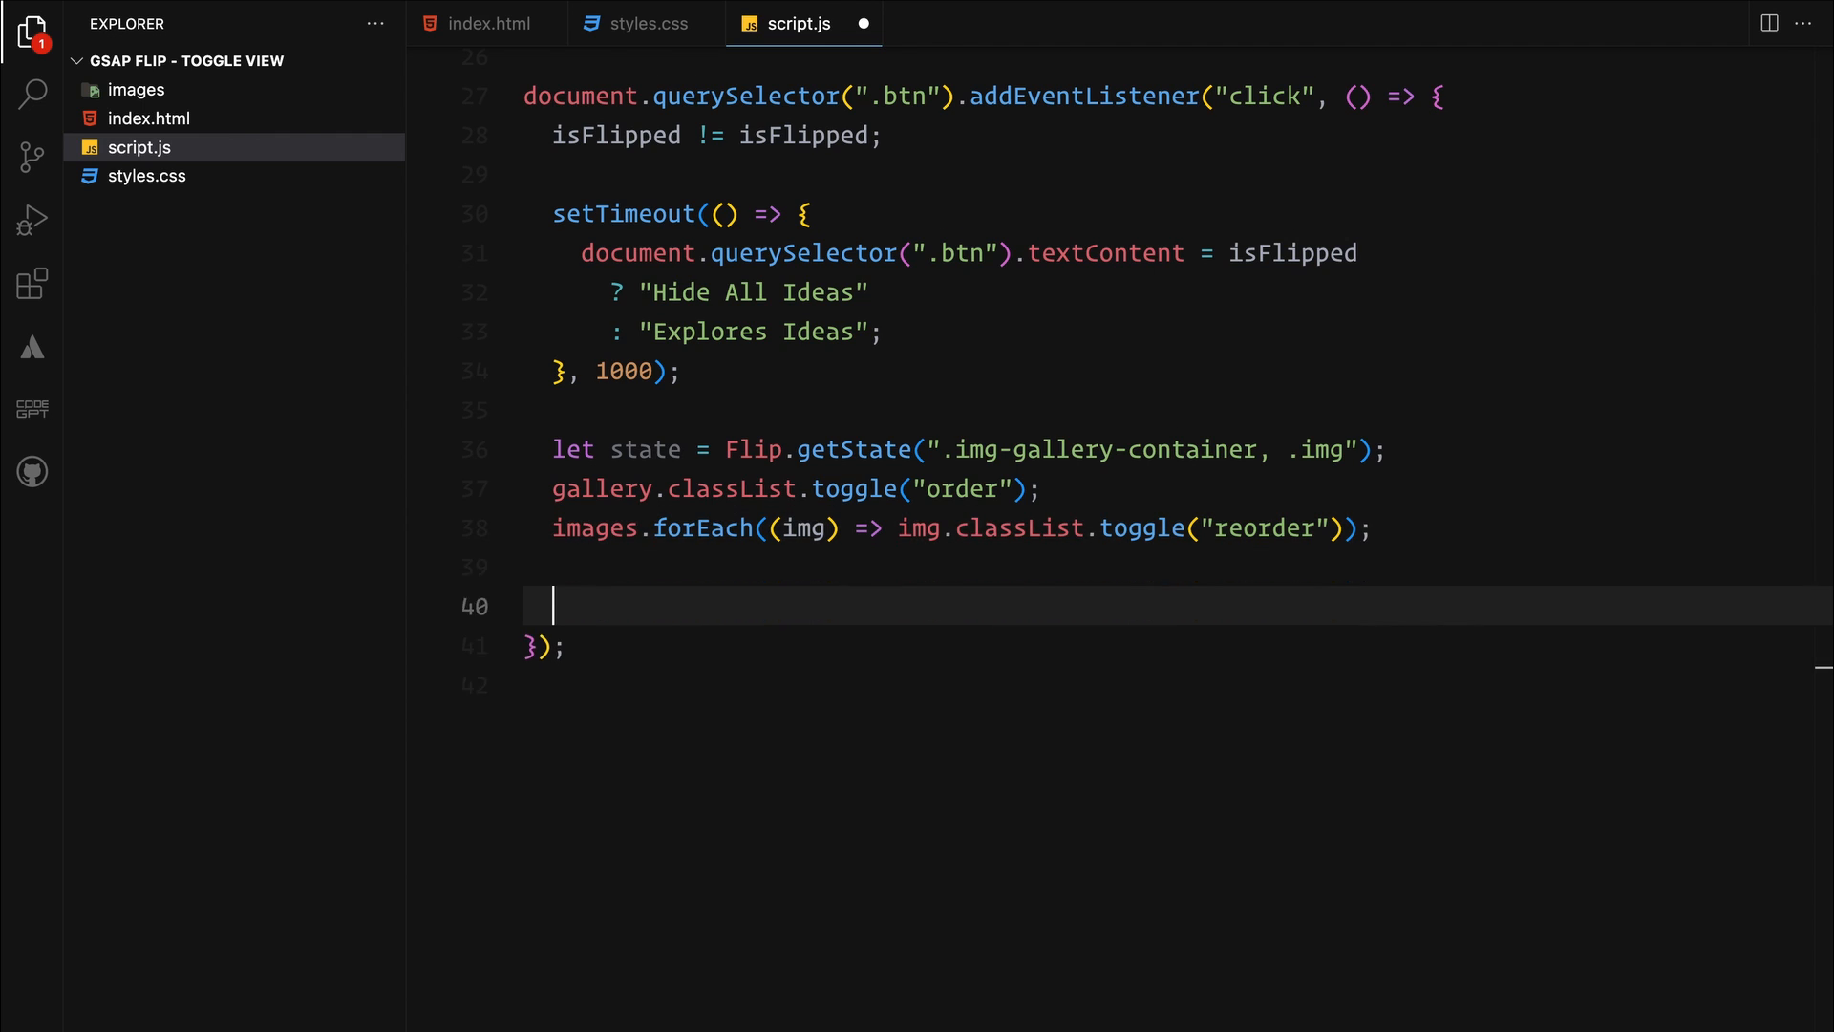
Write Flip.from(state) with absolute, 2s, stagger 0.05, cubic ease, applyRotation onStart and scroller update onComplete
{"action": "type", "text": "Flip.from(st"}
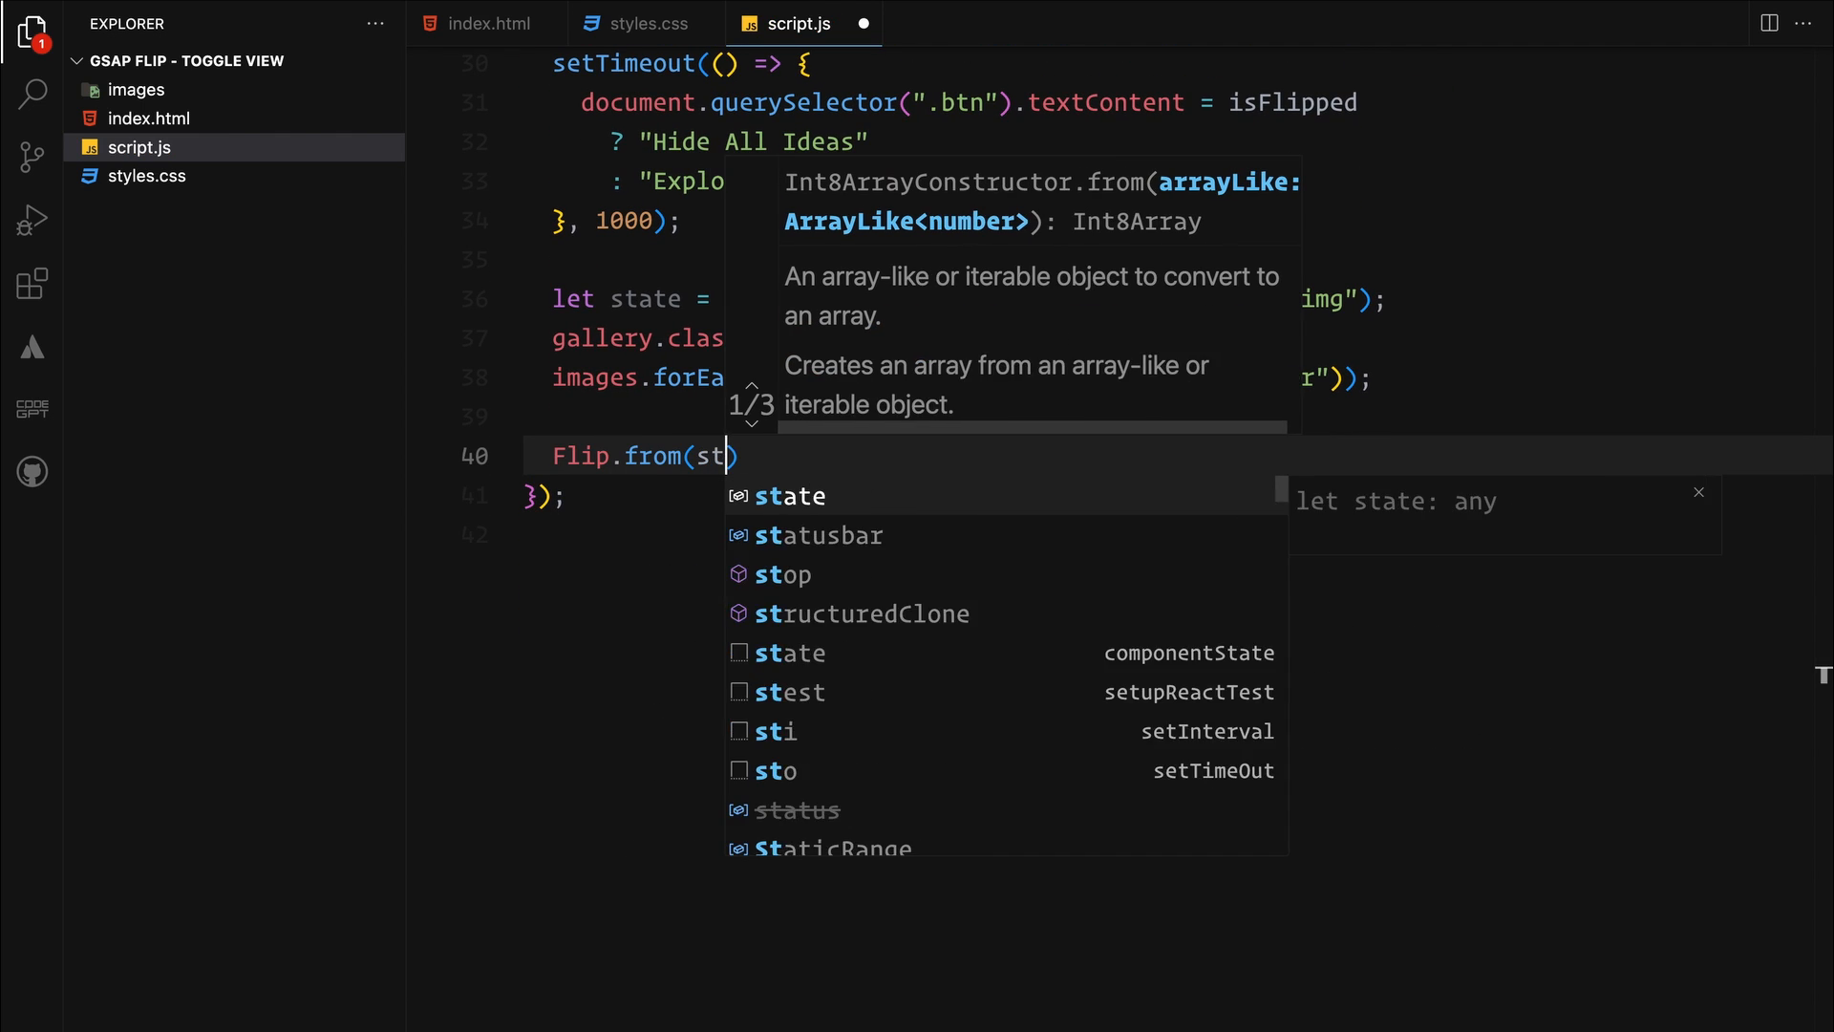
{"action": "key", "text": "Enter"}
{"action": "type", "text": "ease: \"cubic\","}
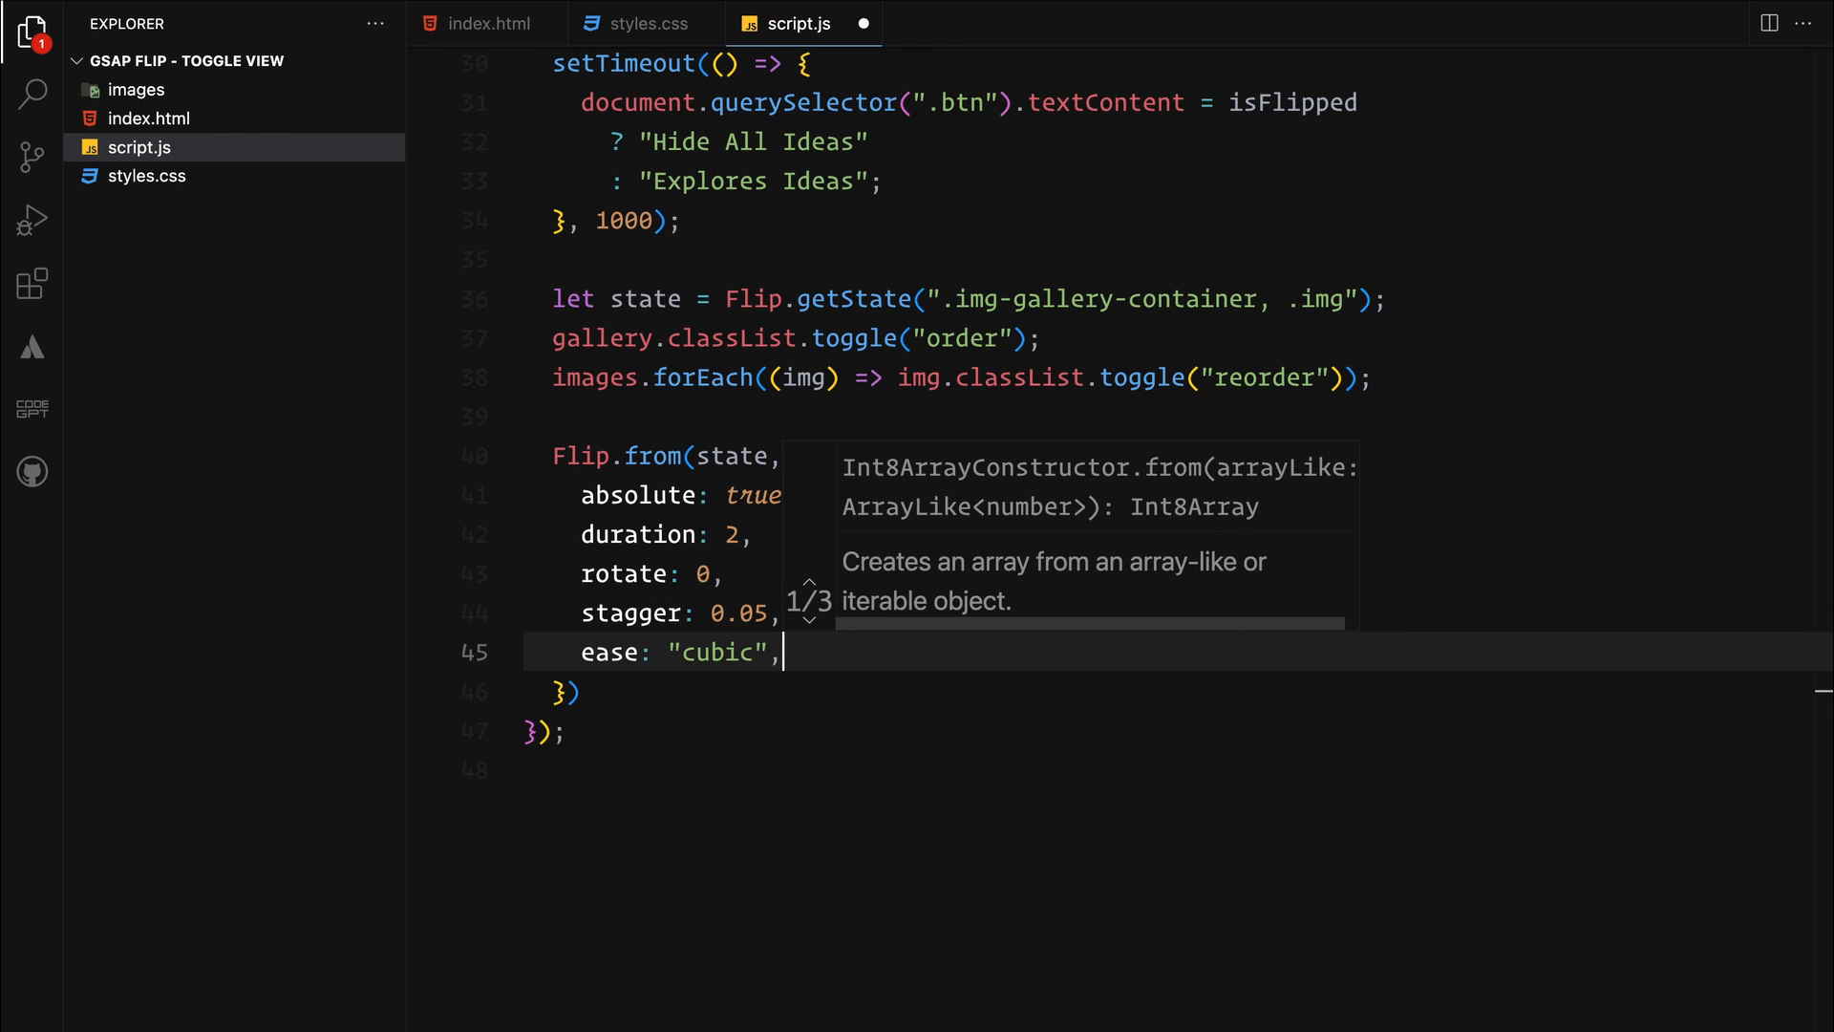
{"action": "type", "text": "onStart: () => {"}
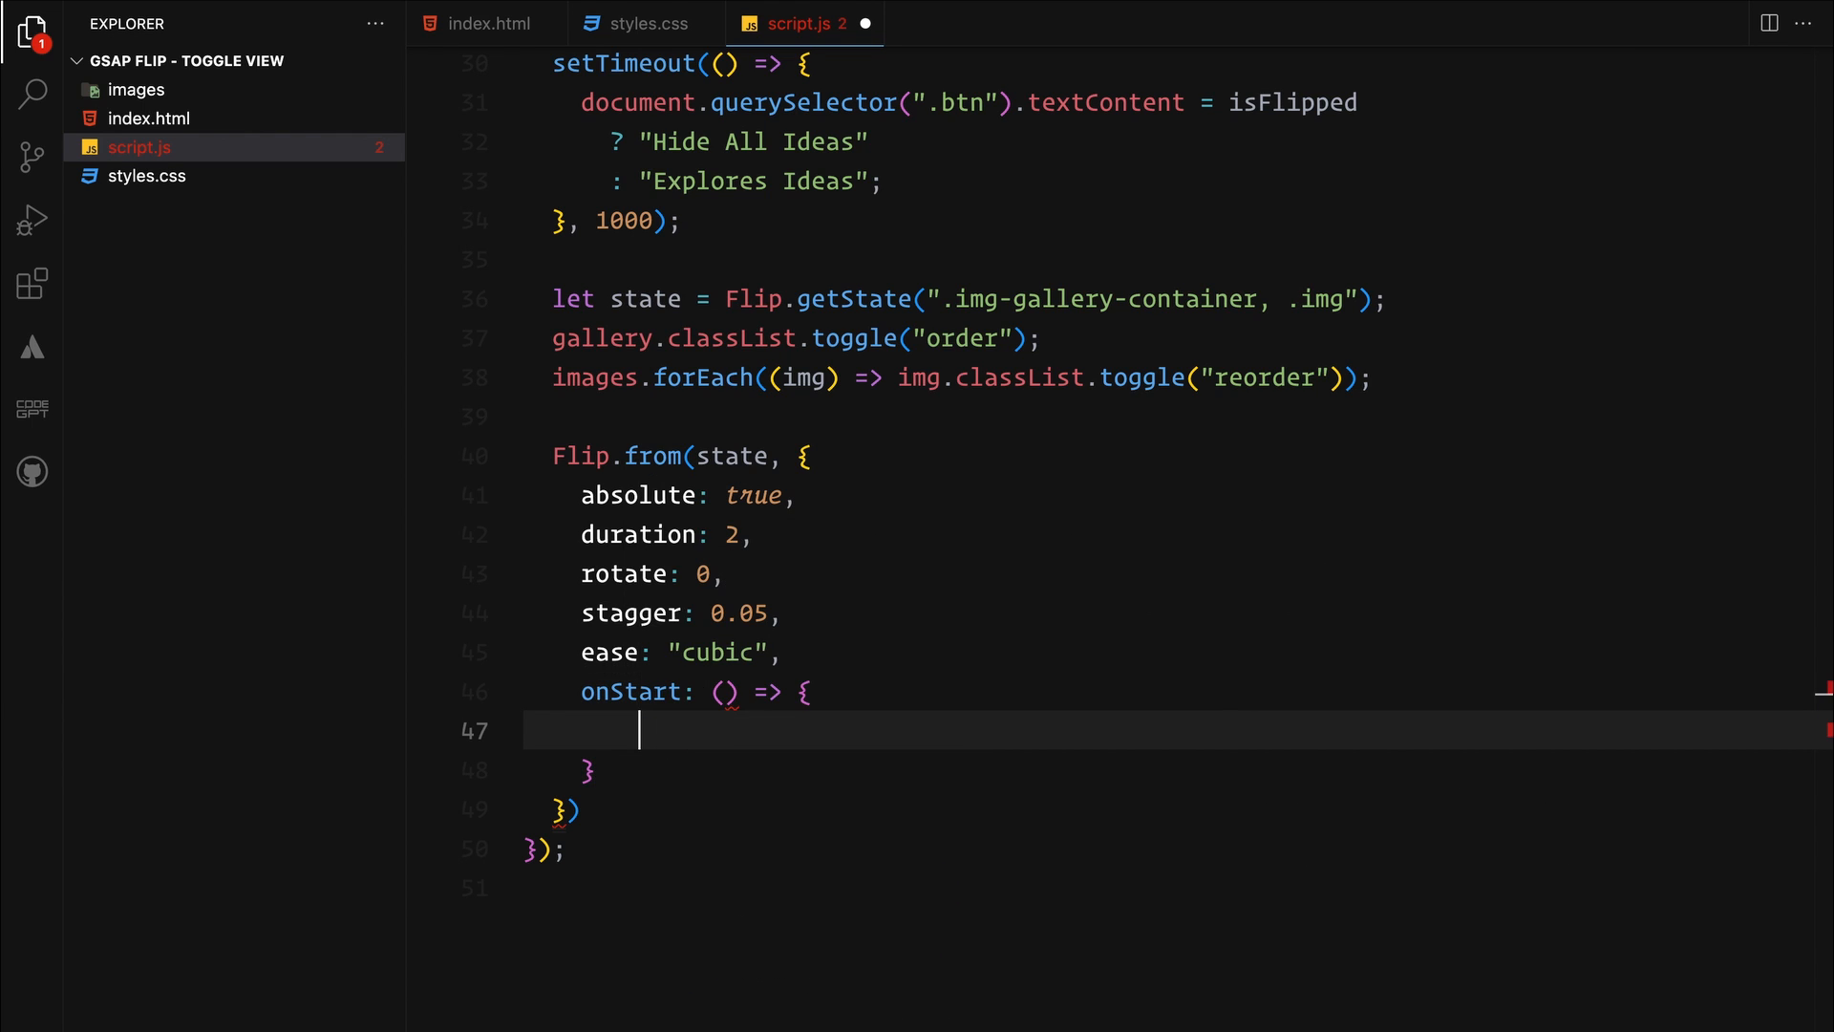
{"action": "type", "text": "applyRotation();"}
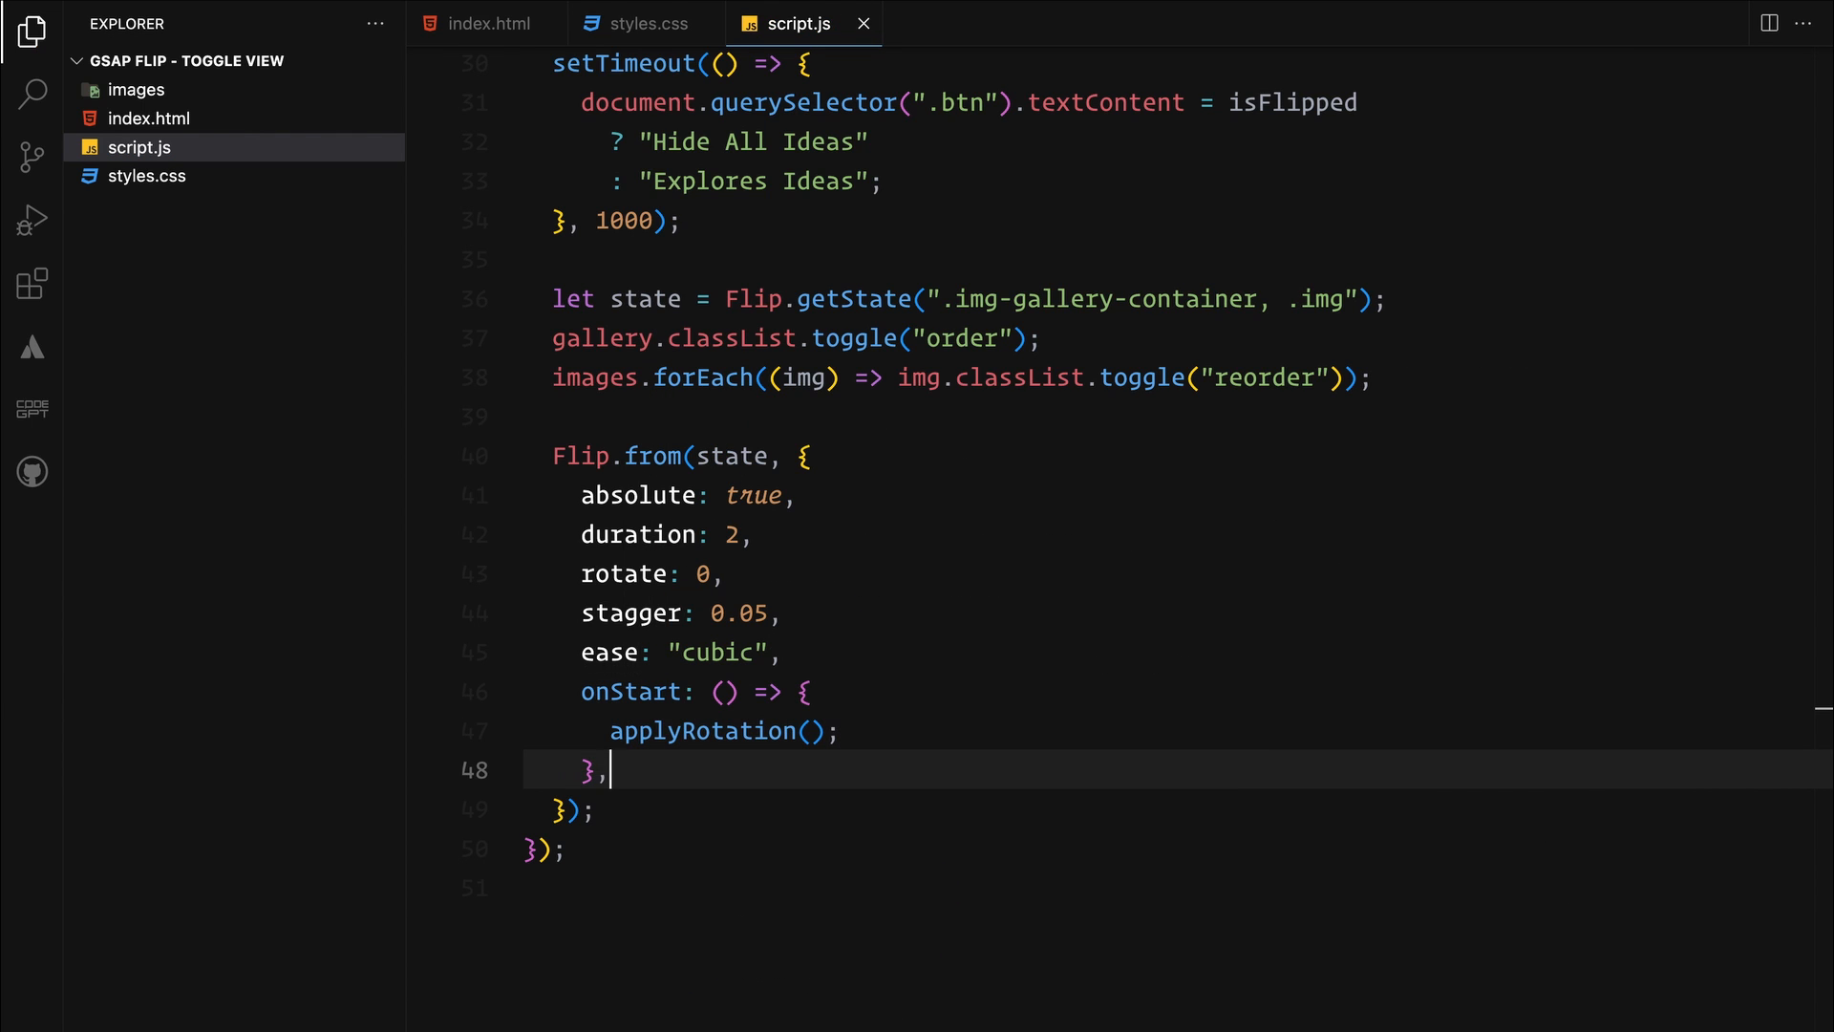
{"action": "type", "text": "onComplete"}
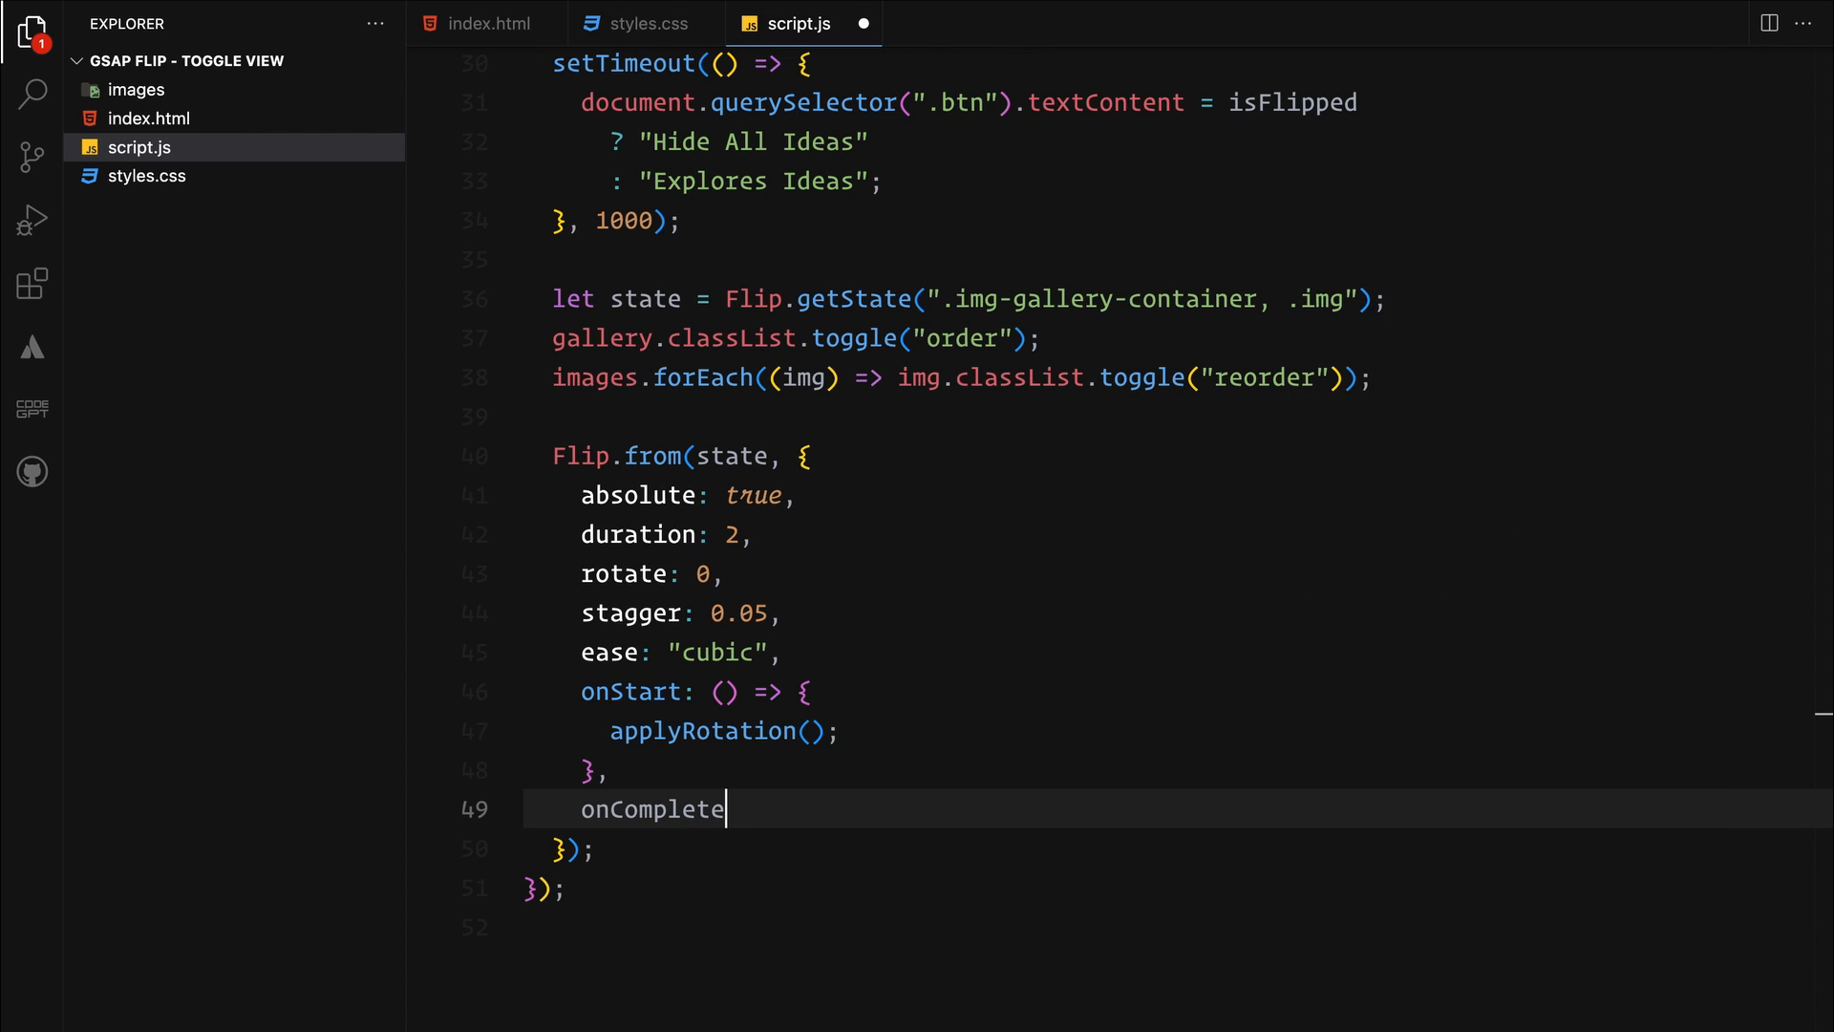
{"action": "type", "text": ": () => {"}
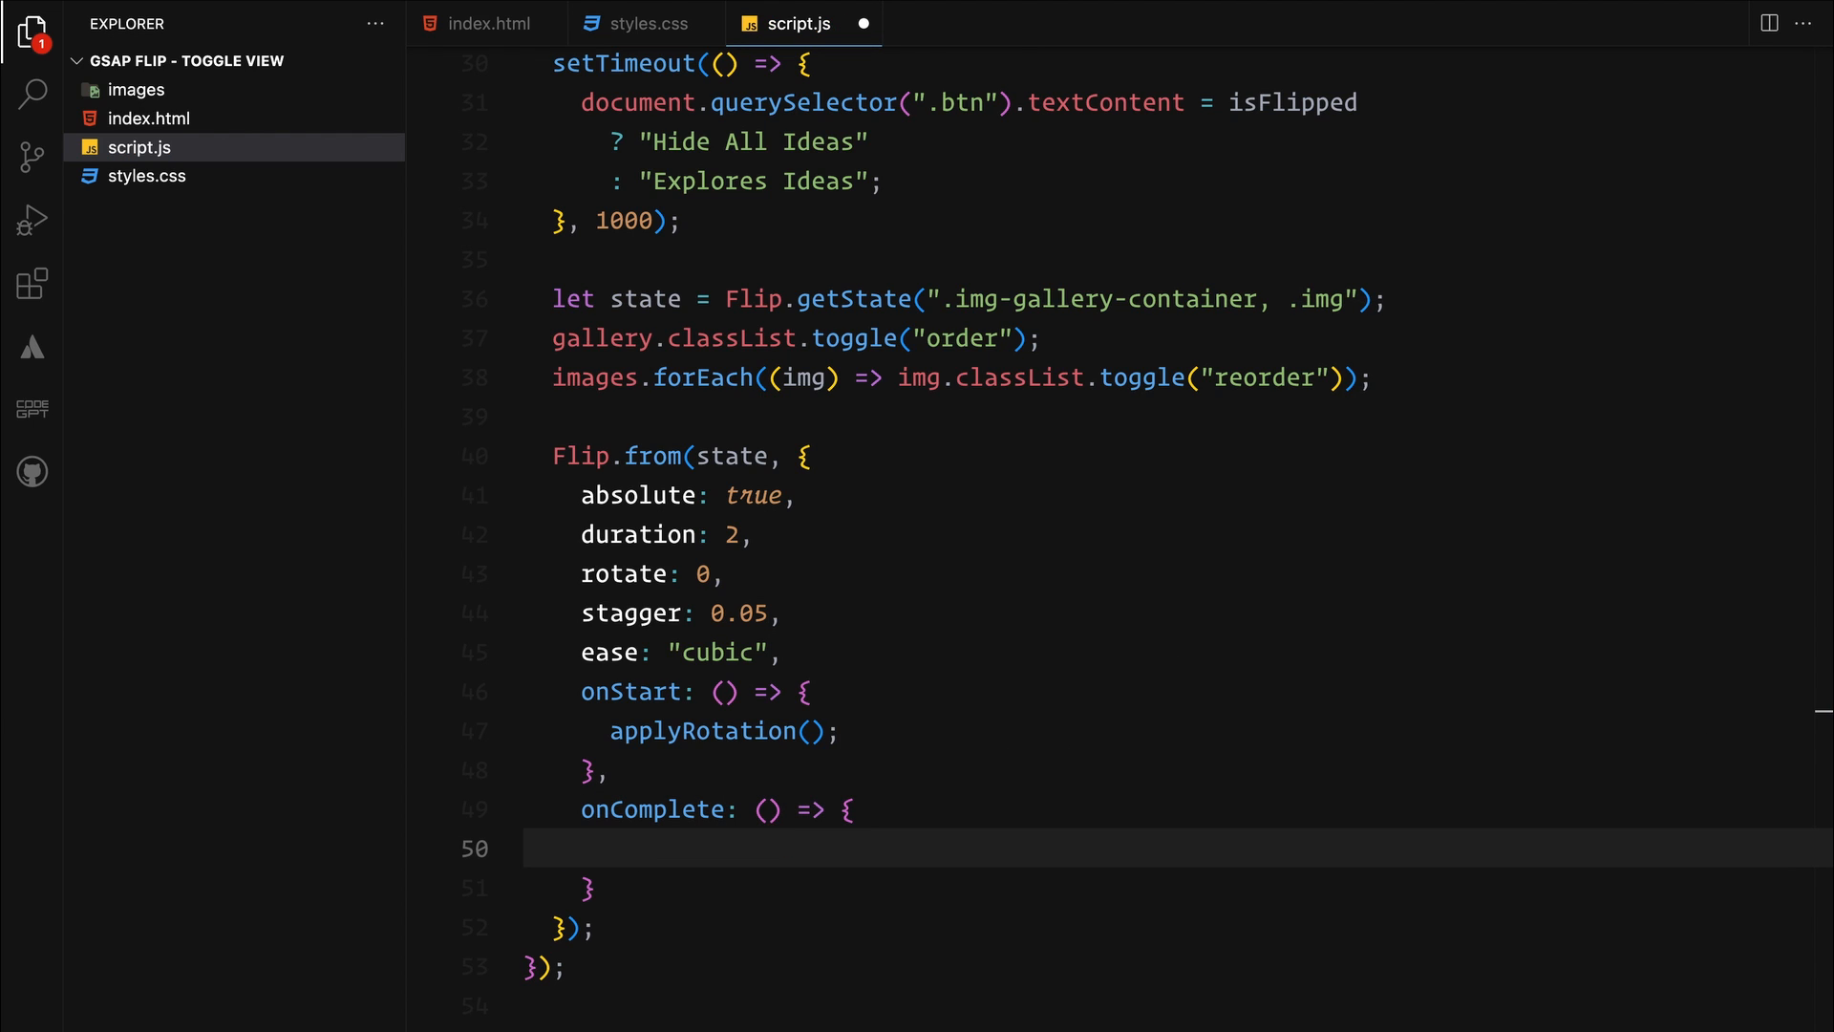
{"action": "type", "text": "scroller.up"}
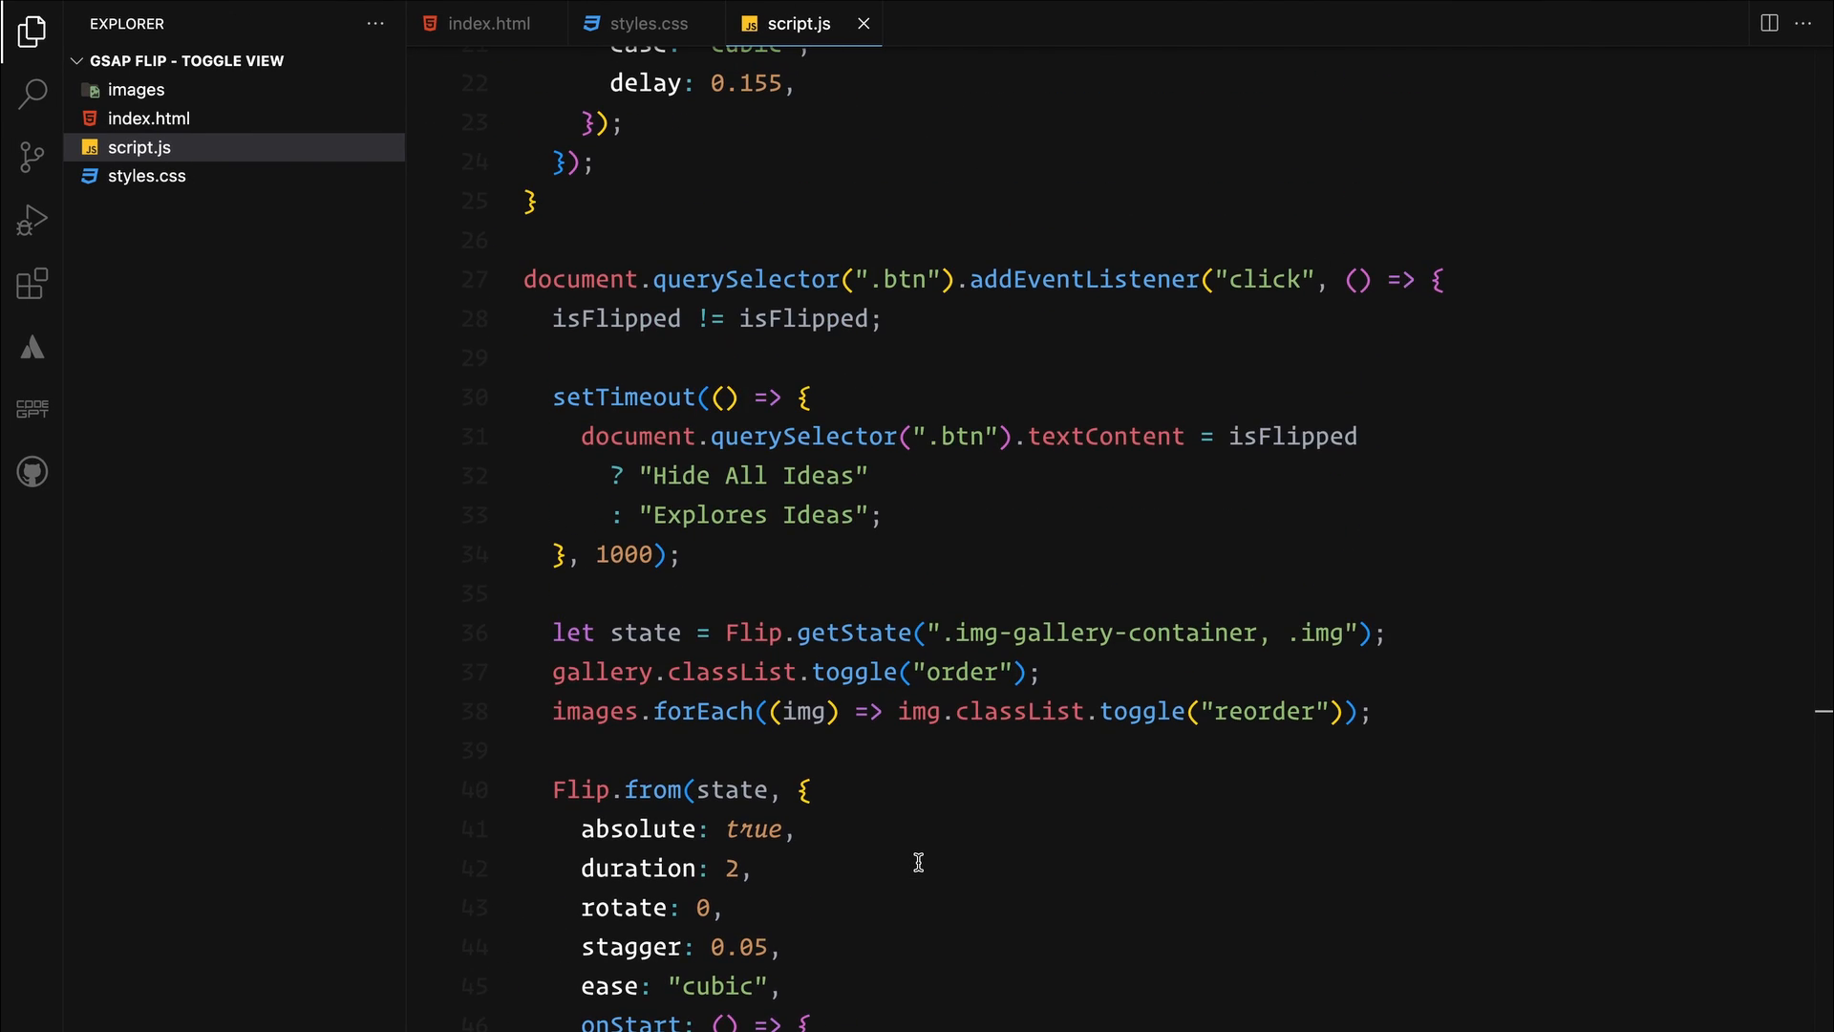
Change line 28 to isFlipped = !isFlipped; so the flag inverts on each click
{"action": "scroll", "scroll_direction": "up", "scroll_amount": 3}
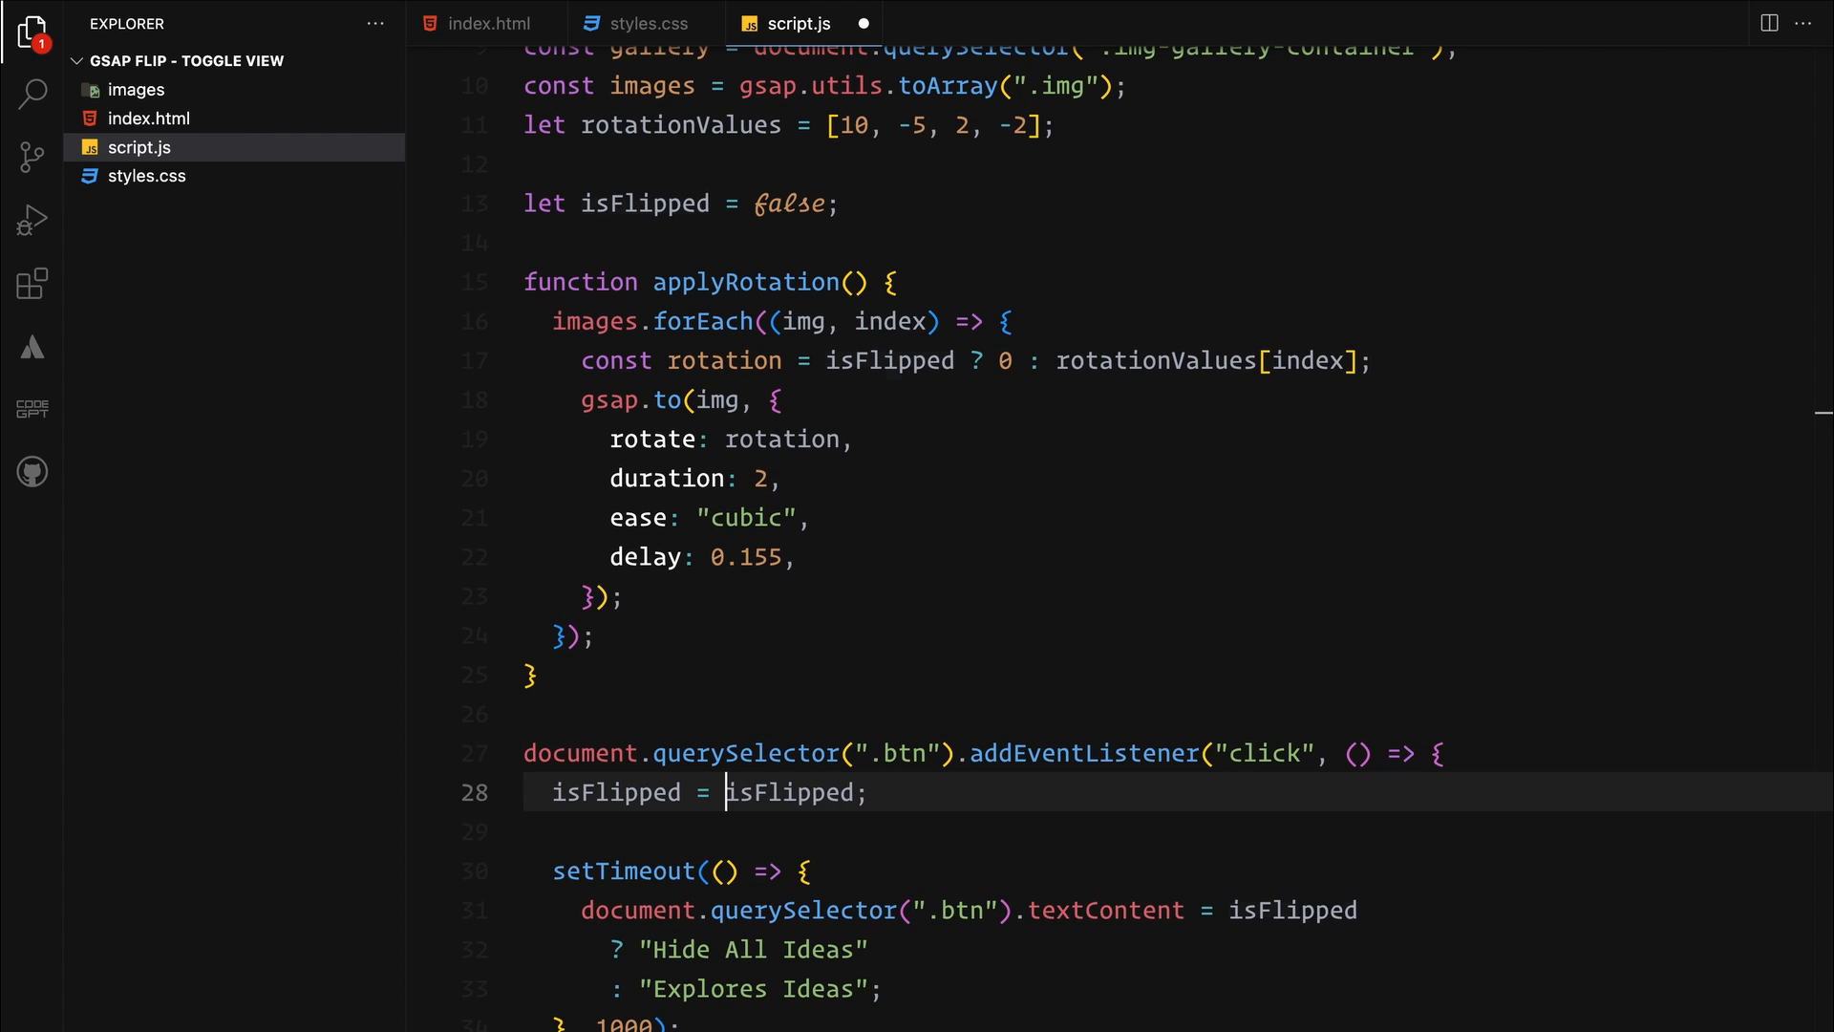
{"action": "type", "text": "!"}
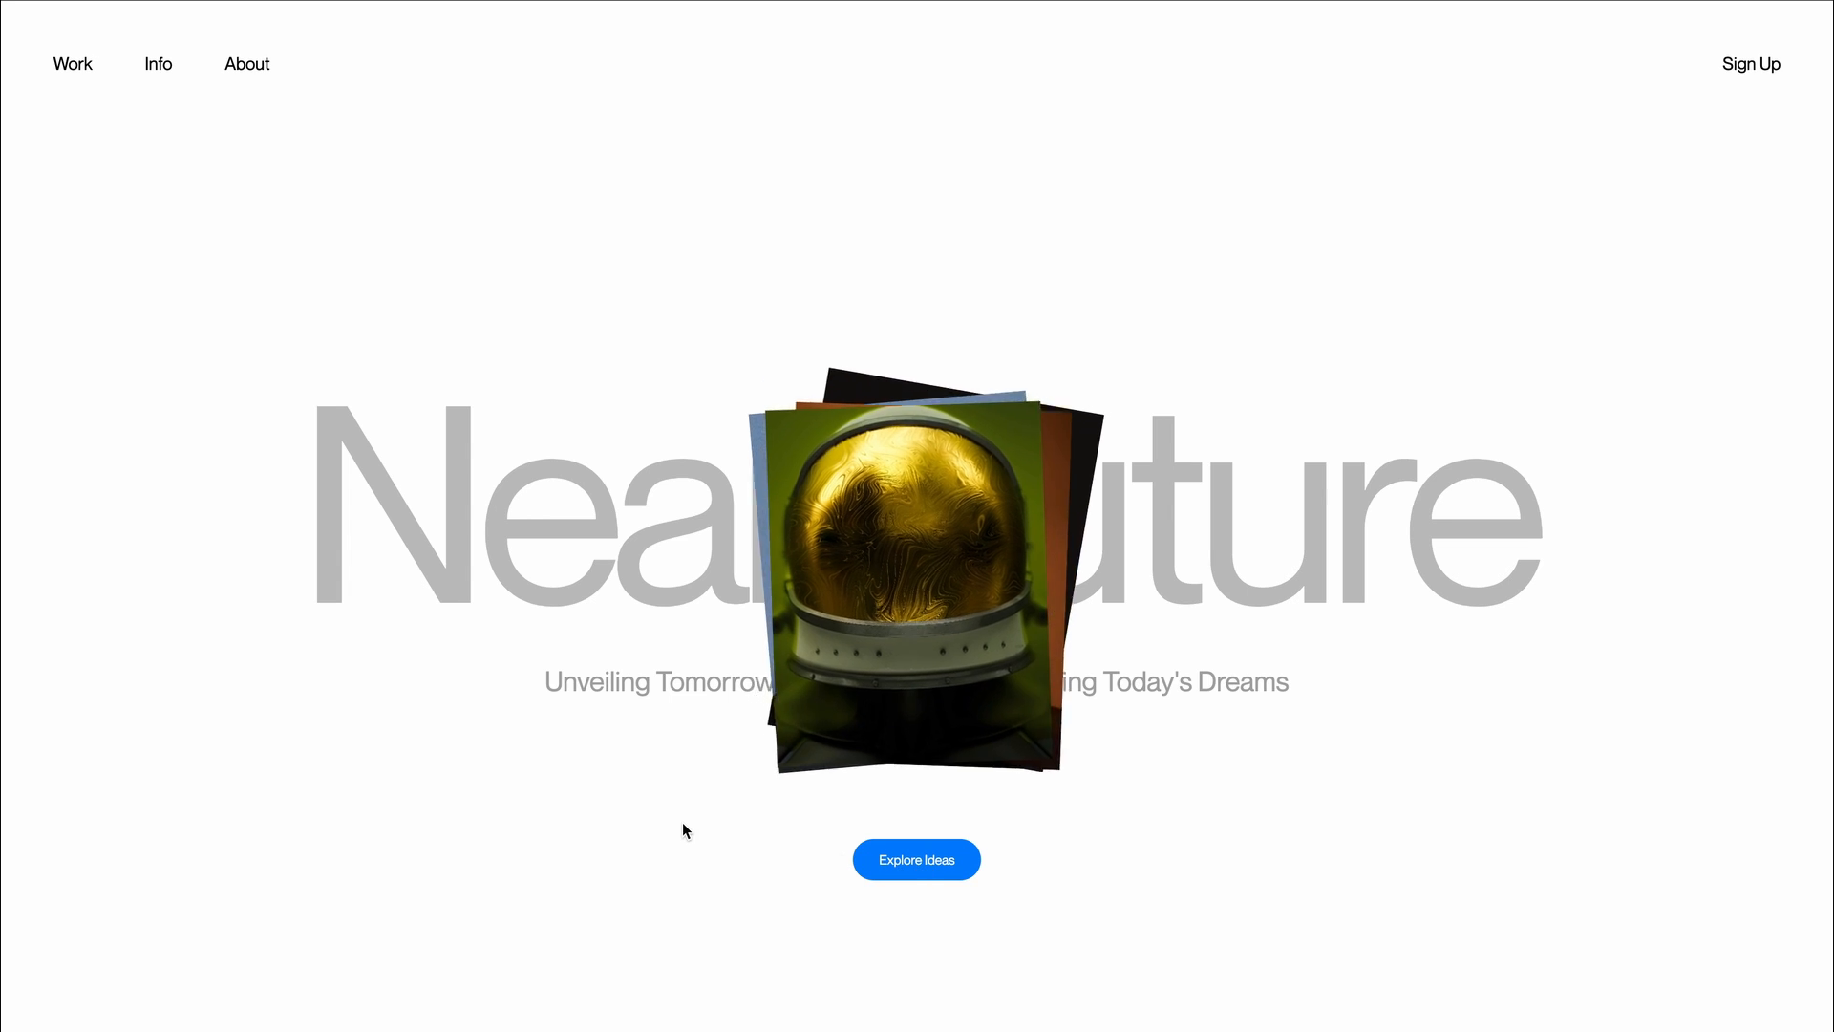
Use the Explore ideas button to spread the cards into a gallery and restack them
{"action": "left_click", "coordinate": [915, 858]}
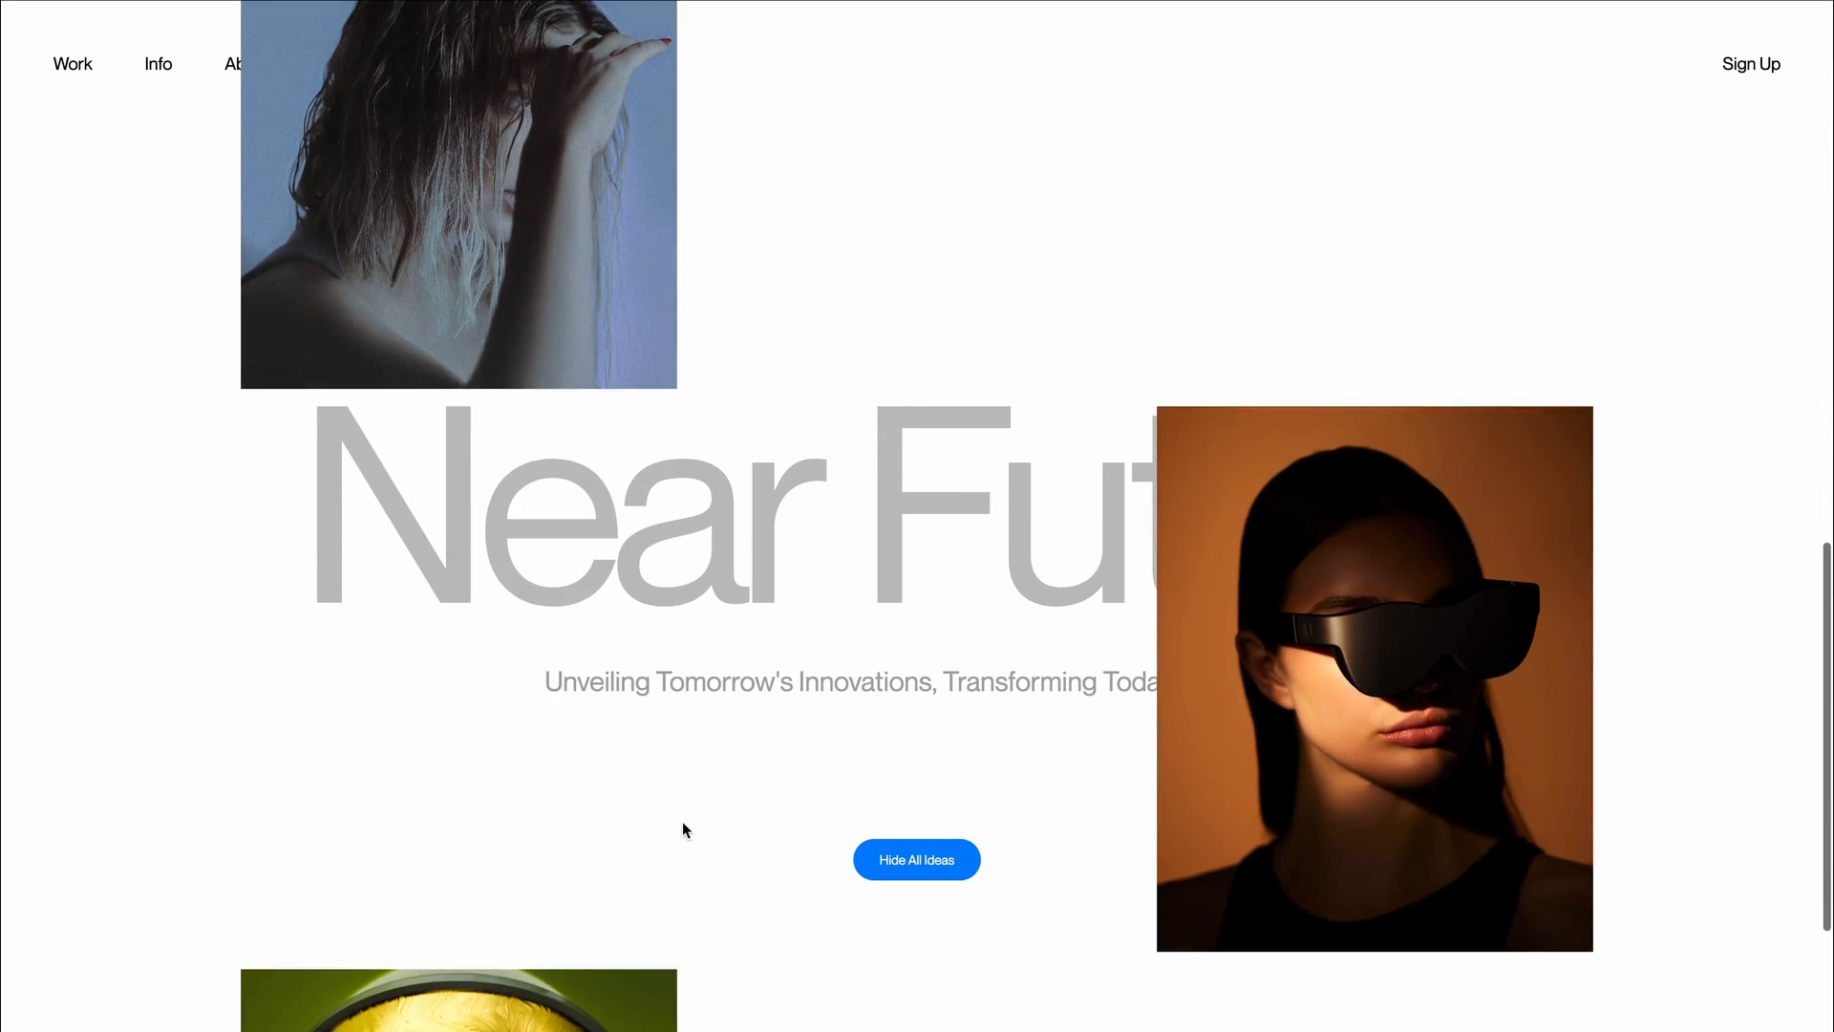
{"action": "left_click", "coordinate": [915, 858]}
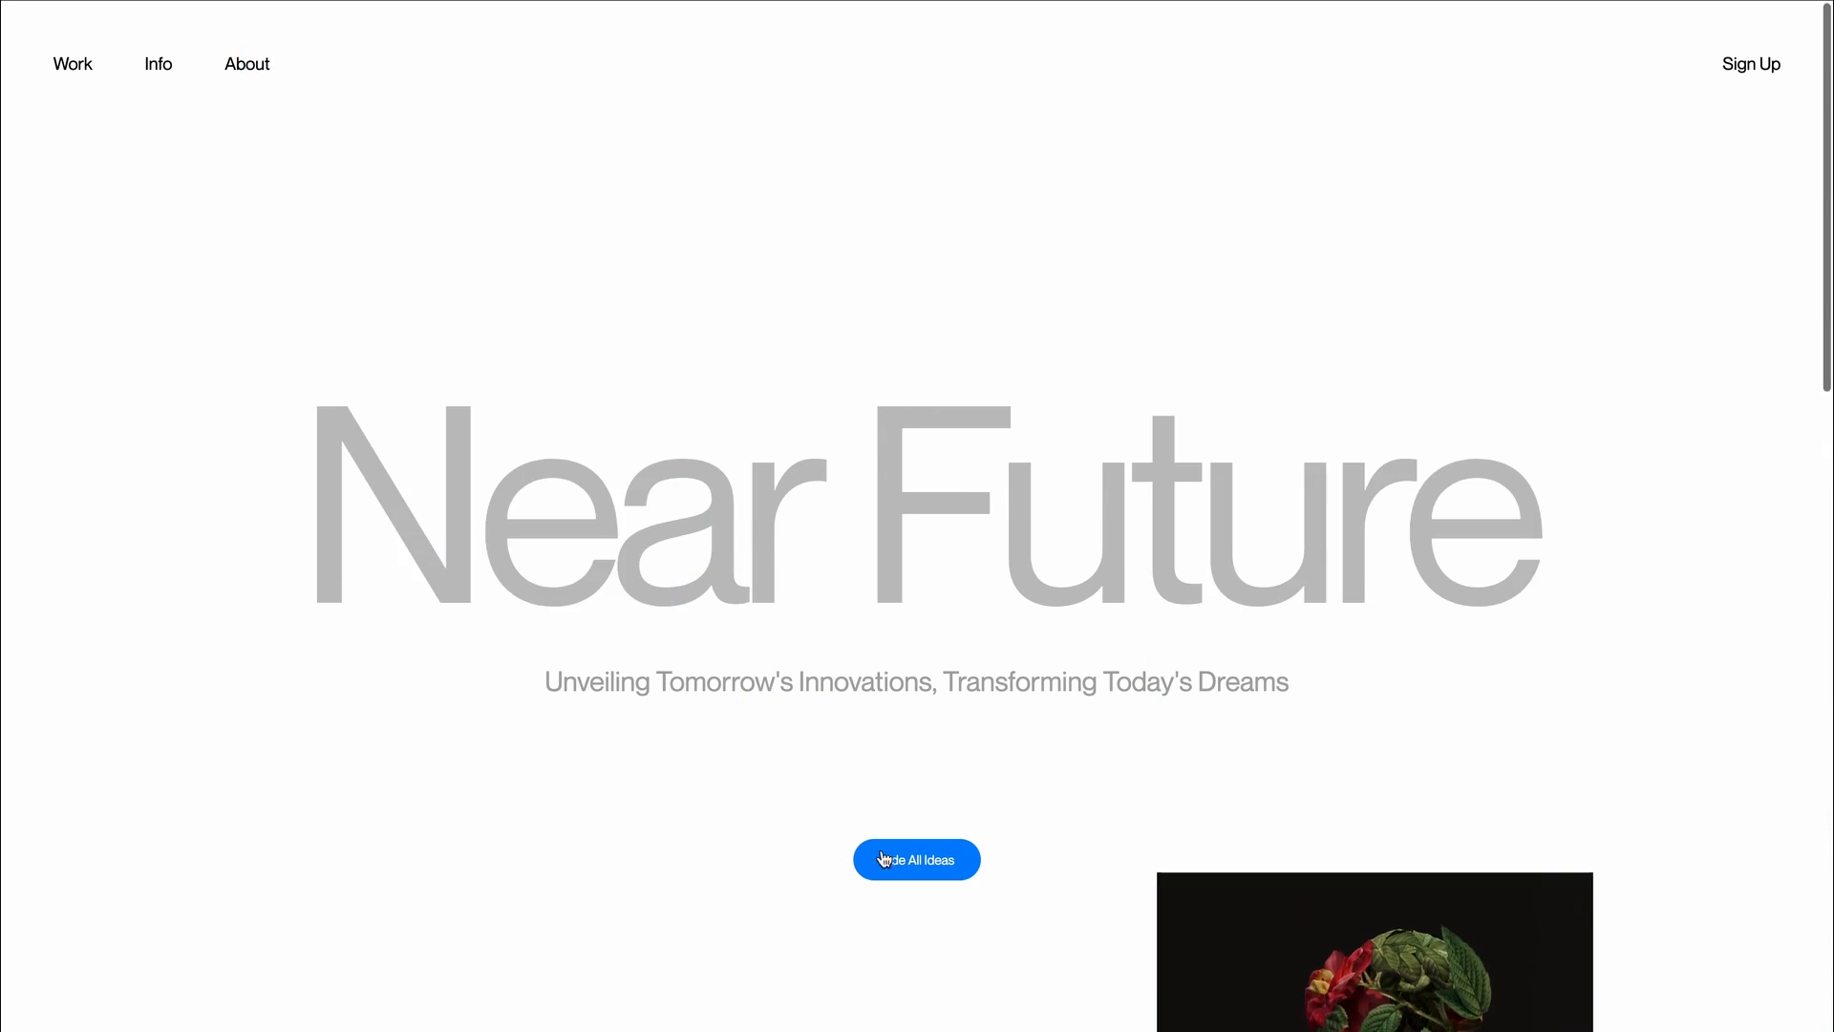
{"action": "left_click", "coordinate": [915, 858]}
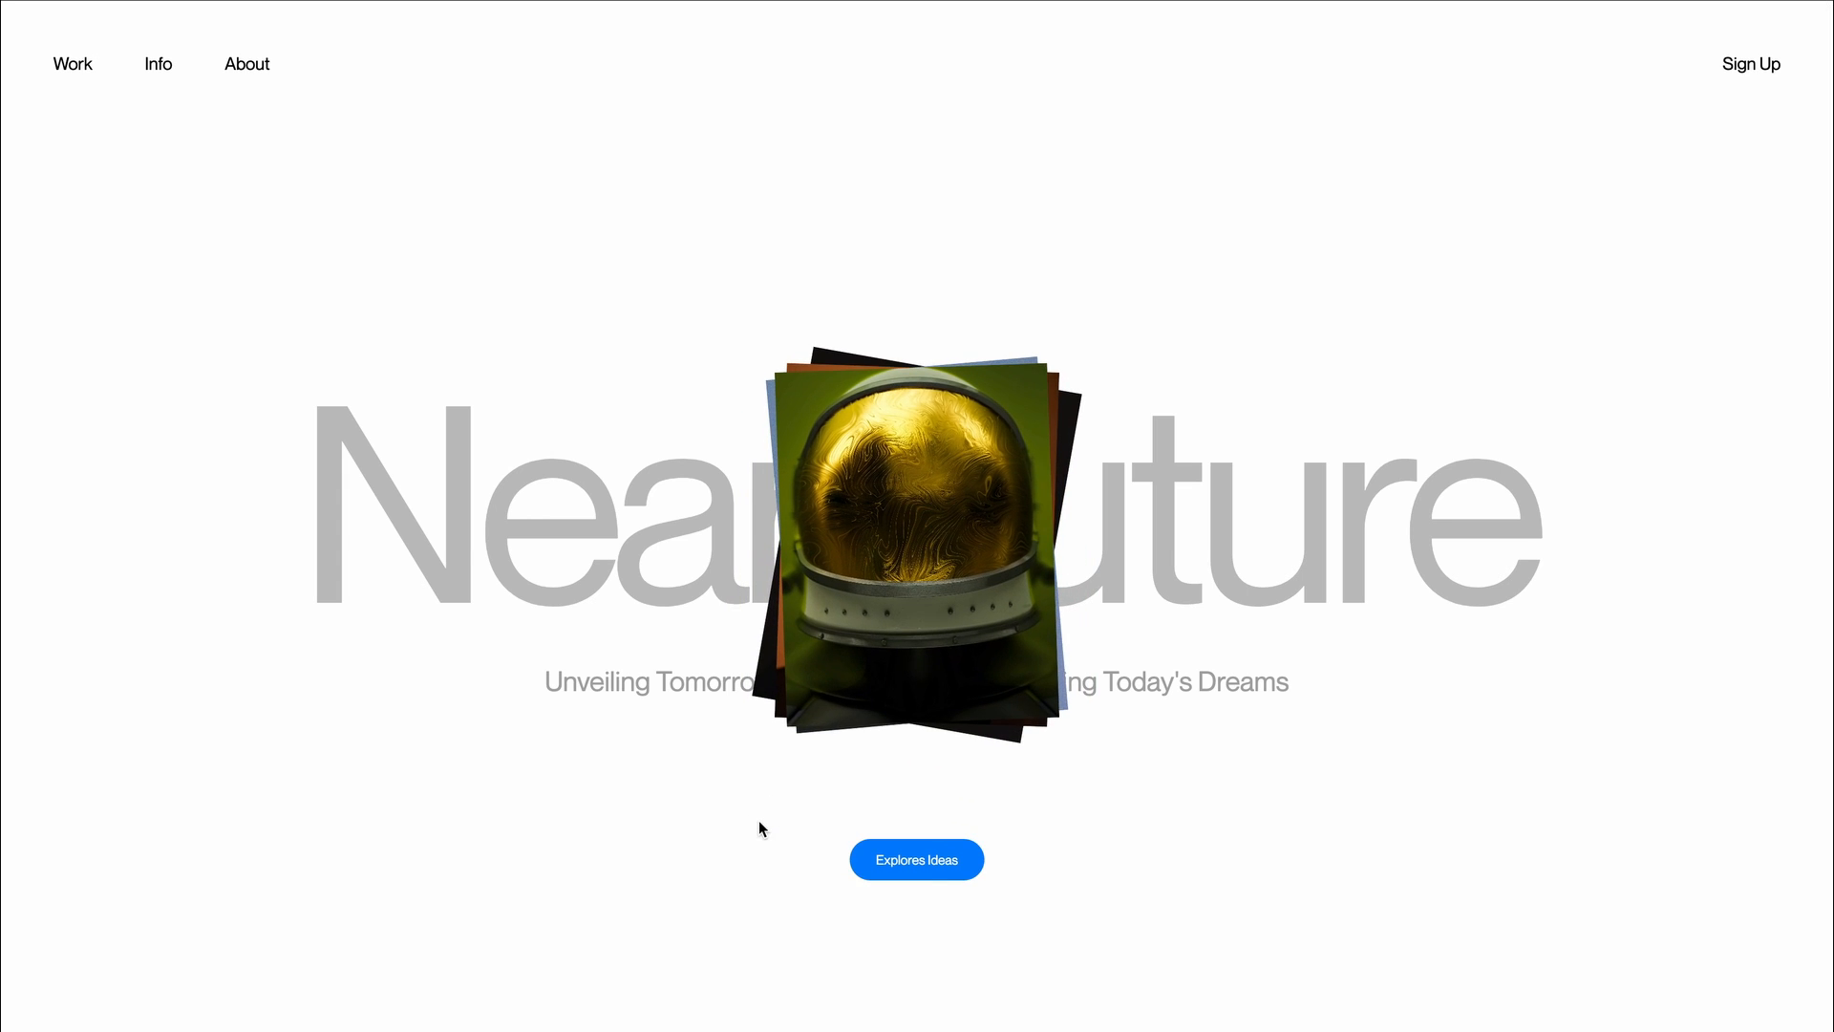